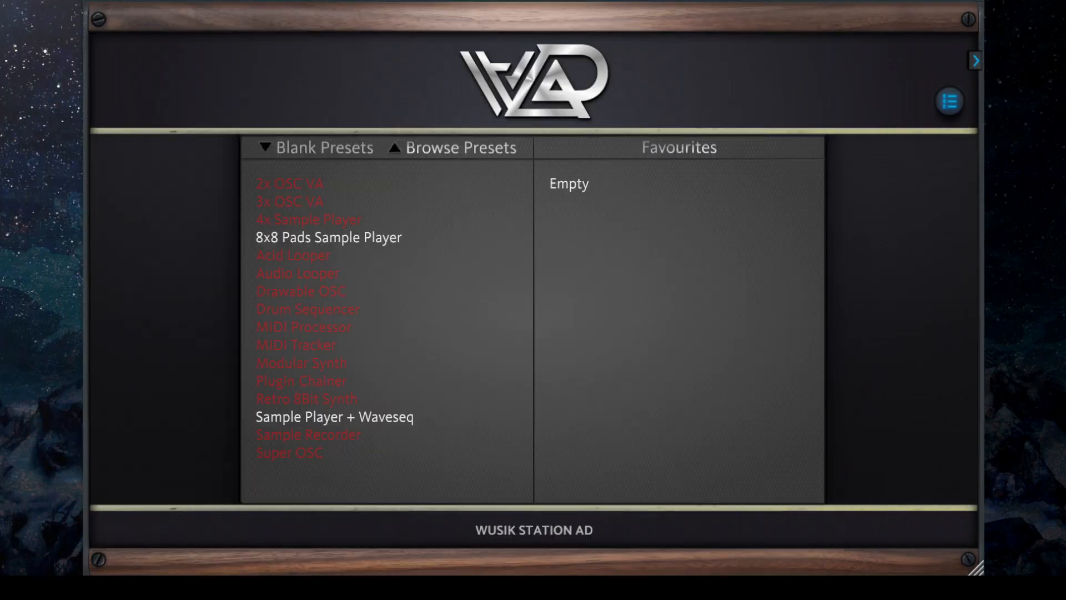
mouse_move(277, 359)
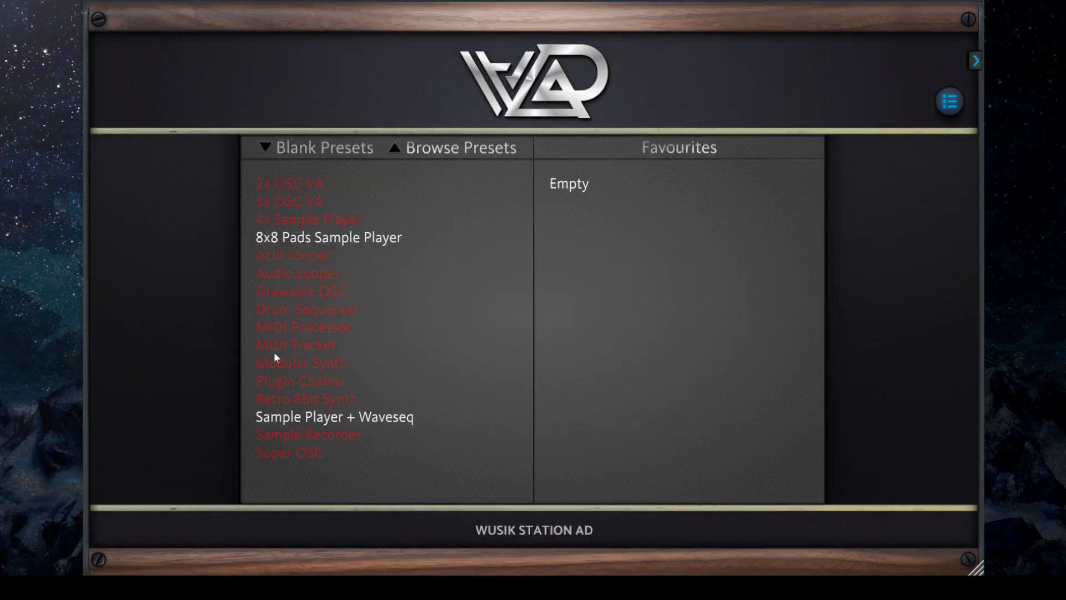
Show the Global Options page from the preset browser.
left_click(950, 101)
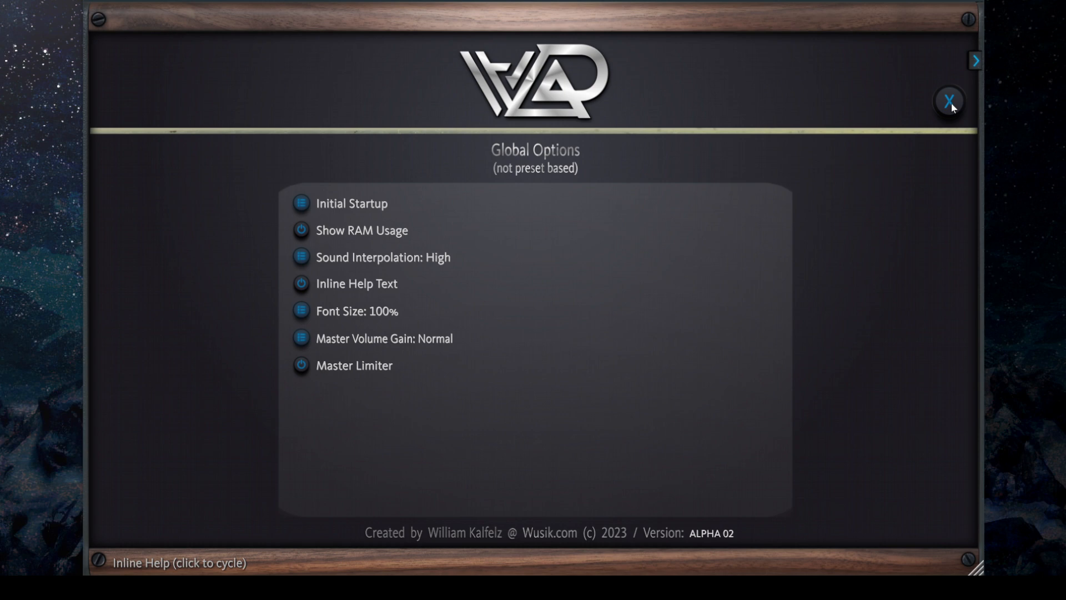
mouse_move(975, 233)
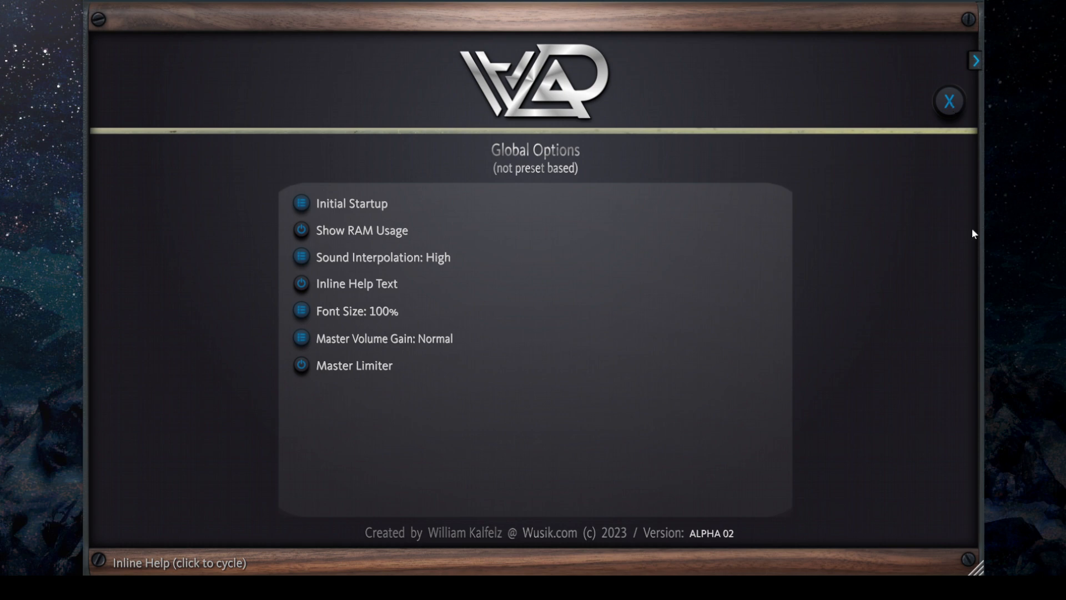
mouse_move(860, 307)
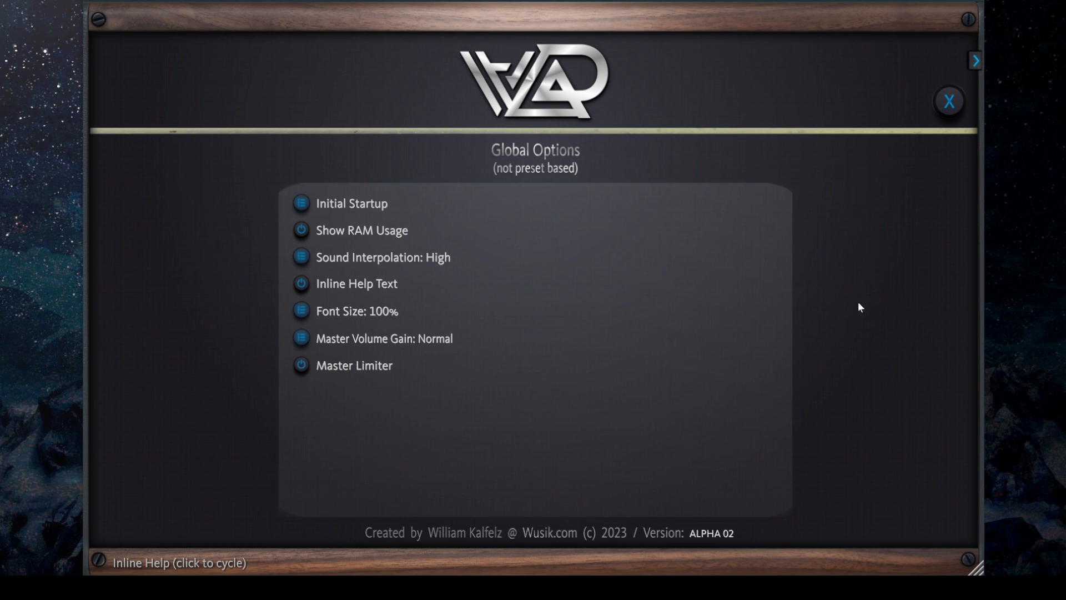
mouse_move(652, 13)
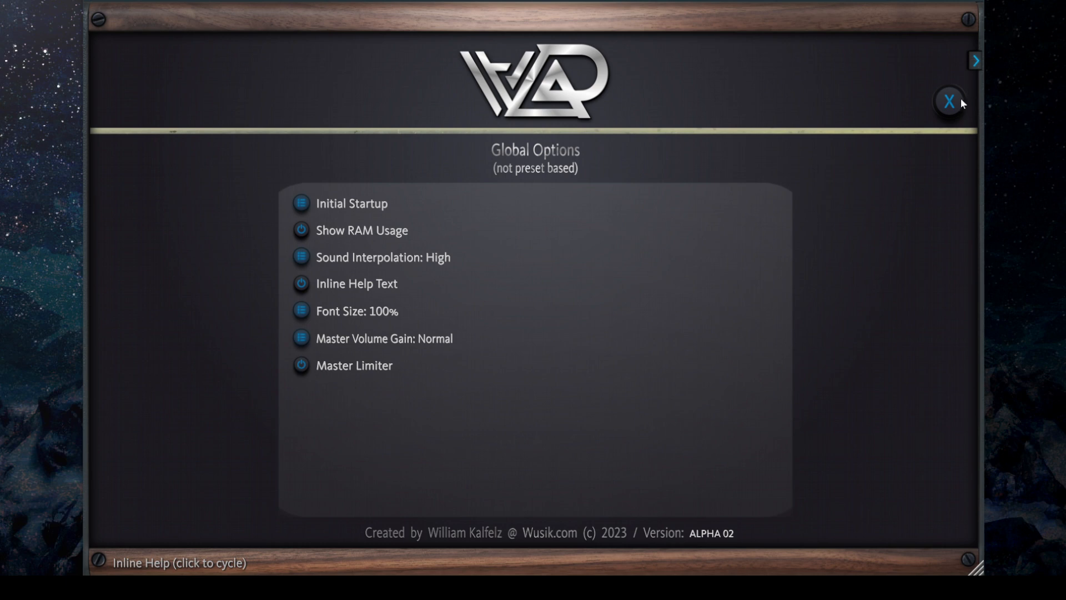
Load the 8x8 Pads Sample Player blank preset, briefly checking the options panel.
left_click(946, 101)
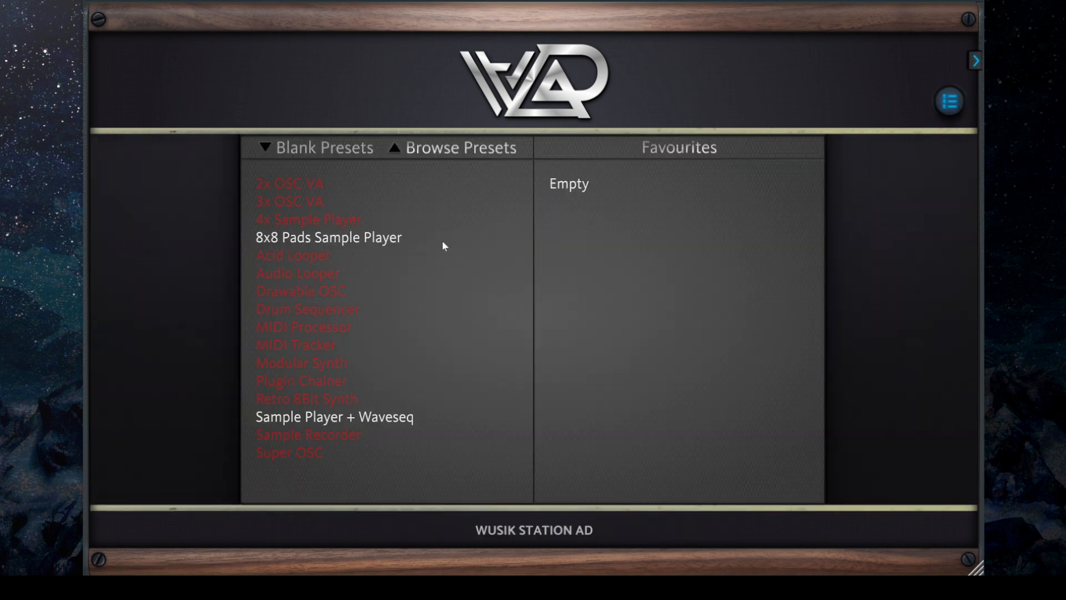
double_click(329, 236)
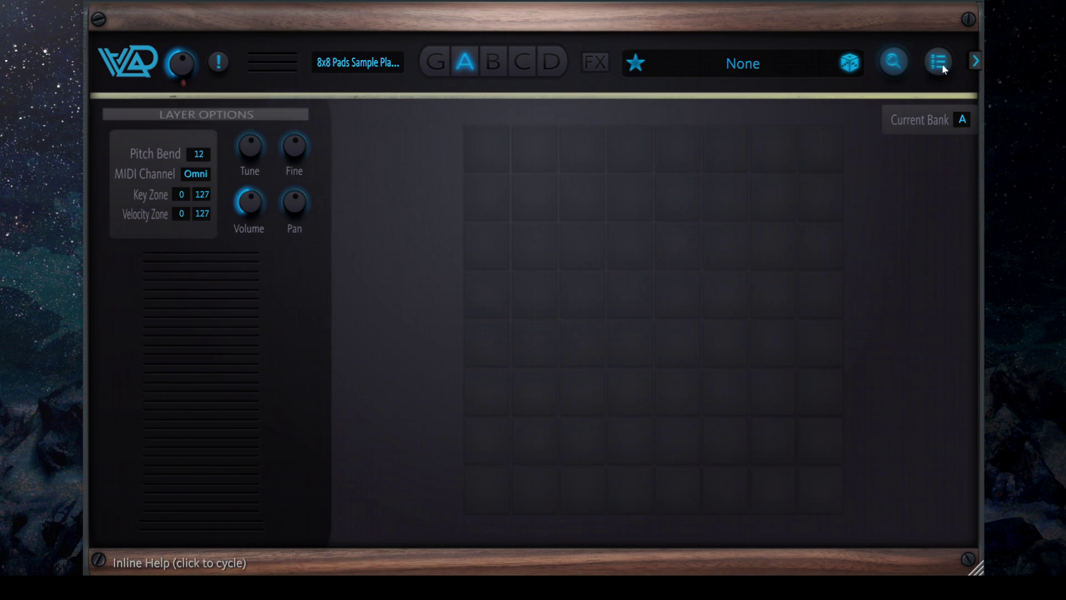
left_click(939, 62)
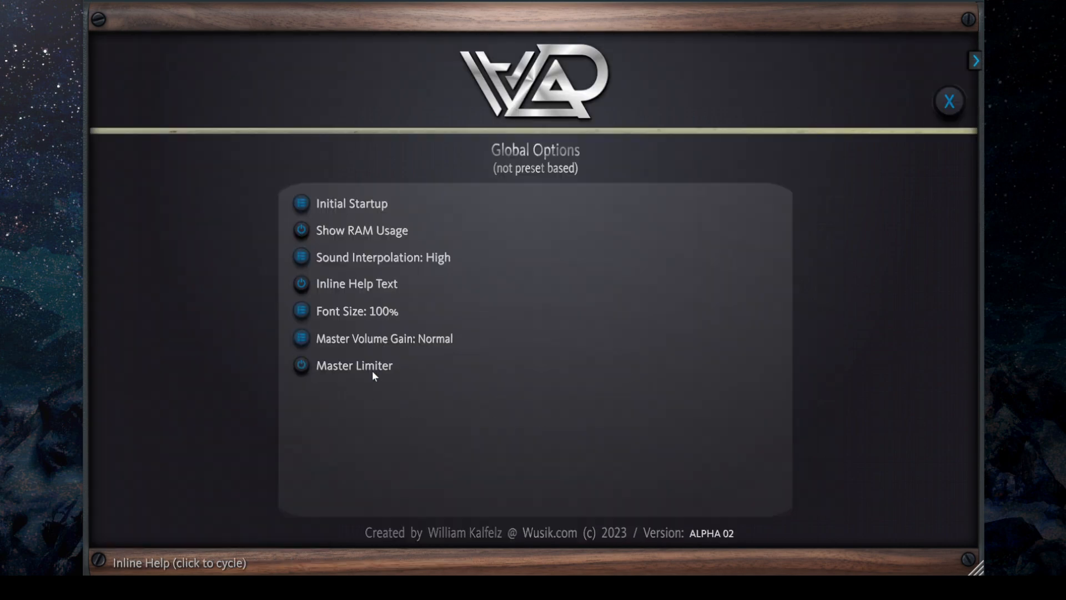
left_click(949, 101)
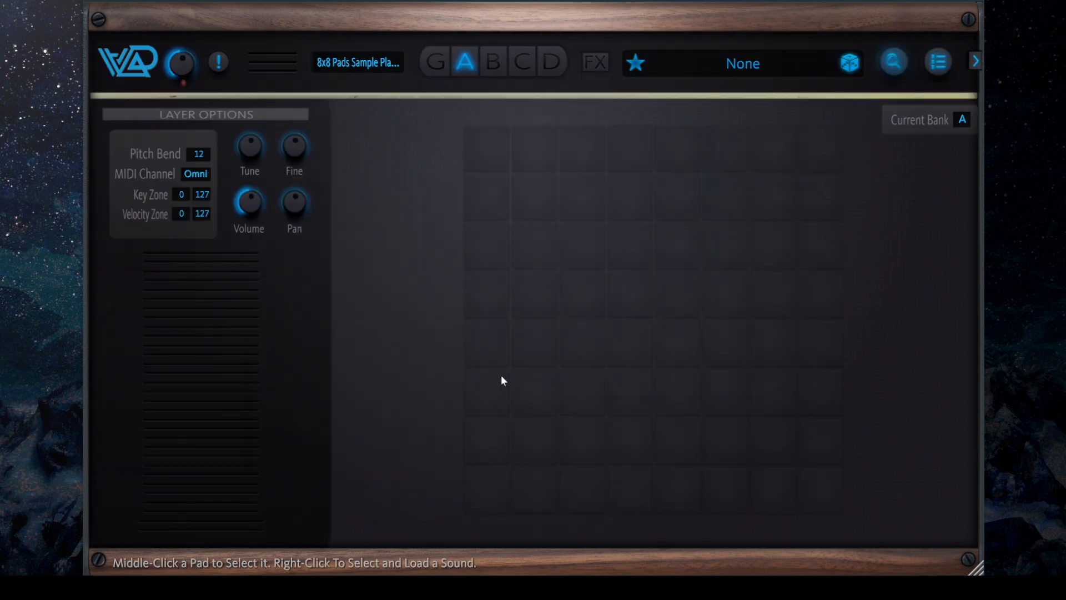
mouse_move(374, 198)
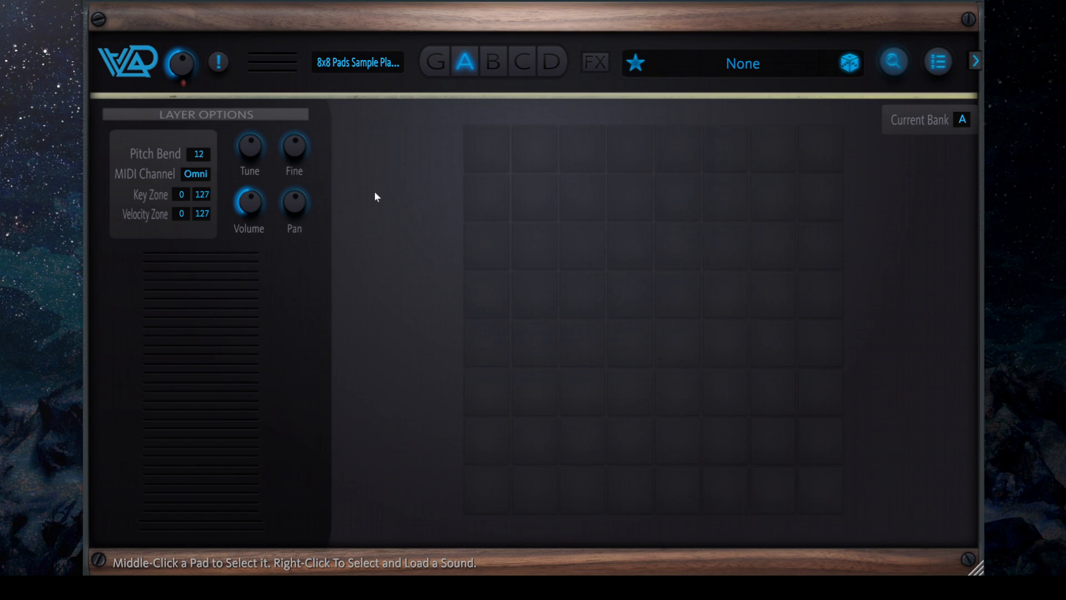
Put the Aliased Static sound on the first pad and trigger it to audition.
left_click(218, 62)
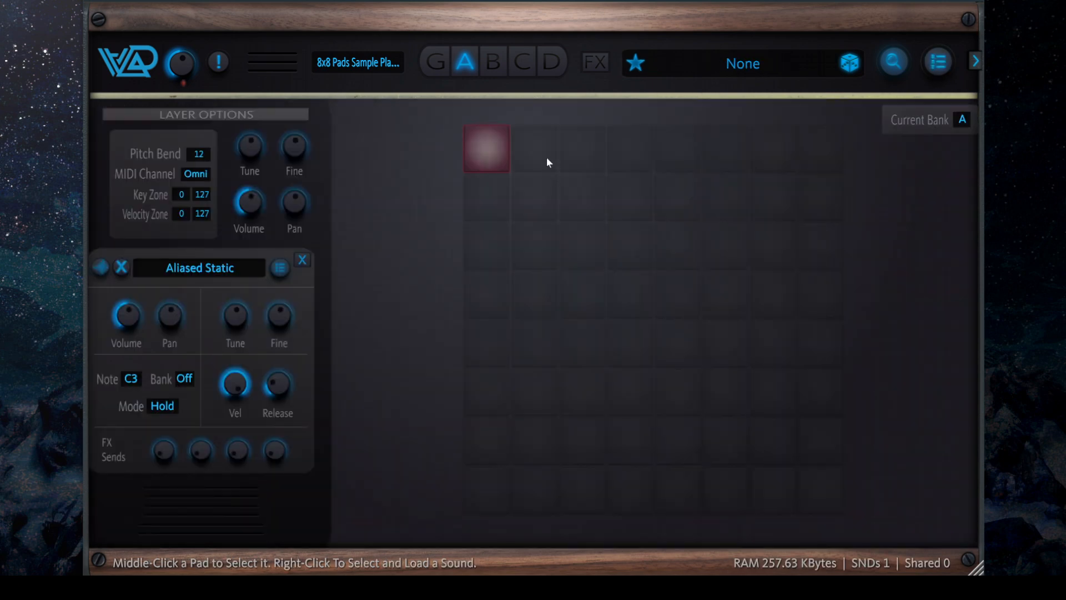
middle_click(485, 147)
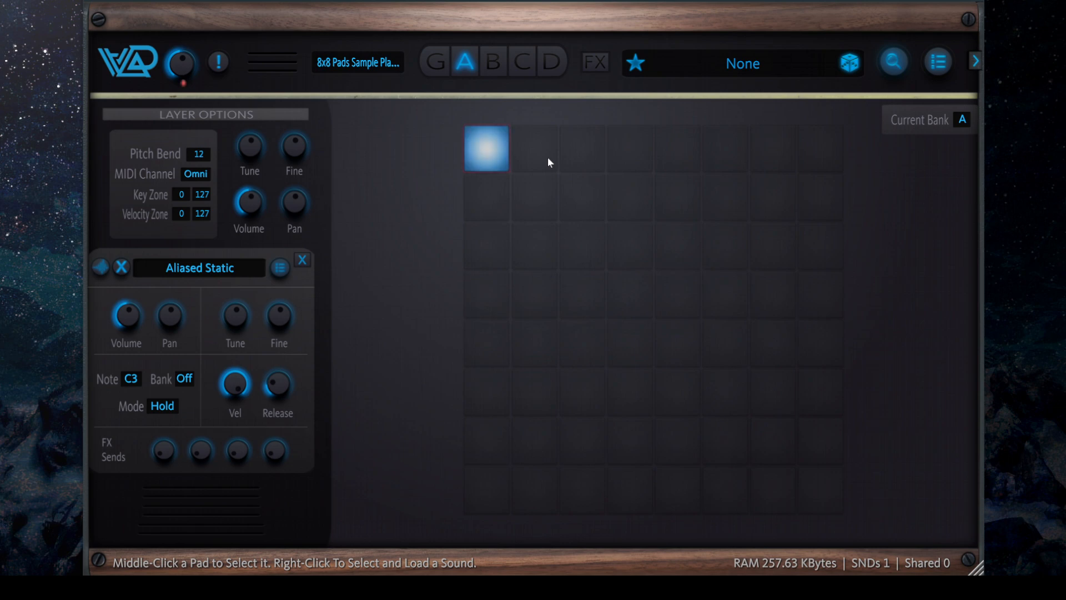
mouse_move(449, 344)
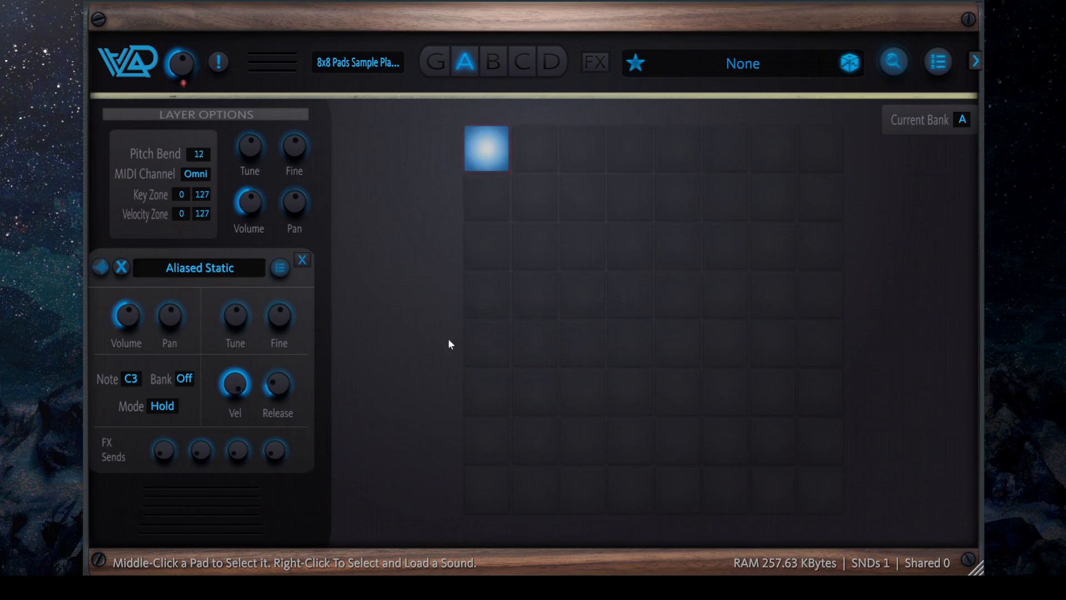
left_click(486, 148)
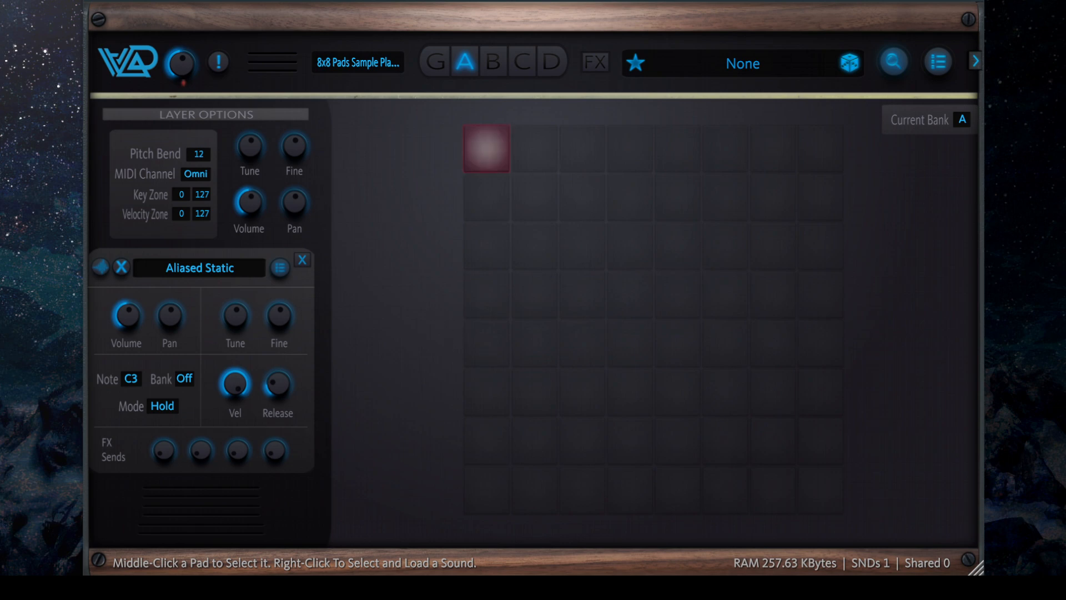
middle_click(486, 147)
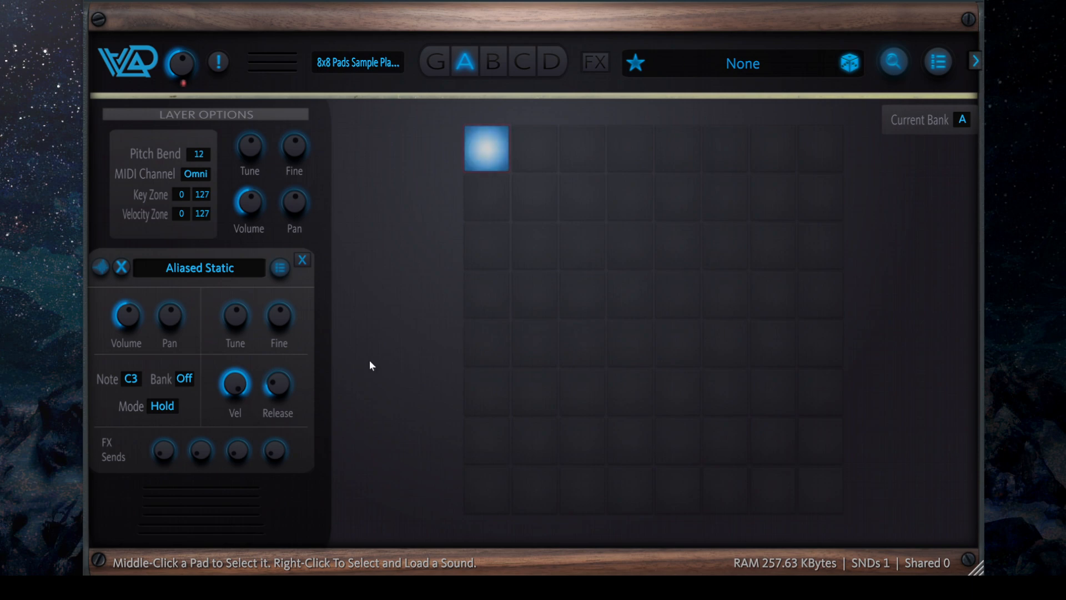
mouse_move(206, 124)
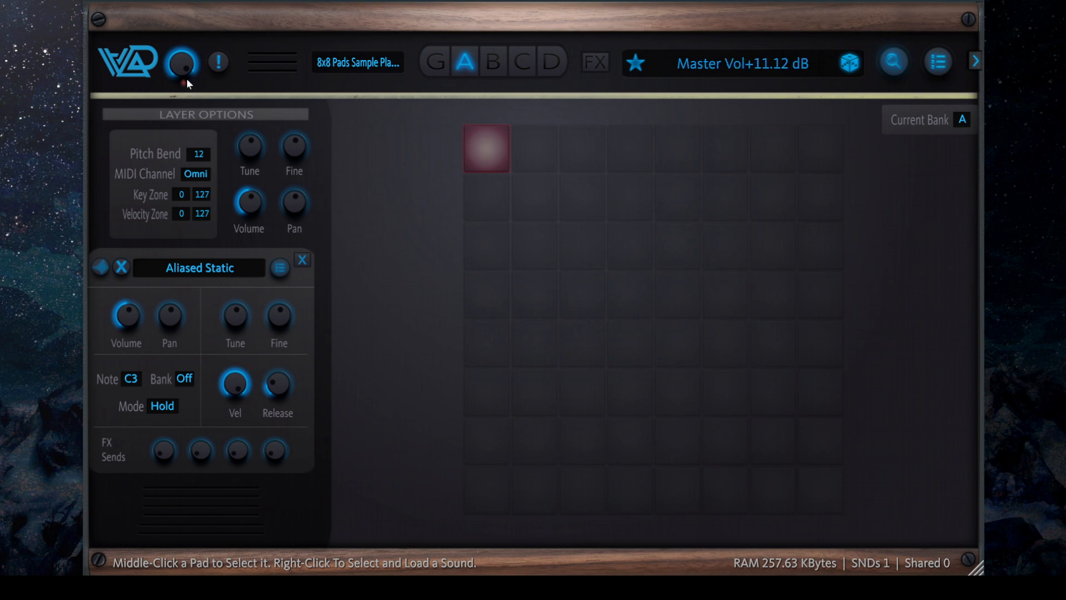
mouse_move(190, 80)
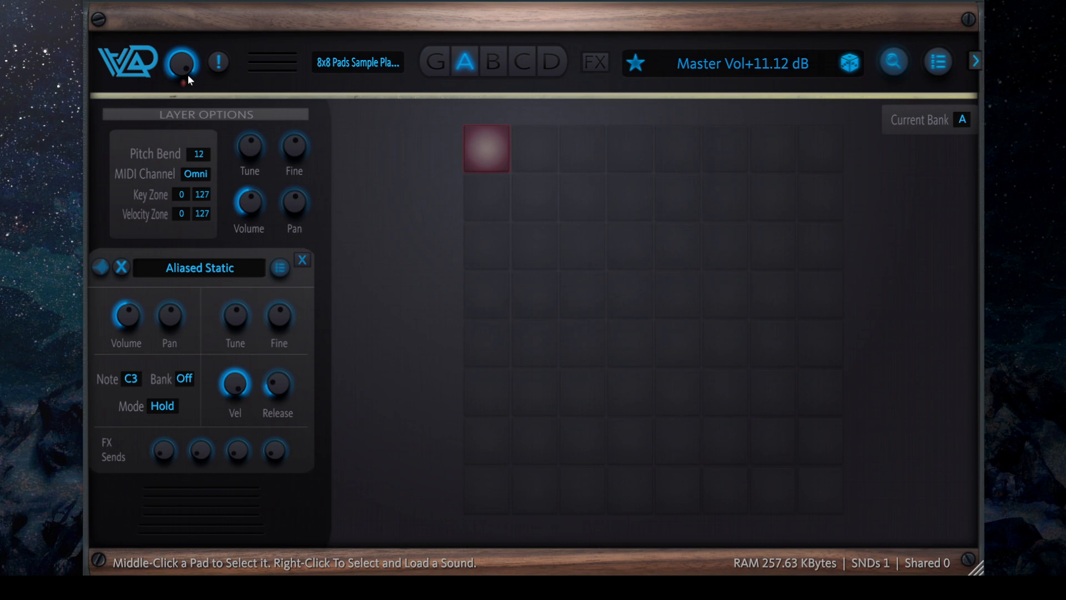
left_click(181, 62)
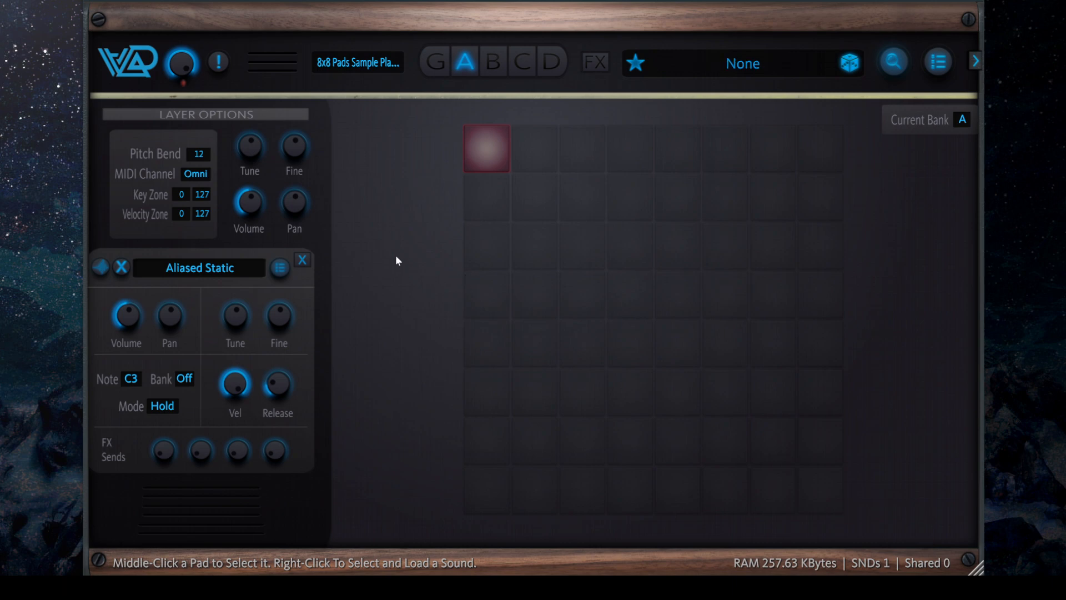
mouse_move(398, 235)
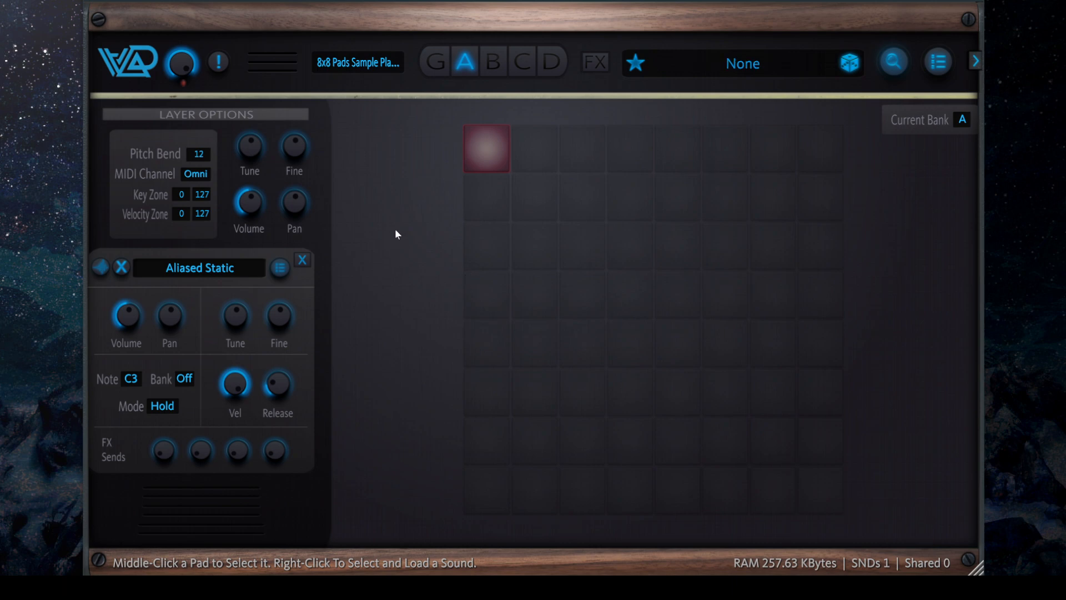
mouse_move(427, 247)
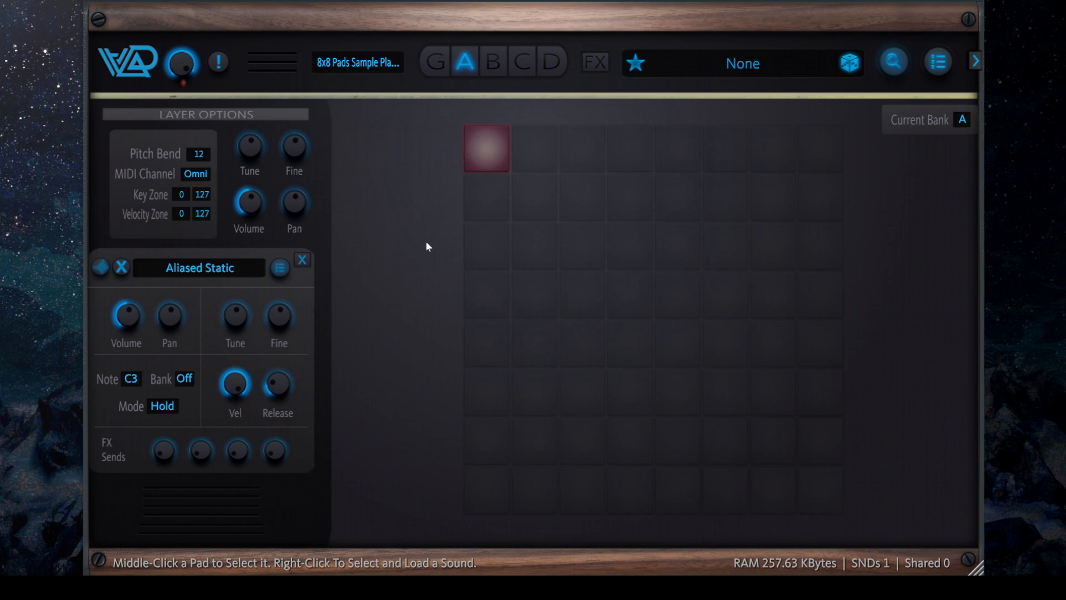
mouse_move(425, 236)
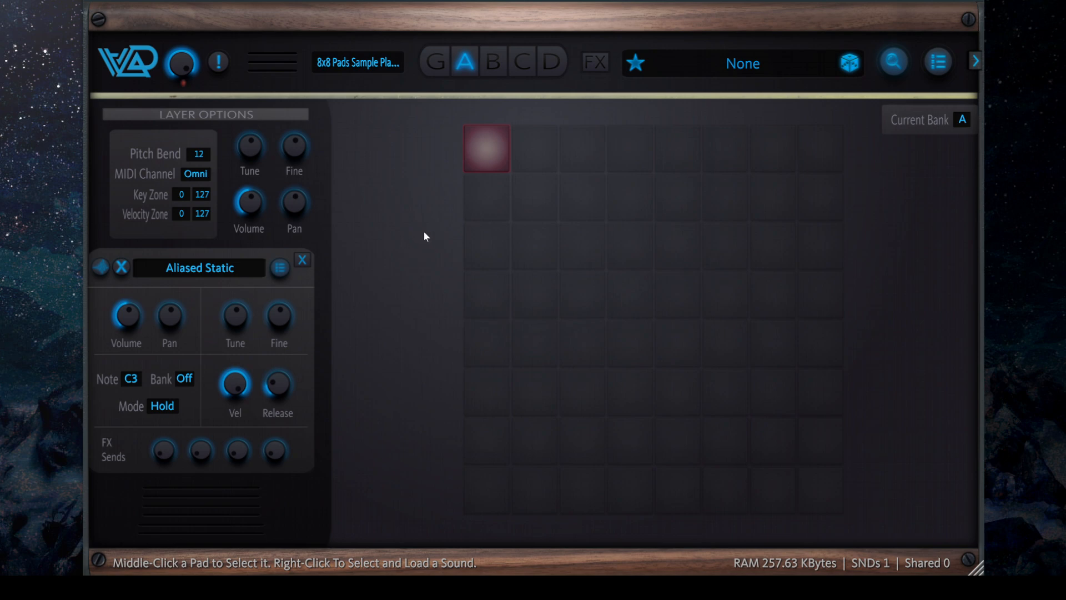
mouse_move(586, 304)
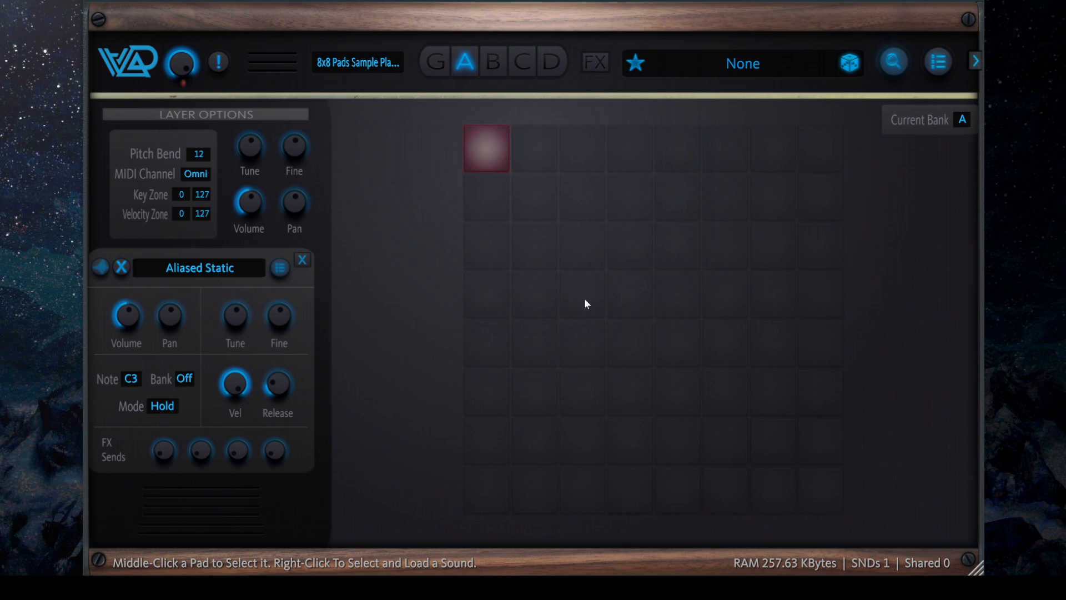
mouse_move(377, 218)
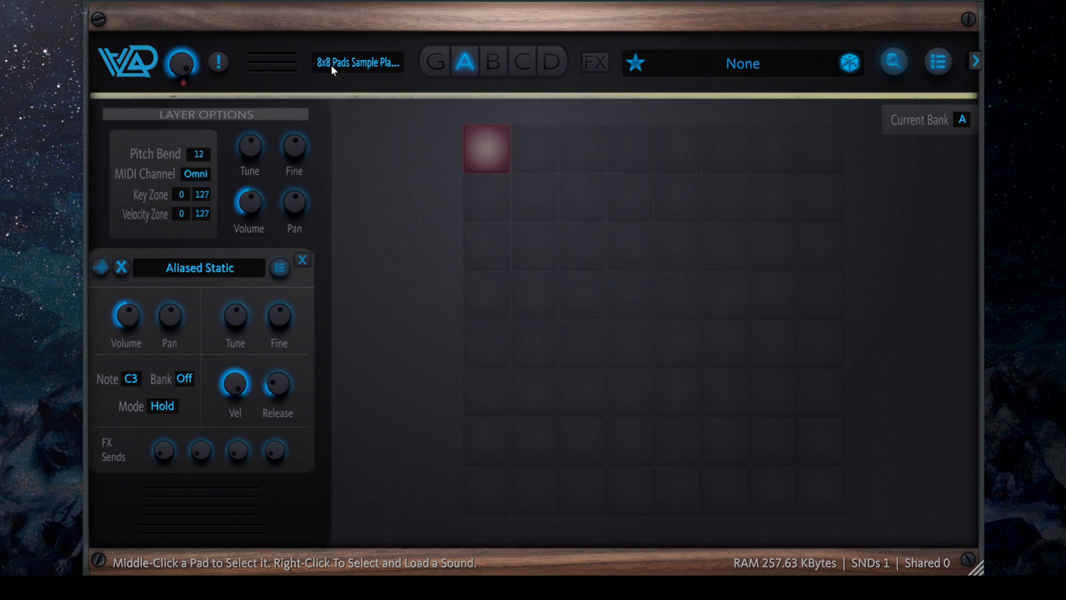
mouse_move(435, 251)
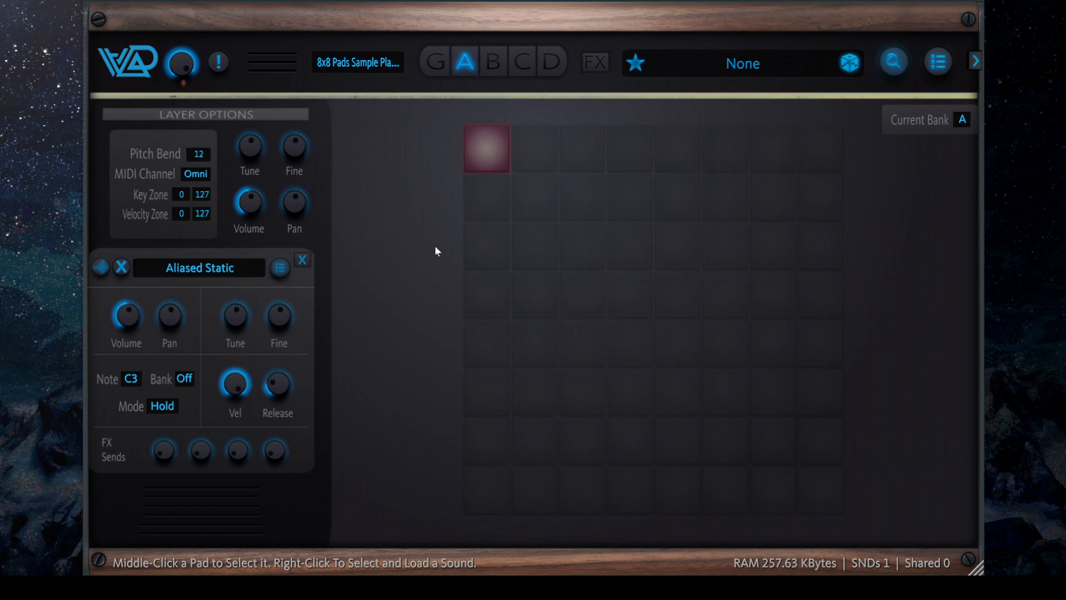
mouse_move(495, 154)
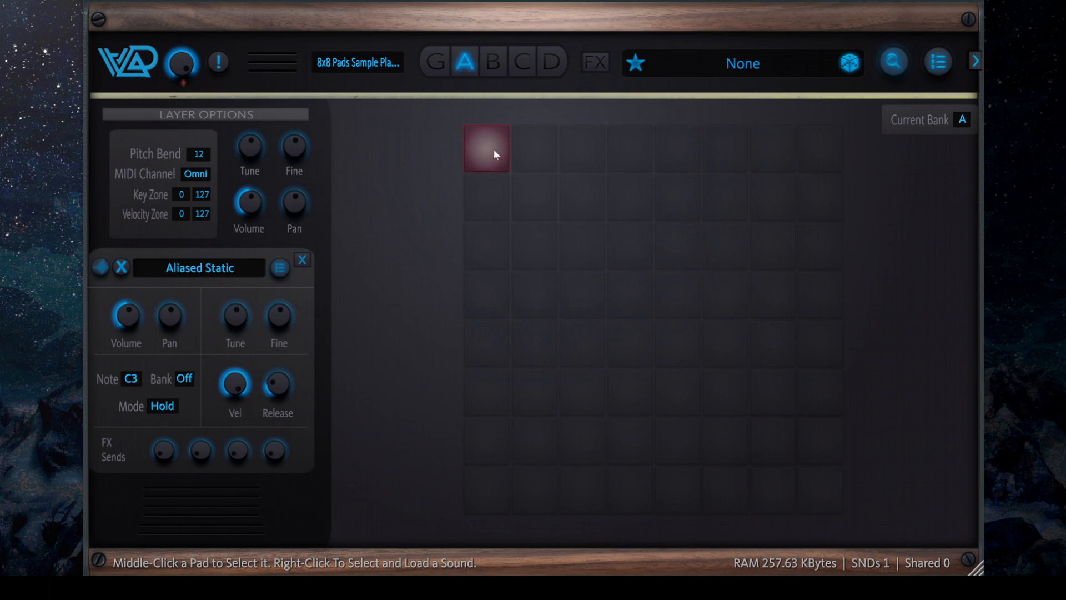
mouse_move(234, 453)
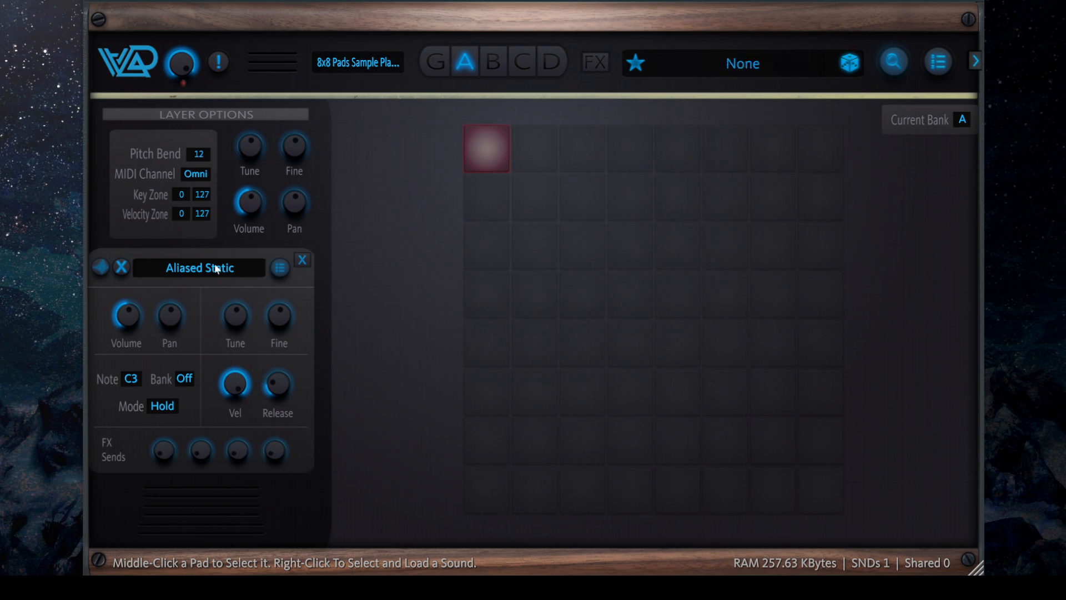
mouse_move(181, 439)
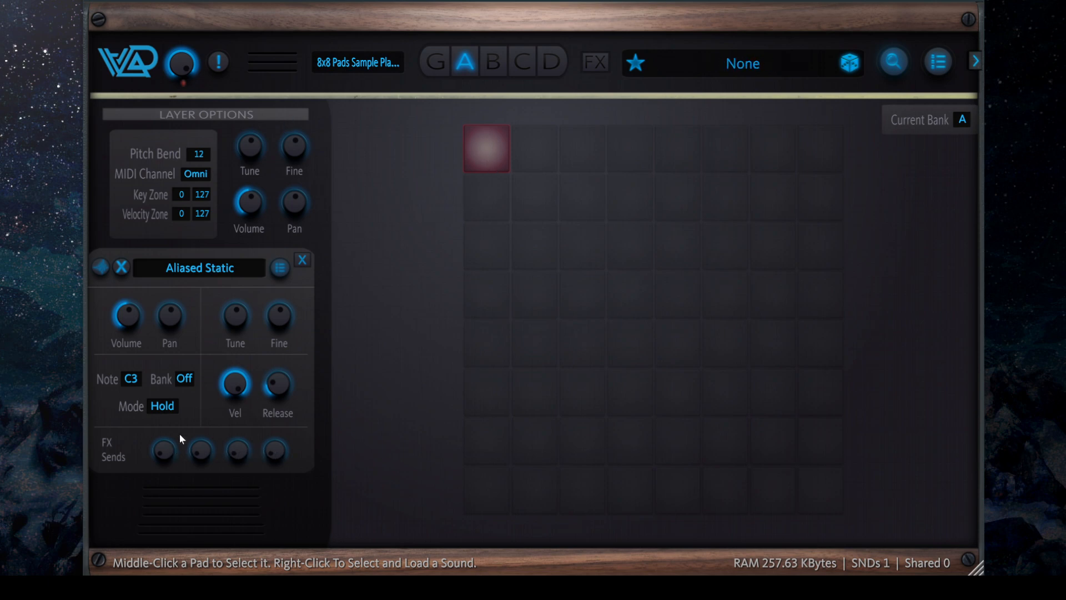
mouse_move(385, 264)
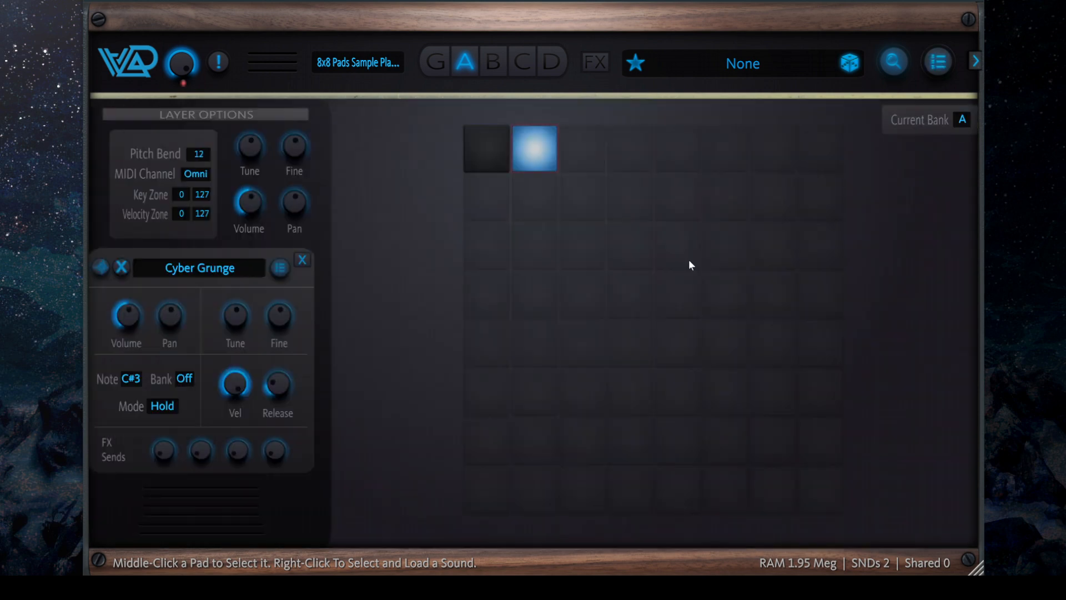
mouse_move(400, 246)
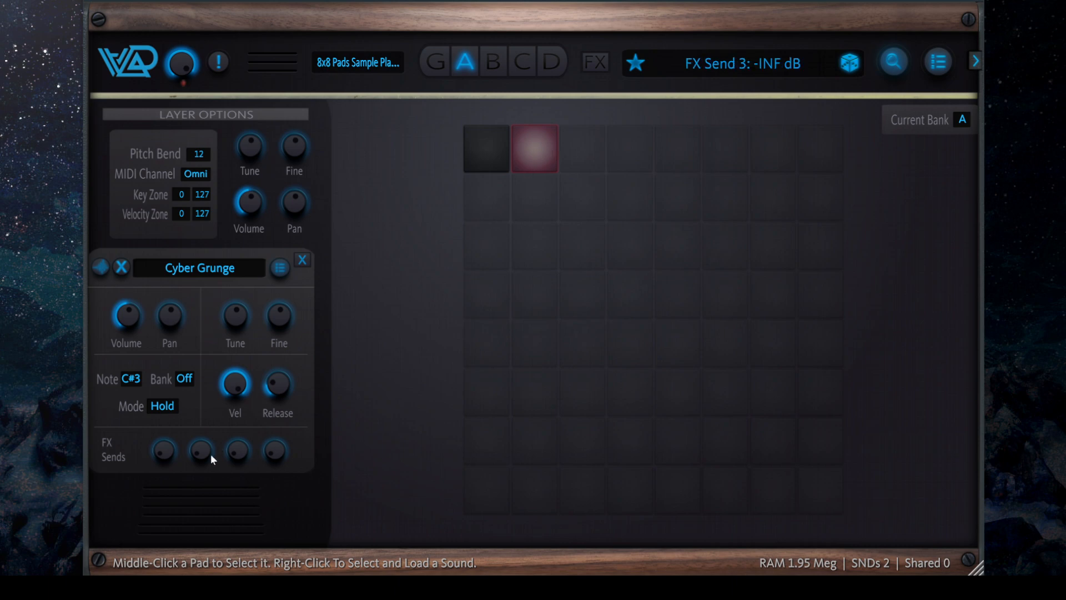
left_click(201, 451)
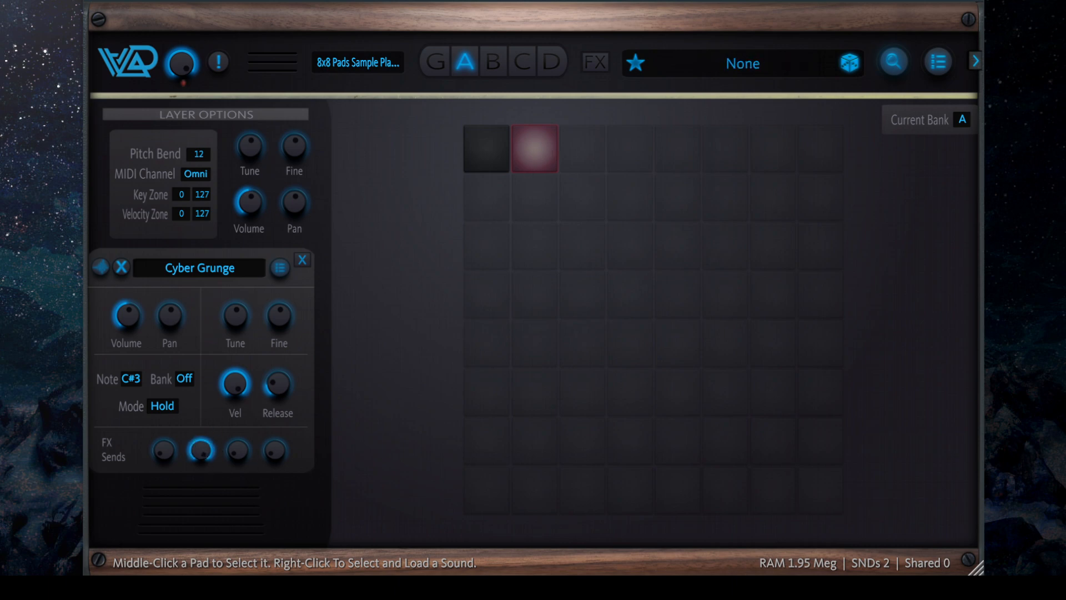
middle_click(485, 149)
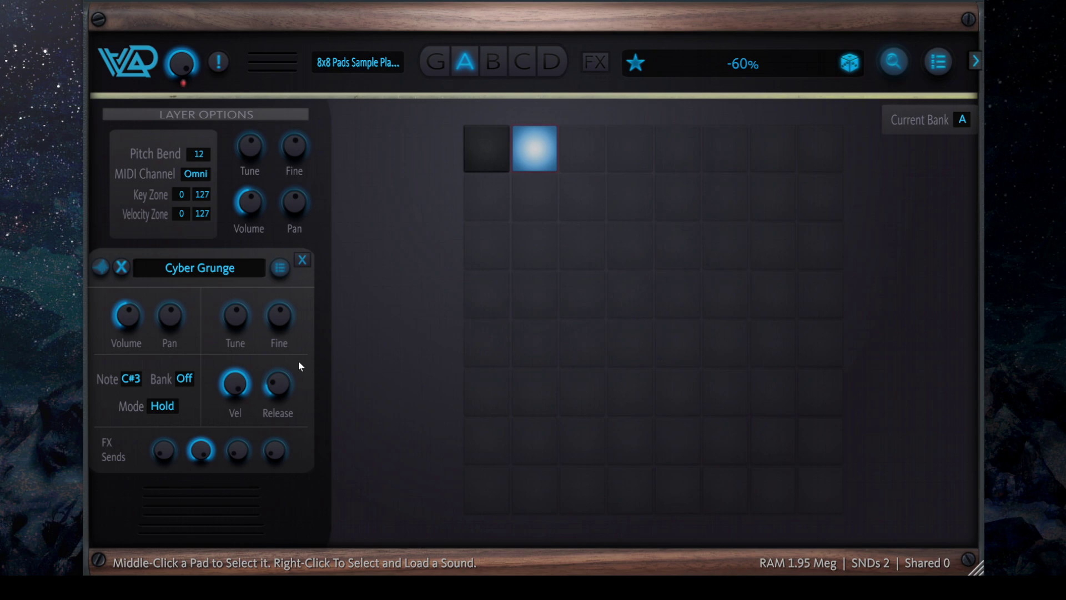
left_click(534, 149)
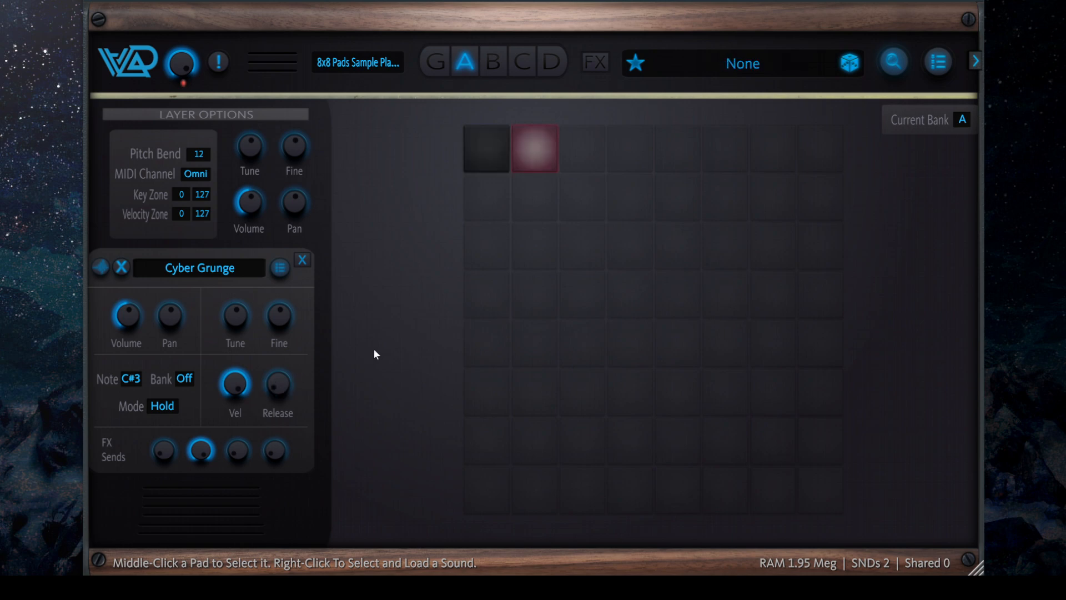
mouse_move(391, 330)
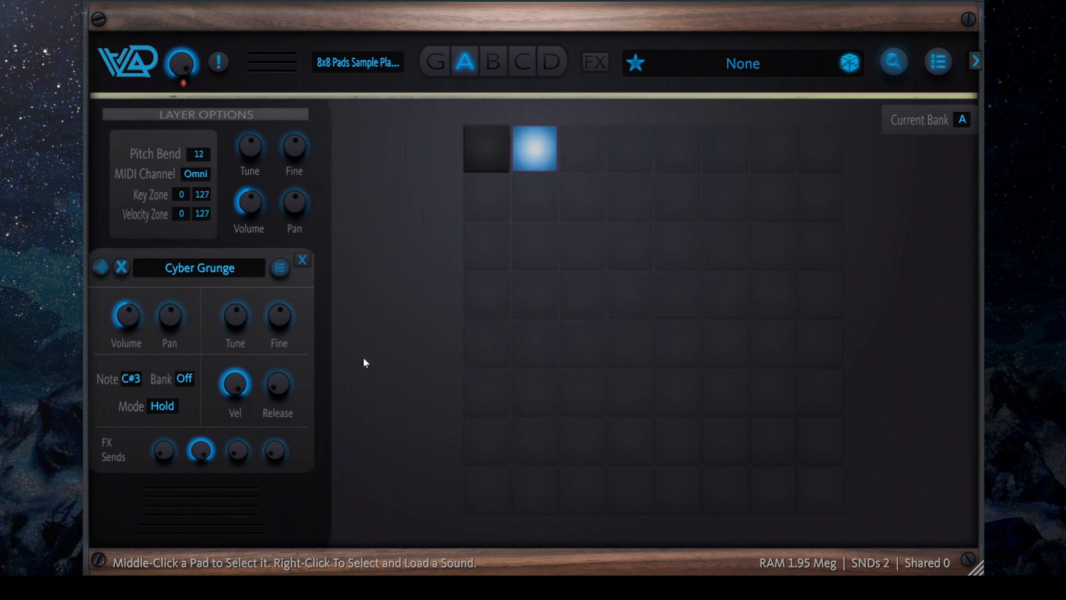
On the effects page, add a Stereo Delay to the Global Send 1 chain.
left_click(595, 62)
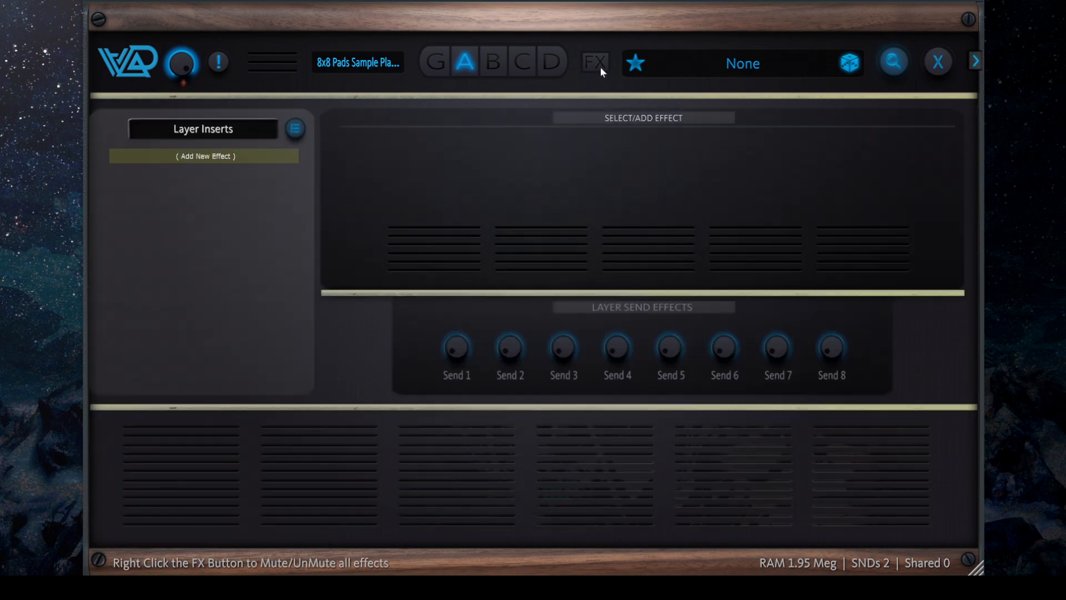
left_click(296, 129)
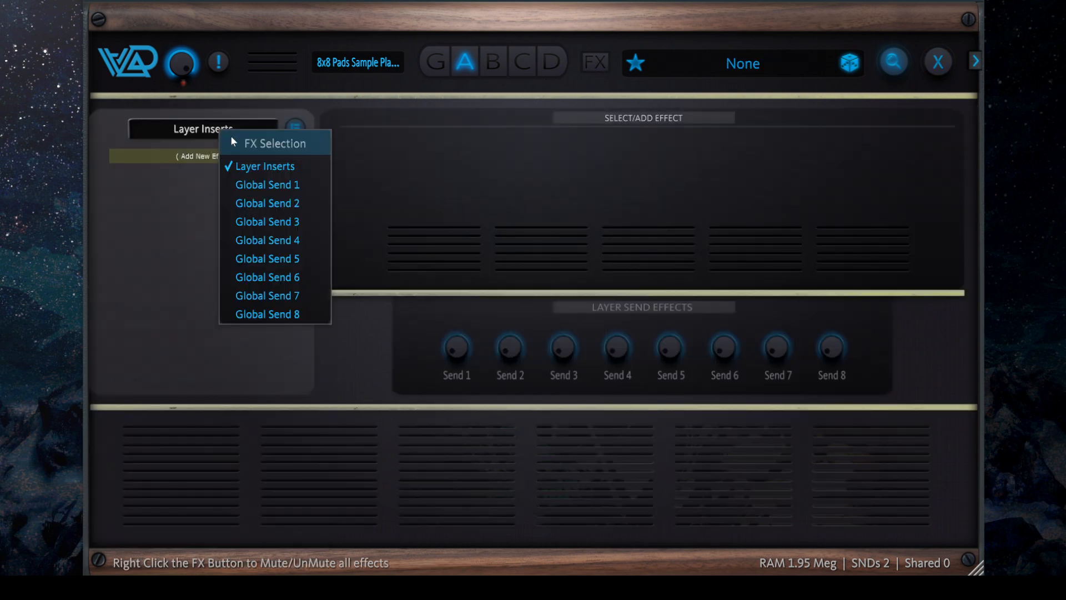
left_click(267, 184)
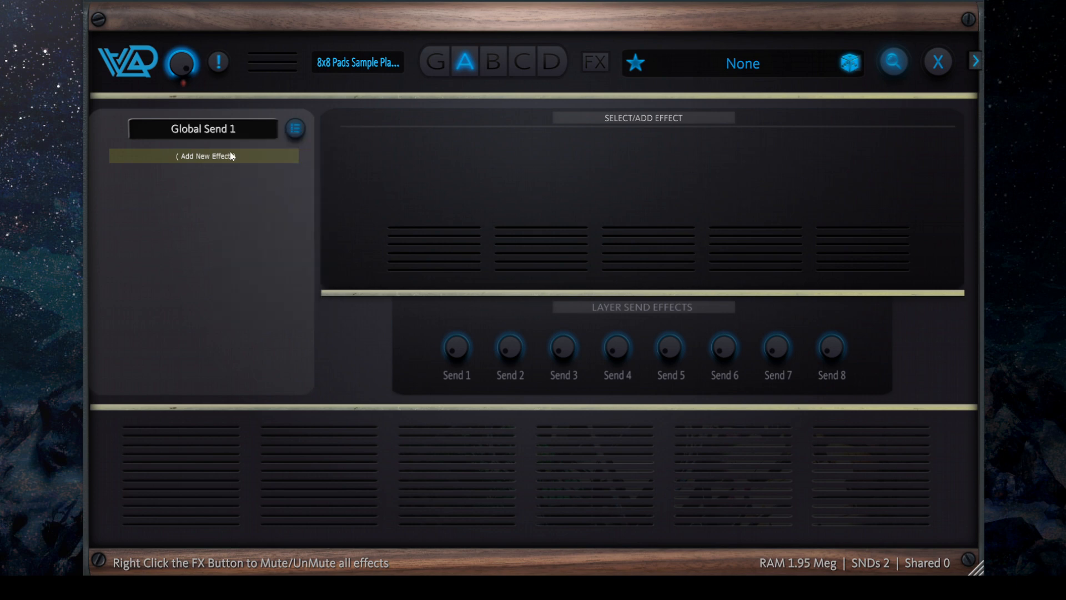
left_click(203, 155)
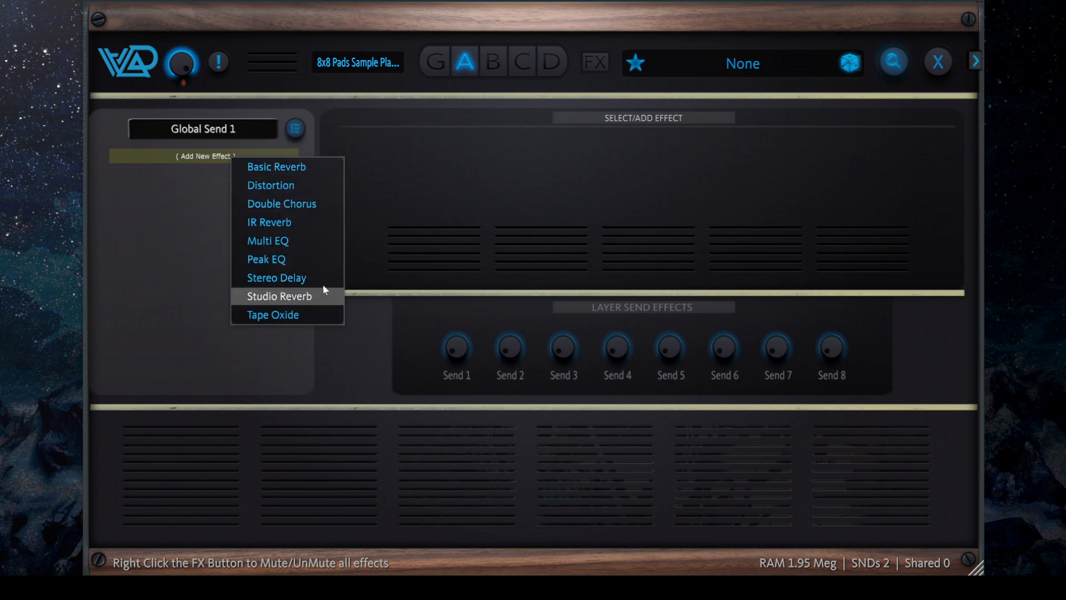
left_click(276, 278)
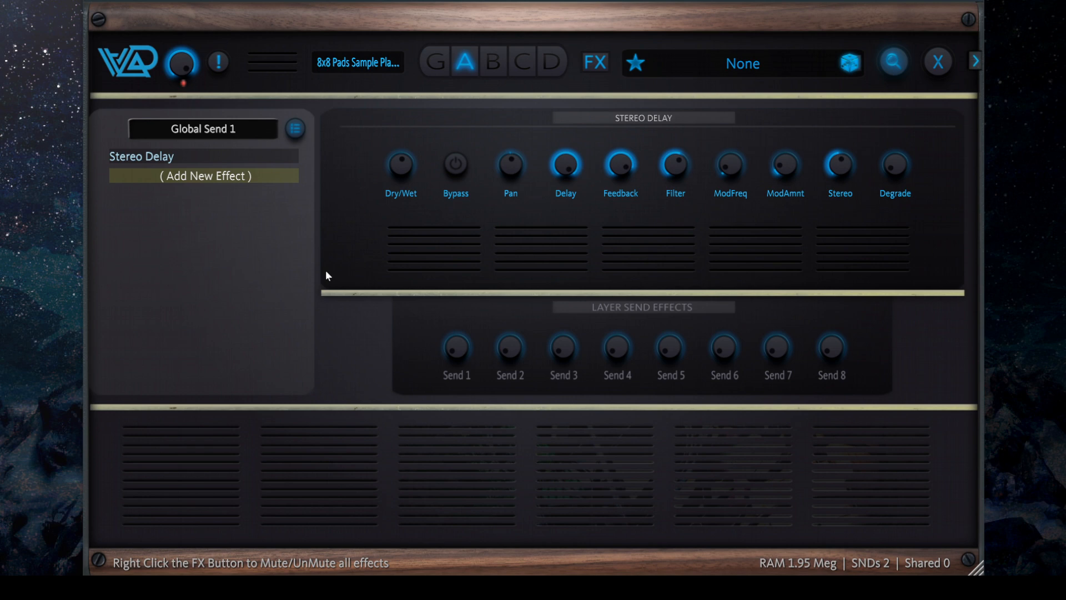
mouse_move(401, 165)
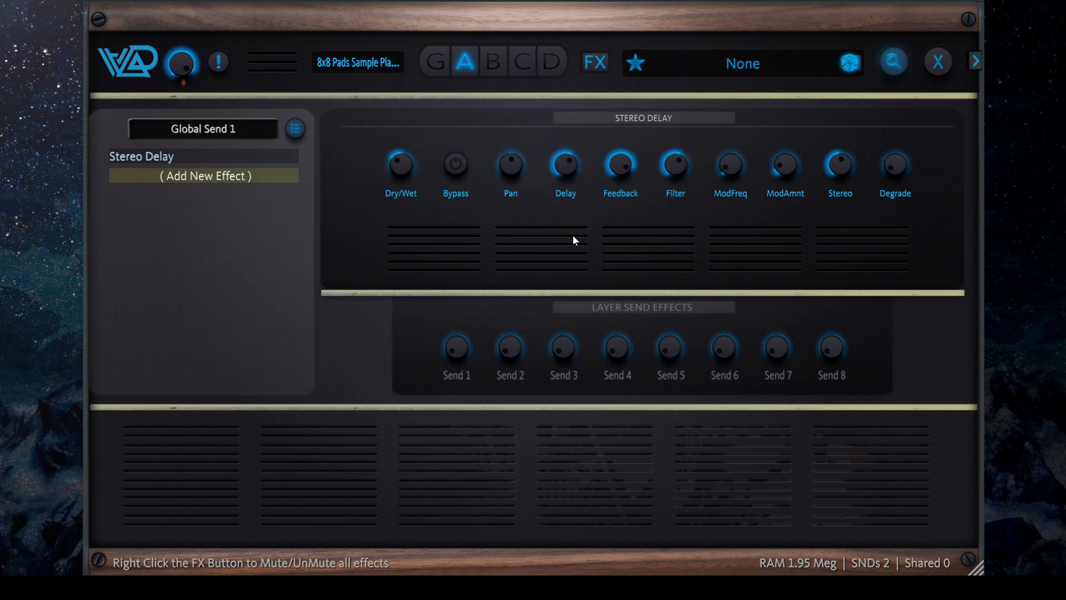
mouse_move(626, 211)
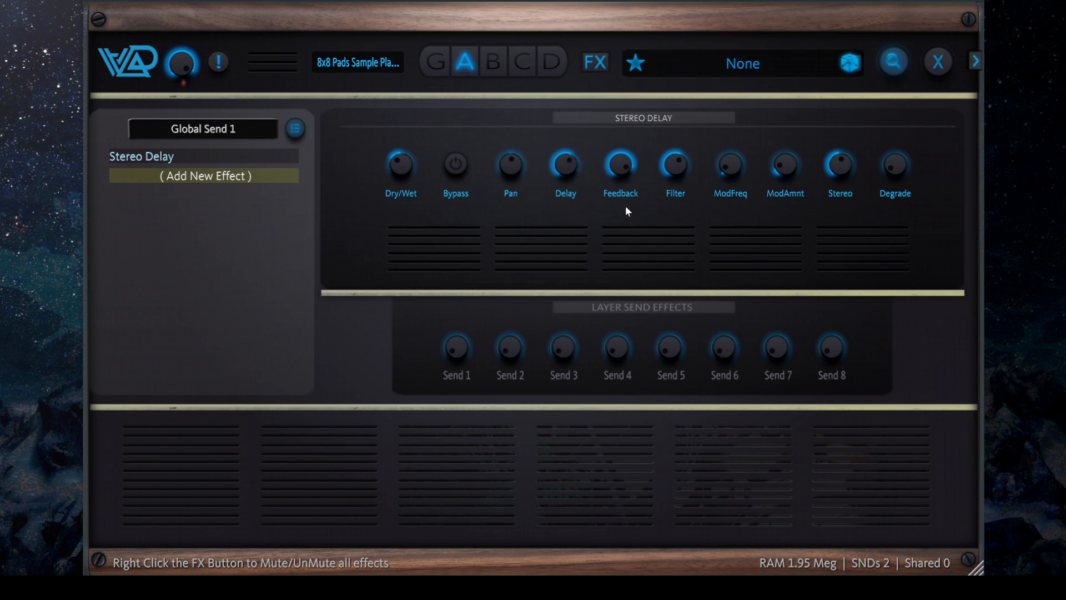
mouse_move(785, 188)
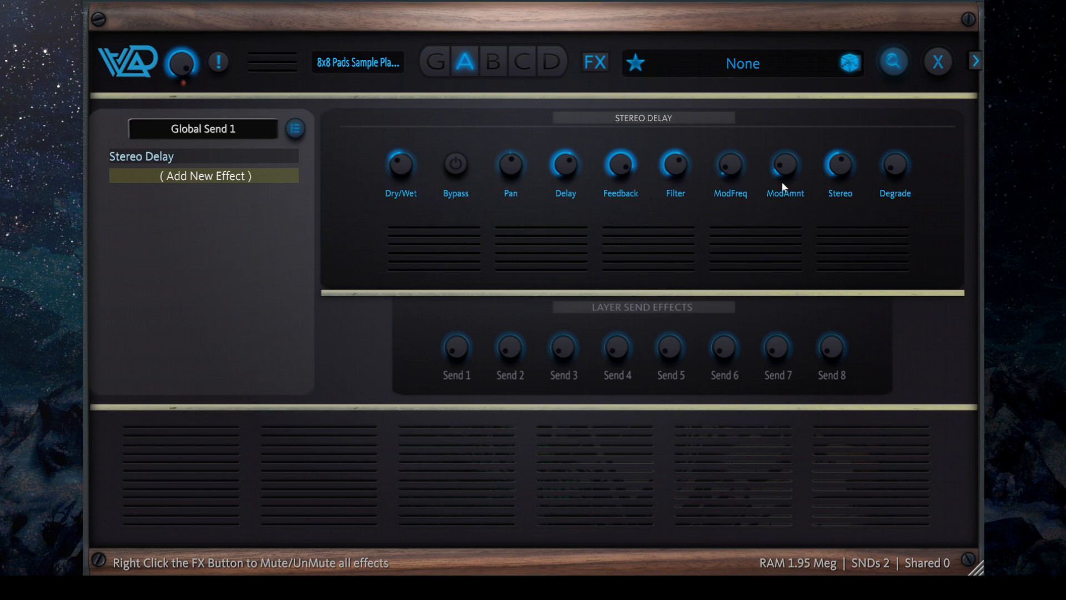
mouse_move(846, 175)
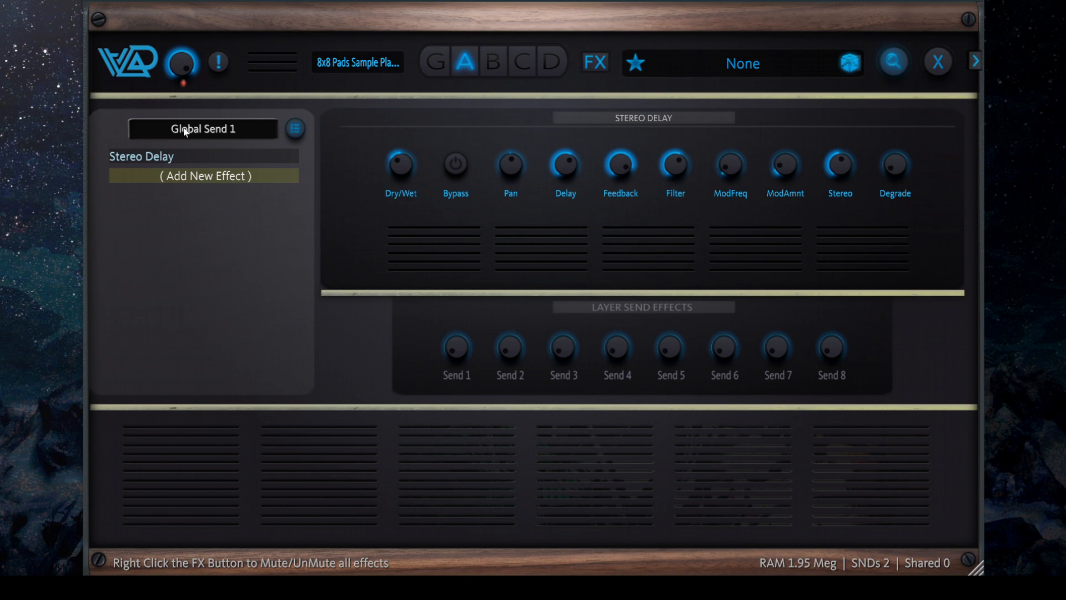
mouse_move(304, 219)
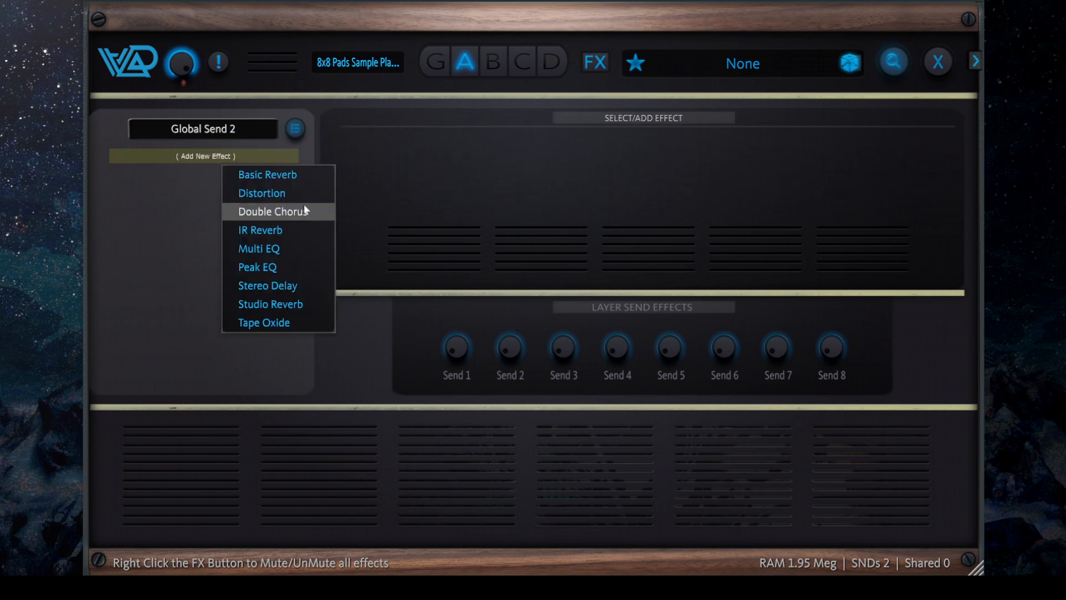
mouse_move(289, 180)
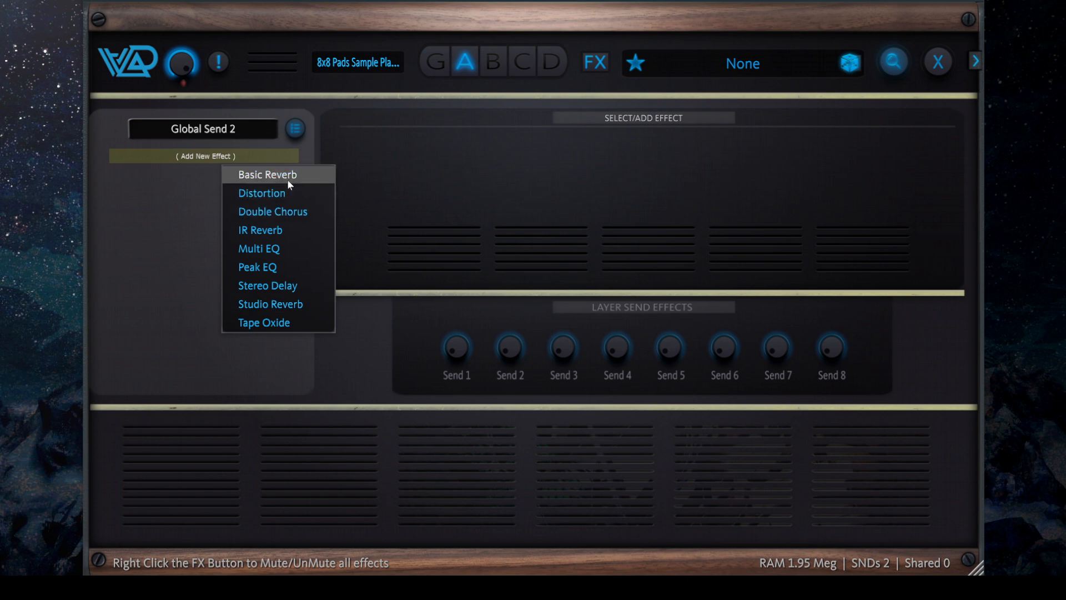
Add a Basic Reverb to Global Send 2 and adjust its controls, keeping Send 2 selected.
left_click(266, 174)
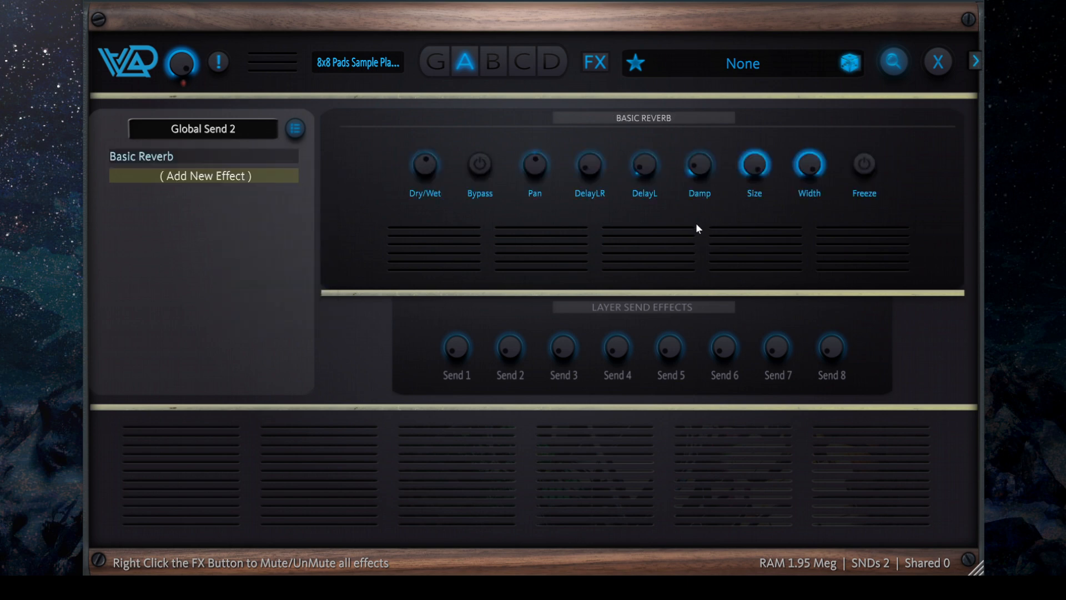
mouse_move(743, 203)
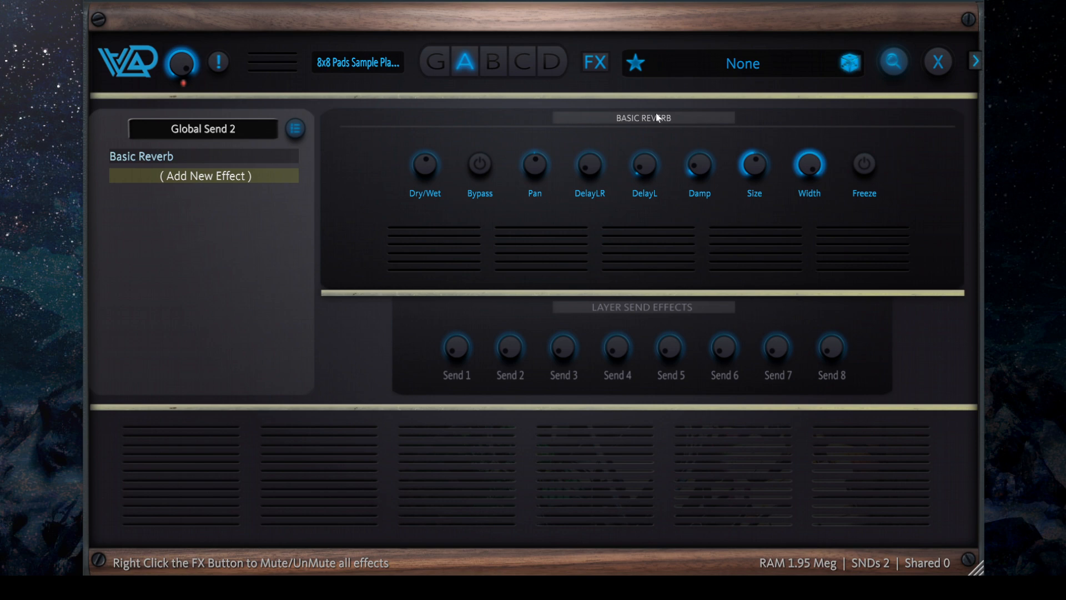
mouse_move(709, 229)
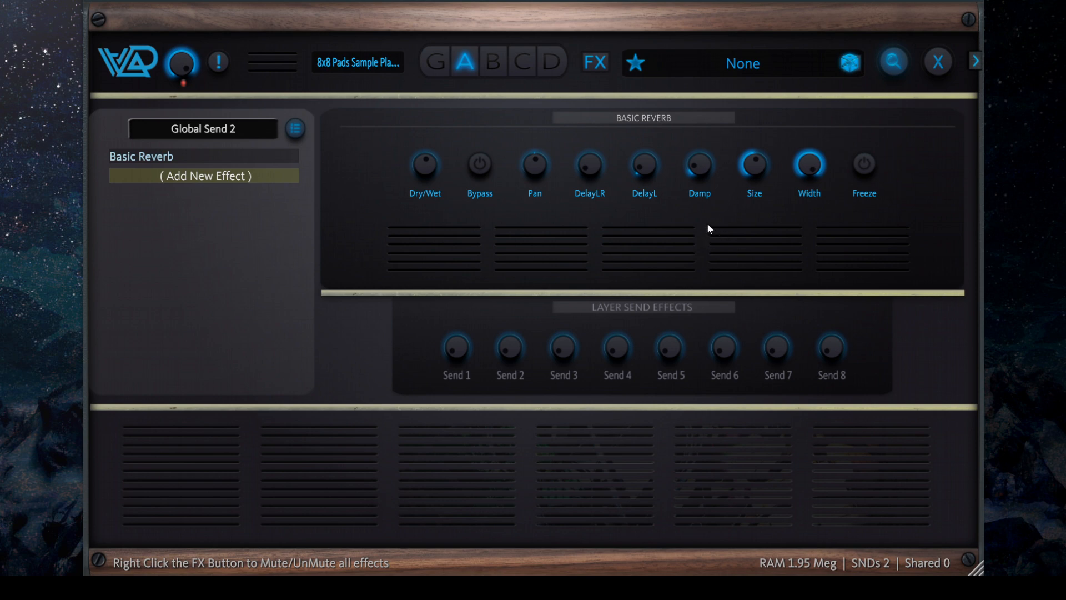
mouse_move(664, 230)
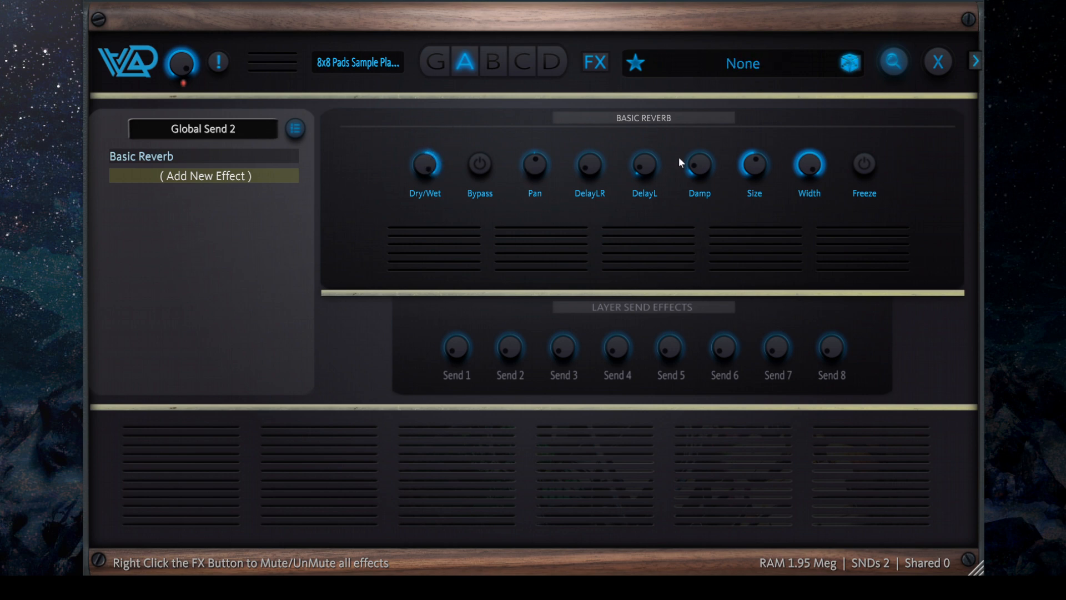
mouse_move(711, 257)
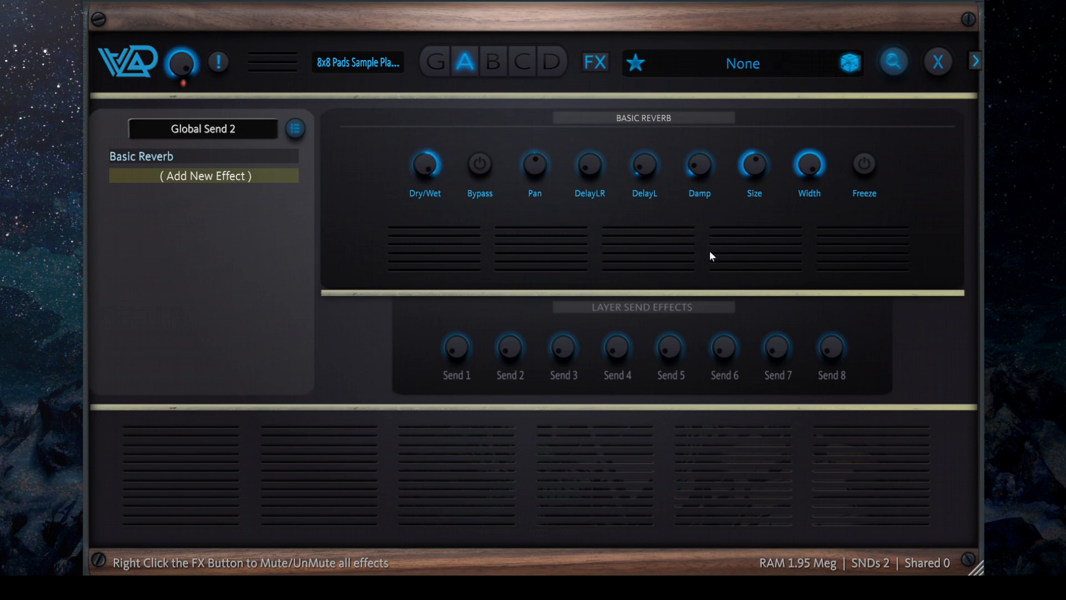
left_click(644, 166)
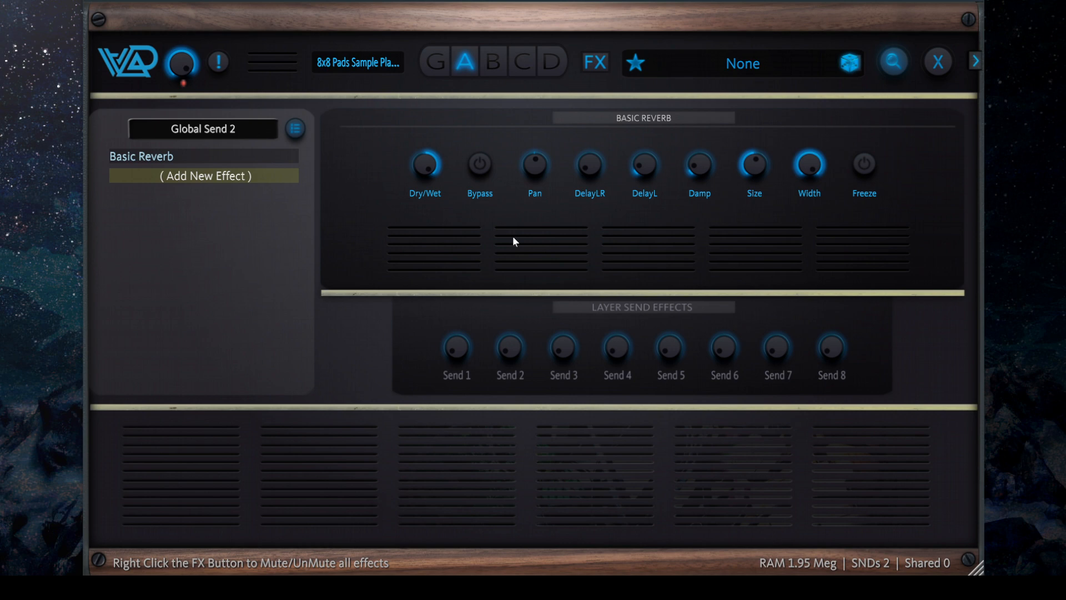
left_click(293, 130)
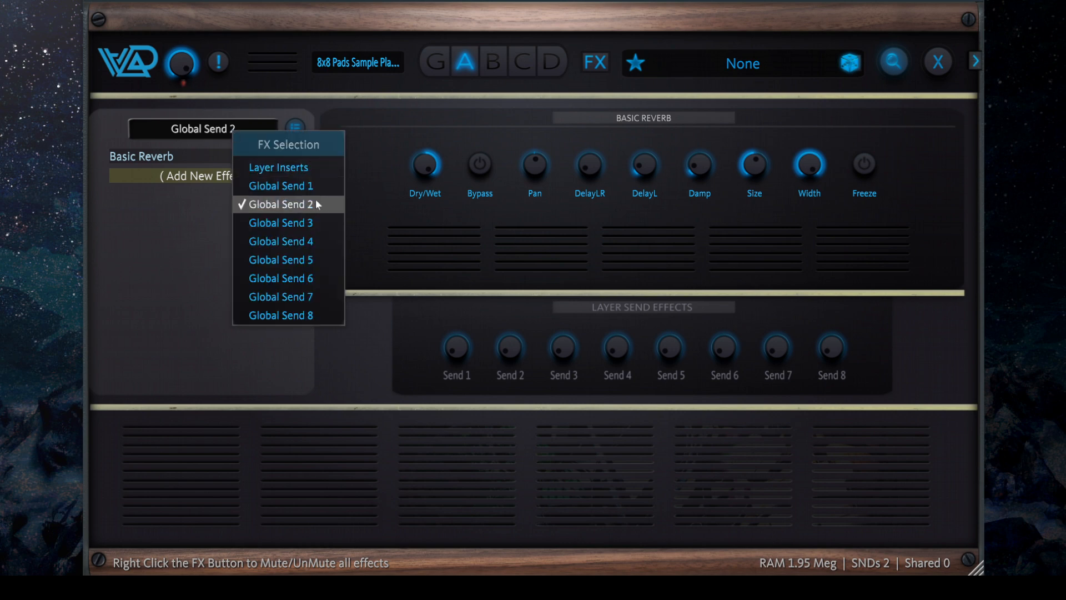
left_click(280, 204)
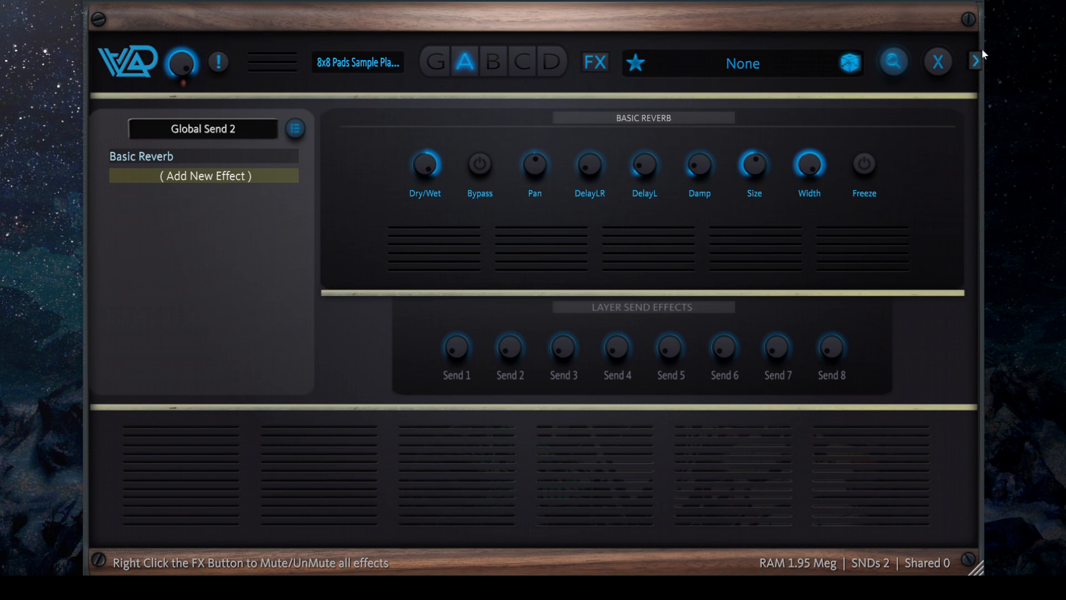
left_click(977, 62)
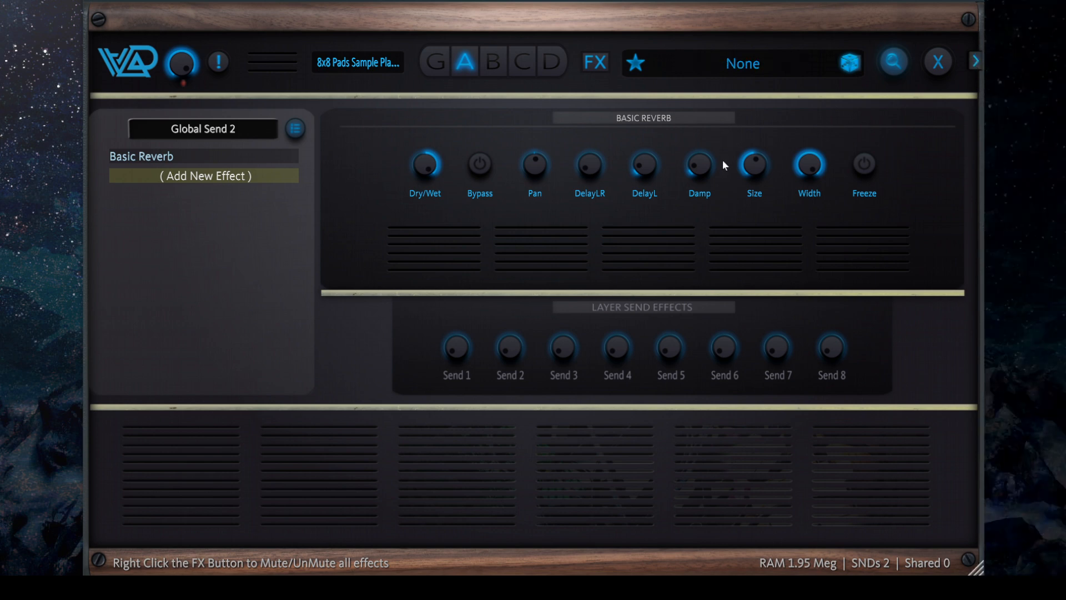
mouse_move(623, 232)
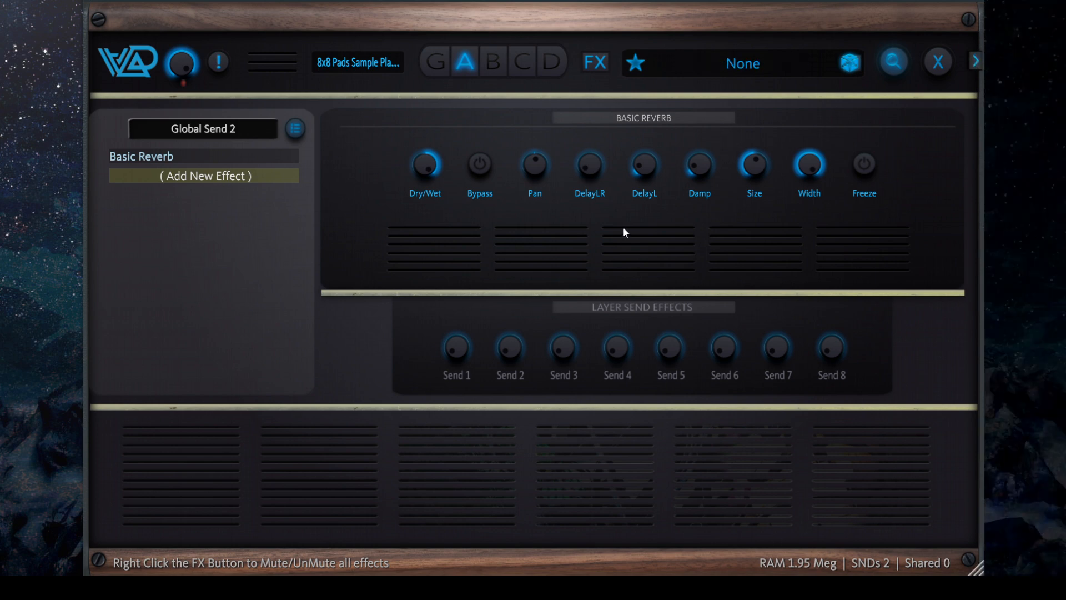
mouse_move(614, 226)
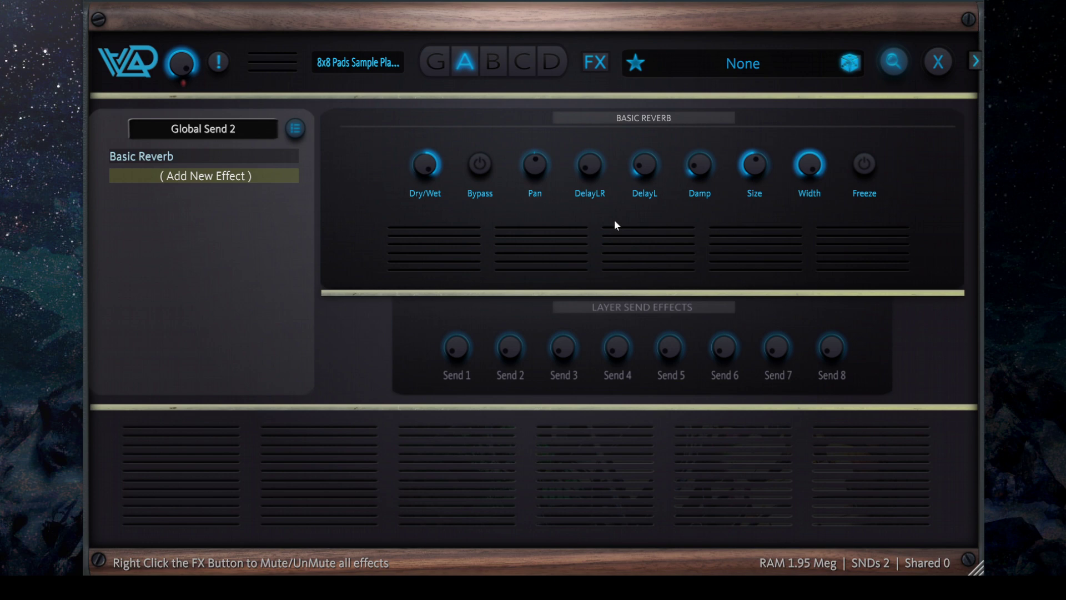
mouse_move(617, 239)
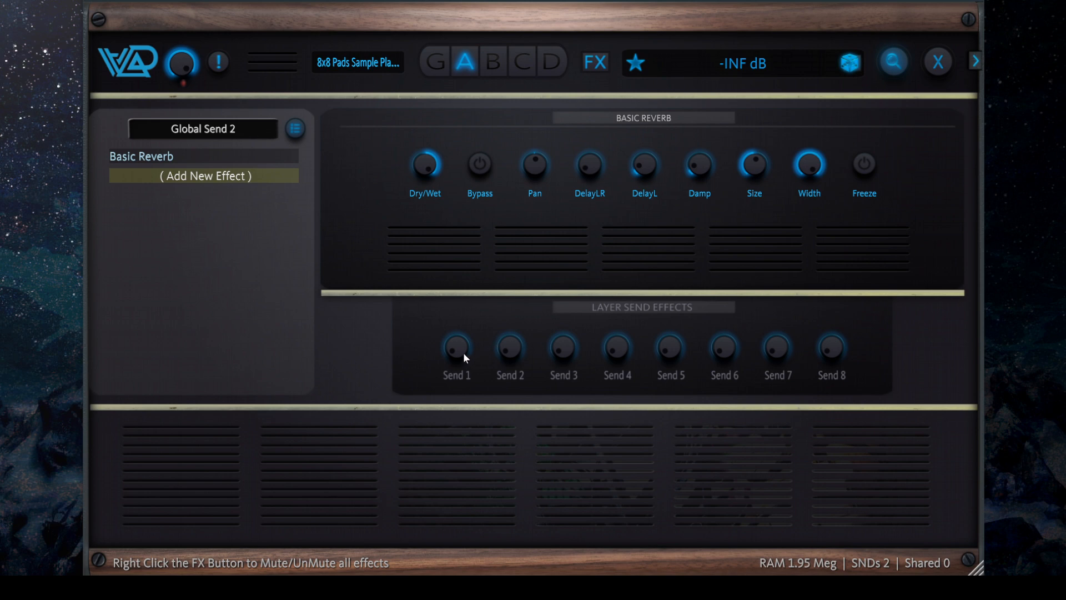
mouse_move(354, 198)
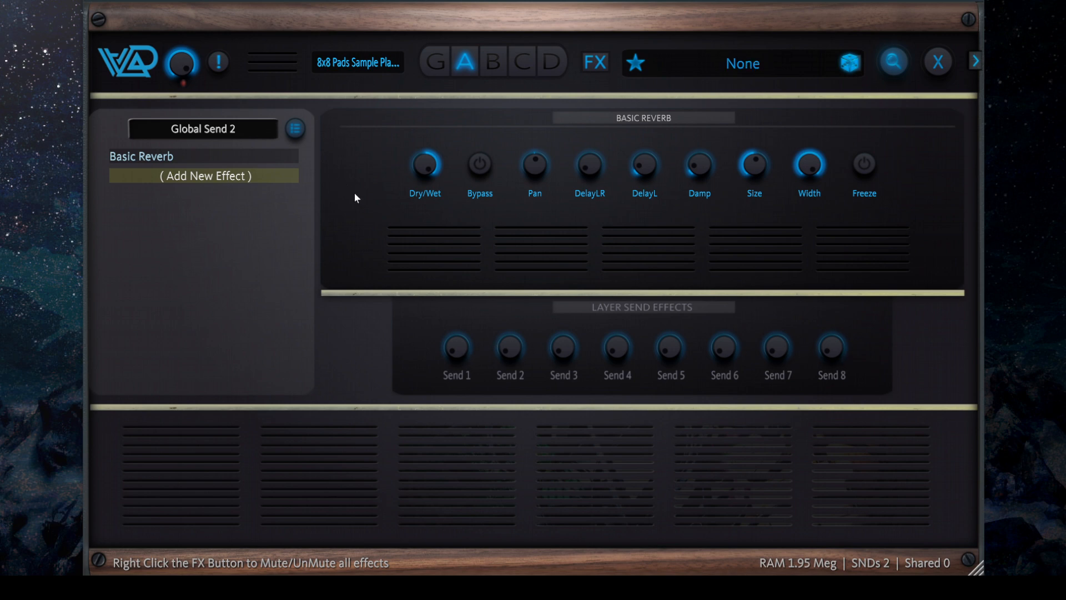
mouse_move(428, 247)
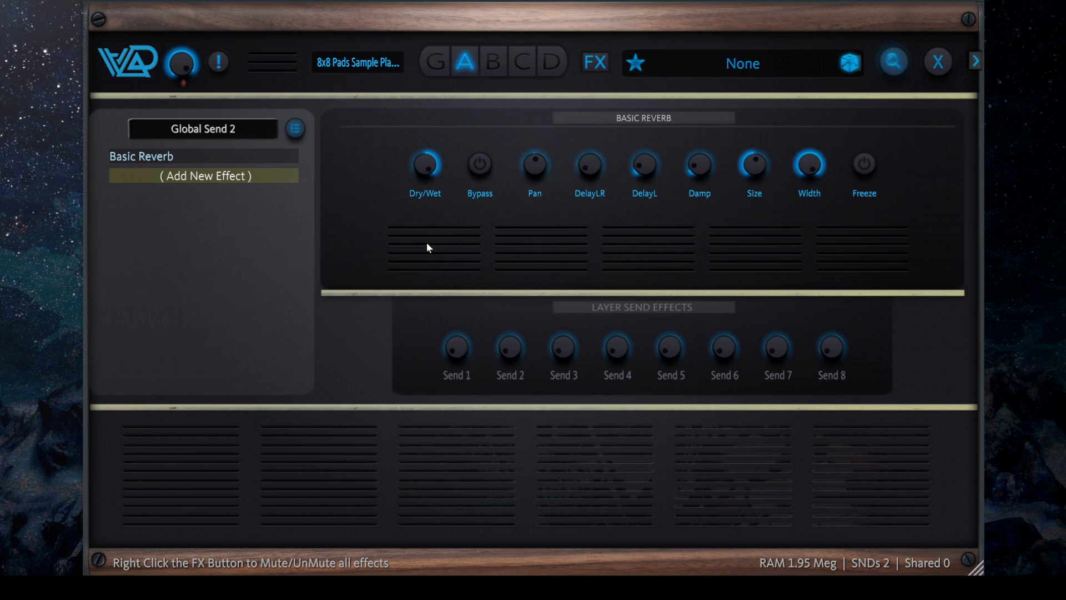
mouse_move(595, 63)
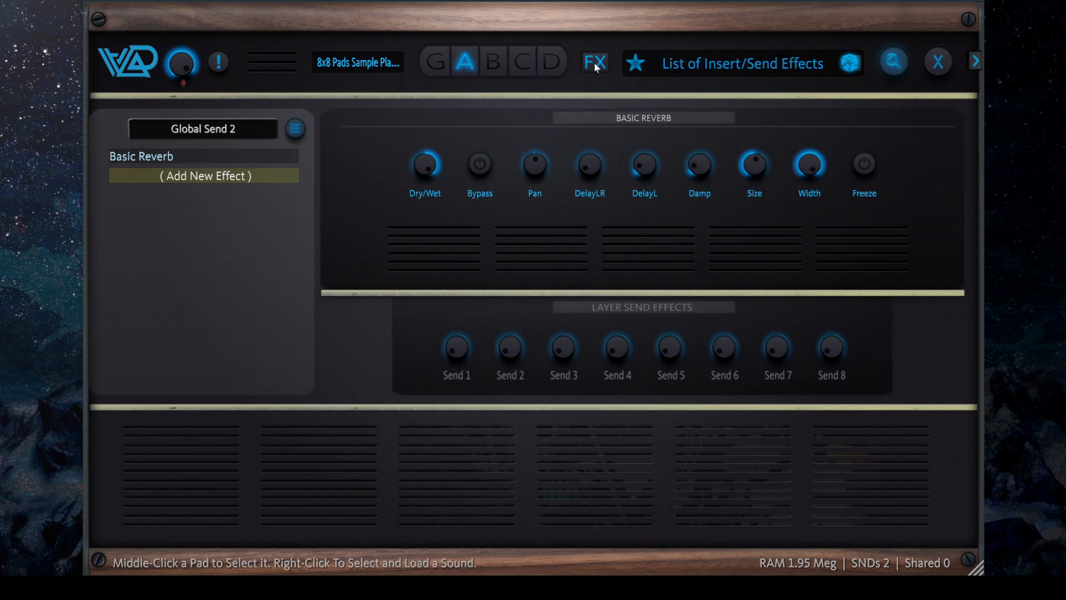
Reopen the effects page and raise the layer's Send 2 level.
left_click(593, 62)
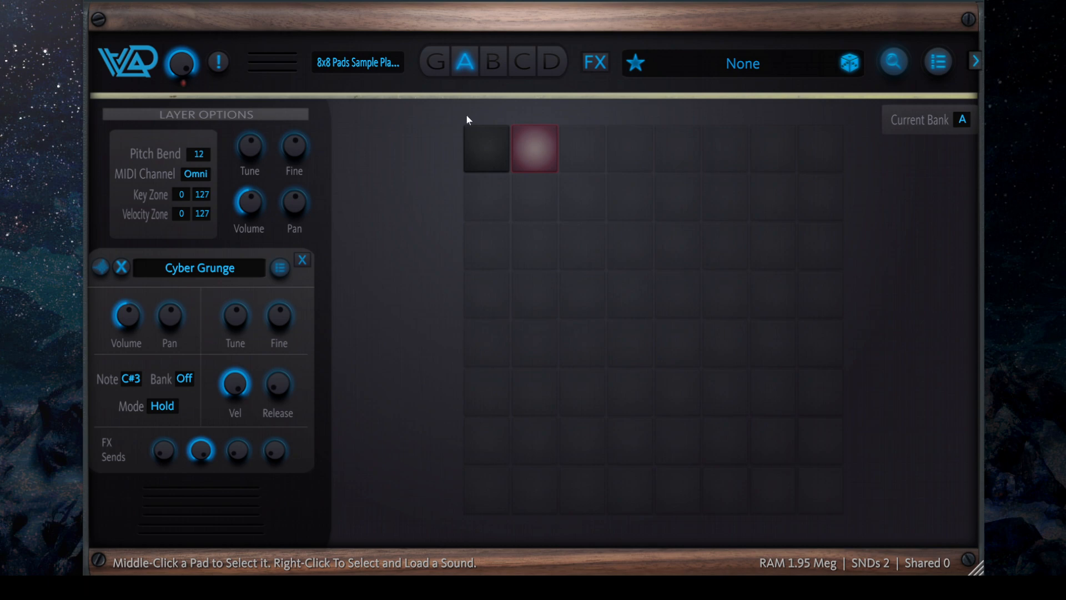
left_click(593, 62)
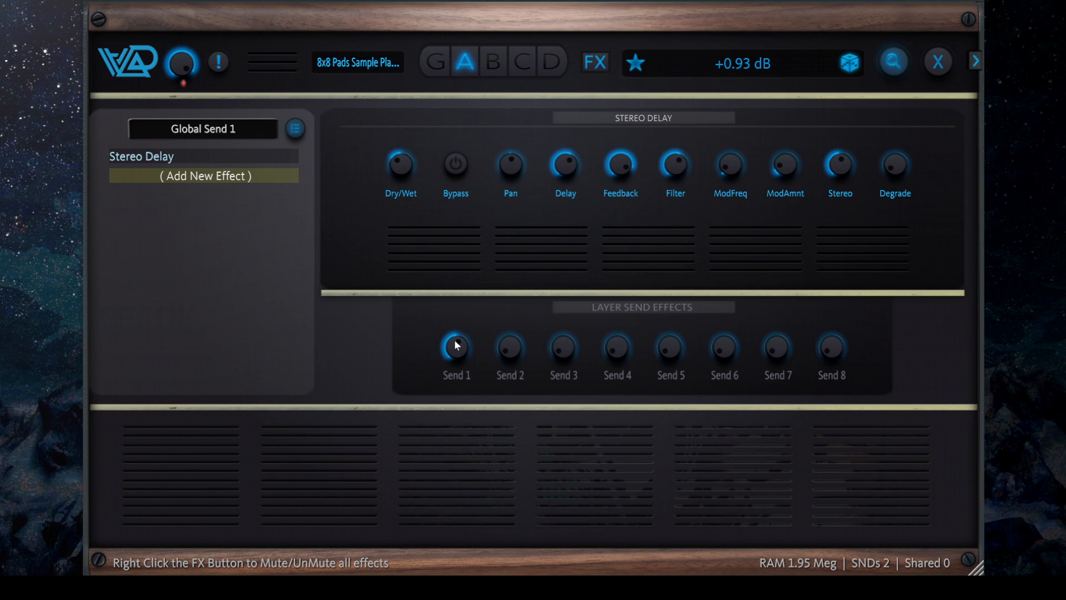
mouse_move(462, 352)
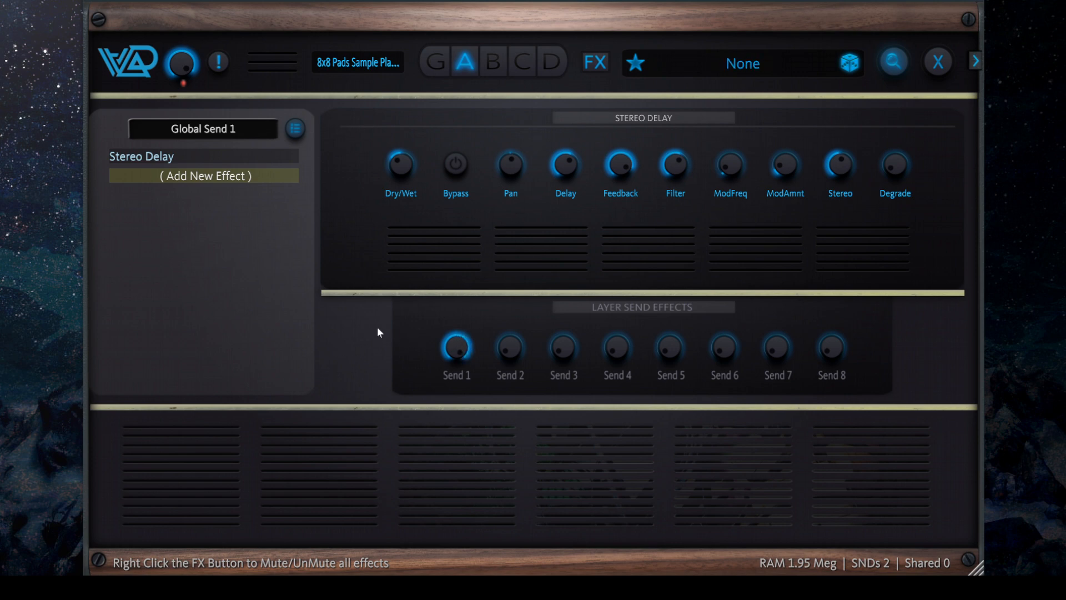
mouse_move(393, 320)
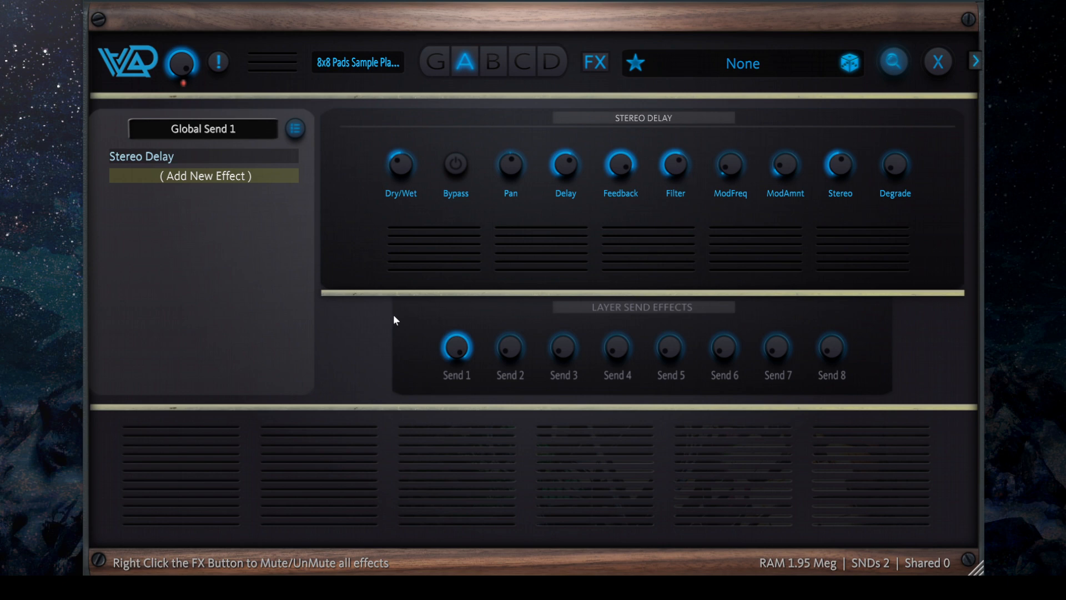
left_click(510, 346)
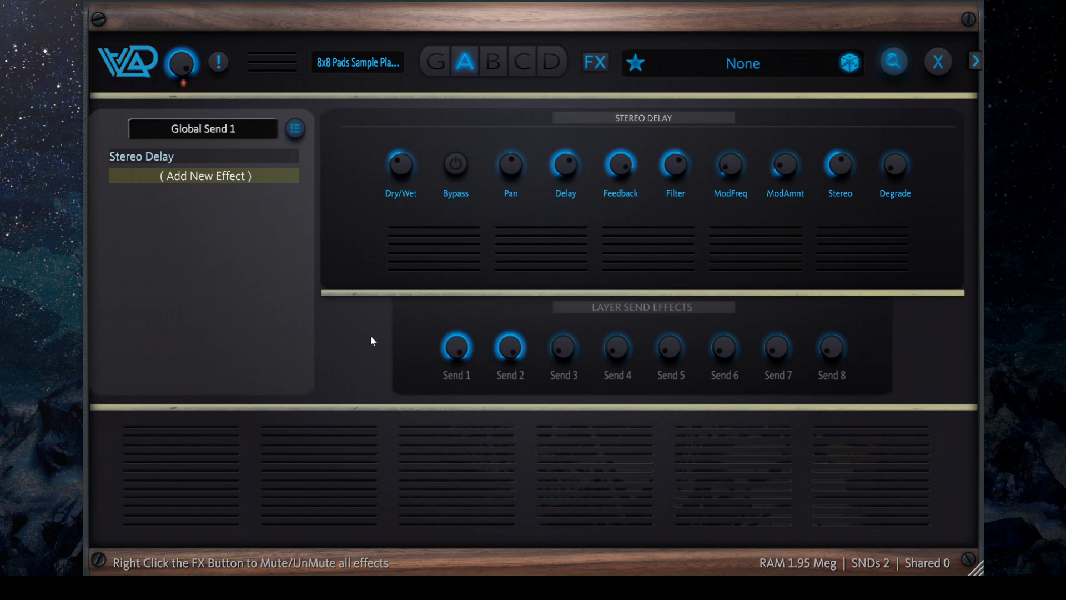
mouse_move(576, 65)
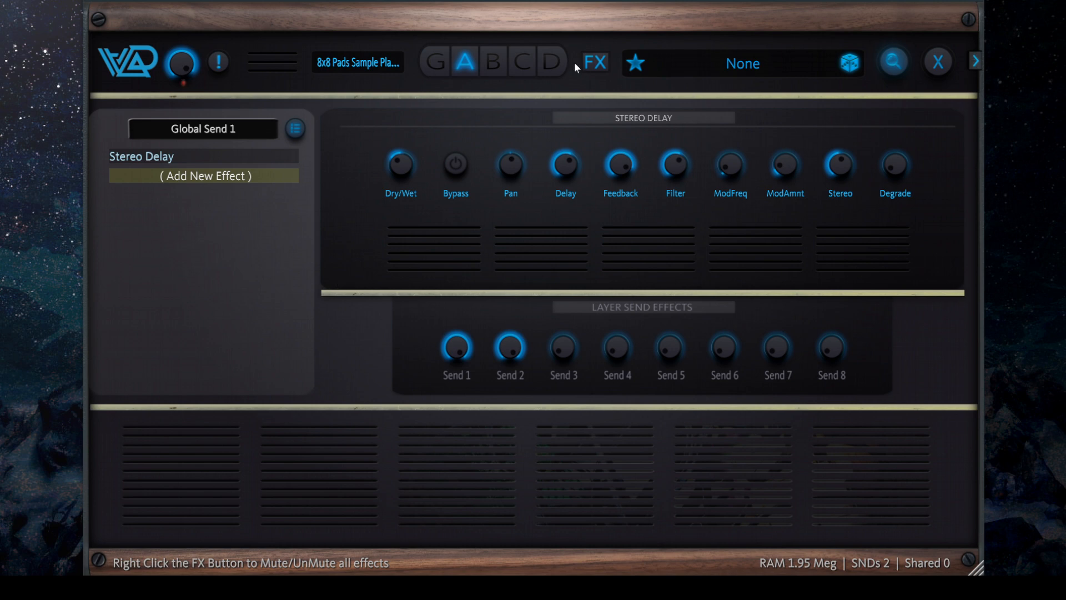
mouse_move(455, 375)
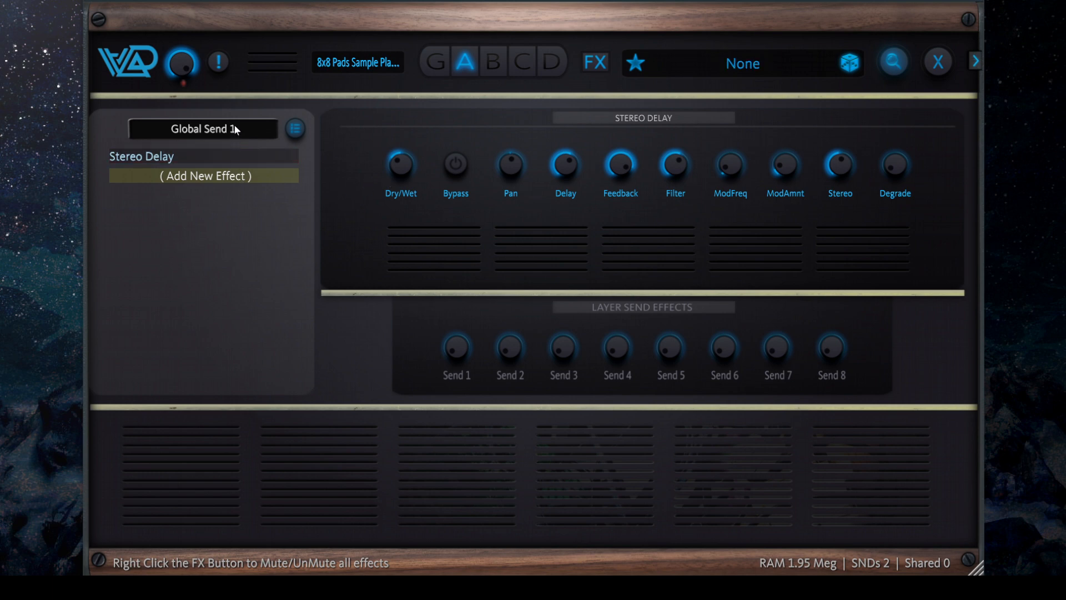
Untick Sends 1 under Process In Serial so the Stereo Delay shows a Volume level (-5.53 dB).
left_click(295, 128)
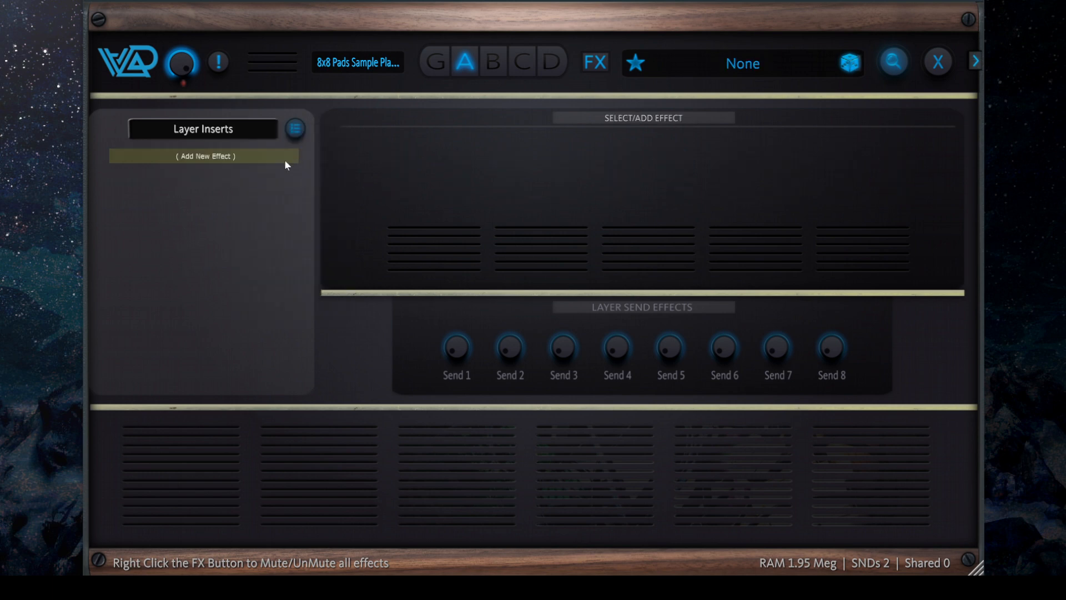
left_click(295, 129)
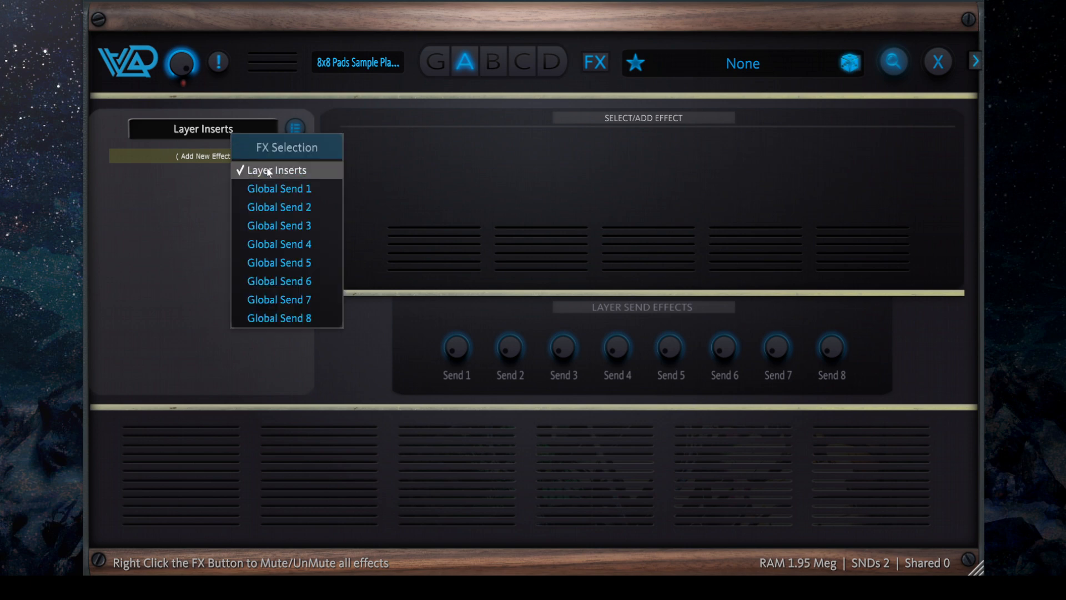
left_click(279, 189)
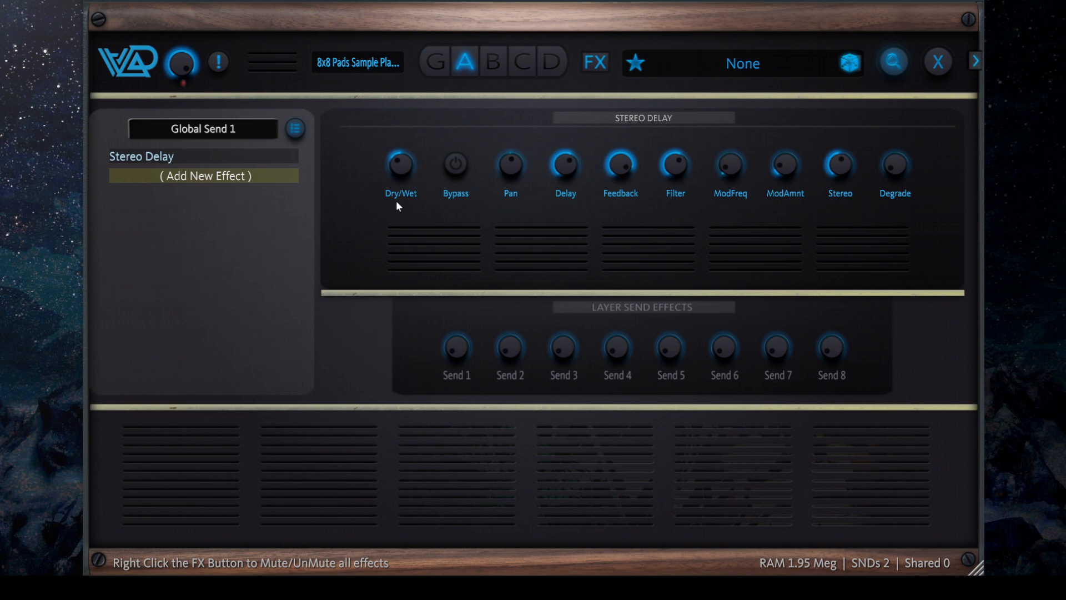
mouse_move(300, 138)
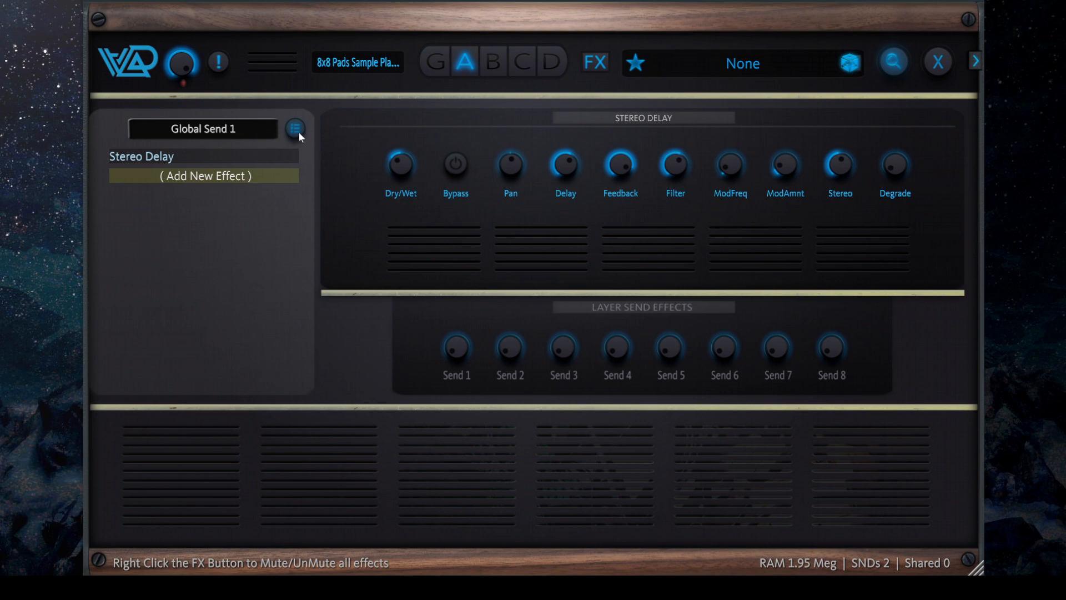
left_click(296, 129)
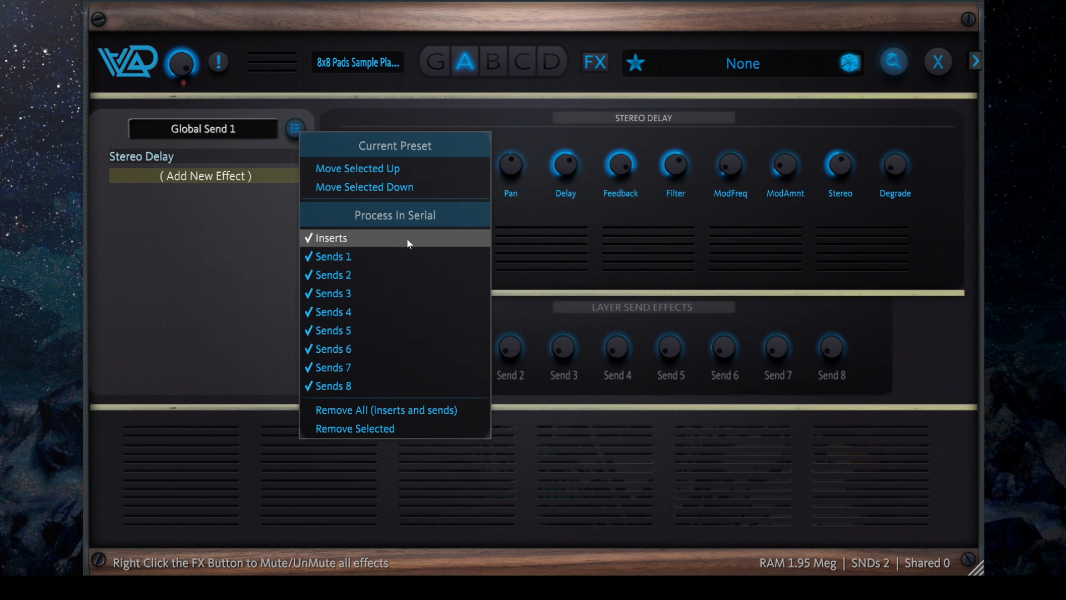
mouse_move(331, 256)
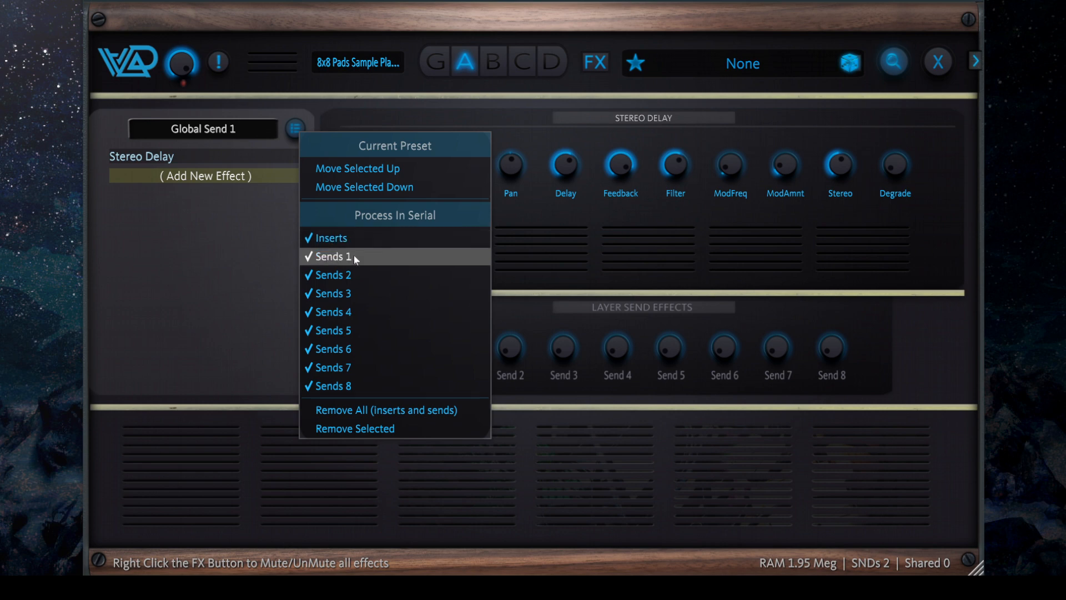
left_click(331, 256)
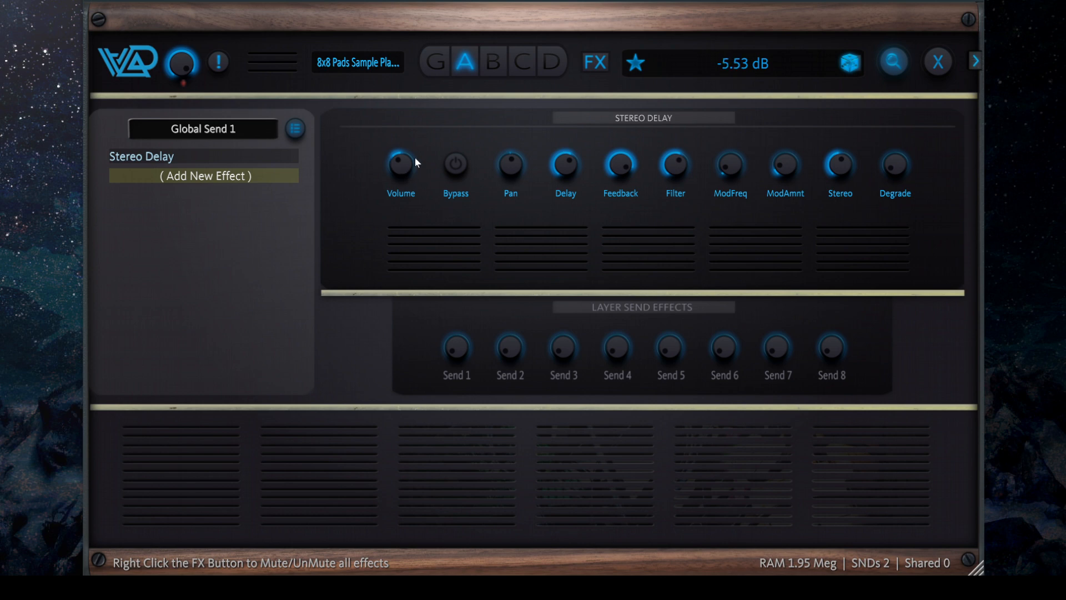
Add a second Stereo Delay beneath the first in the Global Send 1 chain.
left_click(202, 176)
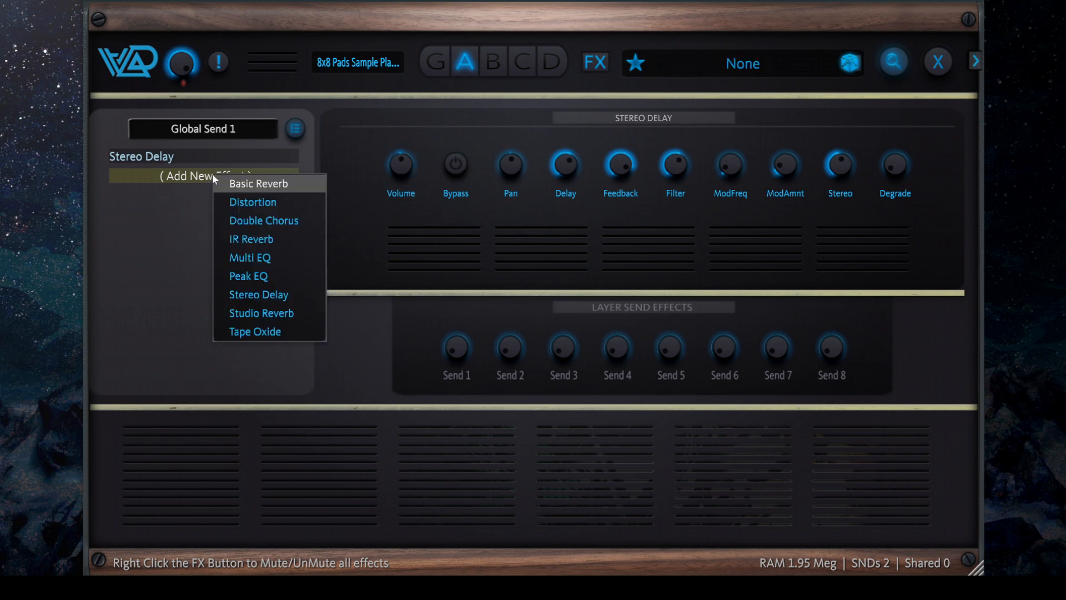
mouse_move(299, 258)
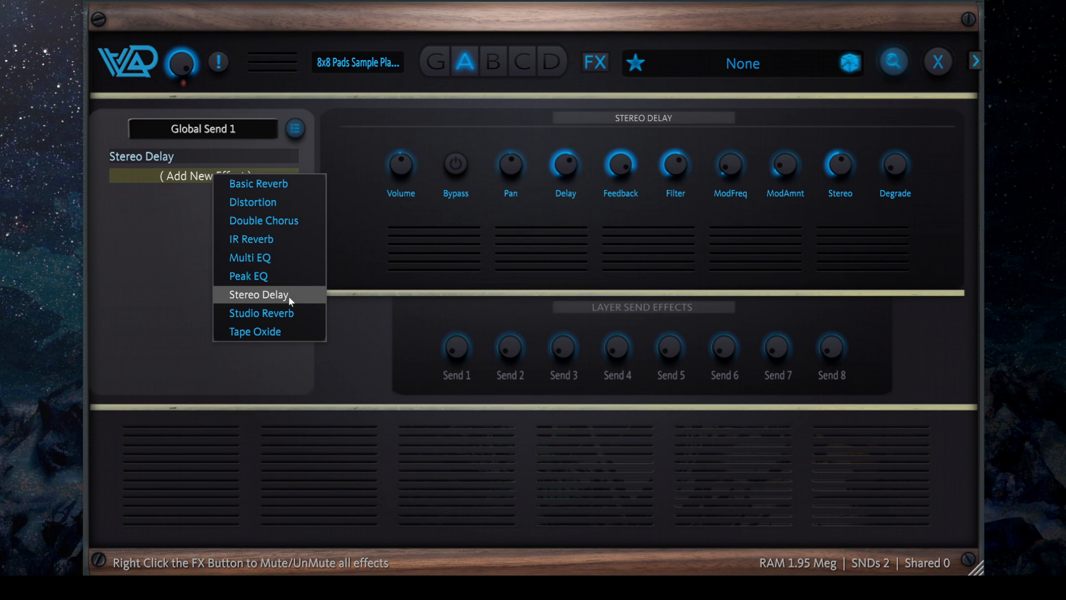
left_click(257, 294)
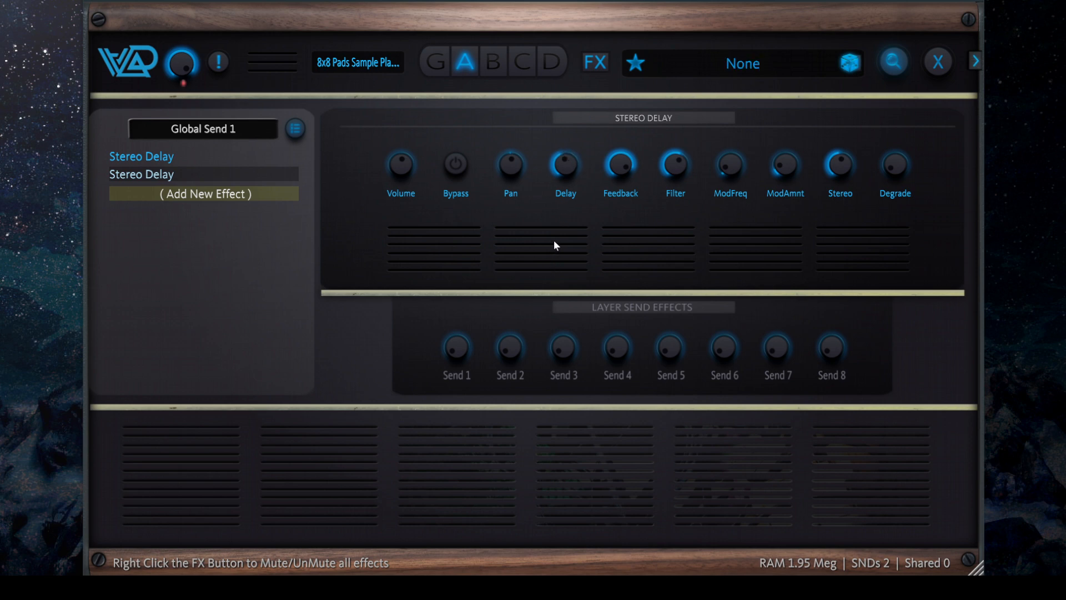
mouse_move(658, 255)
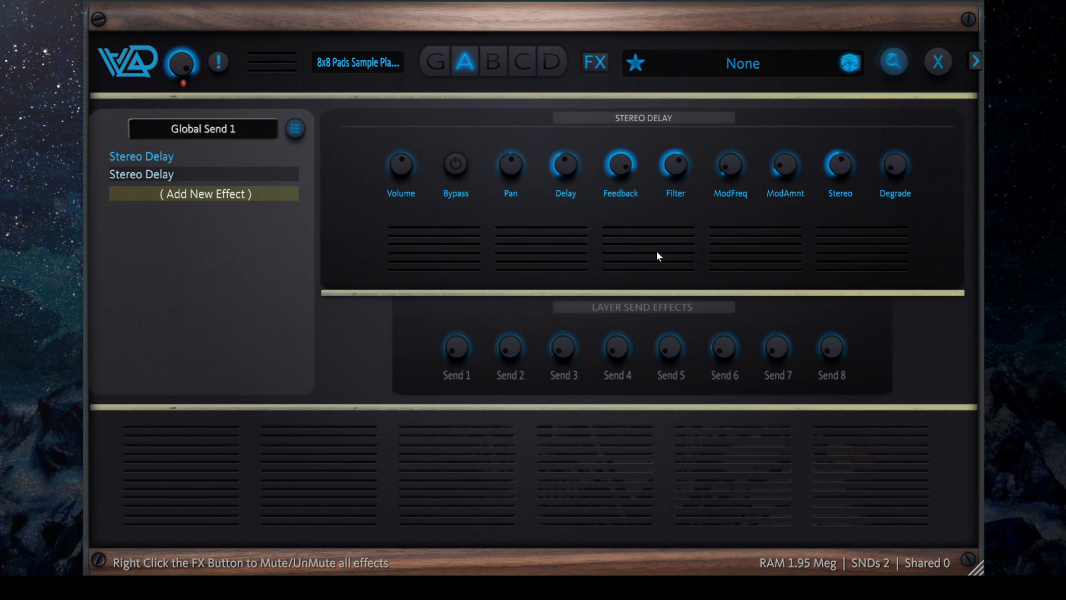
mouse_move(842, 165)
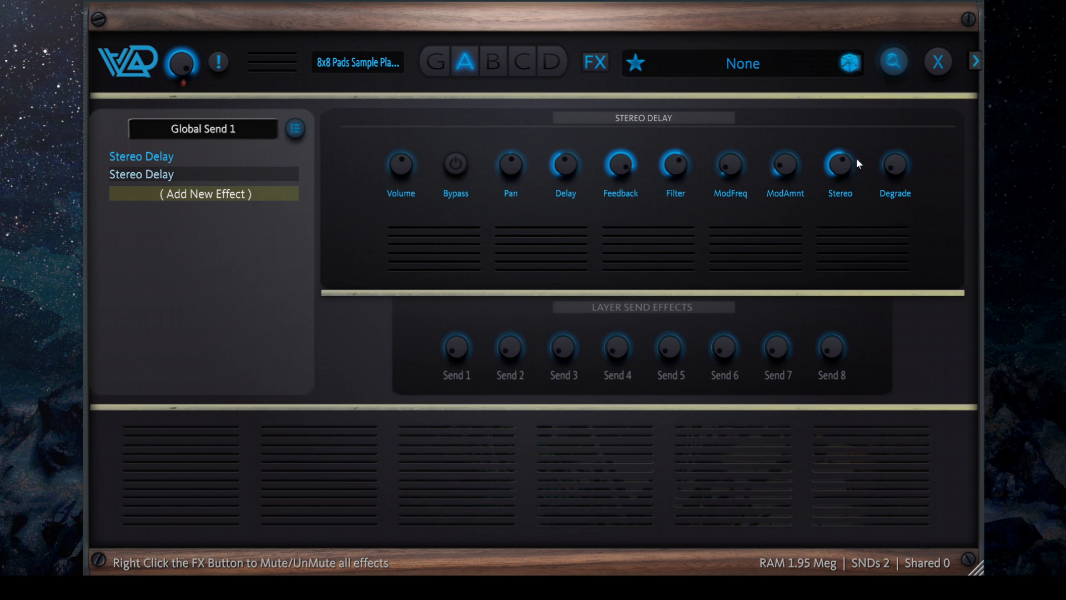
mouse_move(771, 244)
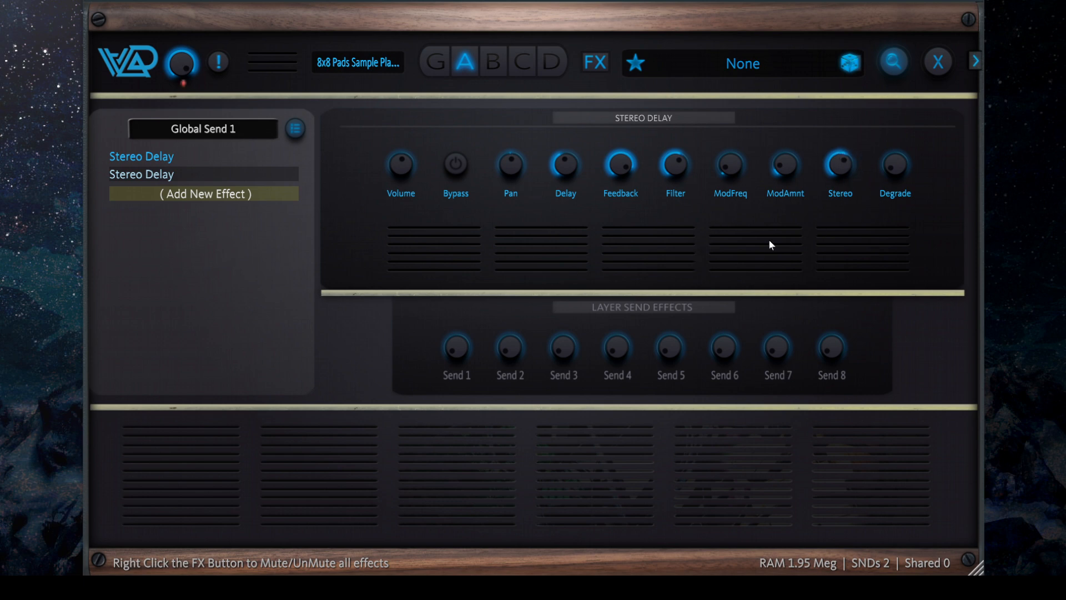
mouse_move(901, 170)
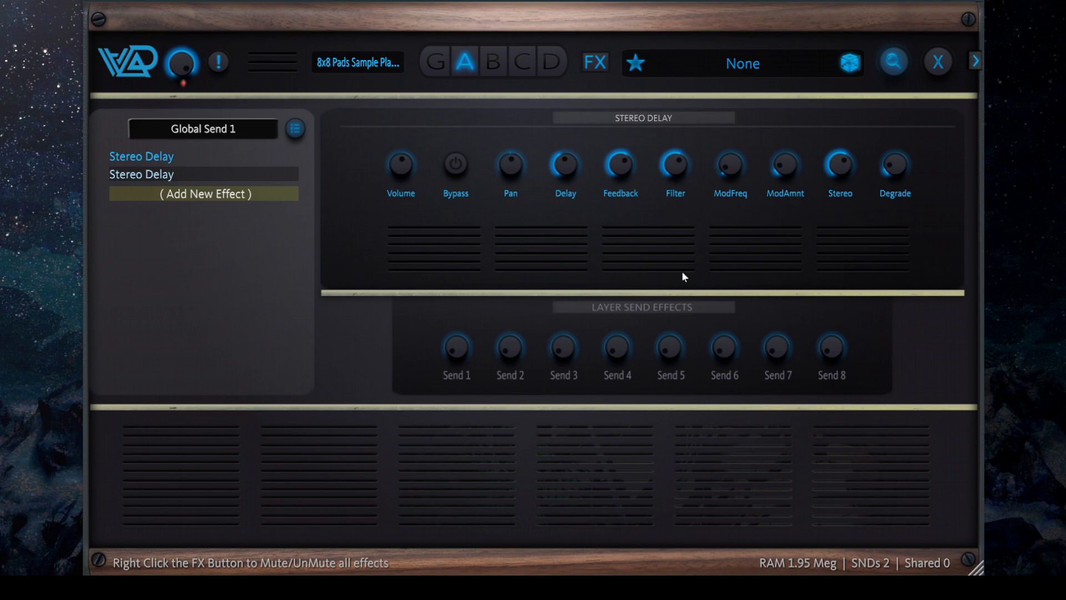
mouse_move(722, 197)
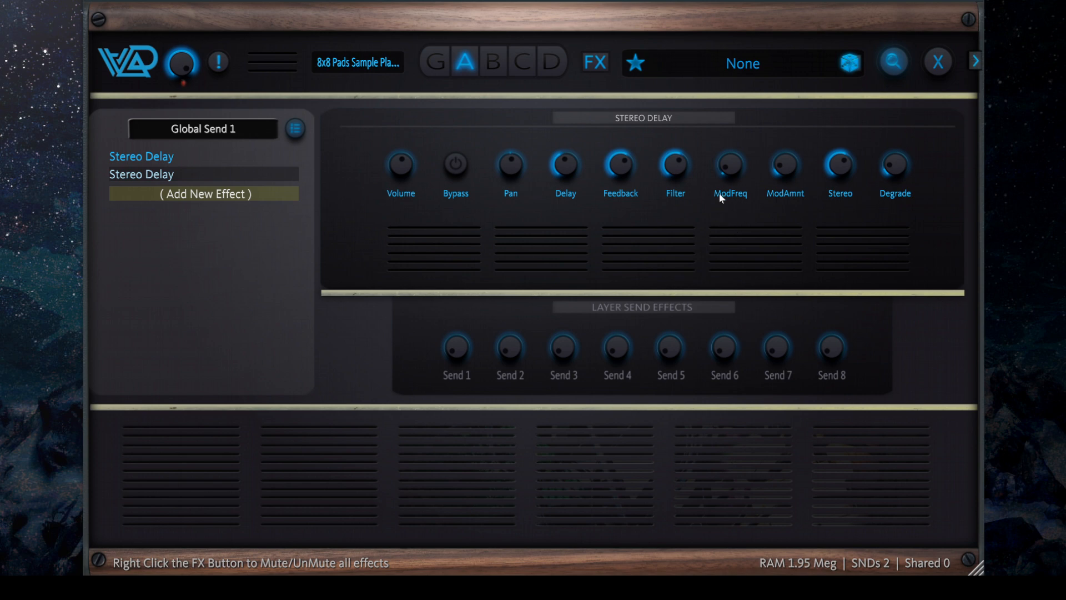
mouse_move(760, 206)
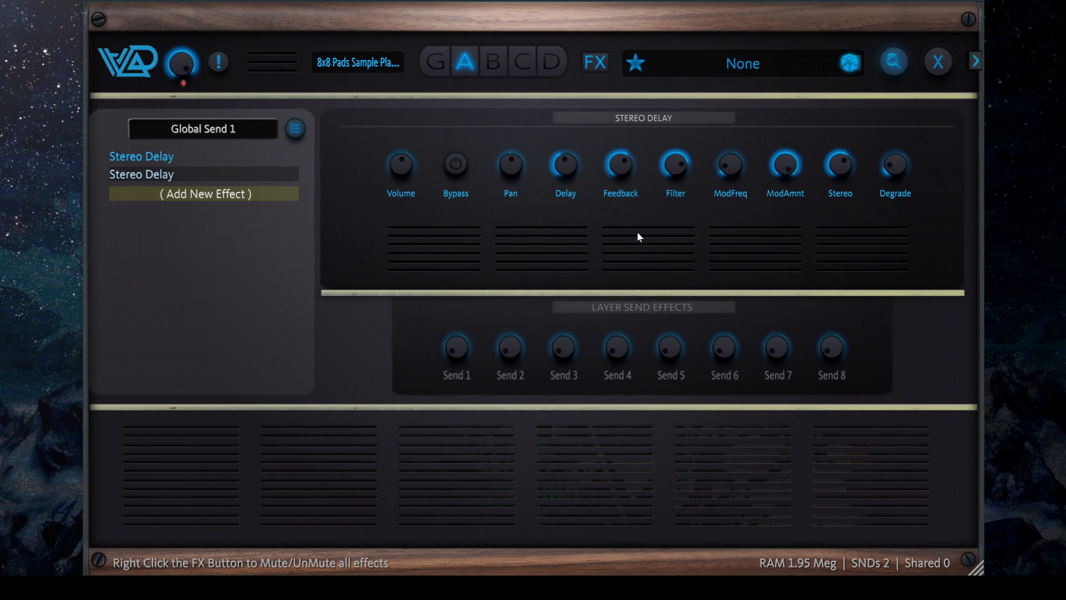
mouse_move(590, 278)
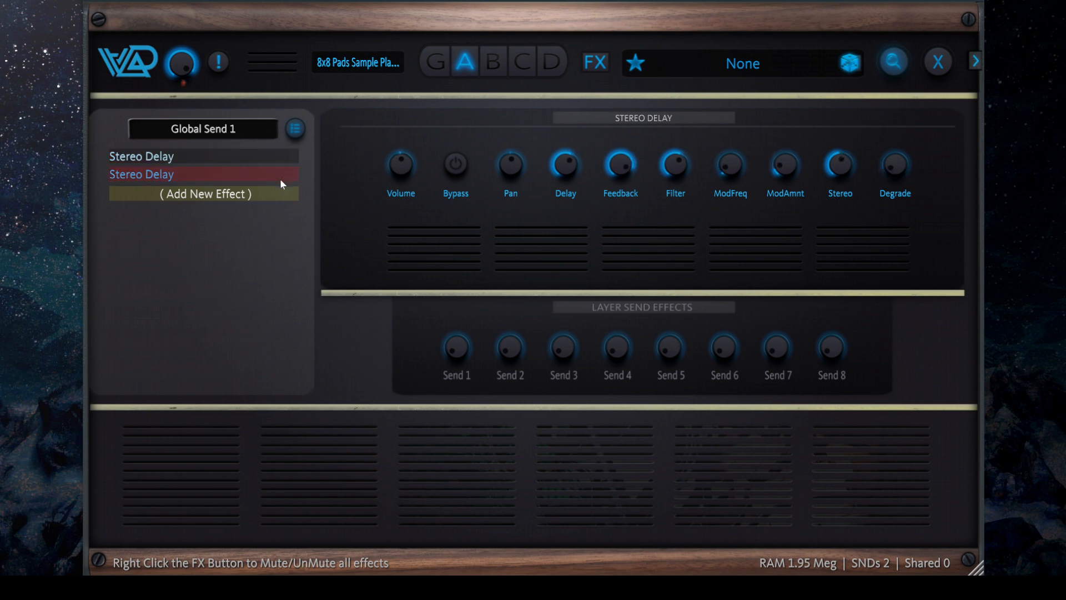
left_click(295, 129)
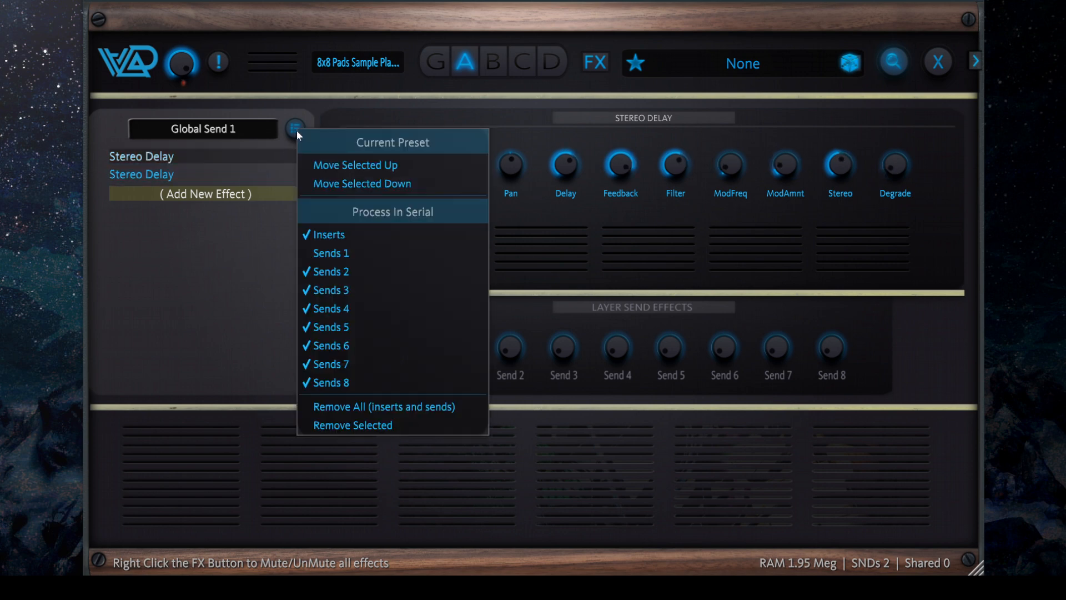
mouse_move(380, 225)
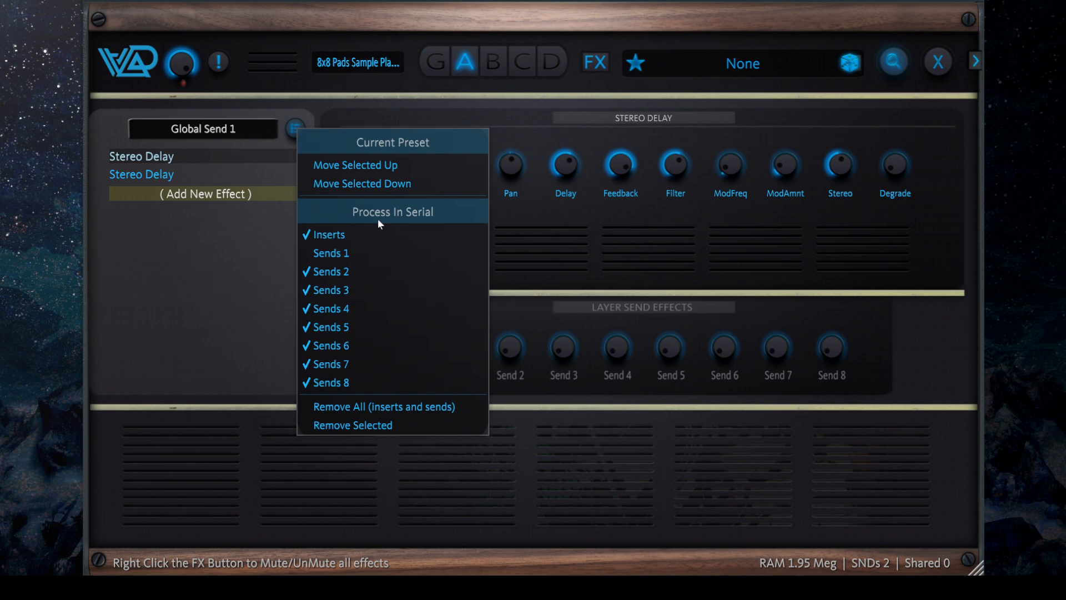
mouse_move(439, 219)
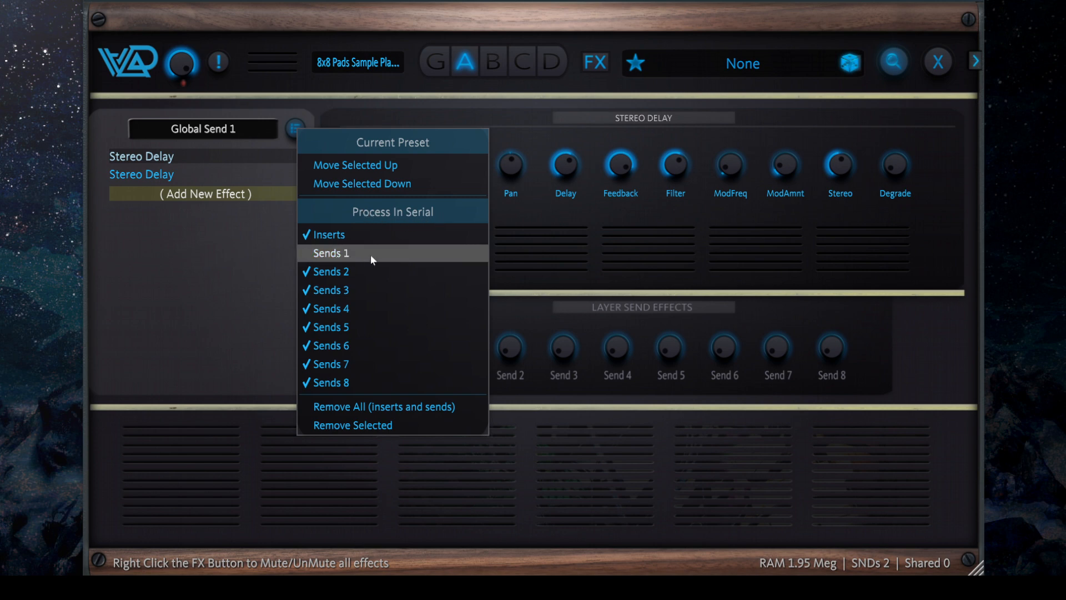
left_click(331, 253)
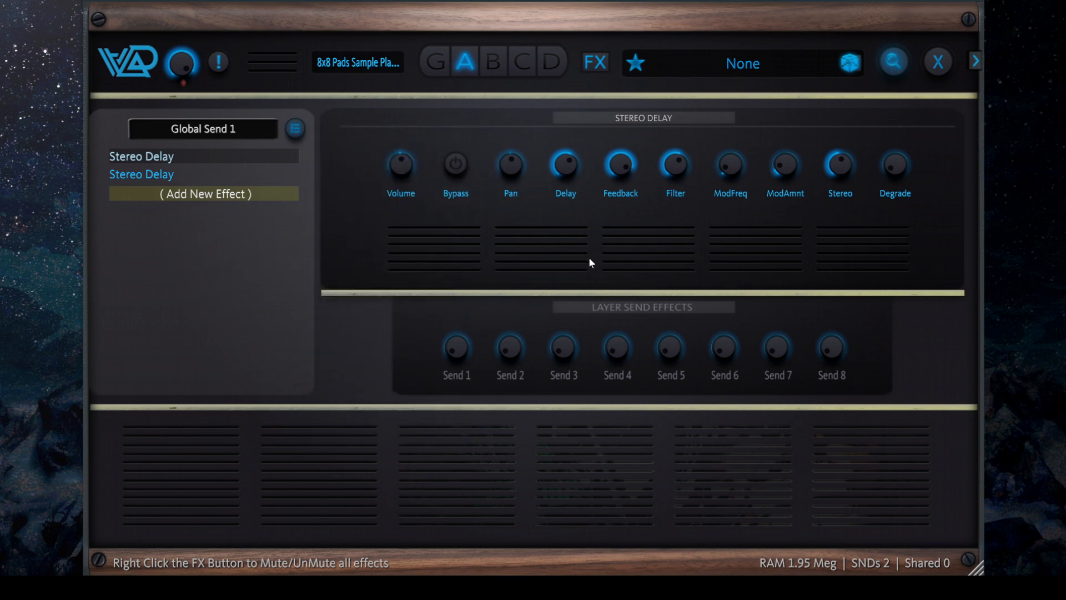
mouse_move(436, 255)
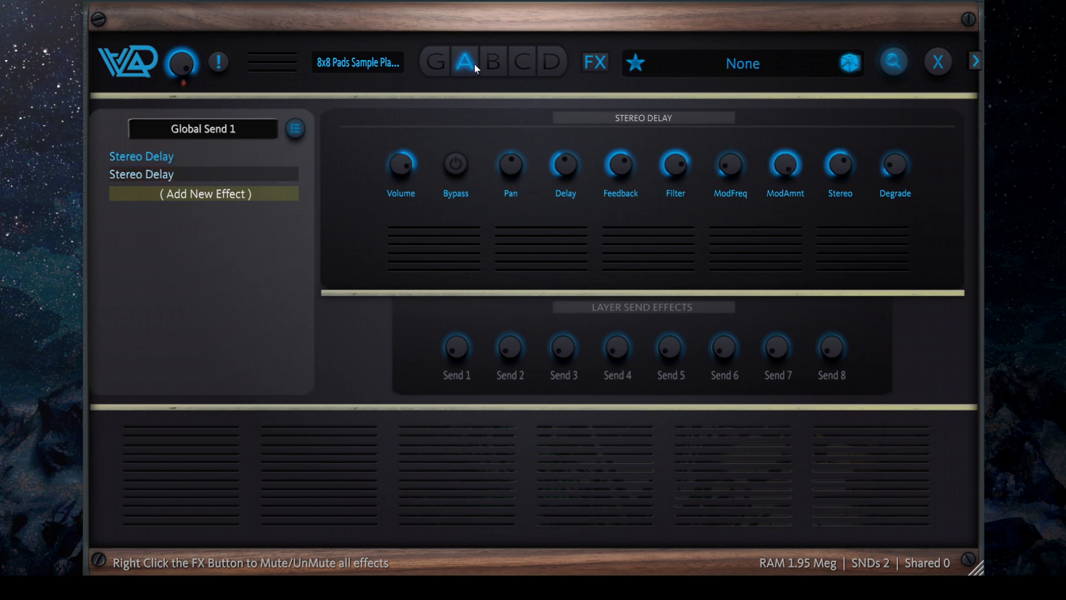
mouse_move(580, 215)
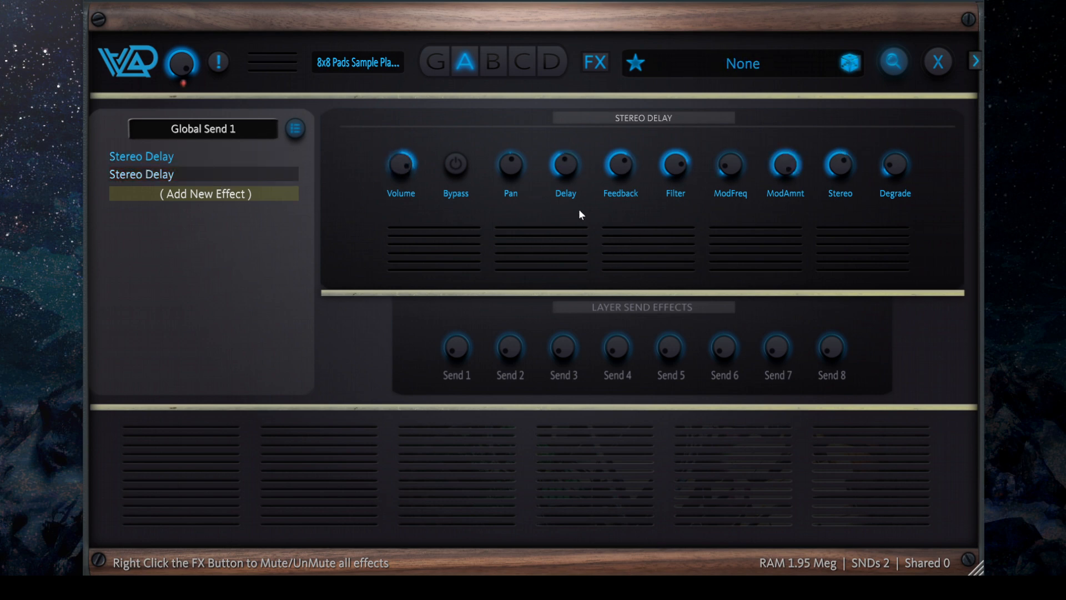
mouse_move(675, 166)
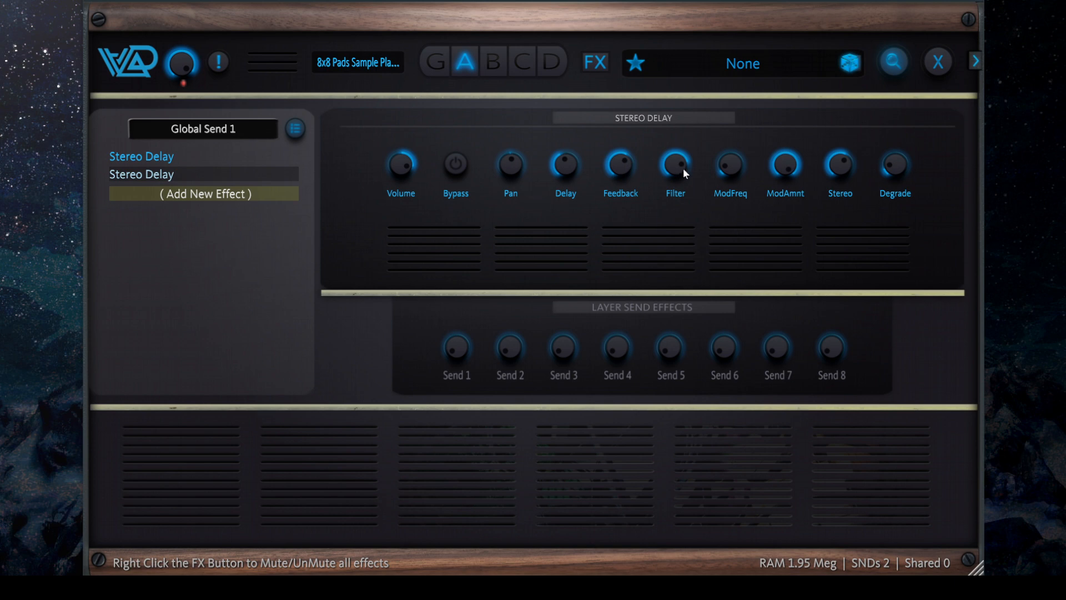
mouse_move(753, 268)
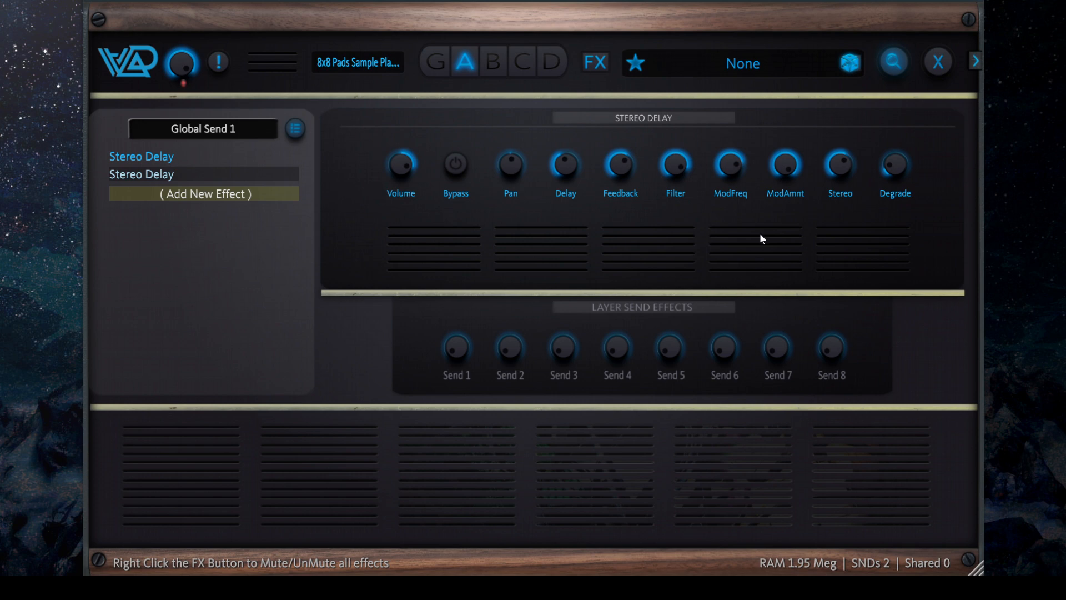
mouse_move(745, 178)
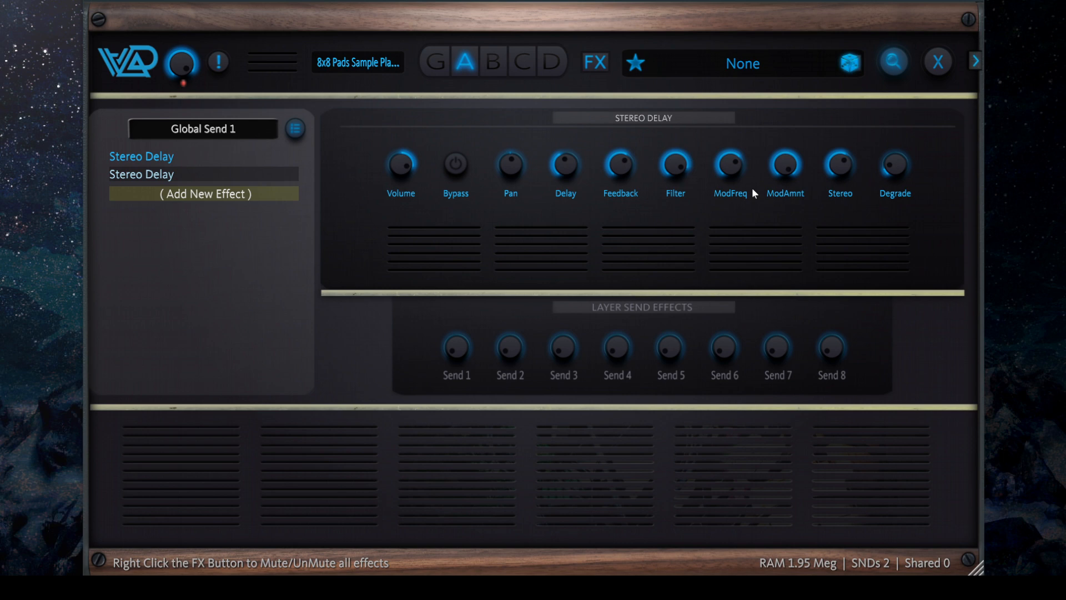
mouse_move(592, 408)
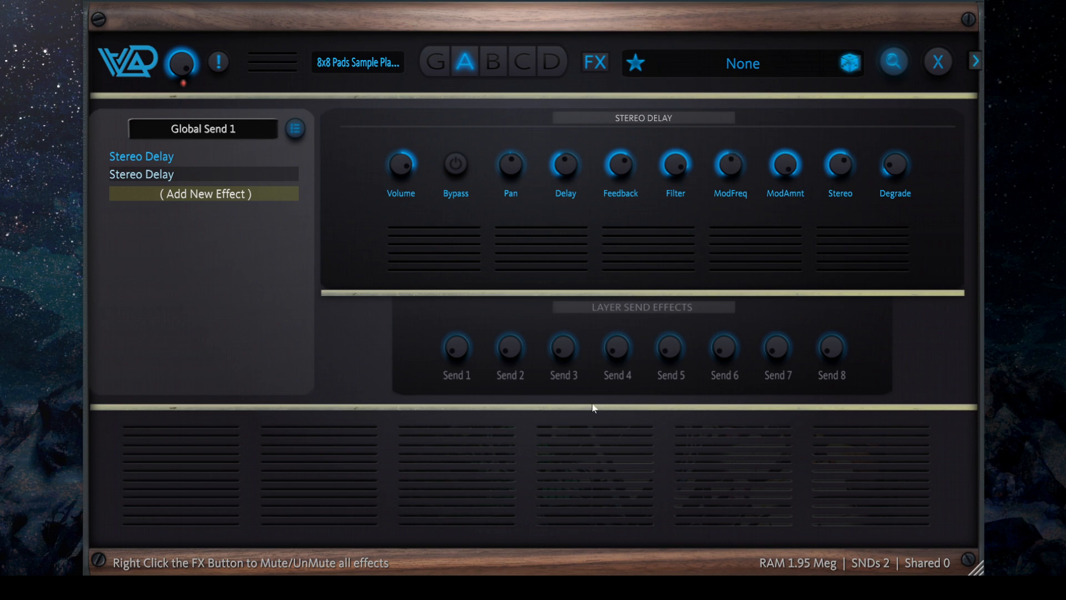
mouse_move(634, 298)
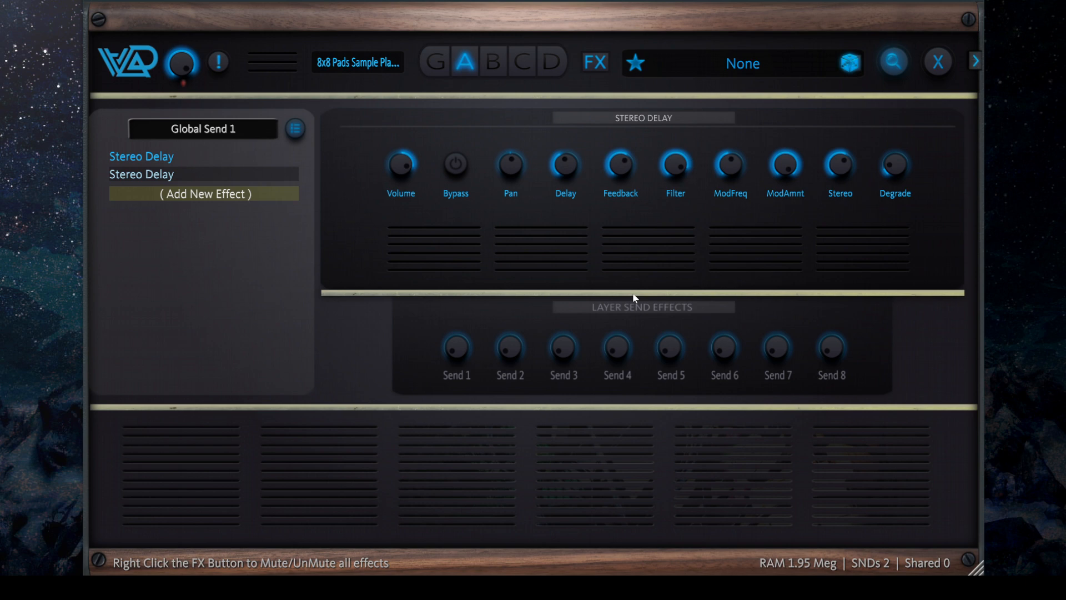
mouse_move(255, 143)
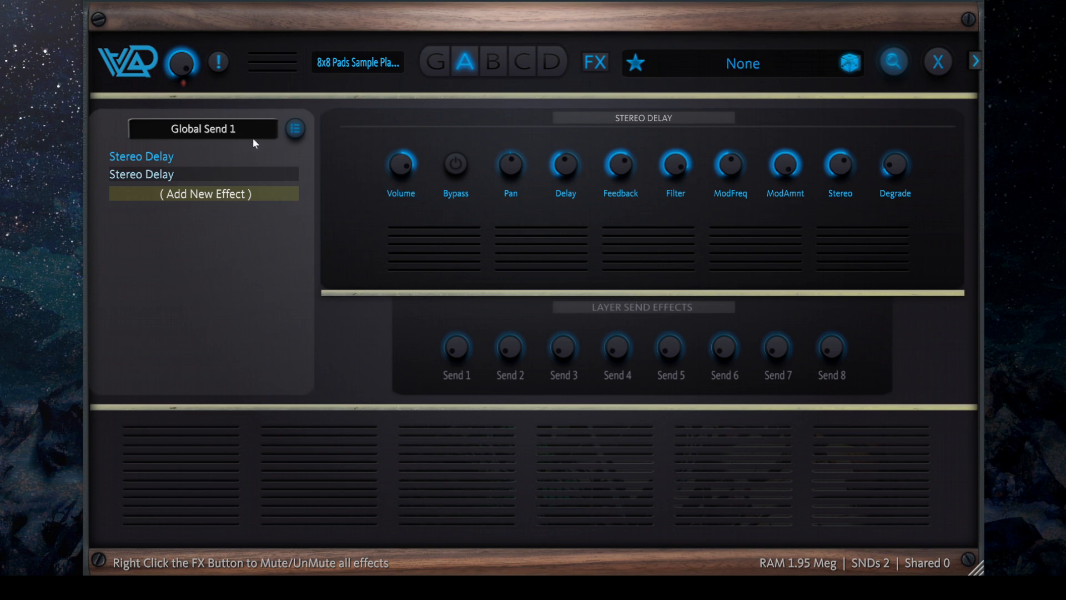
left_click(295, 129)
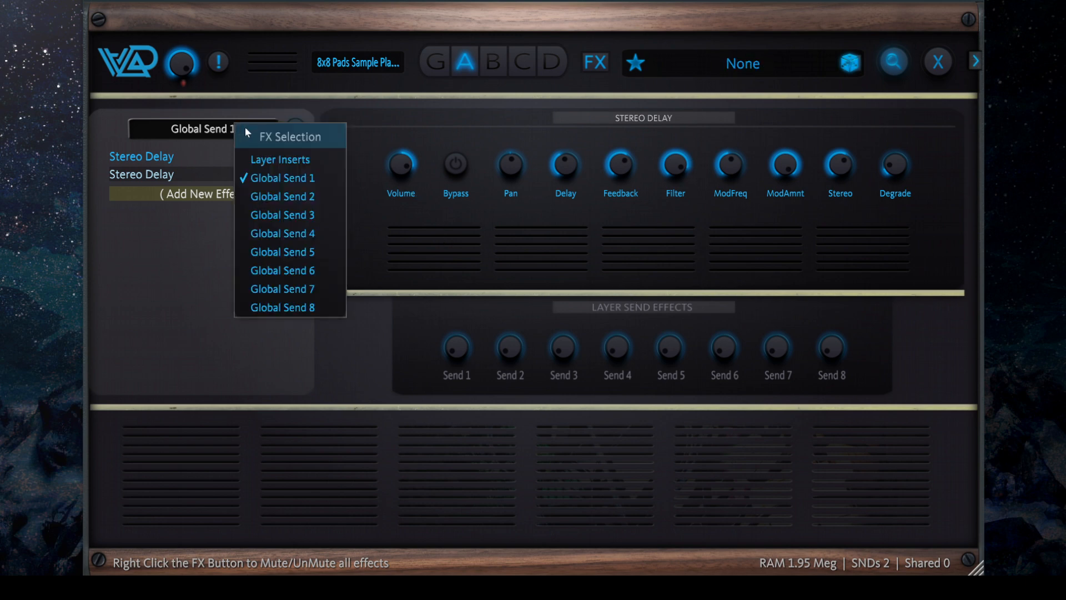
mouse_move(280, 159)
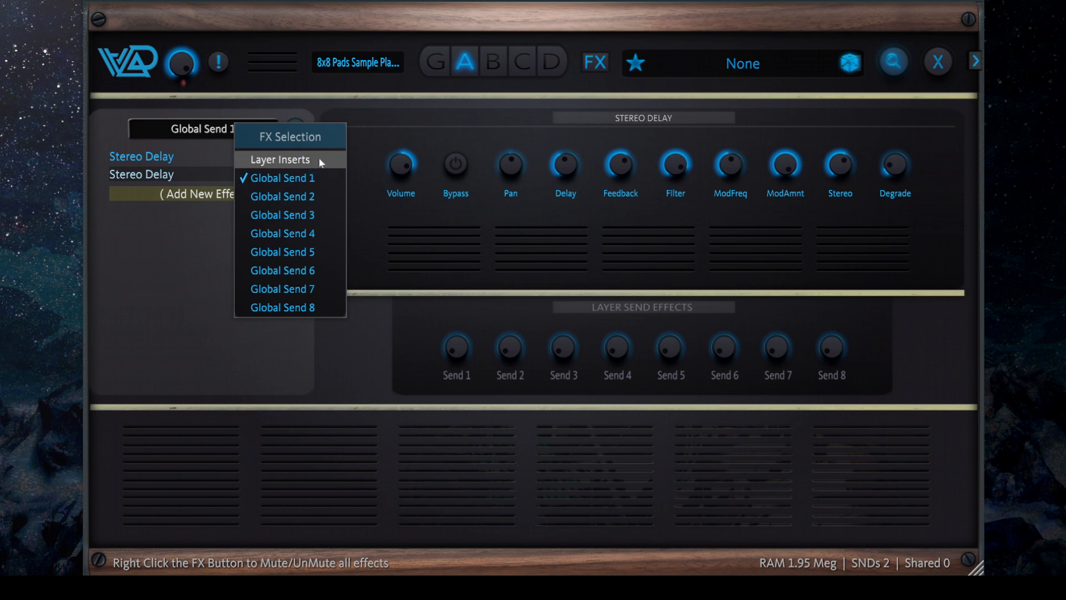
mouse_move(477, 145)
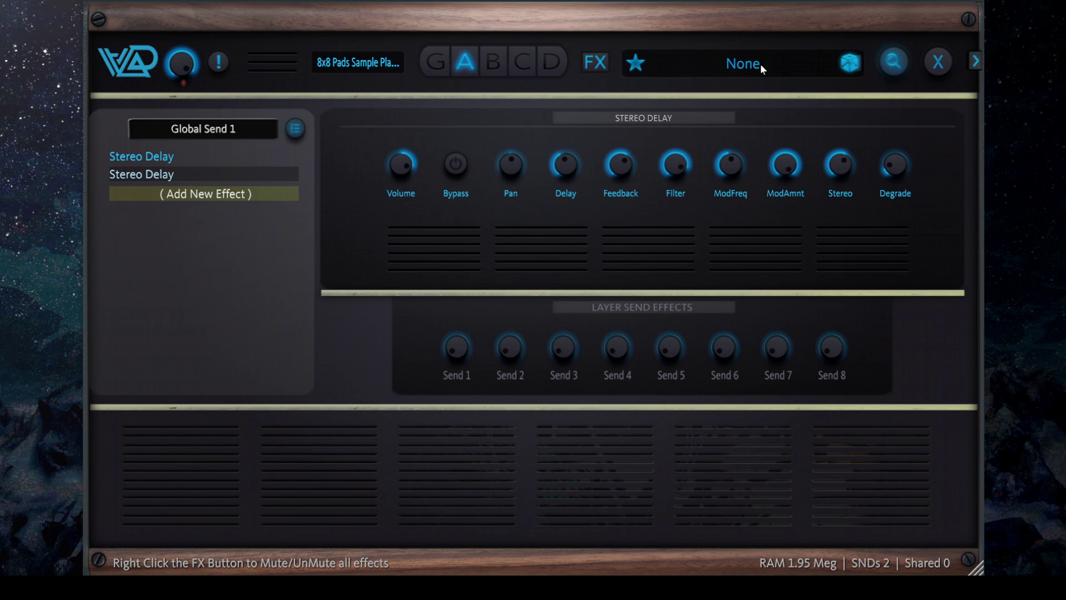
mouse_move(939, 61)
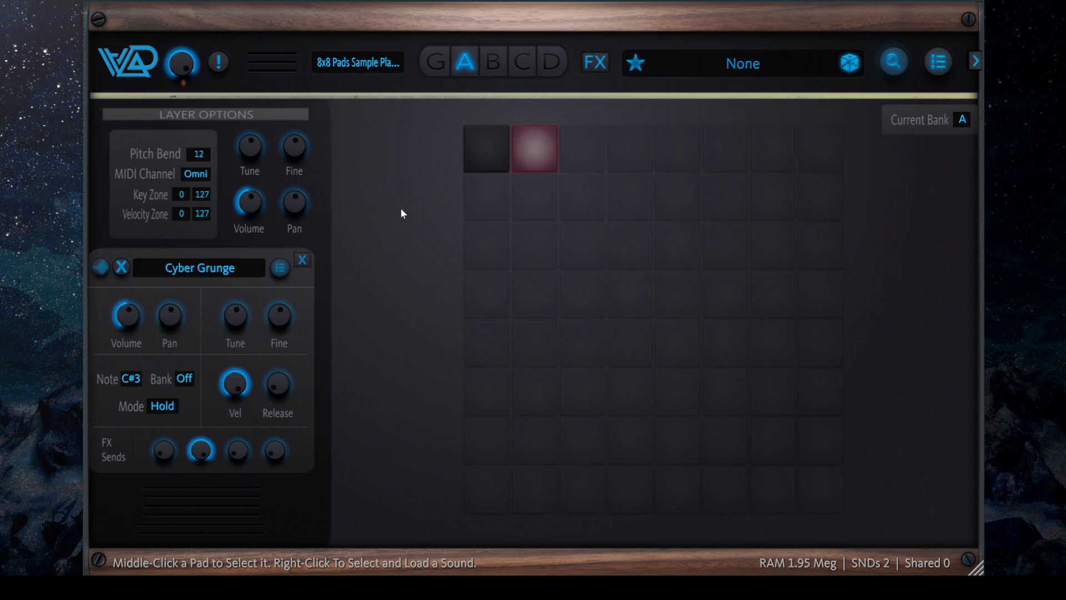
mouse_move(151, 201)
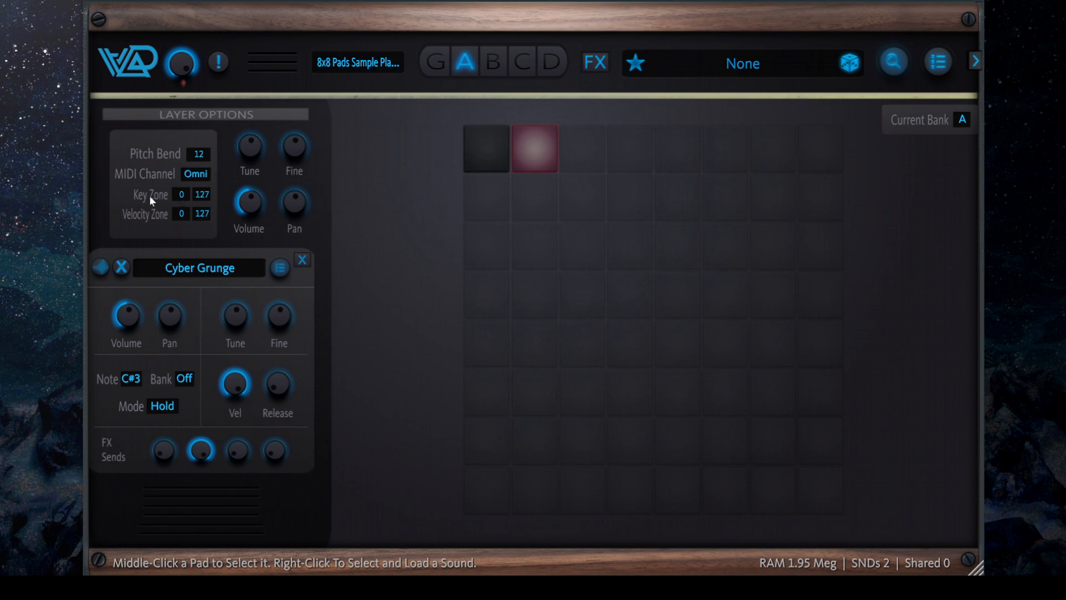
mouse_move(187, 201)
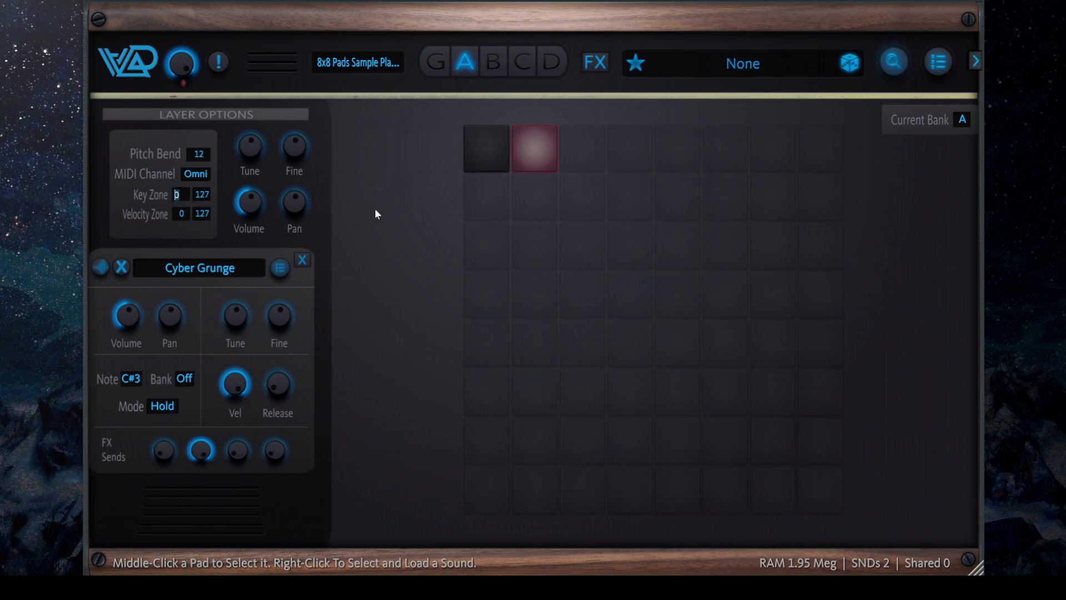
mouse_move(371, 207)
type("36")
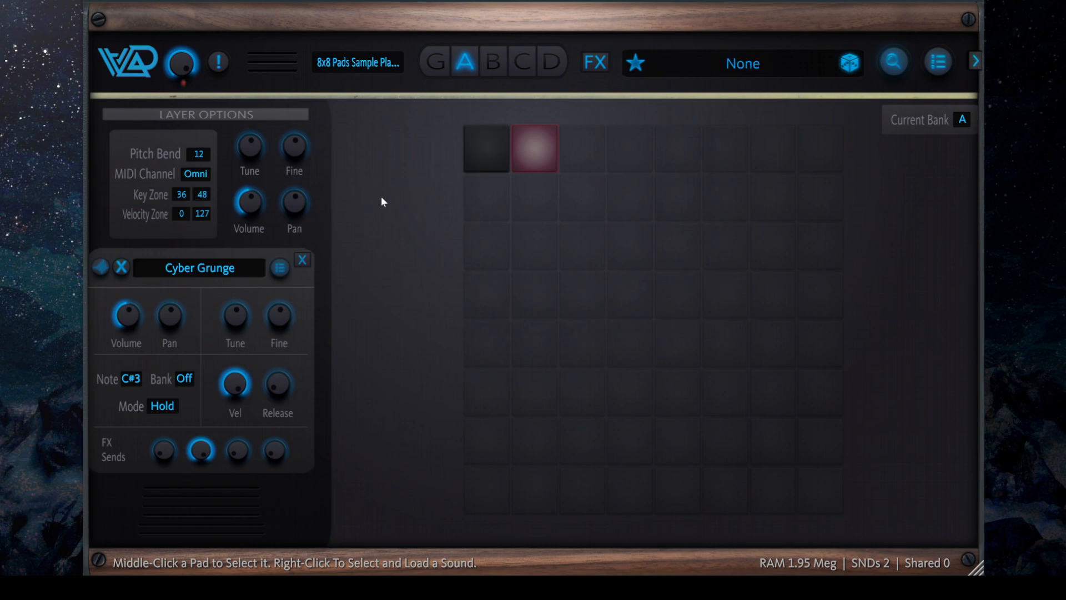
mouse_move(362, 235)
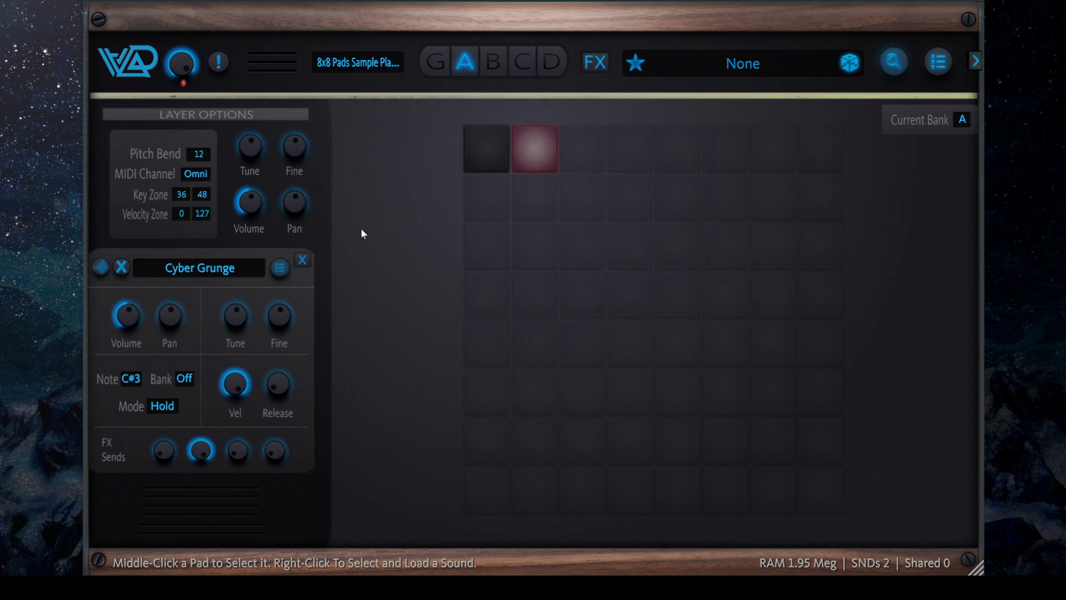
Trigger a pad to check the layer within its 36–62 key zone.
middle_click(535, 148)
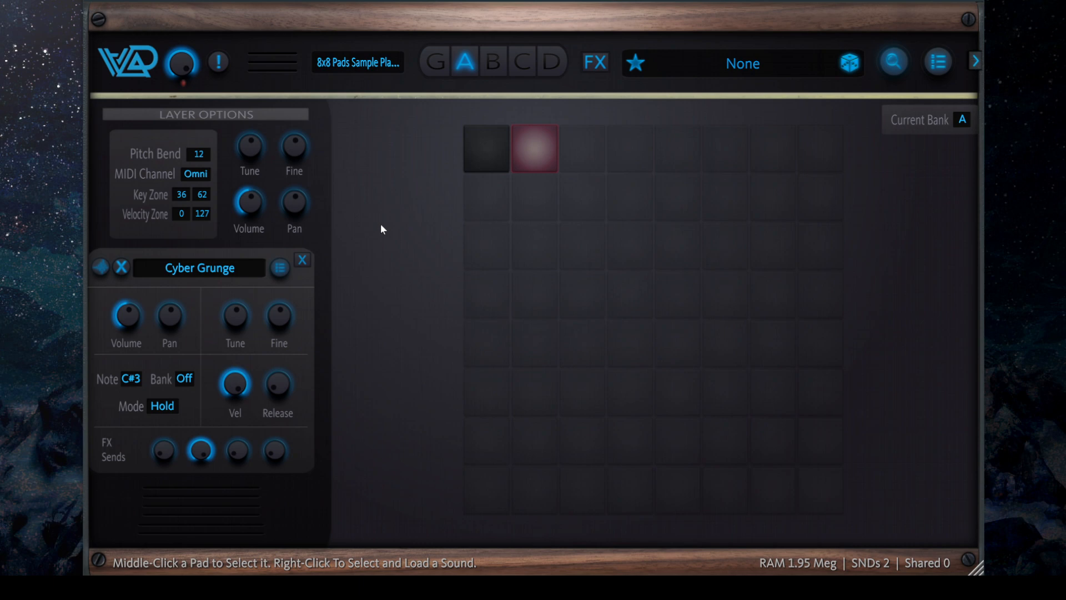
mouse_move(427, 166)
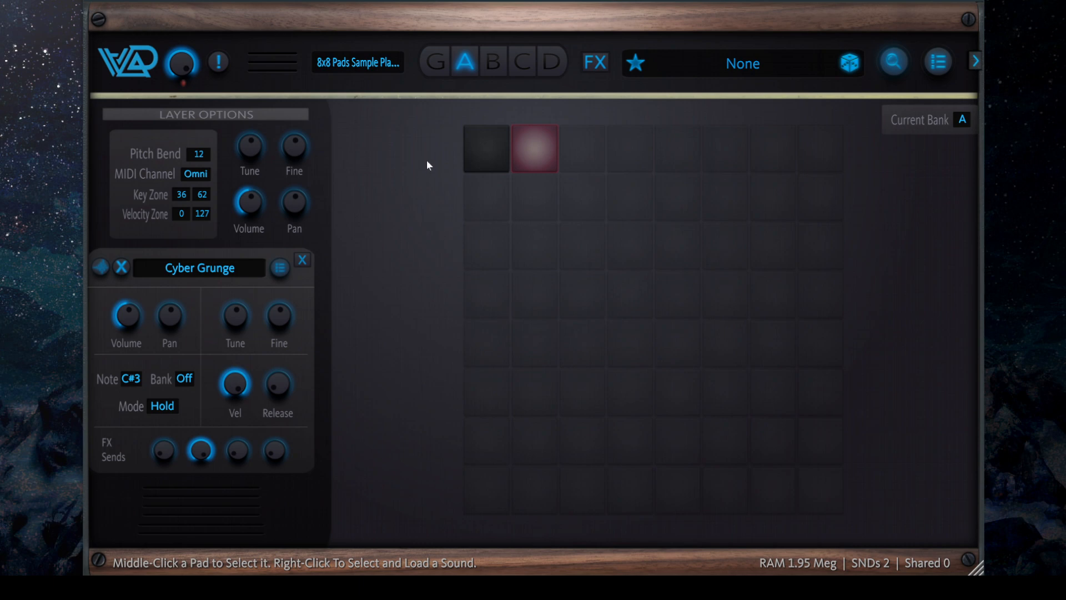
Add a Sample Player + Waveseq layer in slot B and bring up its sound browser.
left_click(491, 62)
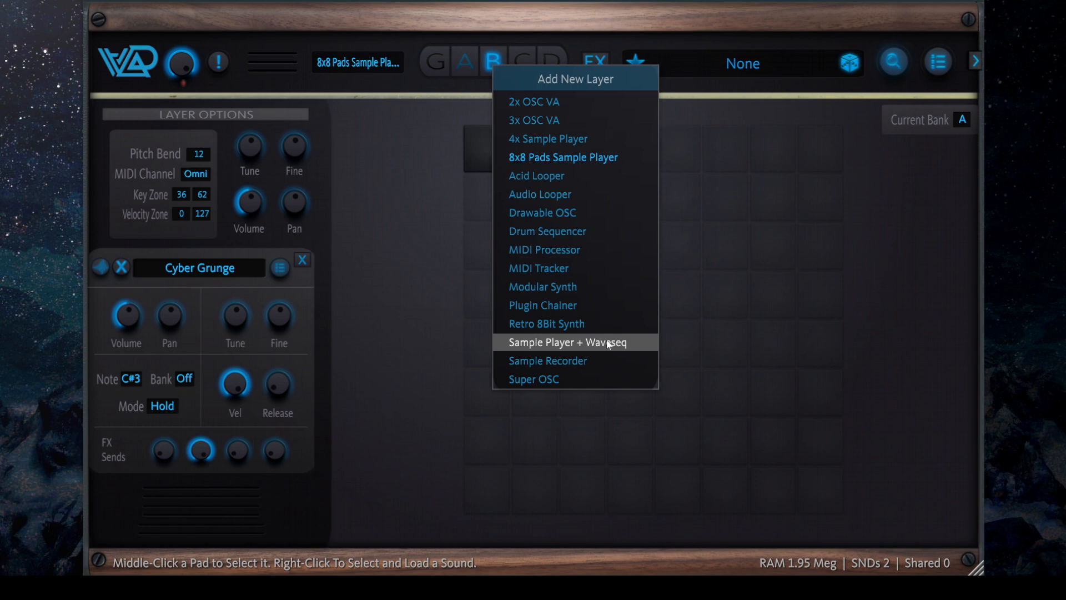
mouse_move(635, 349)
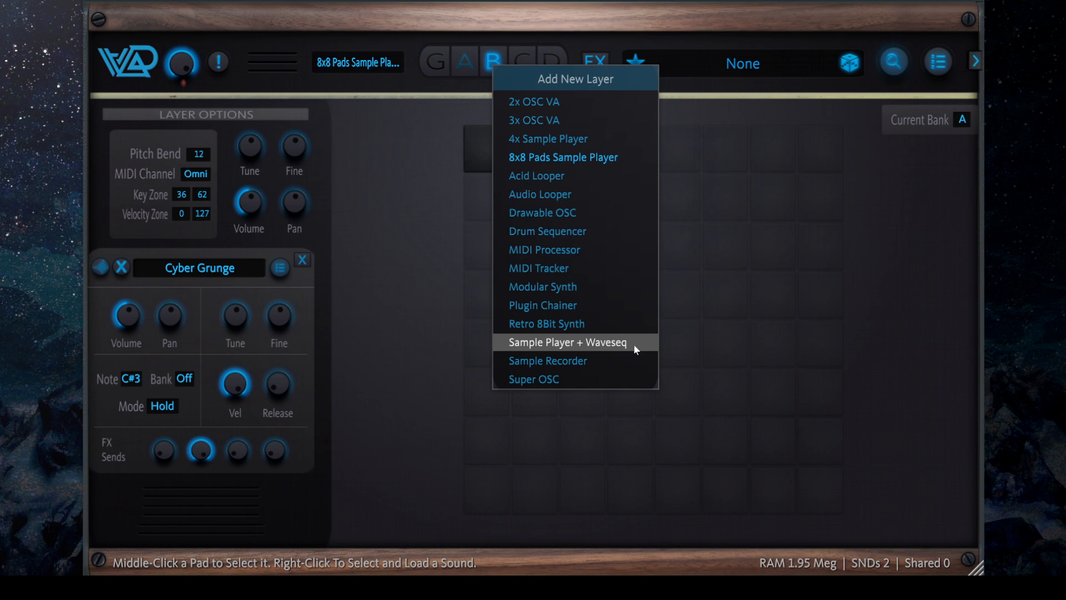
left_click(568, 342)
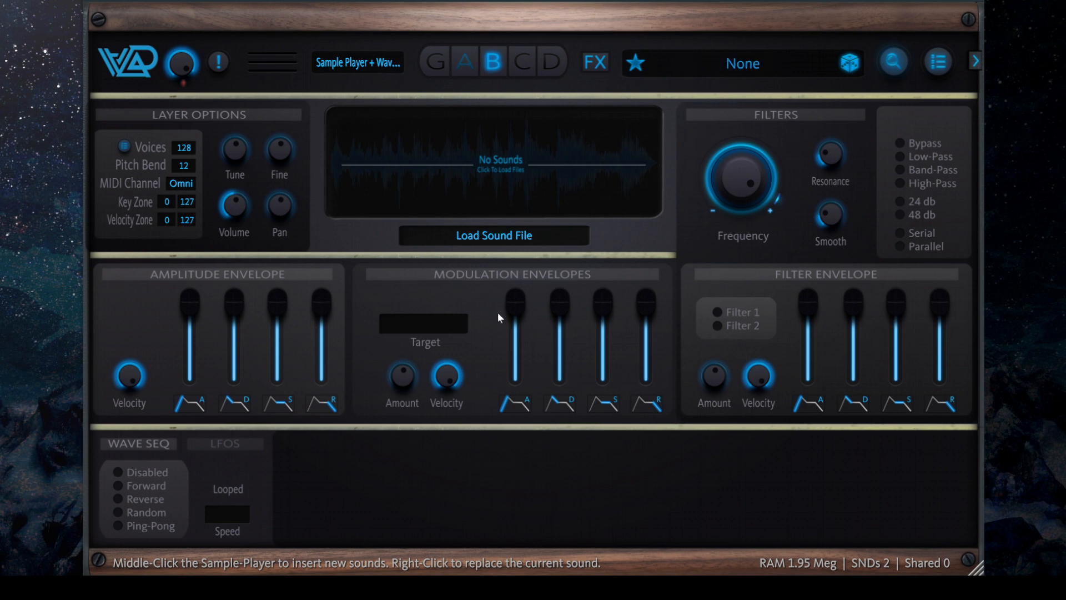
mouse_move(465, 205)
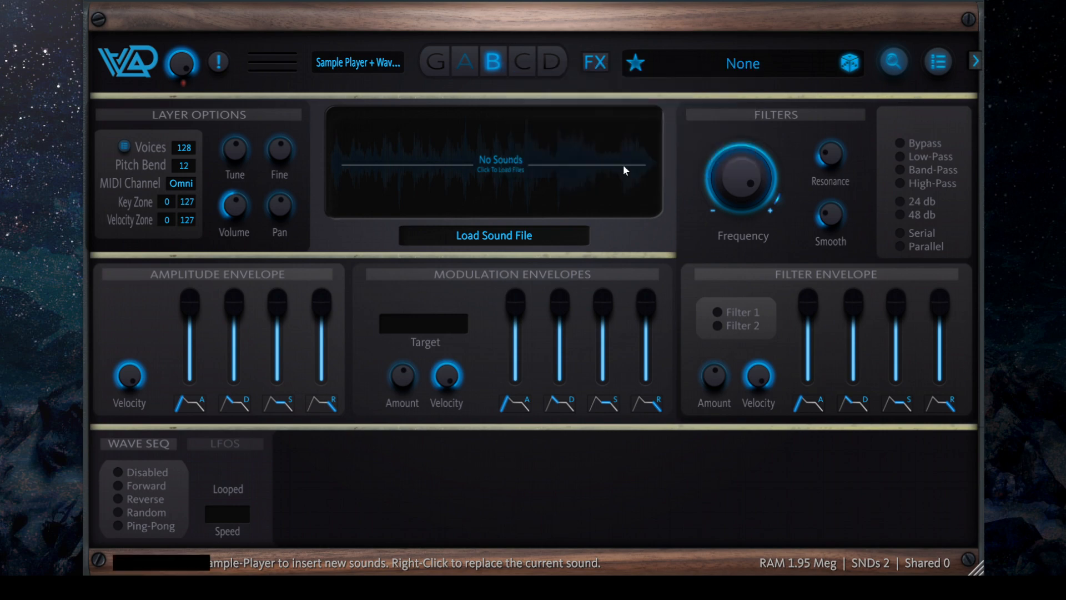
left_click(593, 62)
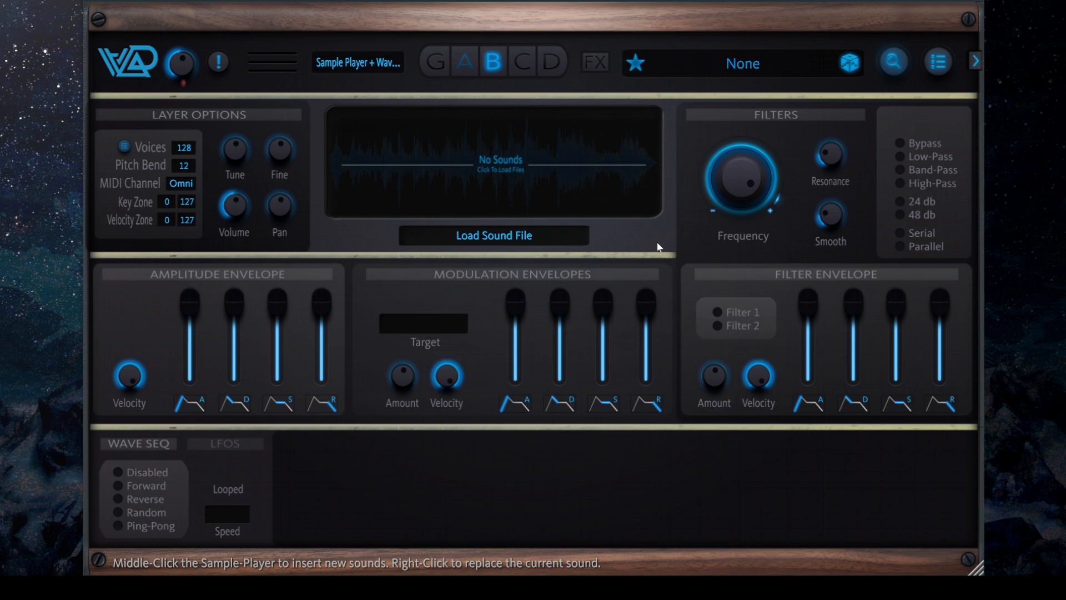
mouse_move(653, 244)
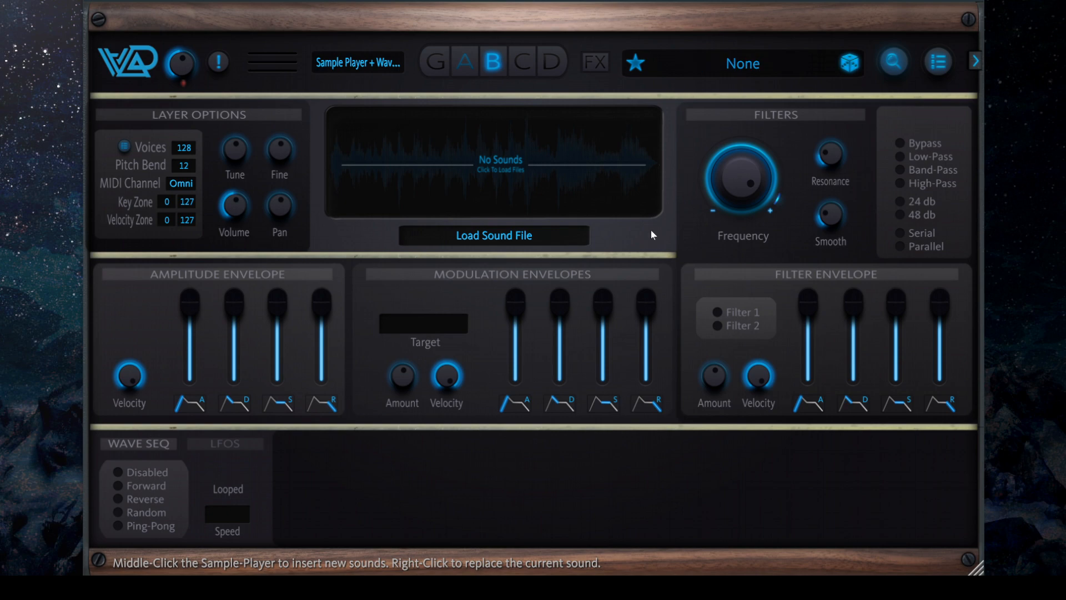
mouse_move(523, 199)
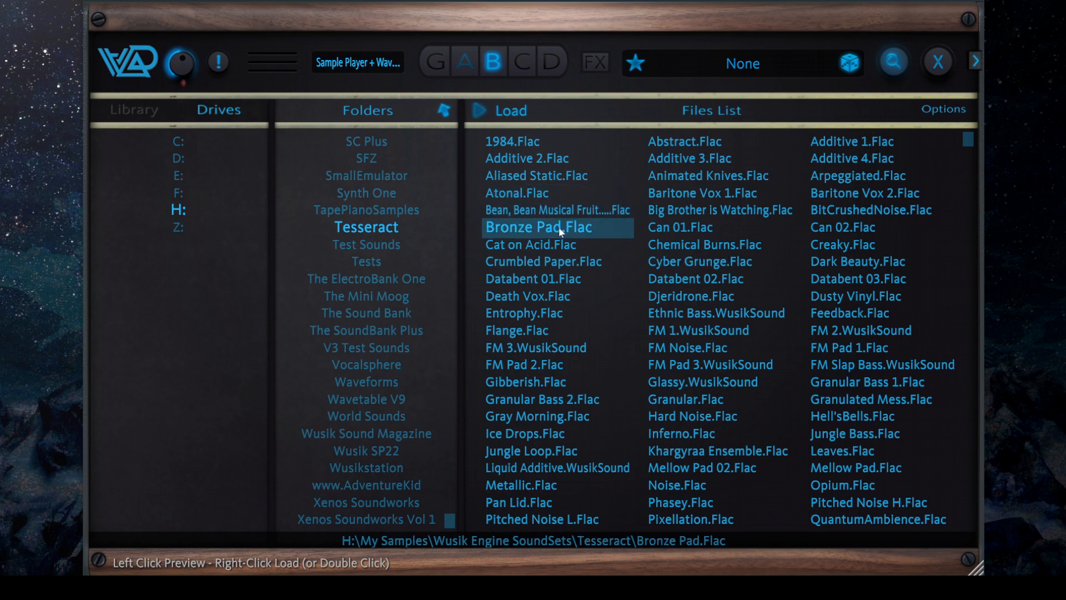
Load Bronze Pad.Flac into the layer and keep the Mix multi-sounds playback mode.
double_click(536, 227)
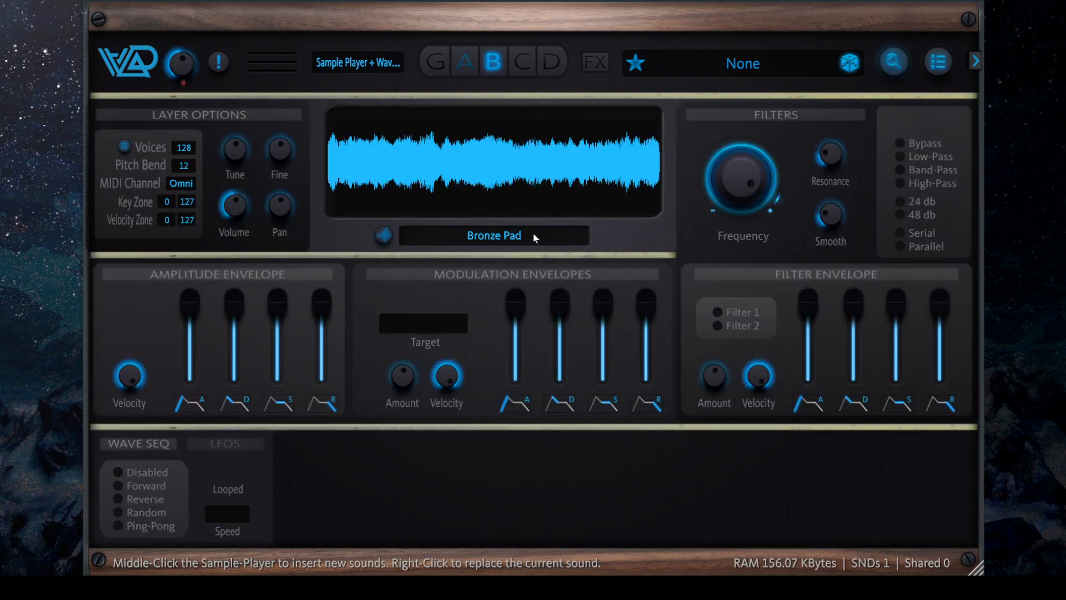
left_click(493, 236)
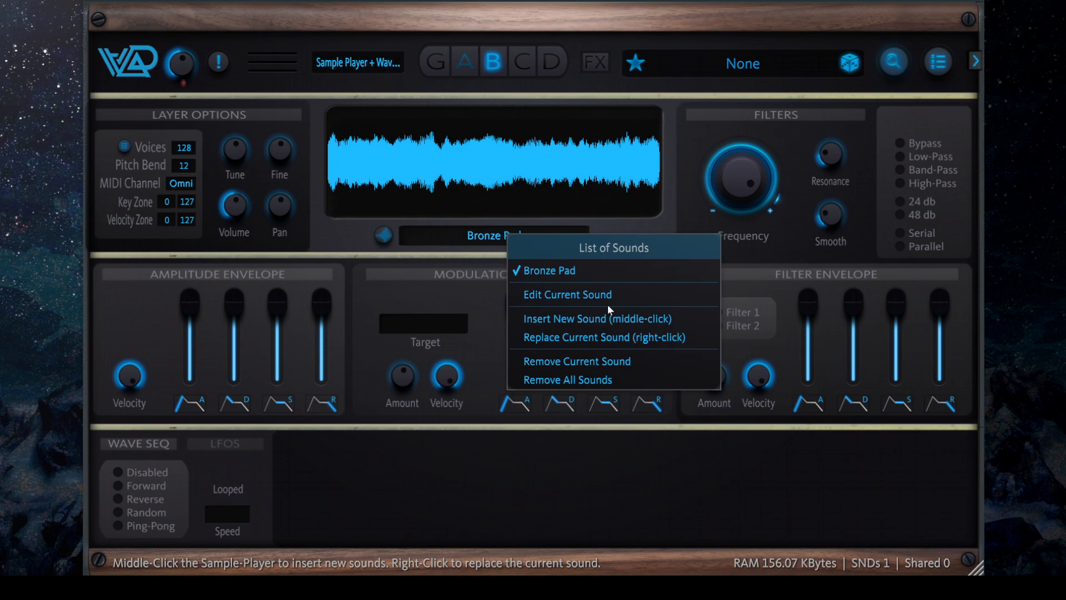
left_click(566, 294)
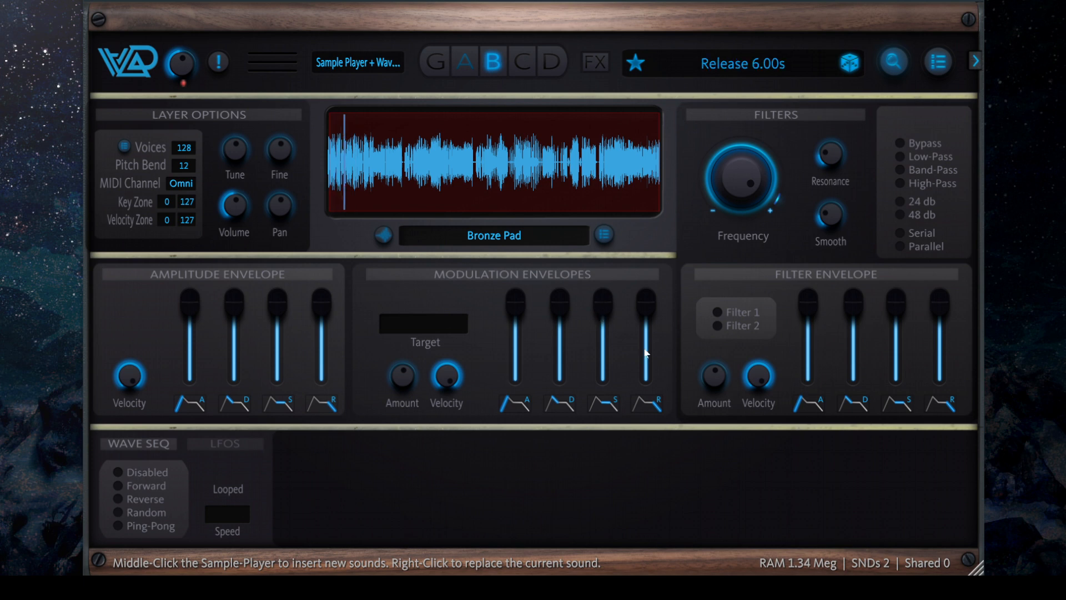
left_click(602, 234)
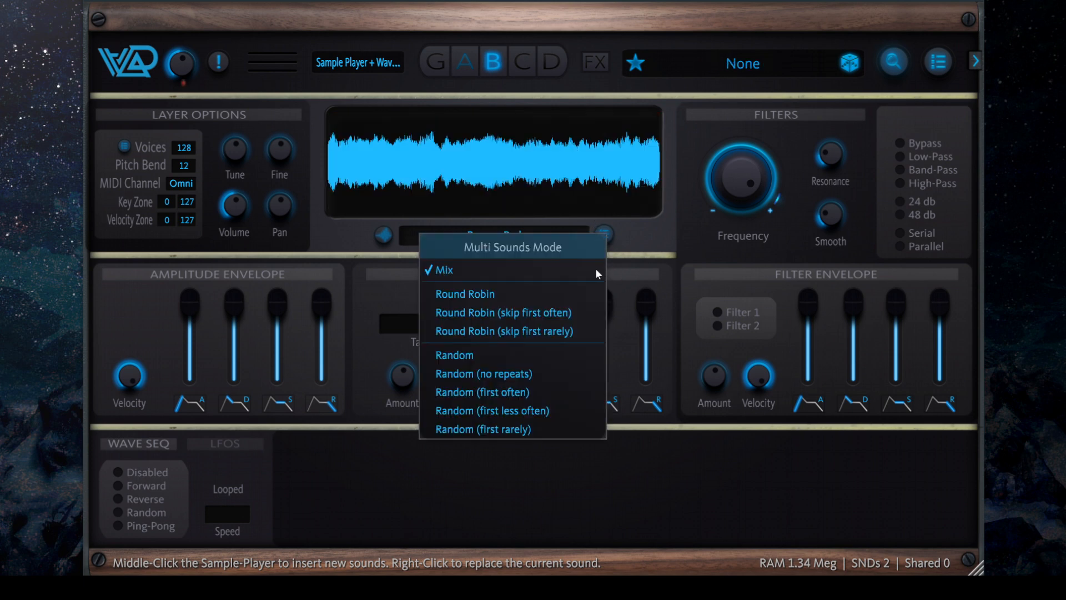
left_click(443, 270)
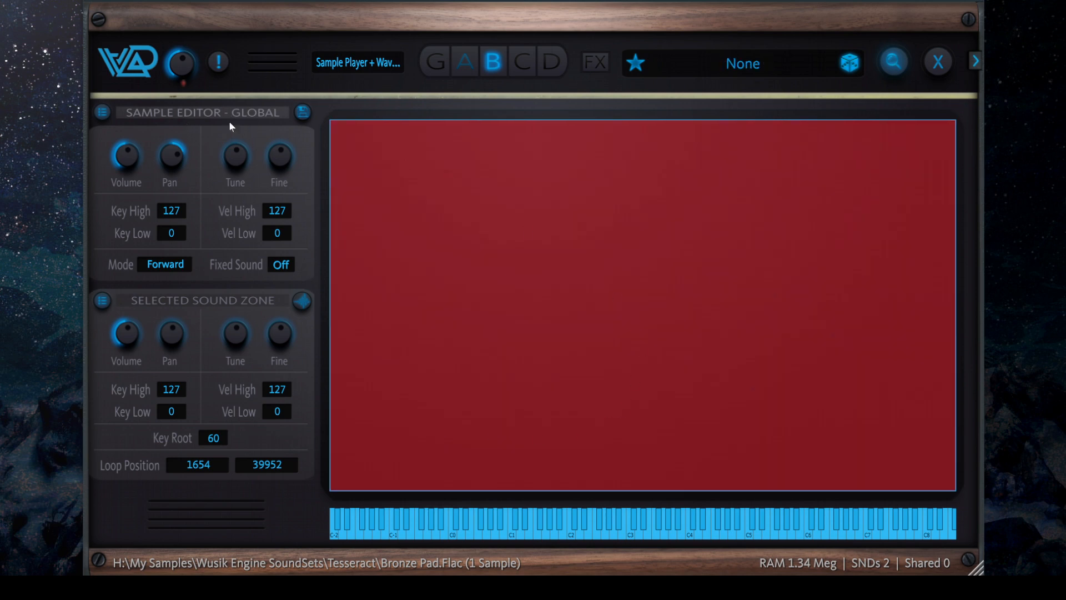
mouse_move(558, 284)
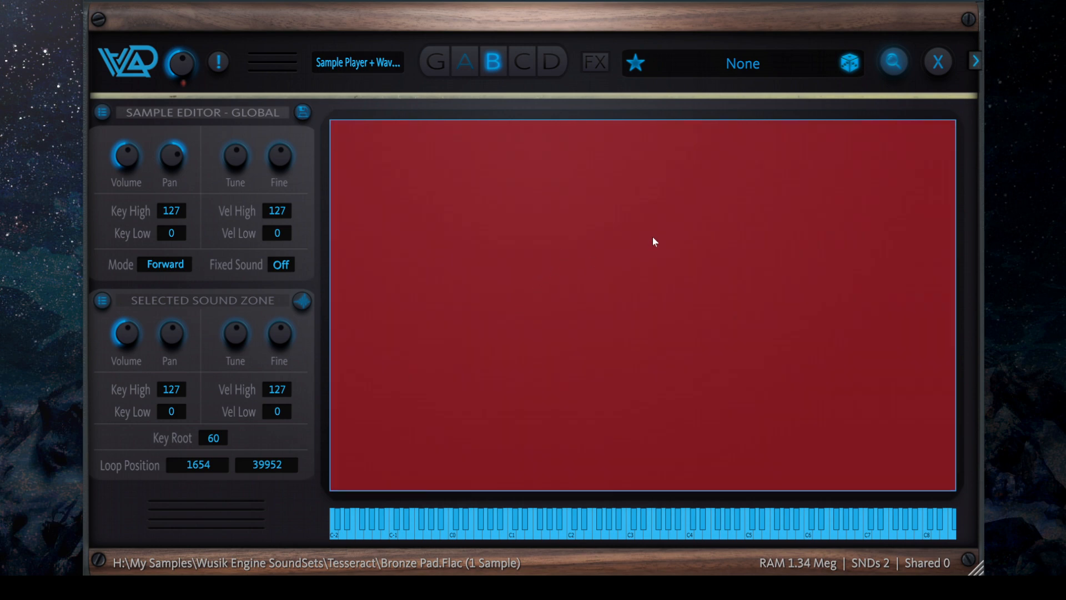
mouse_move(671, 225)
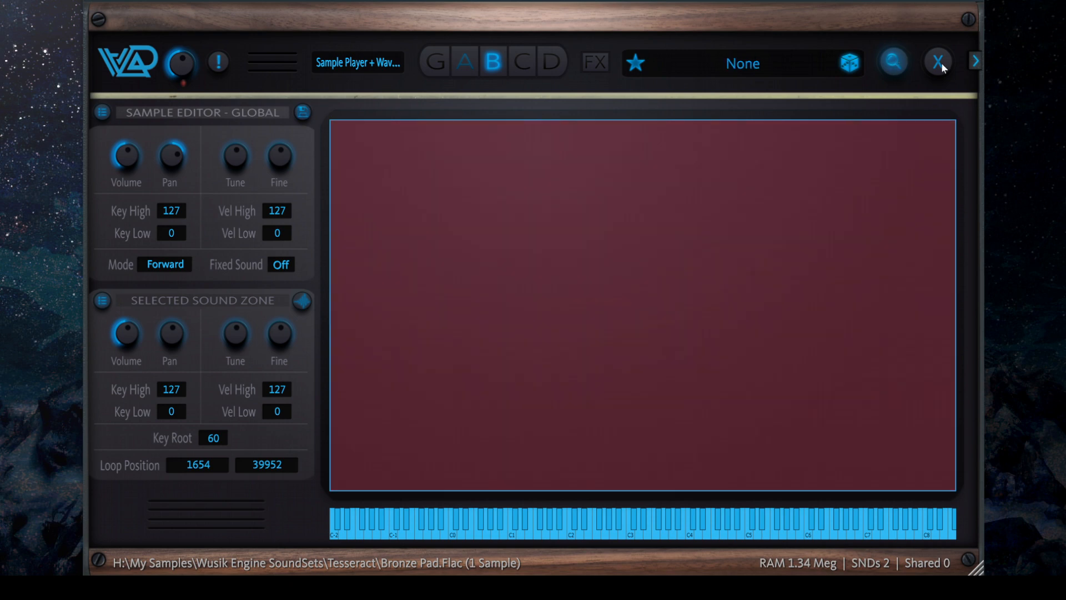
Close the Sample Editor, returning to slot B's Bronze Pad layer page.
left_click(939, 62)
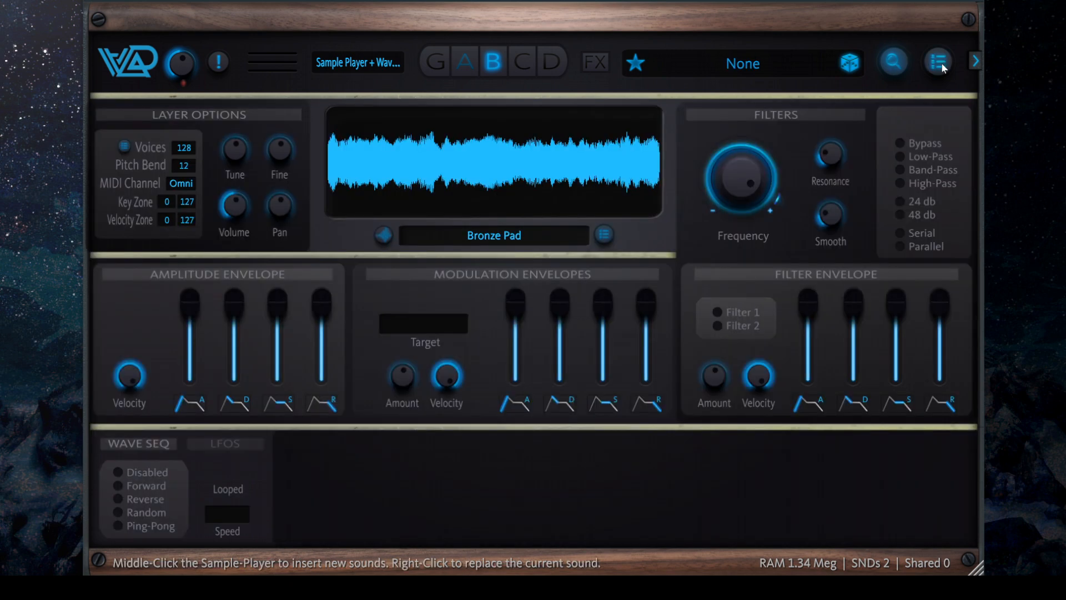
mouse_move(577, 271)
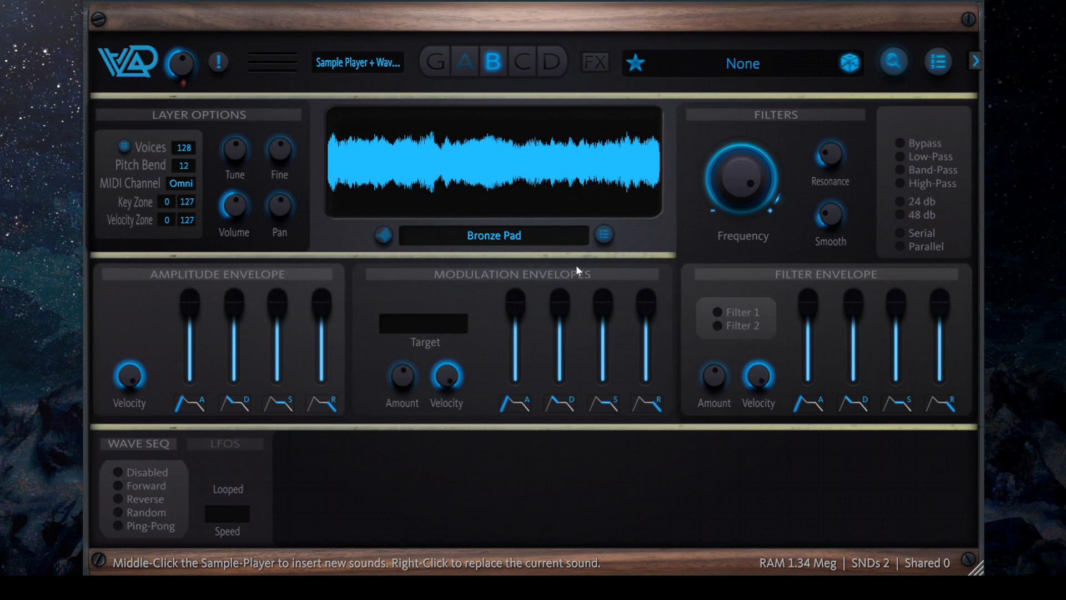
mouse_move(581, 271)
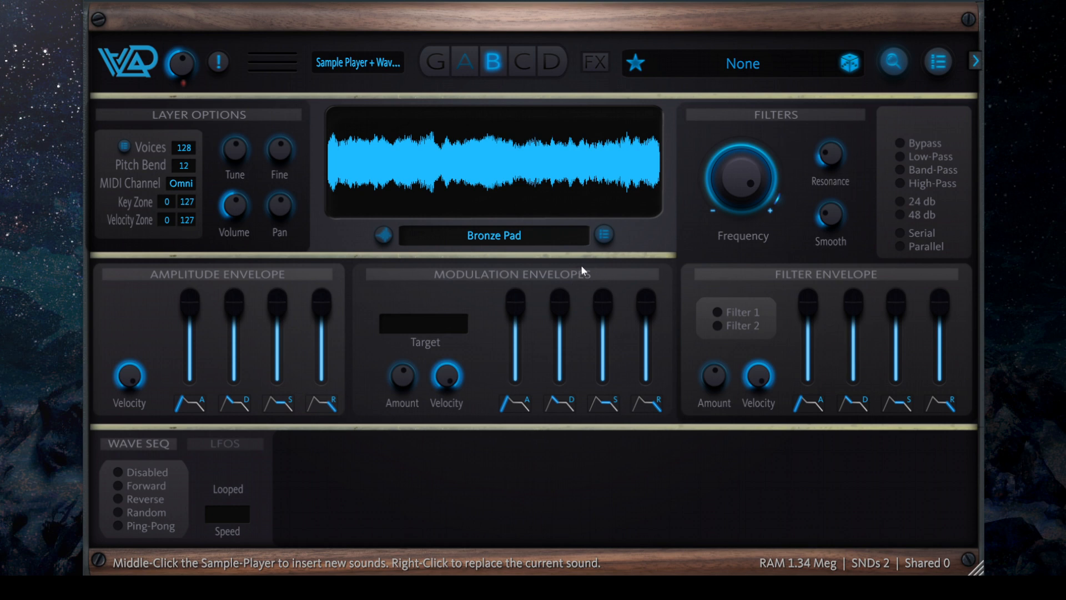
mouse_move(640, 262)
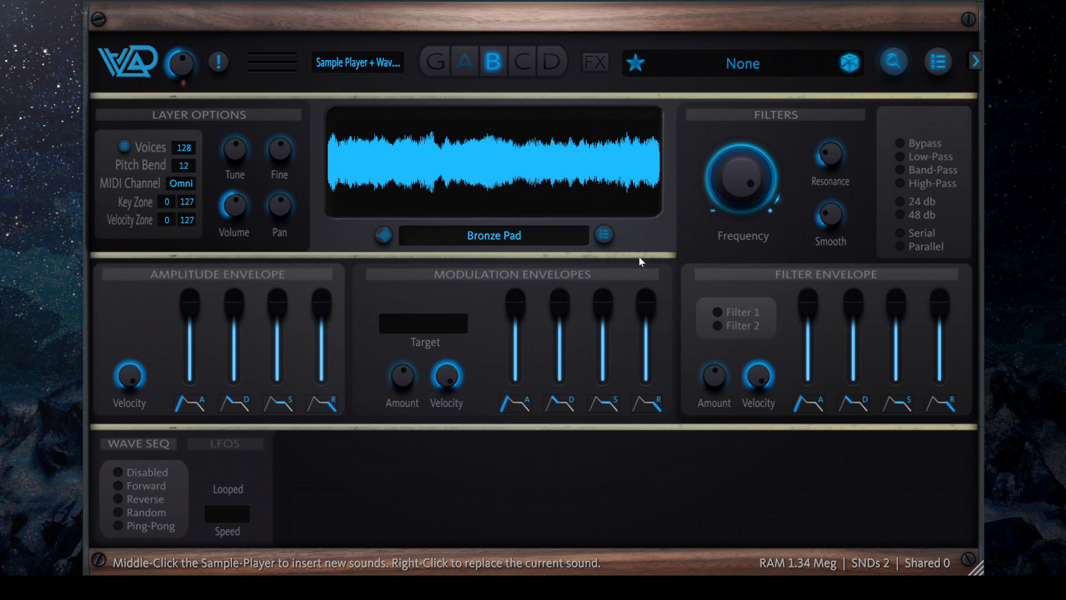
mouse_move(655, 242)
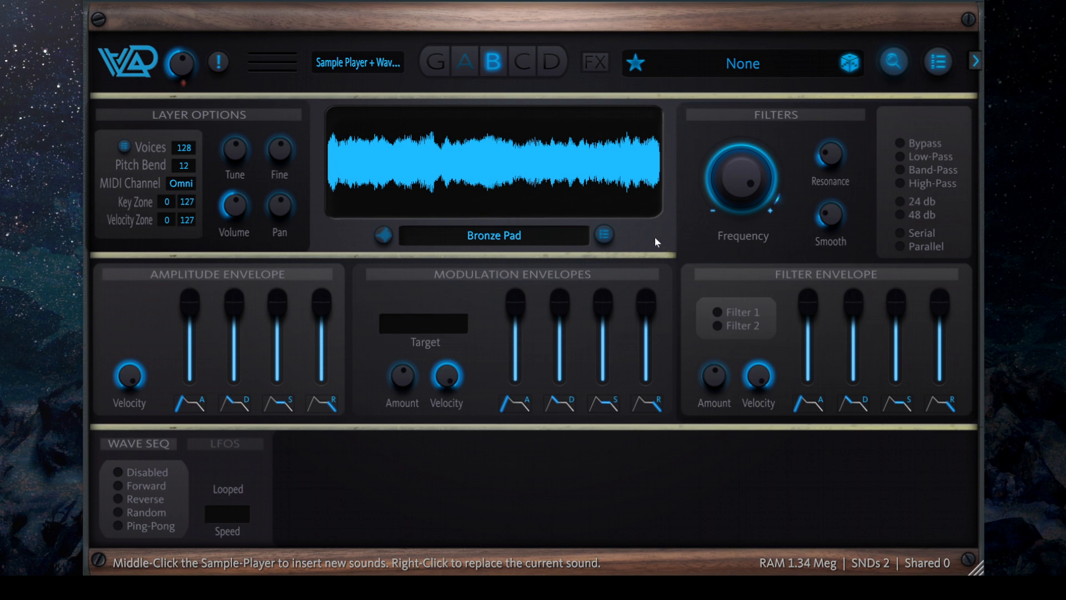
mouse_move(511, 166)
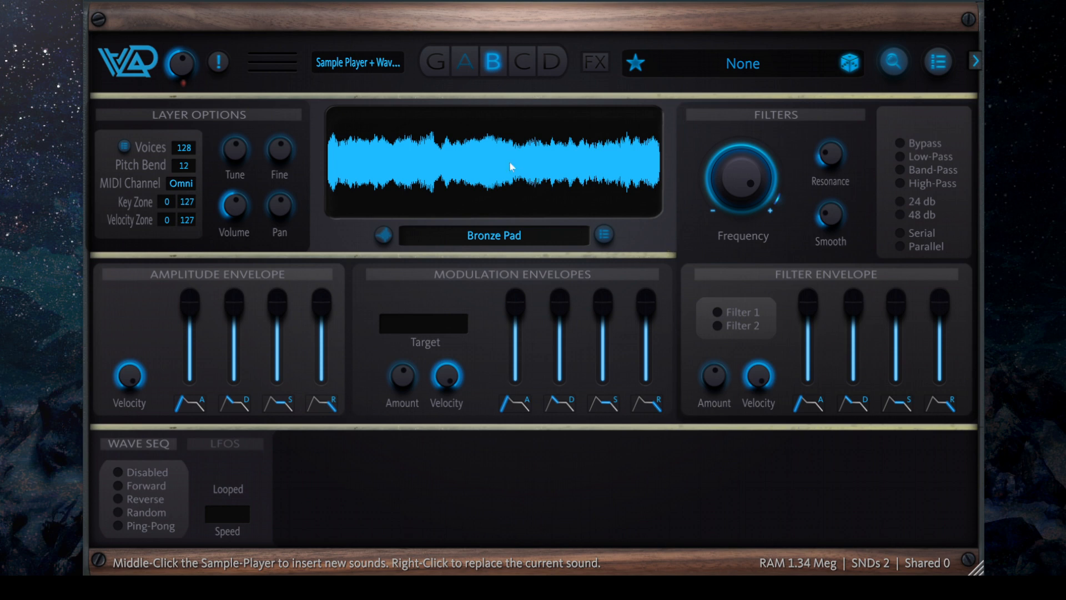
left_click(602, 235)
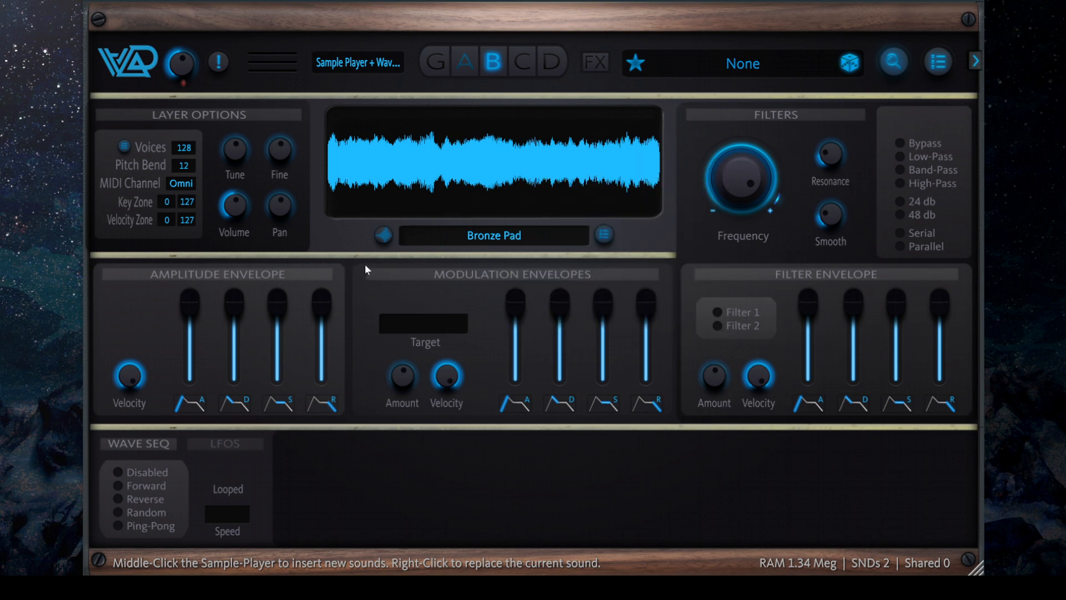
mouse_move(357, 264)
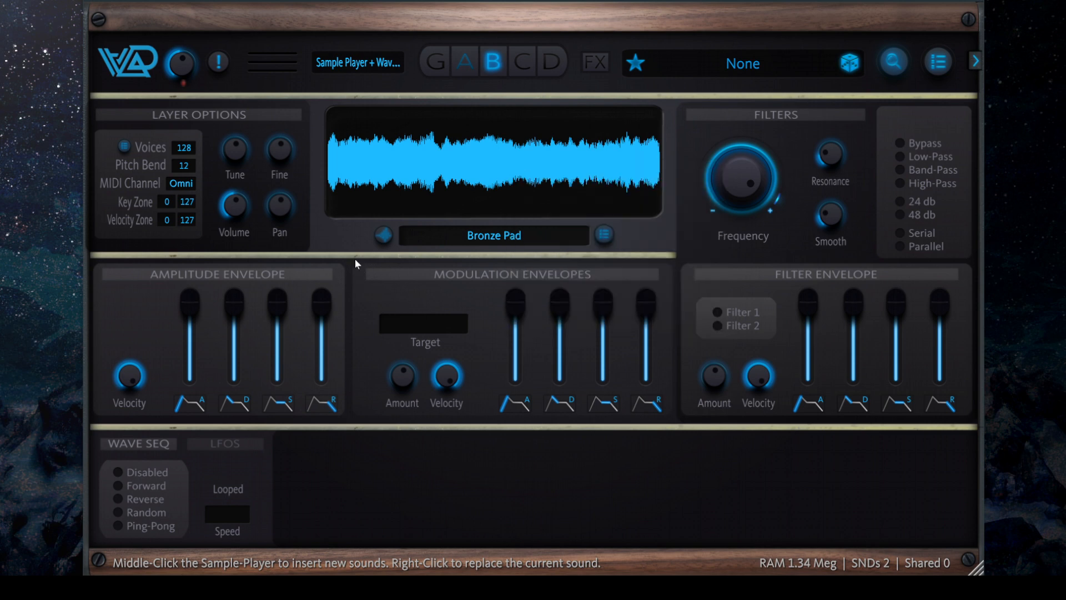
mouse_move(67, 410)
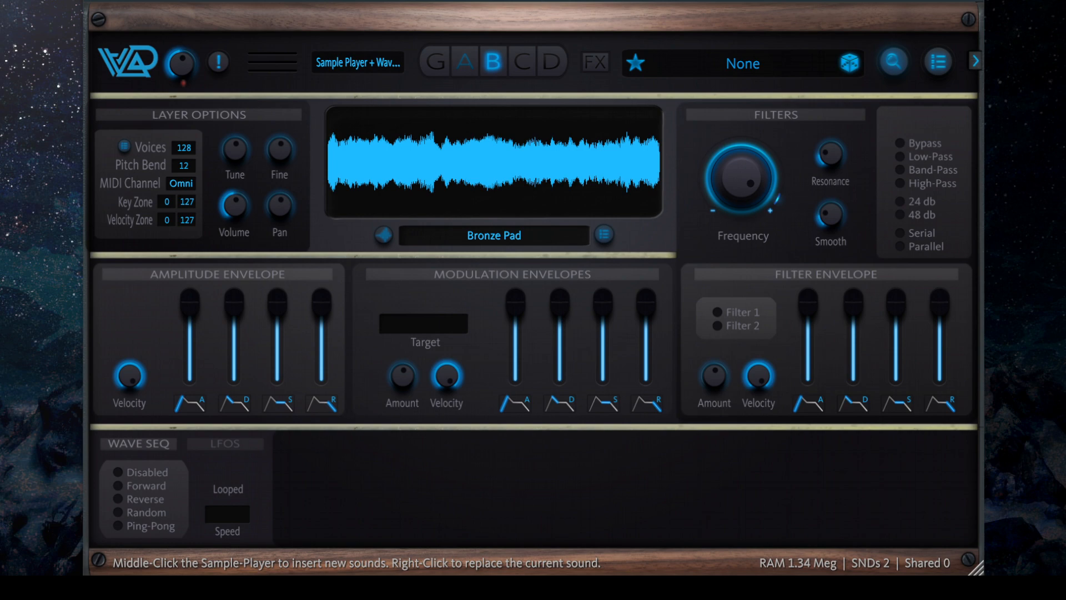
left_click(219, 62)
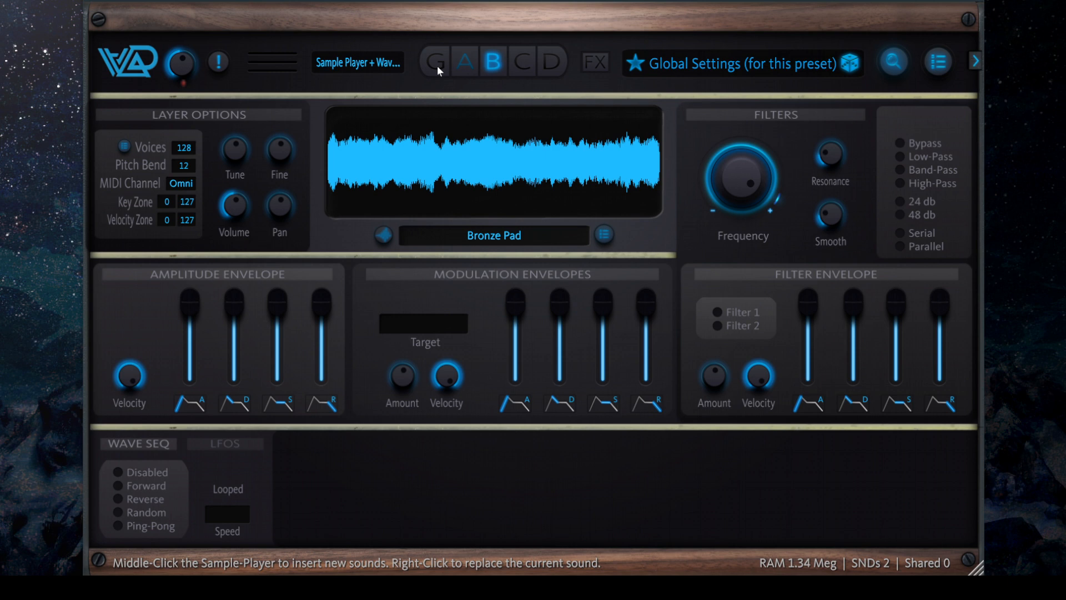
left_click(743, 63)
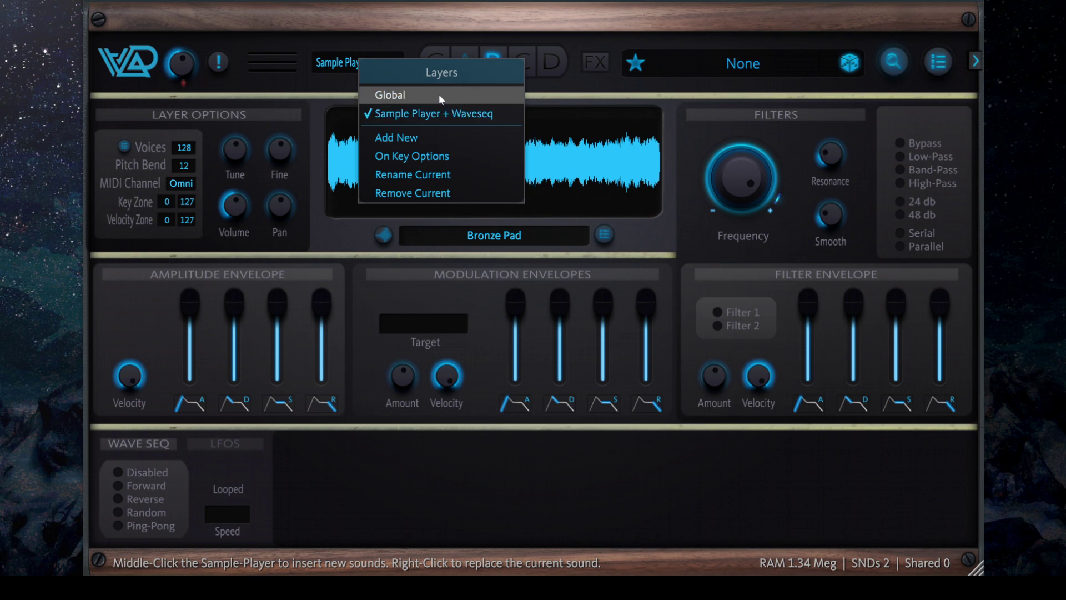
left_click(390, 94)
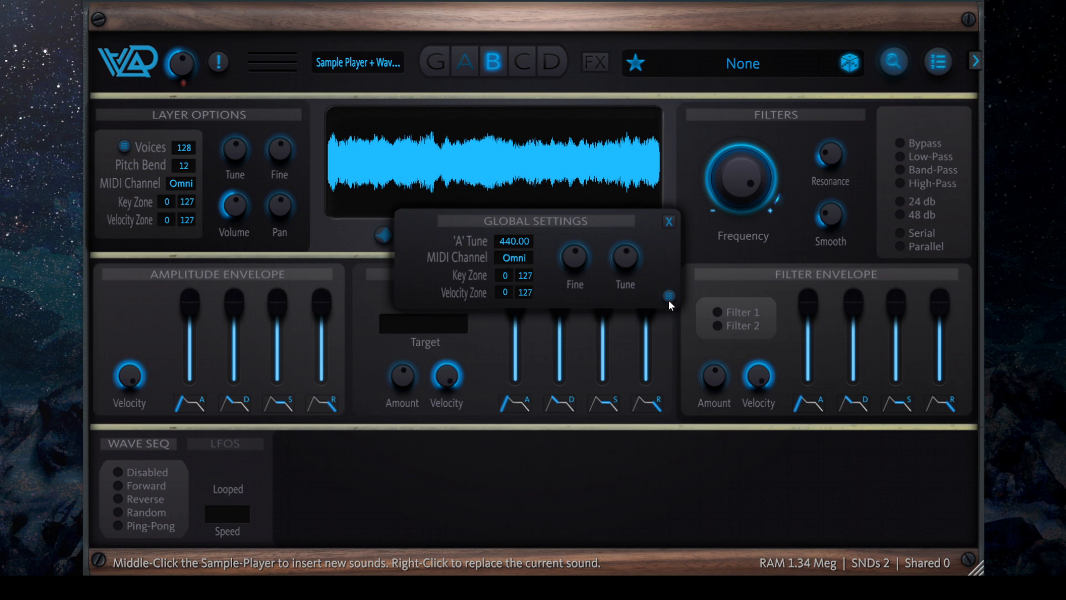
left_click(669, 296)
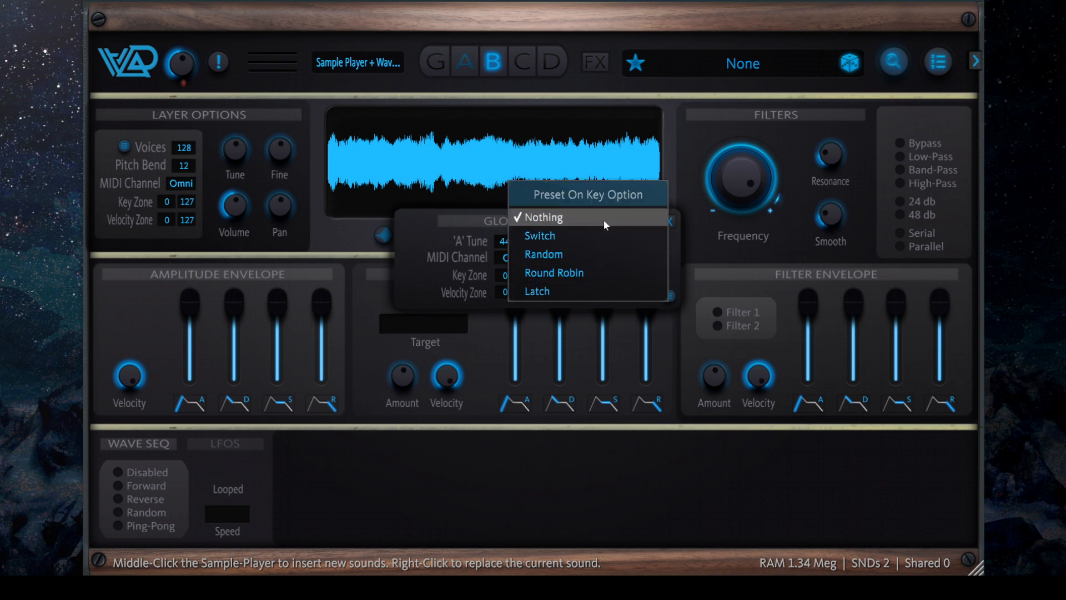
mouse_move(625, 203)
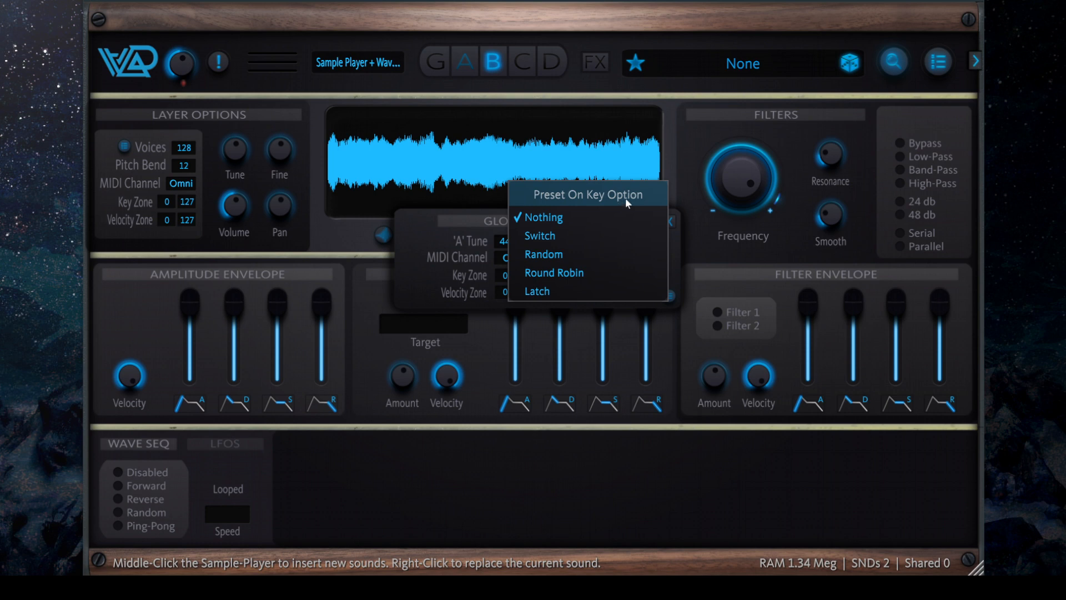
mouse_move(676, 95)
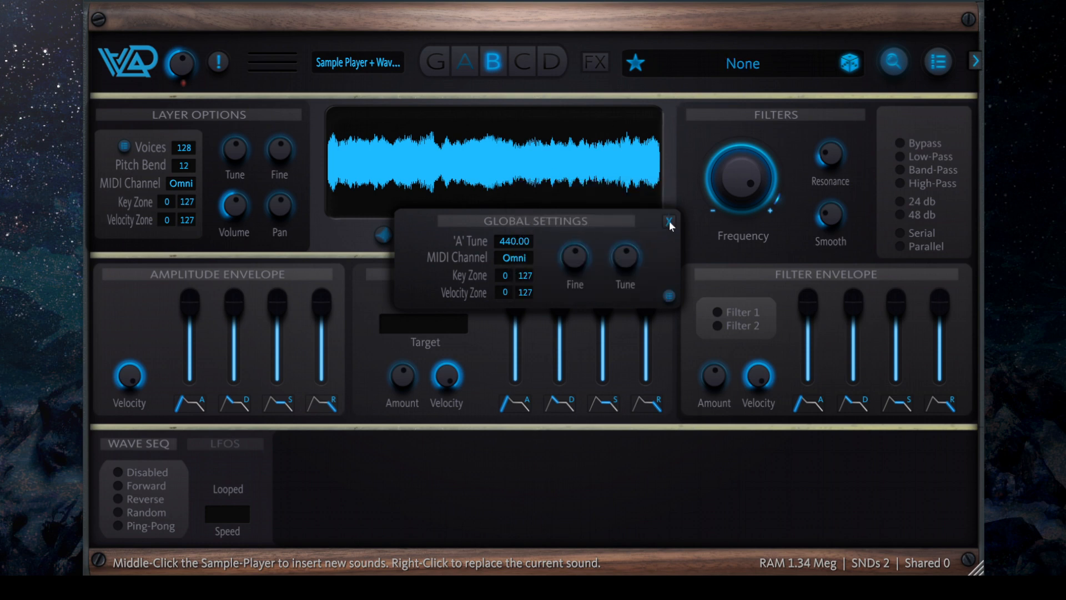
left_click(357, 63)
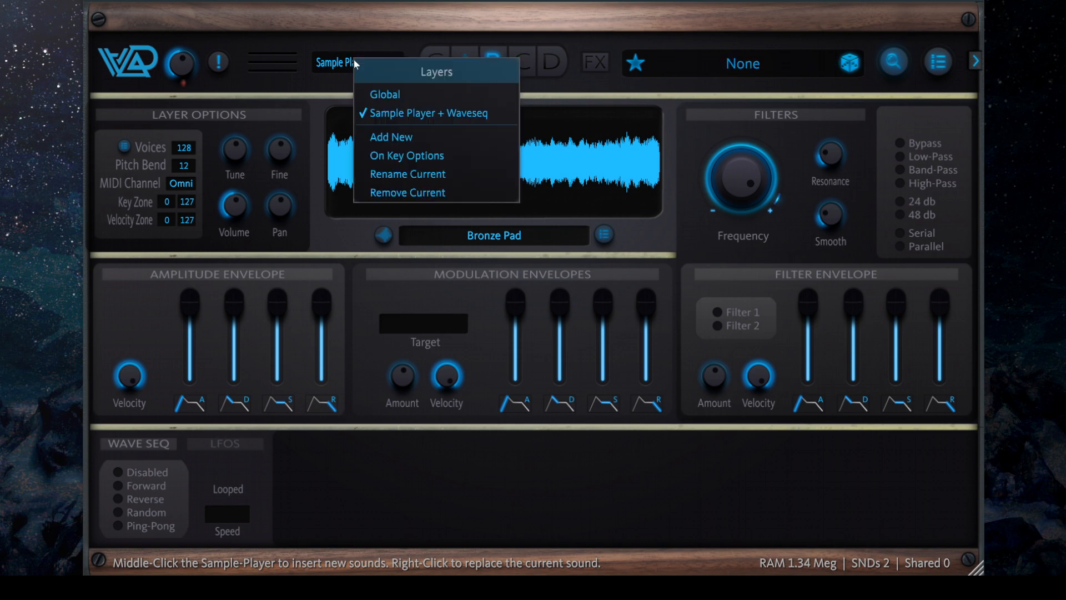
left_click(406, 156)
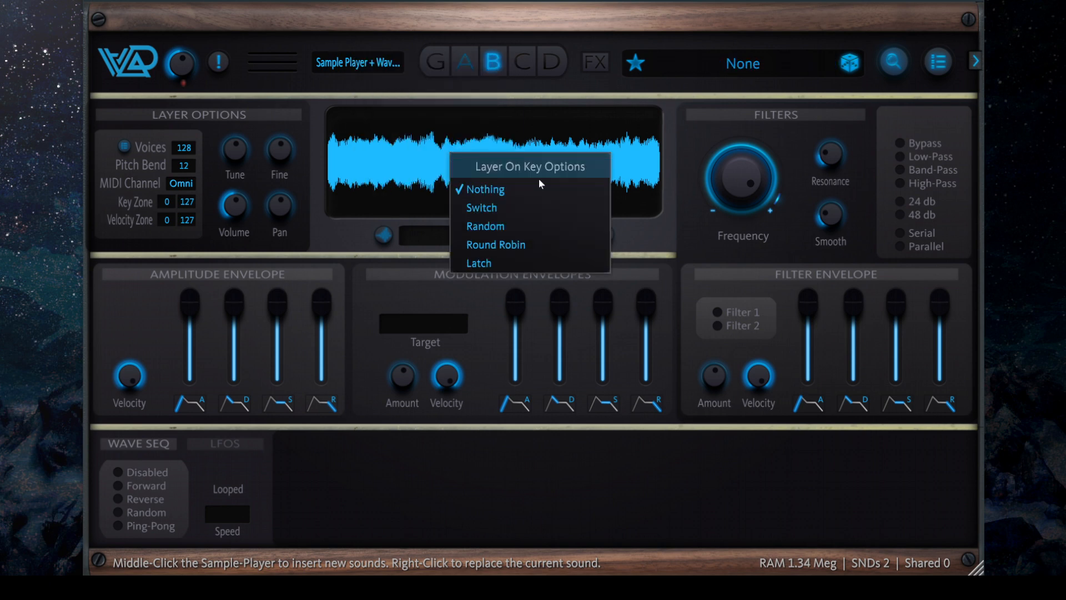
mouse_move(547, 208)
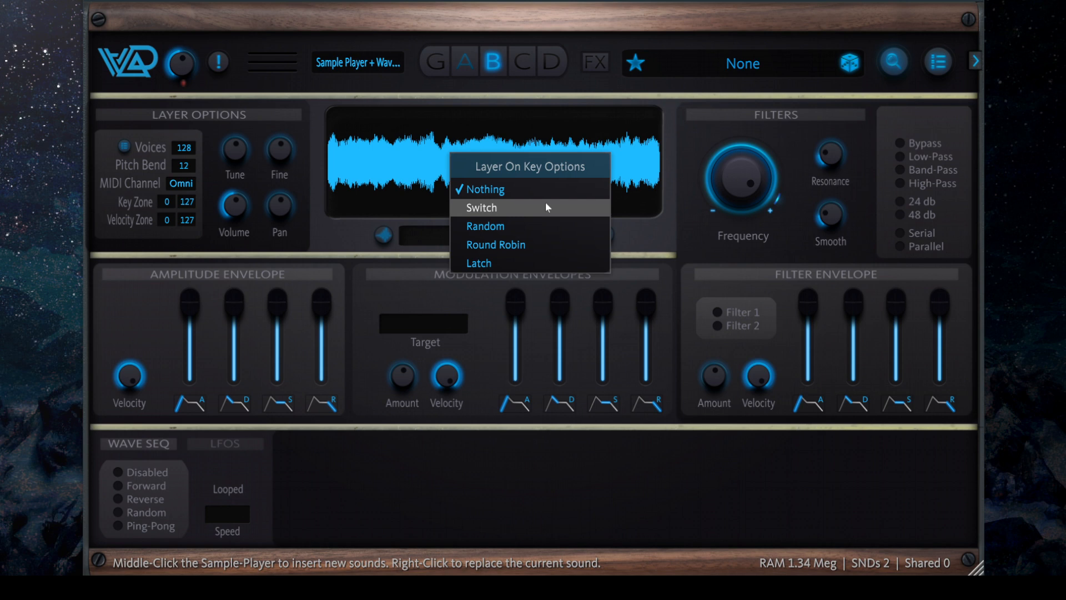
mouse_move(531, 189)
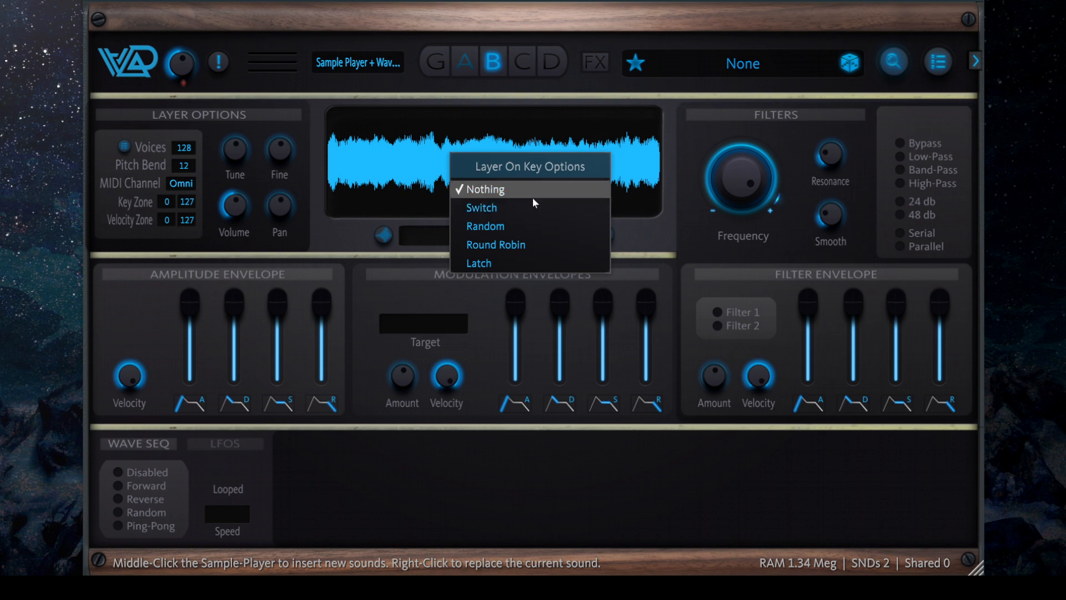
mouse_move(554, 244)
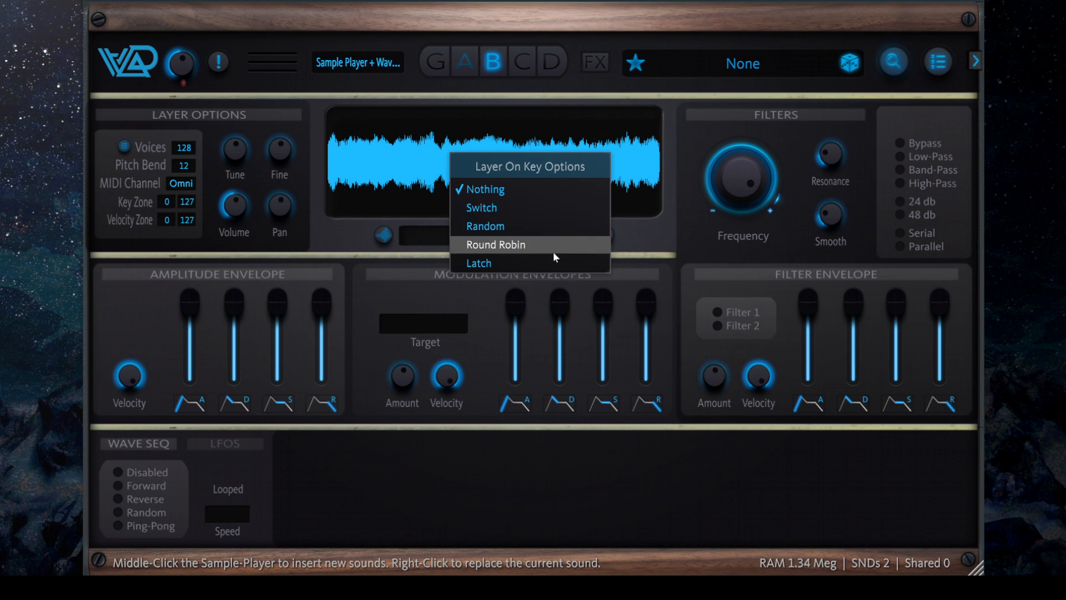
mouse_move(634, 143)
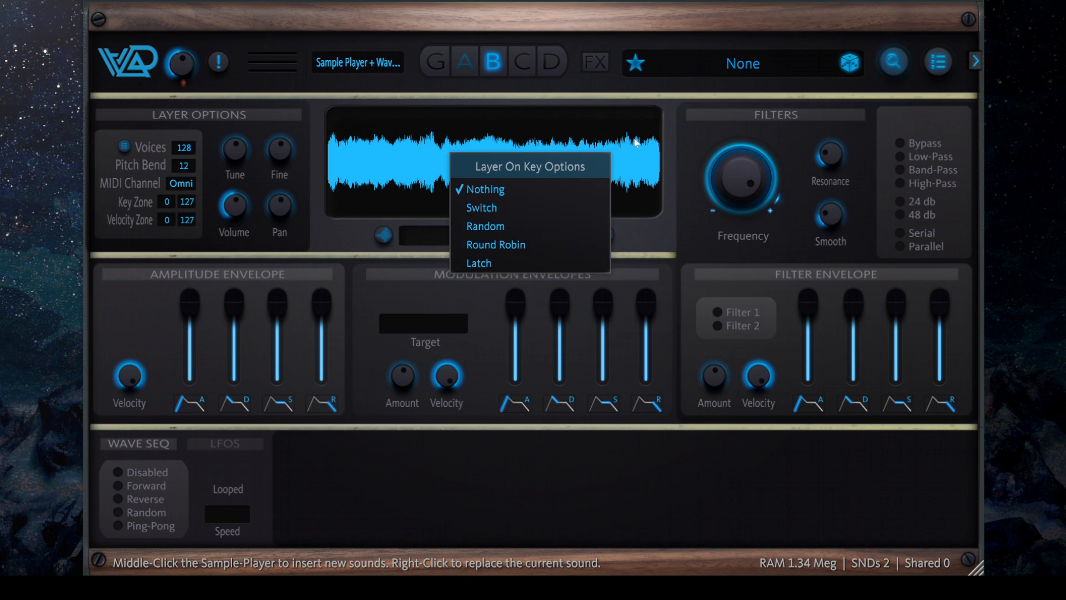
mouse_move(671, 233)
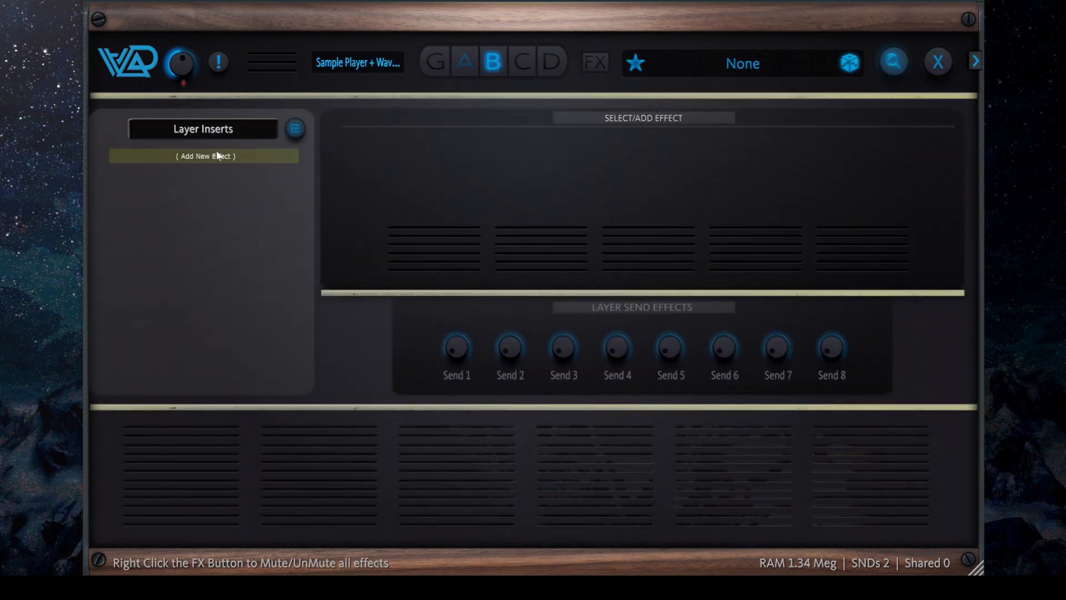
Insert Basic Reverb on the layer and show the insert chain management options.
left_click(204, 155)
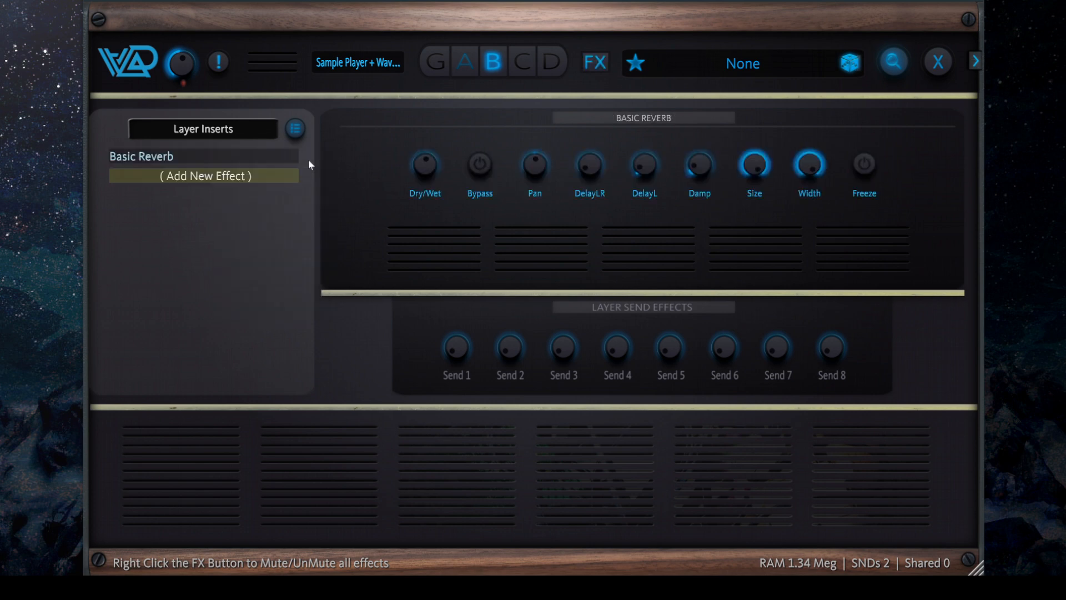
mouse_move(571, 256)
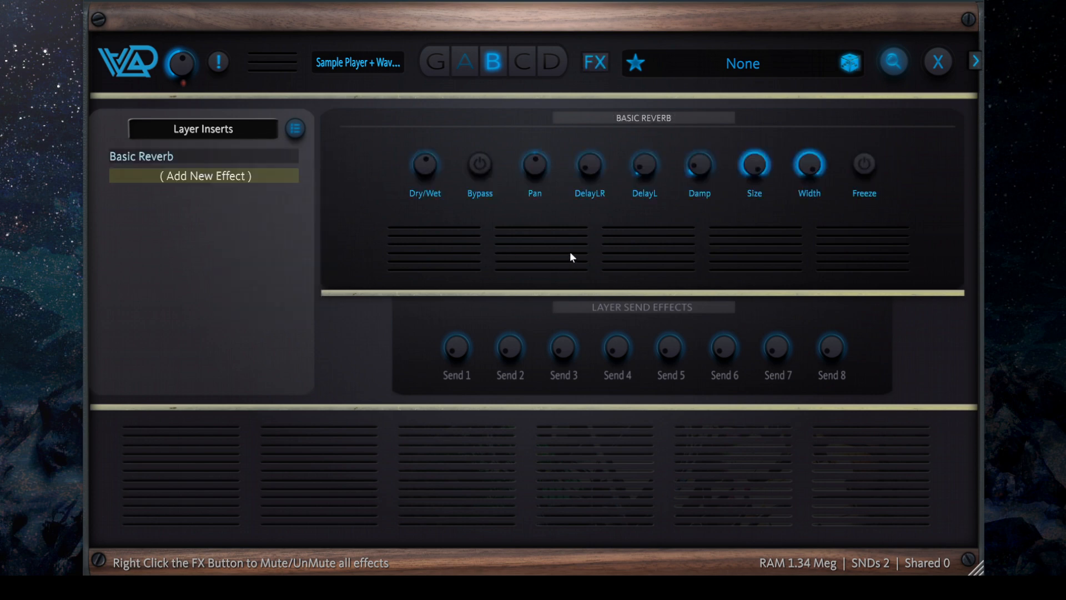
mouse_move(849, 177)
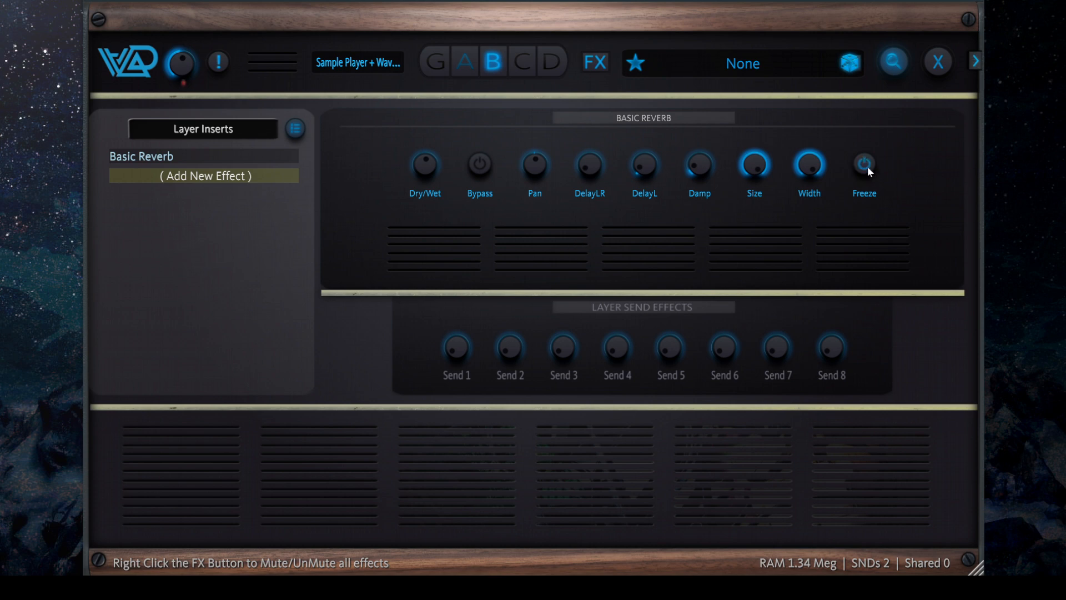
mouse_move(769, 165)
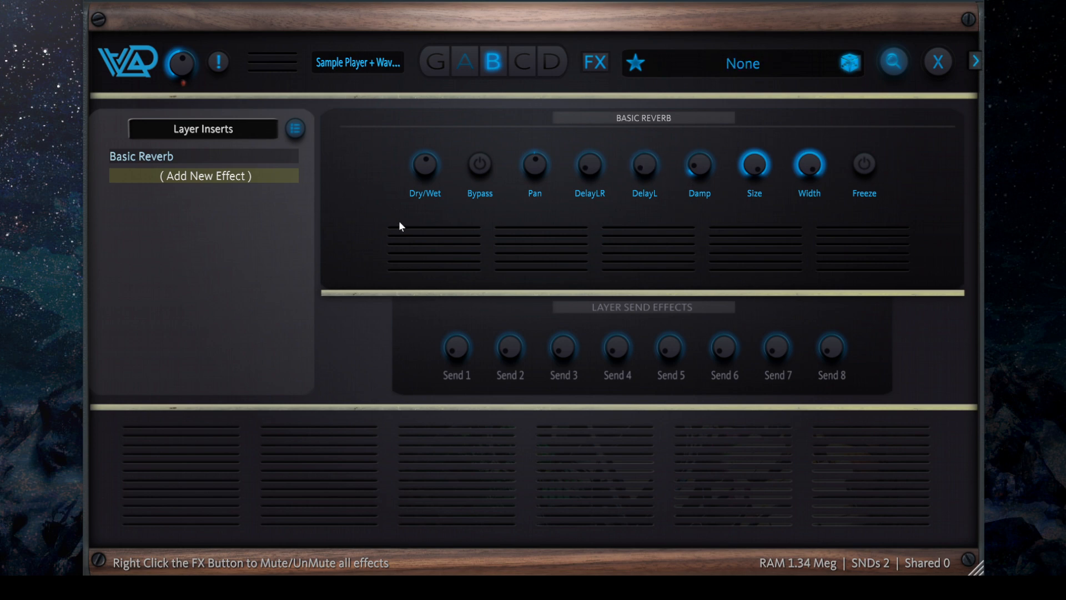
left_click(295, 129)
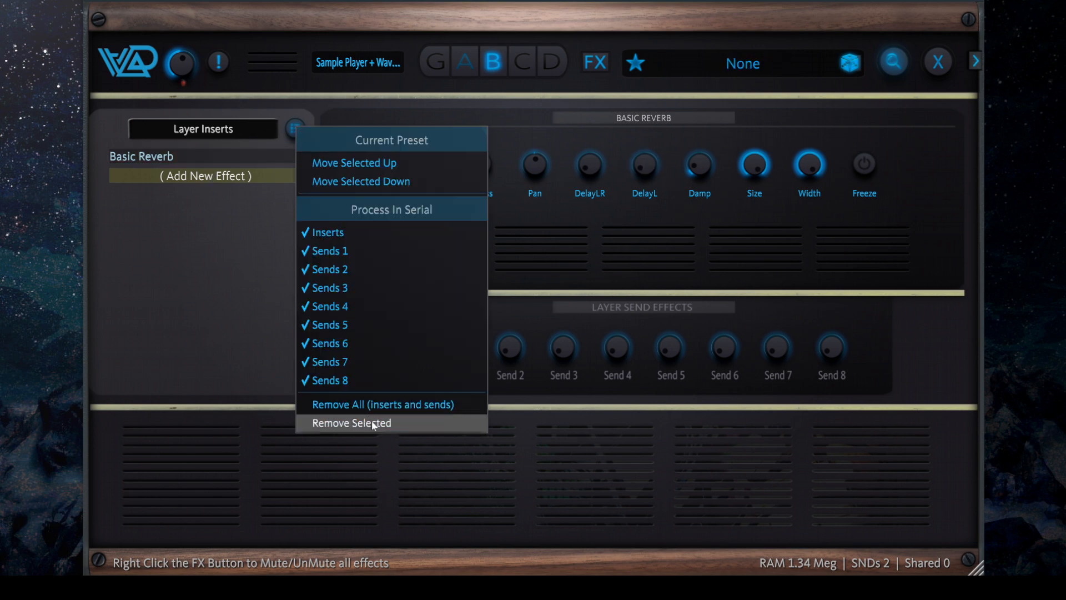
Replace the Basic Reverb insert with Distortion on the layer.
left_click(351, 423)
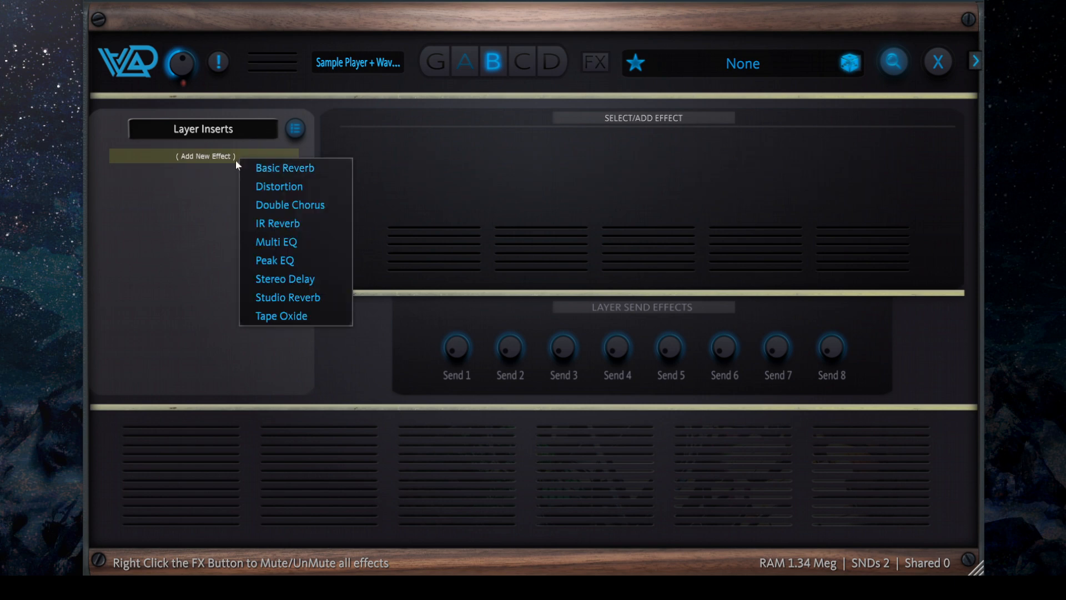
left_click(279, 186)
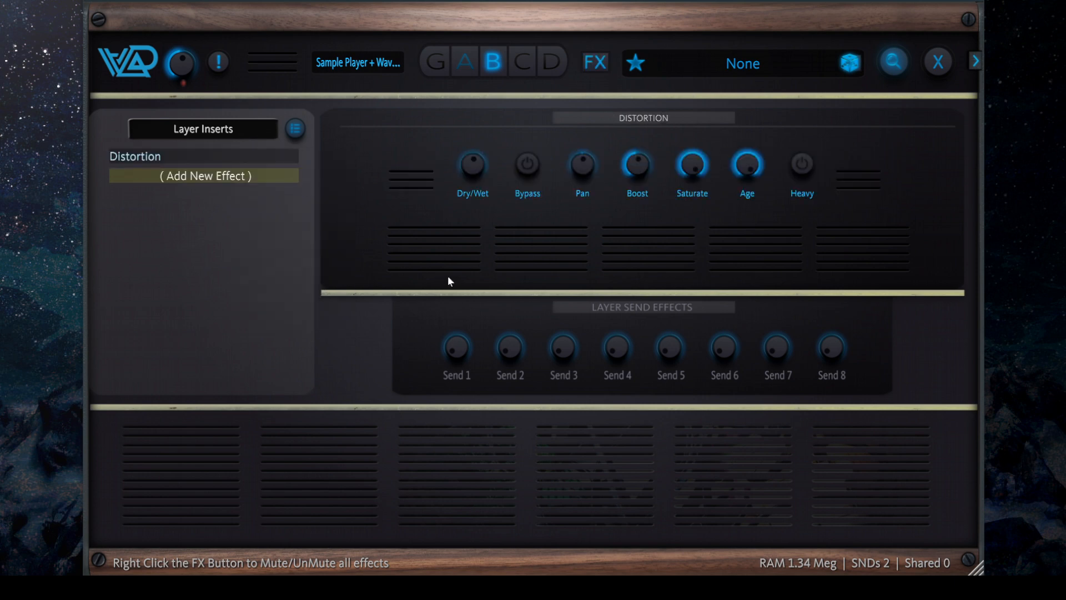
mouse_move(473, 284)
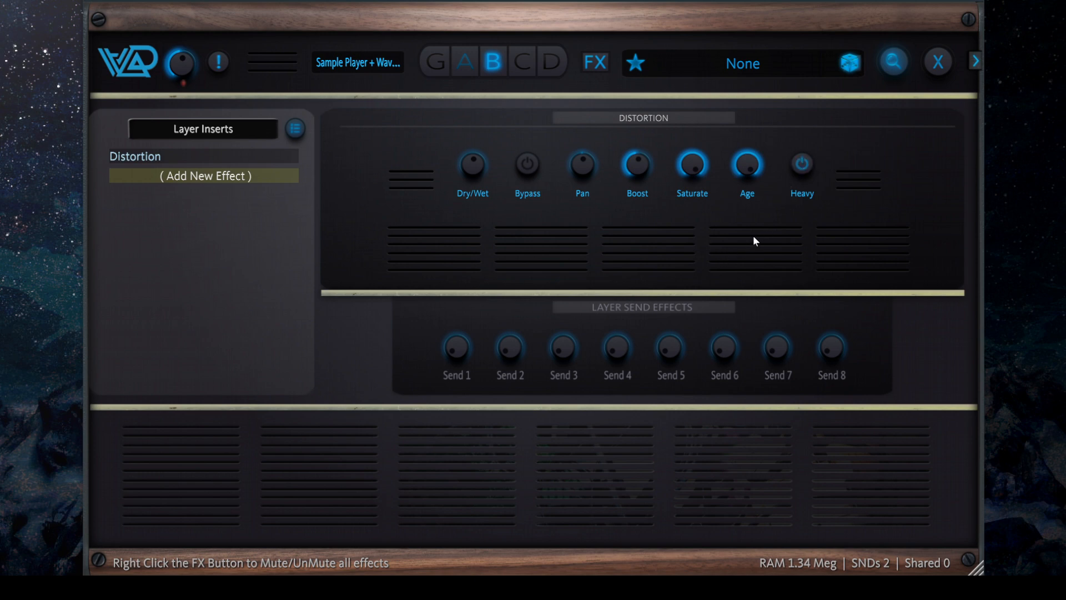
mouse_move(759, 235)
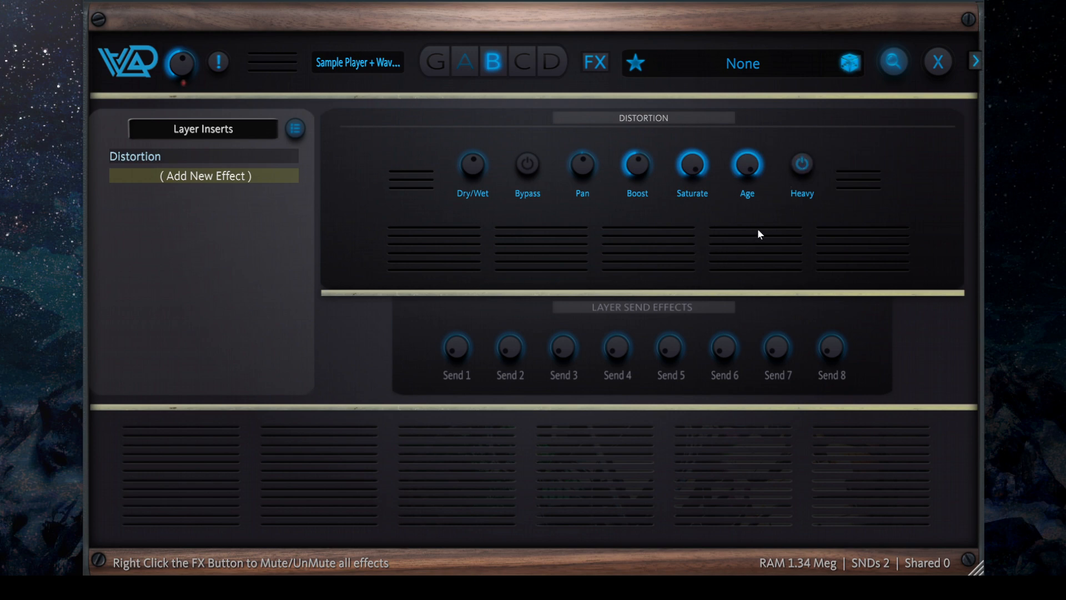
mouse_move(653, 143)
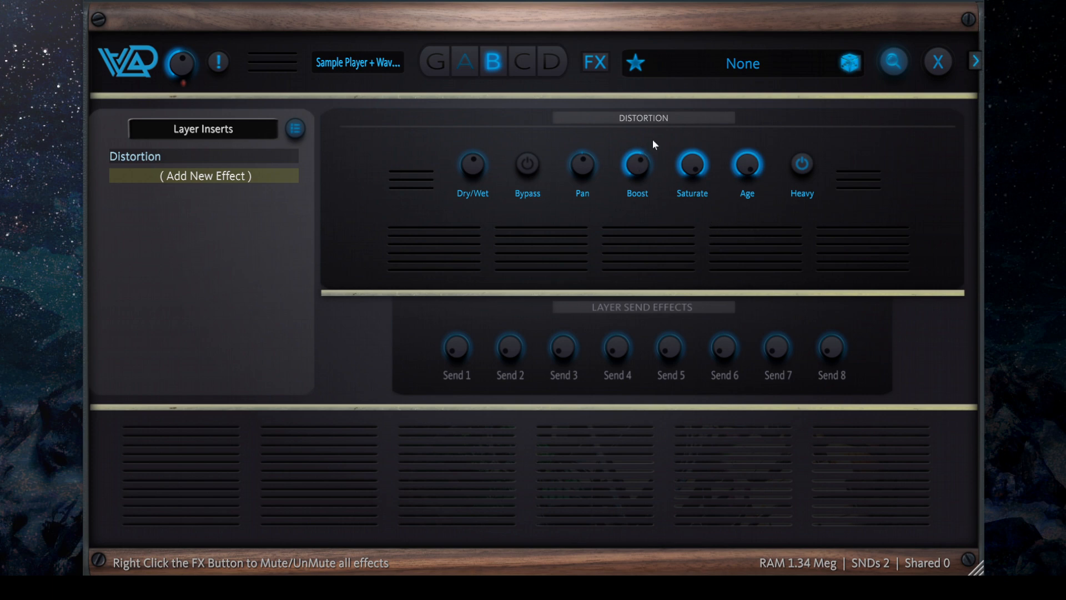
mouse_move(753, 235)
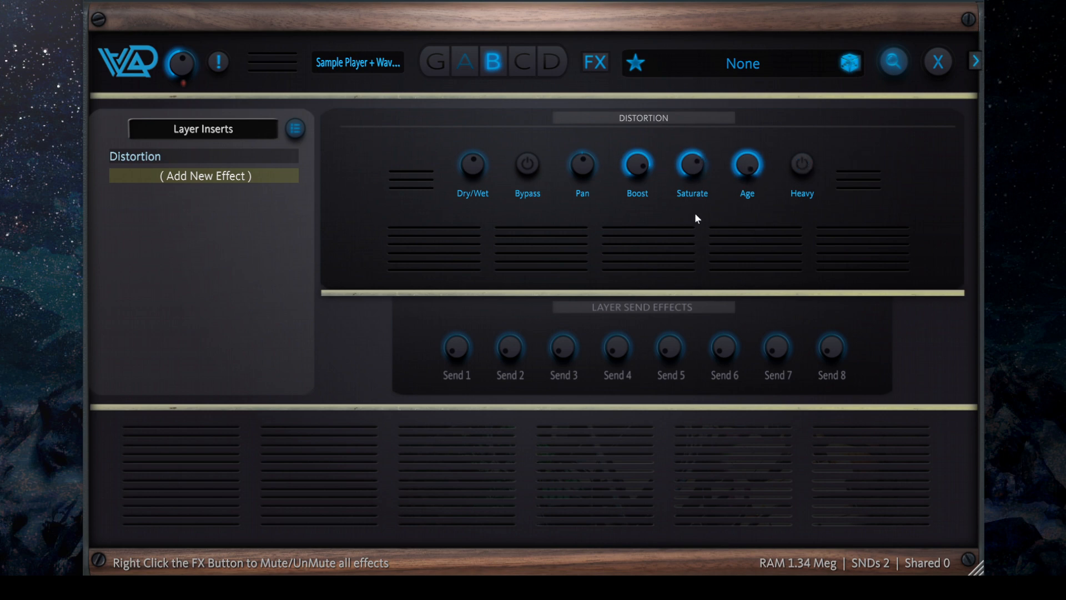
mouse_move(619, 209)
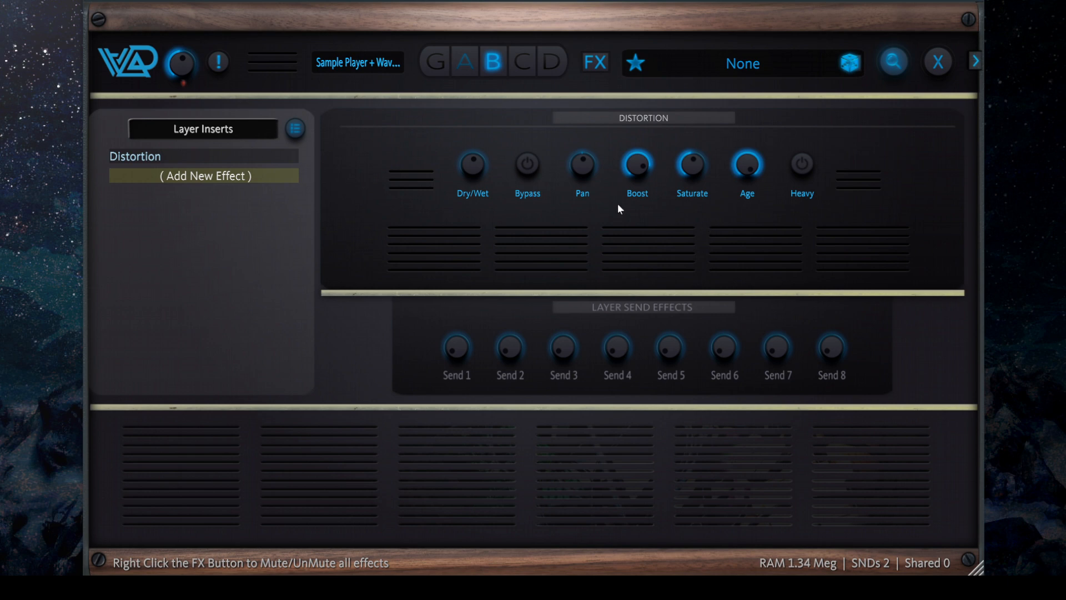
mouse_move(235, 181)
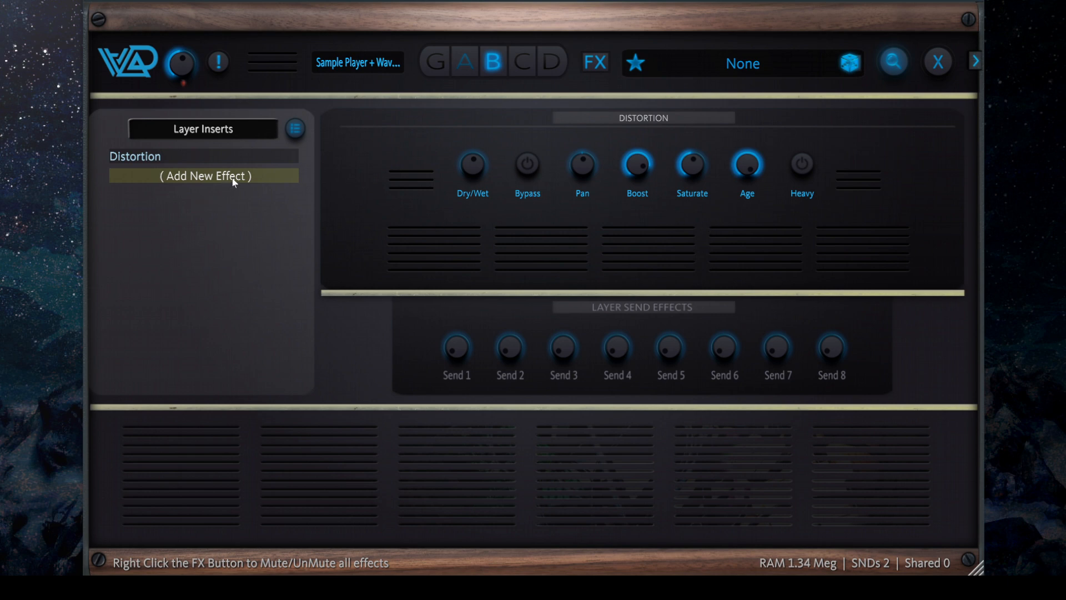
Clear the Distortion insert and load Double Chorus in its place.
left_click(189, 175)
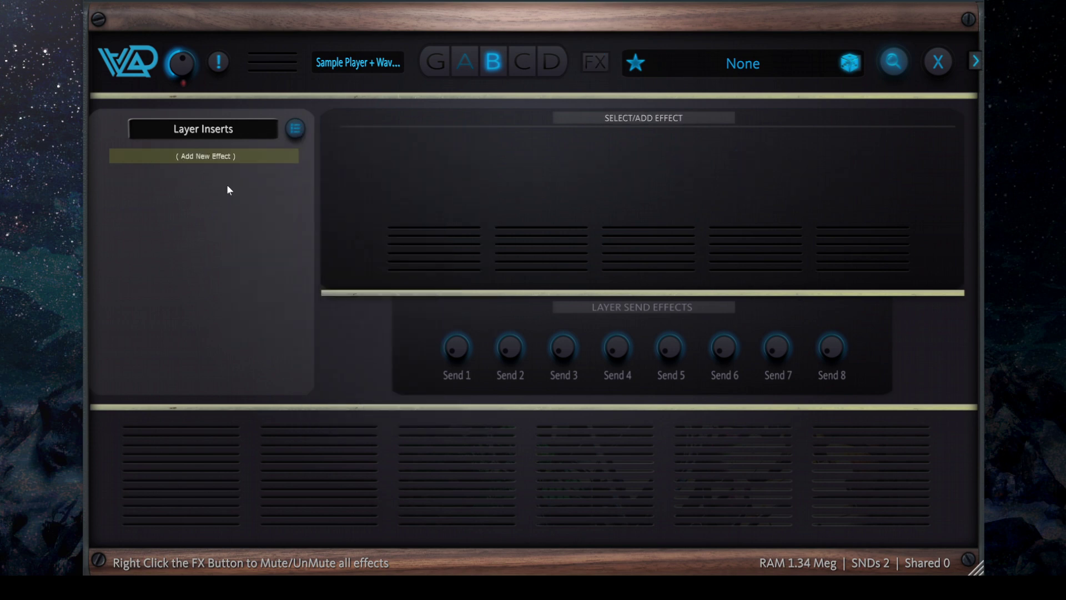
left_click(202, 156)
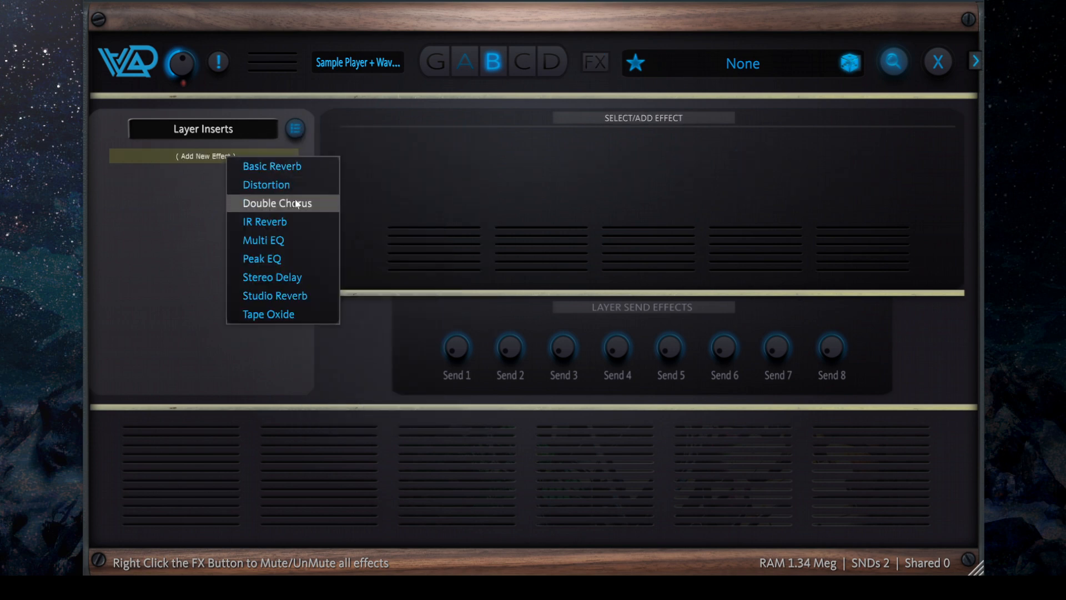
left_click(278, 203)
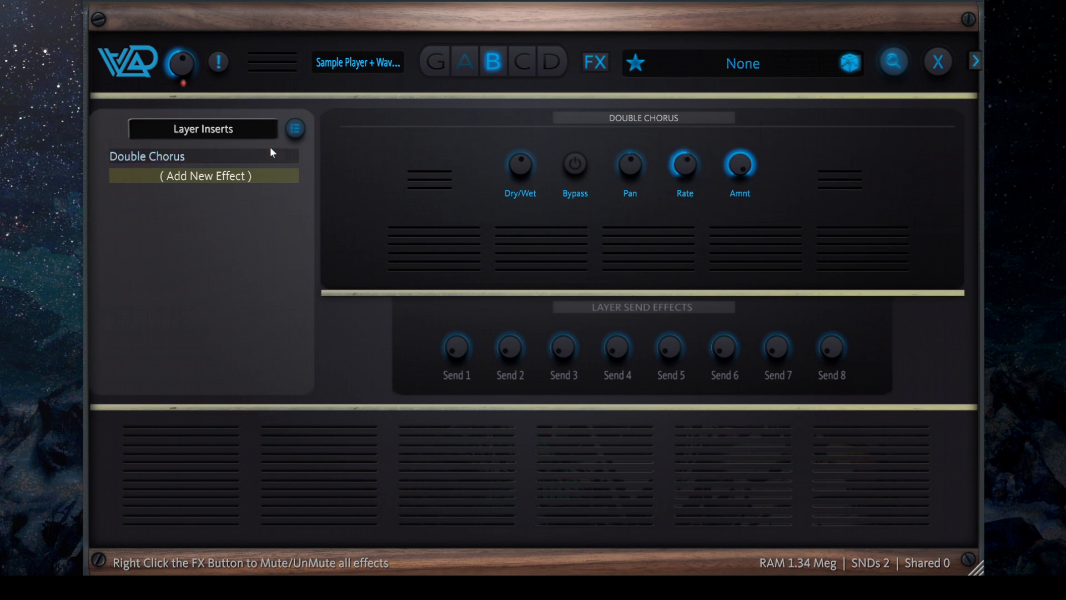
mouse_move(307, 142)
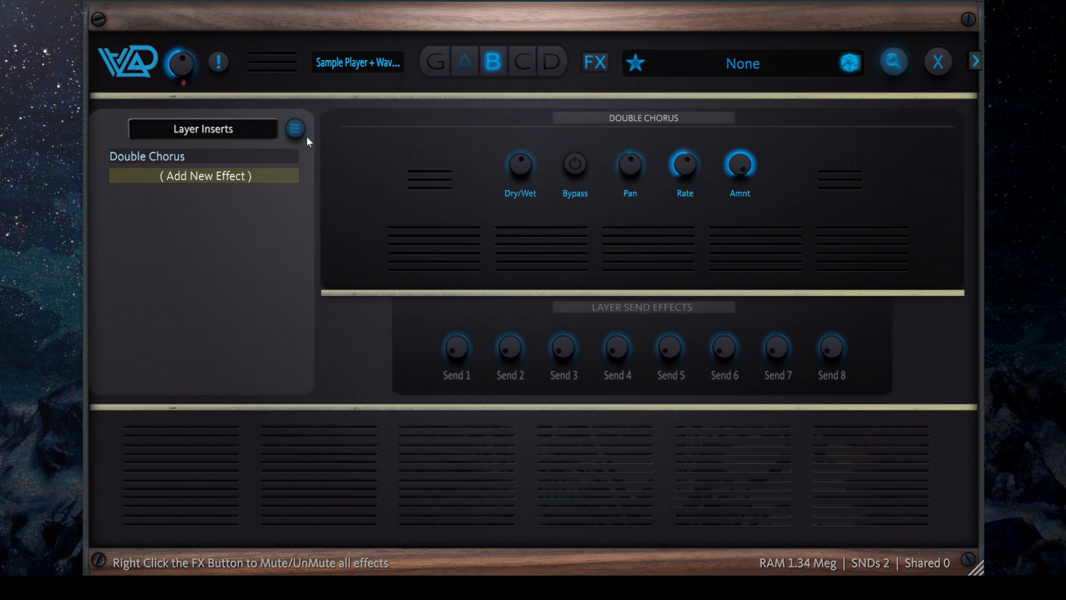
mouse_move(298, 133)
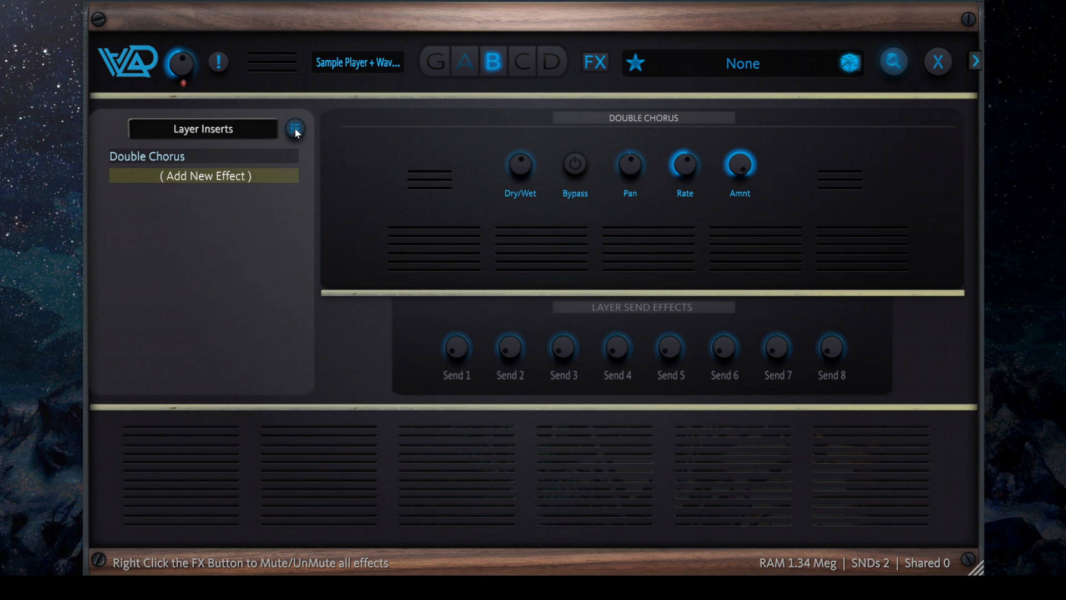
Remove Double Chorus and load Multi EQ as the layer insert.
left_click(295, 130)
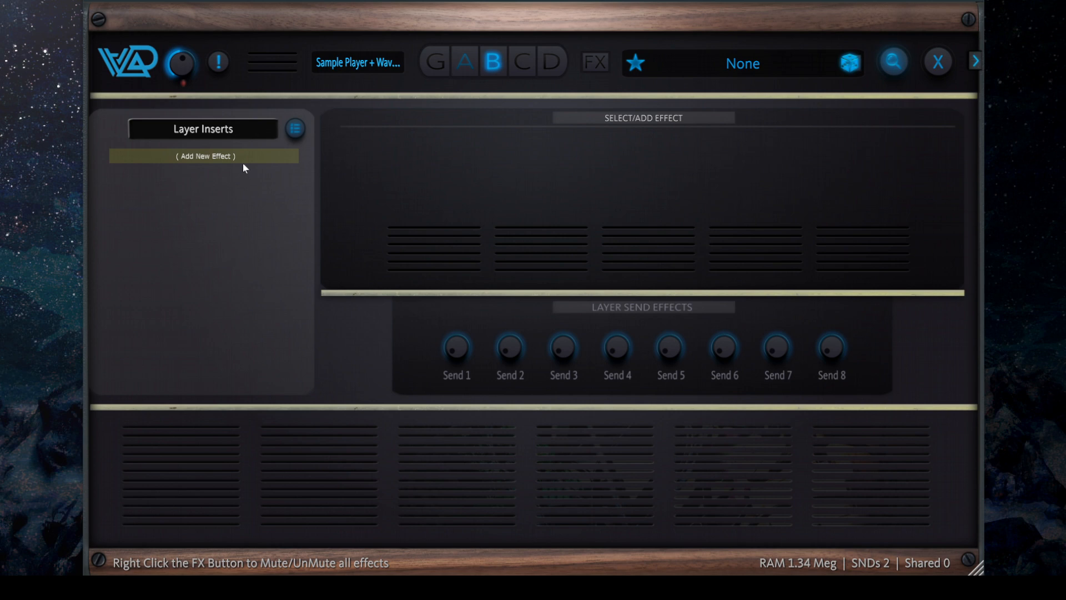
left_click(205, 156)
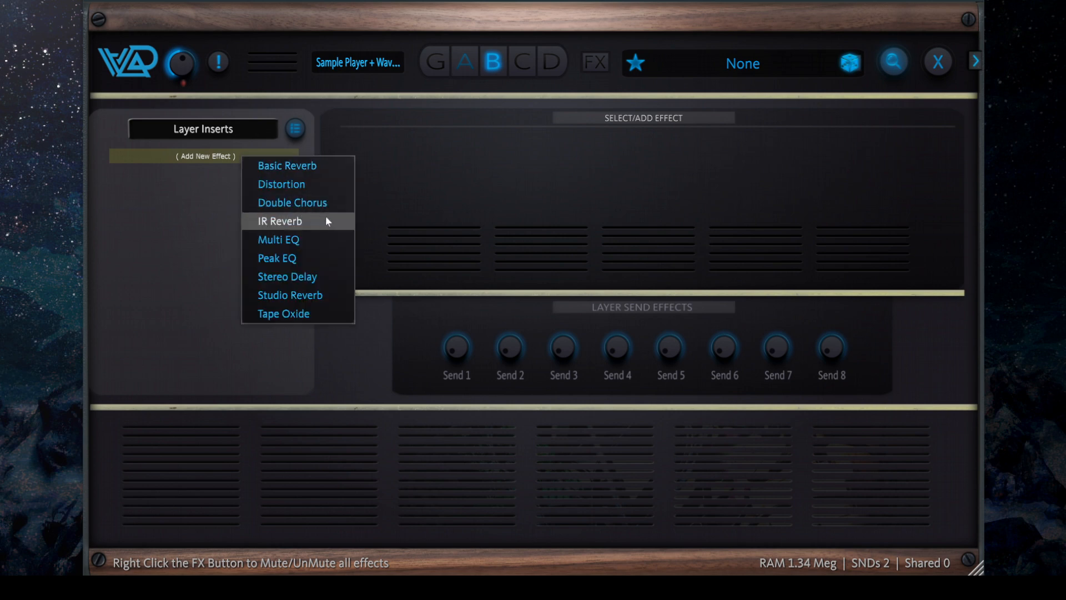
mouse_move(302, 185)
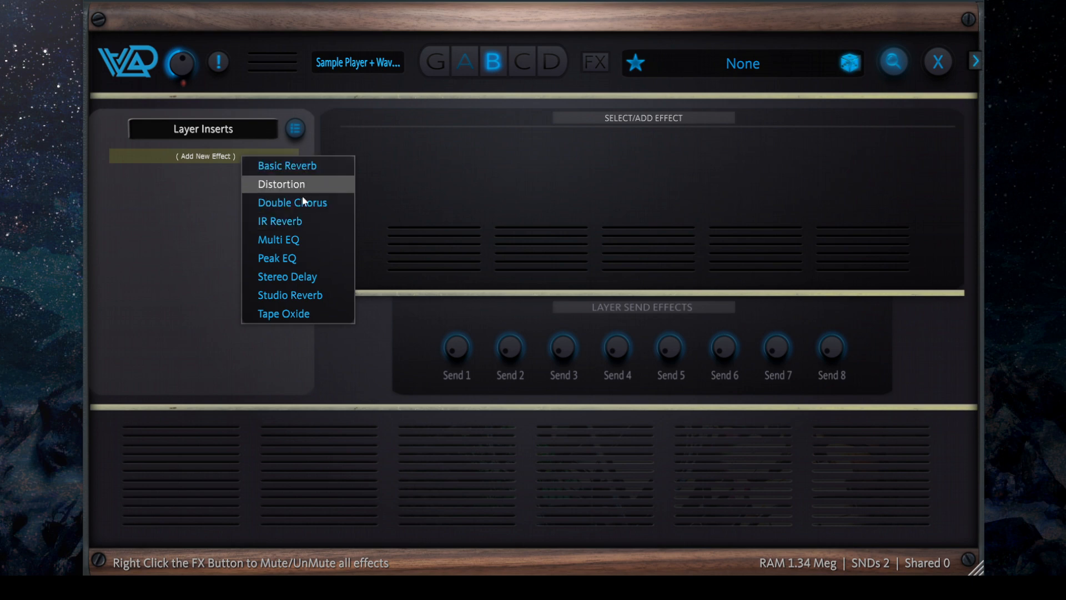
mouse_move(279, 221)
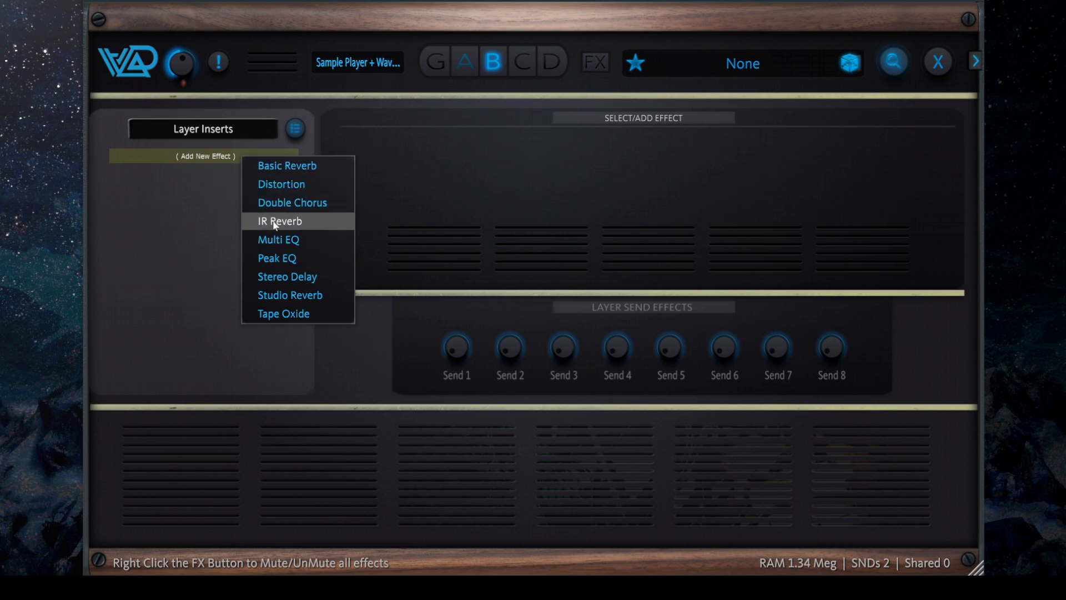
mouse_move(326, 220)
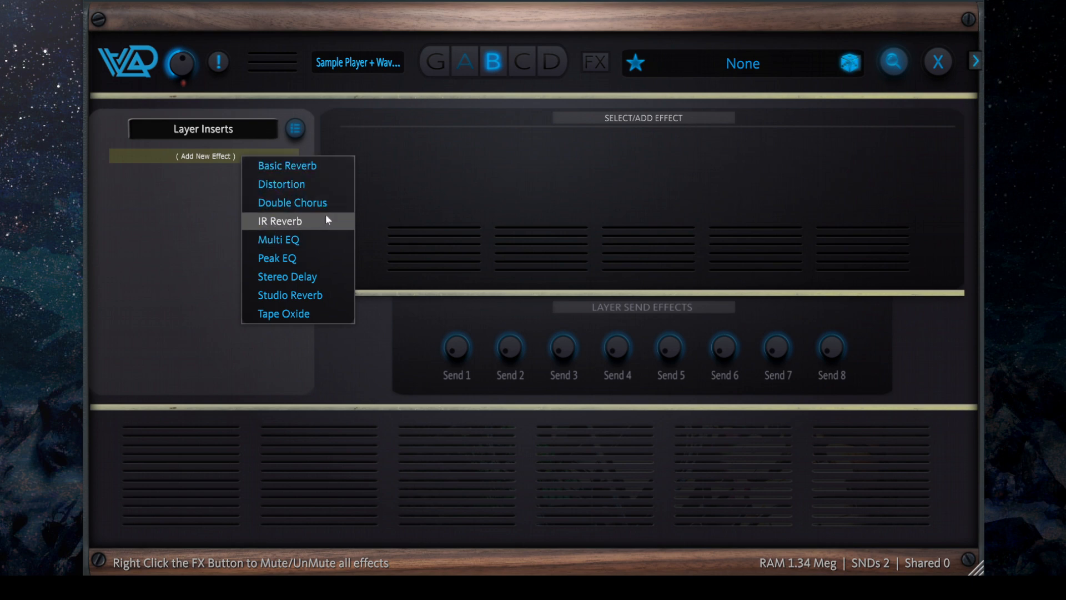
left_click(277, 240)
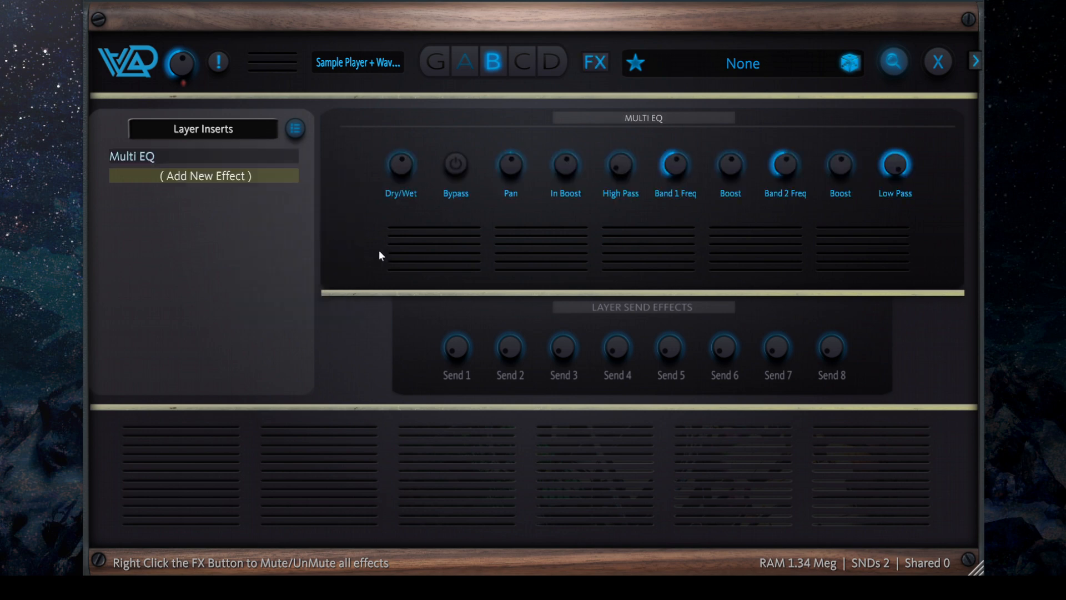
mouse_move(578, 247)
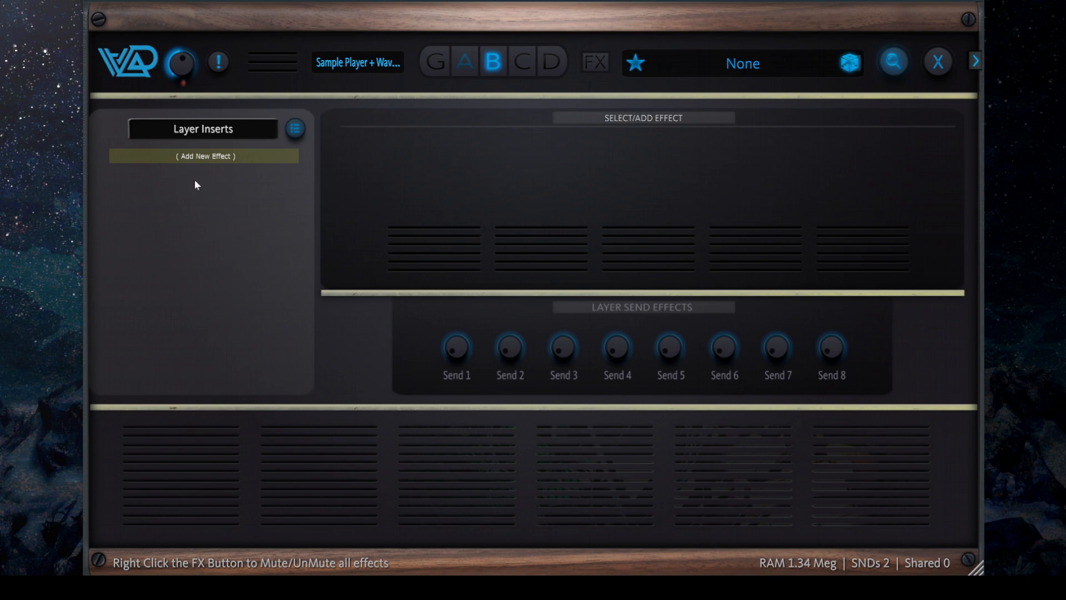
Load Peak EQ as the layer insert, audition it, then remove it again.
left_click(202, 155)
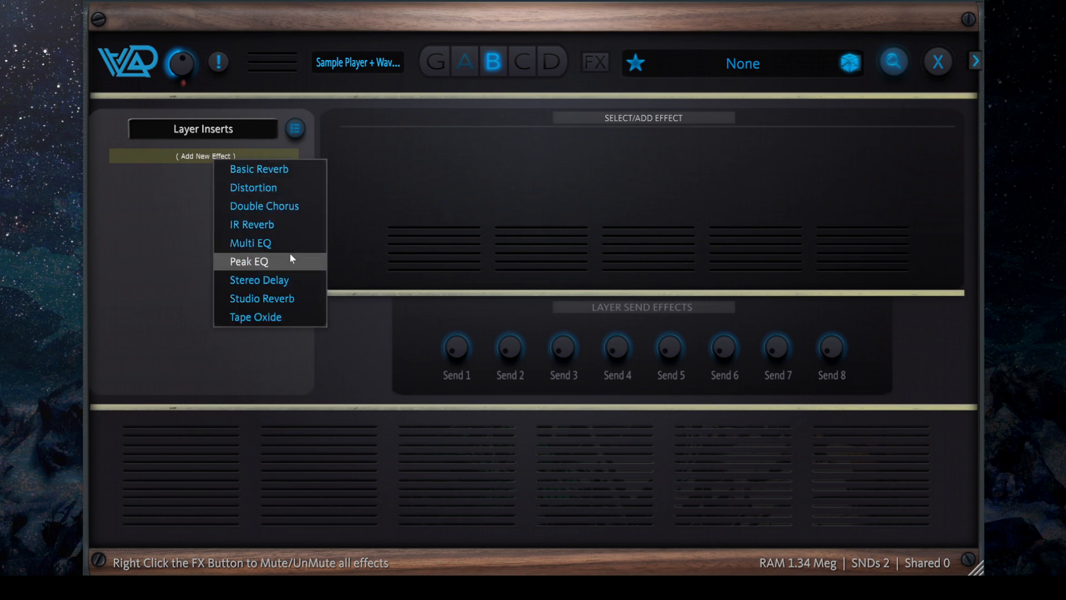
left_click(250, 261)
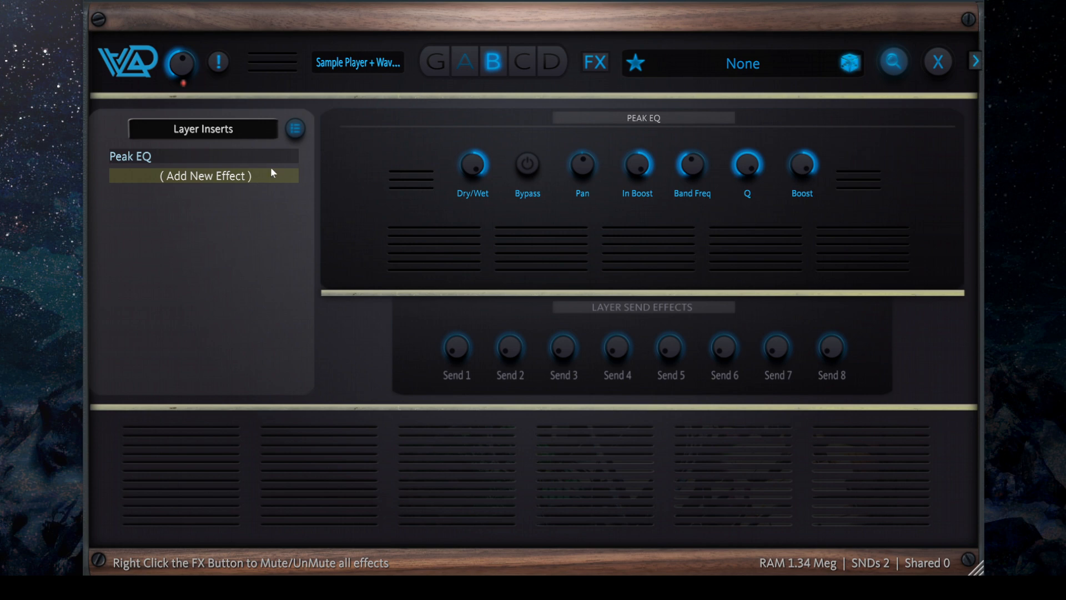
mouse_move(651, 196)
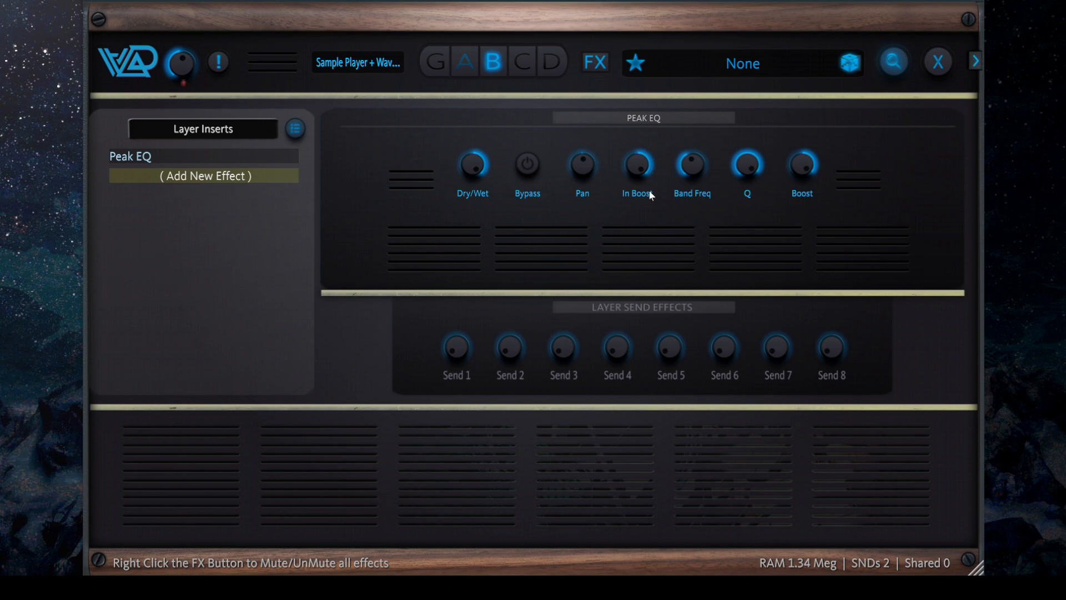
left_click(204, 176)
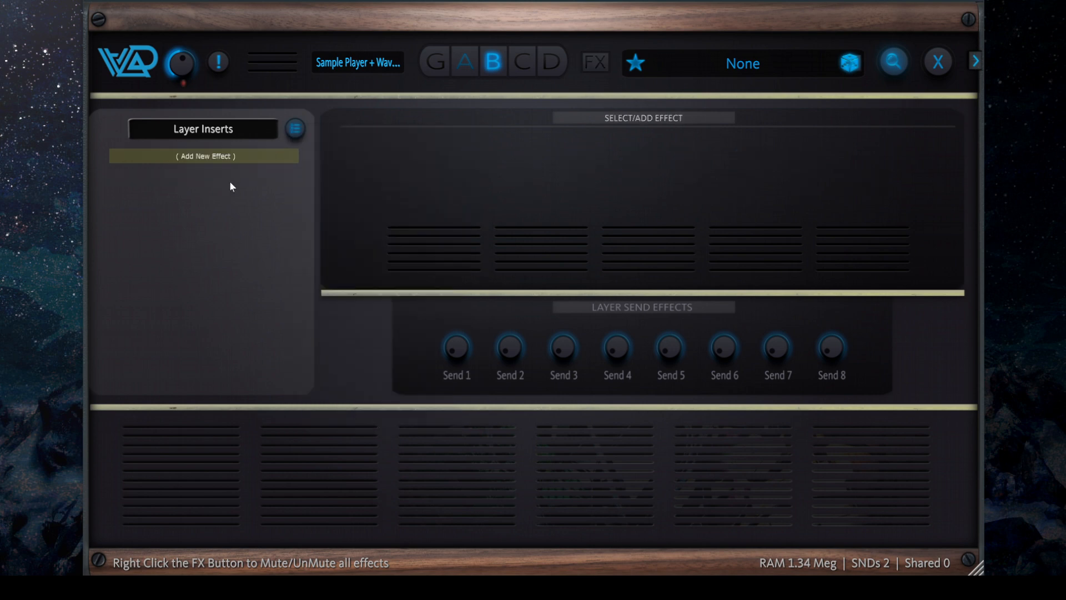
Load Stereo Delay as the layer insert for auditioning.
left_click(203, 156)
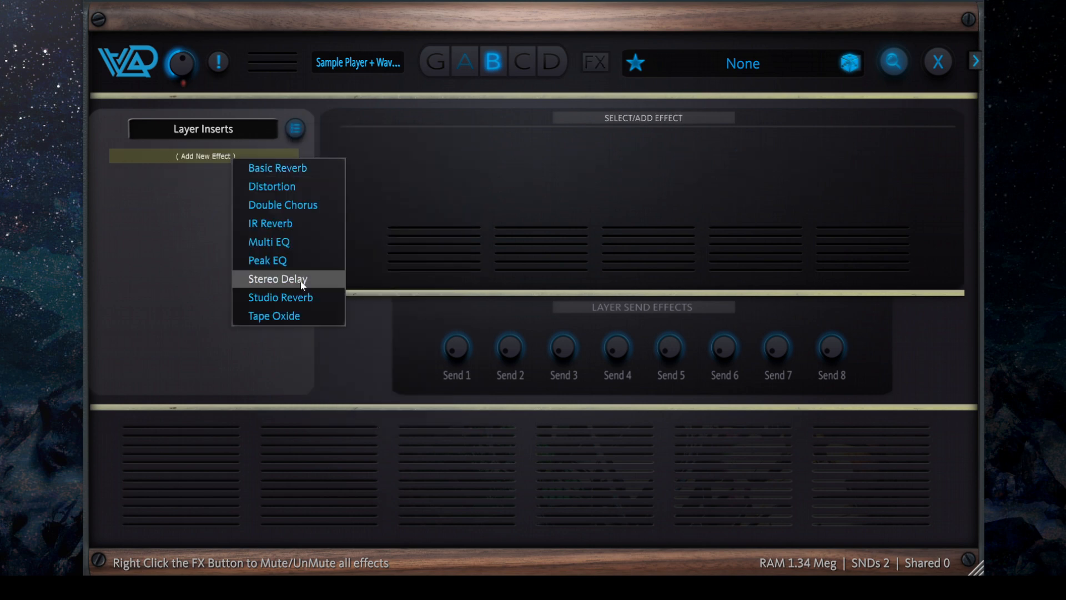
mouse_move(301, 281)
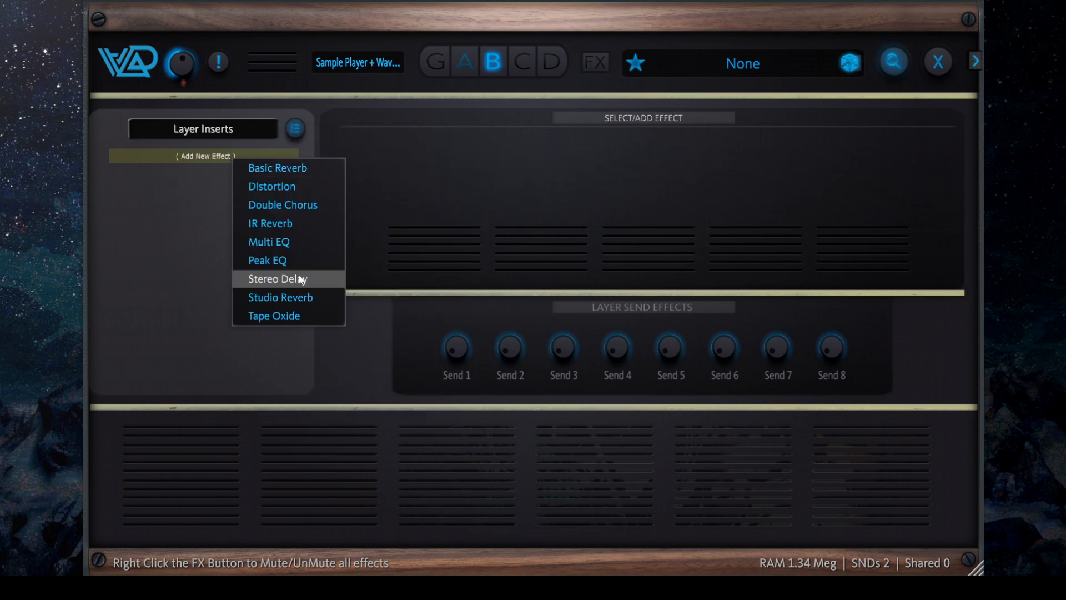
left_click(277, 279)
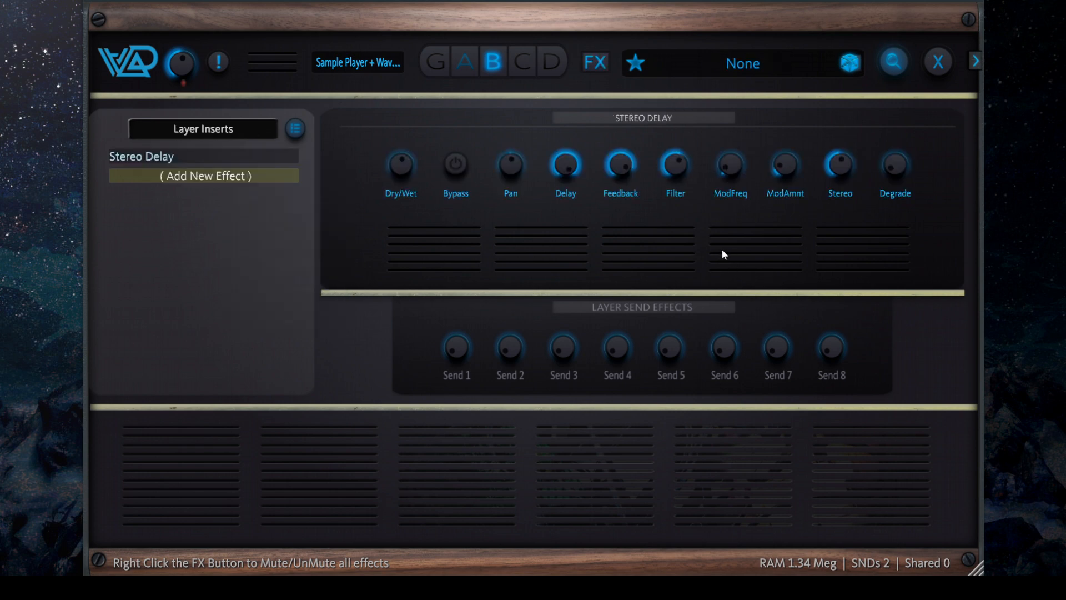
mouse_move(896, 183)
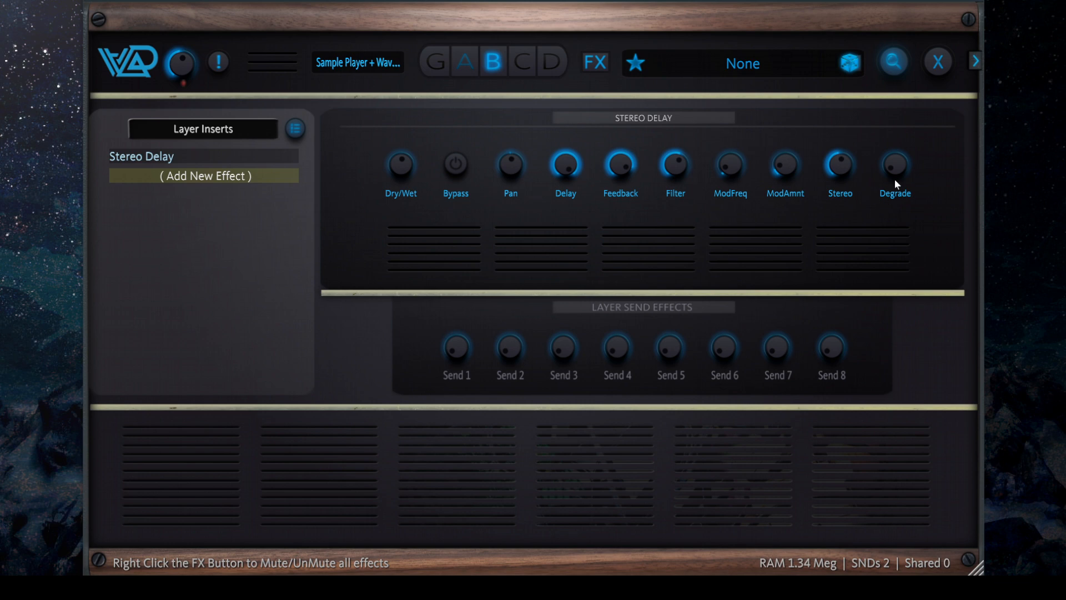
mouse_move(701, 222)
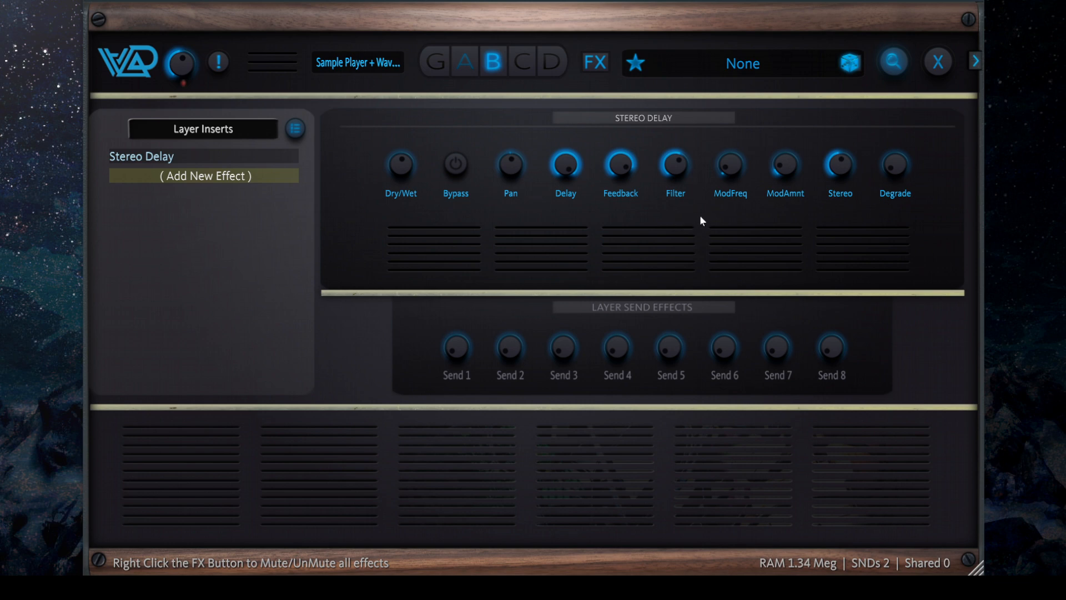
mouse_move(708, 223)
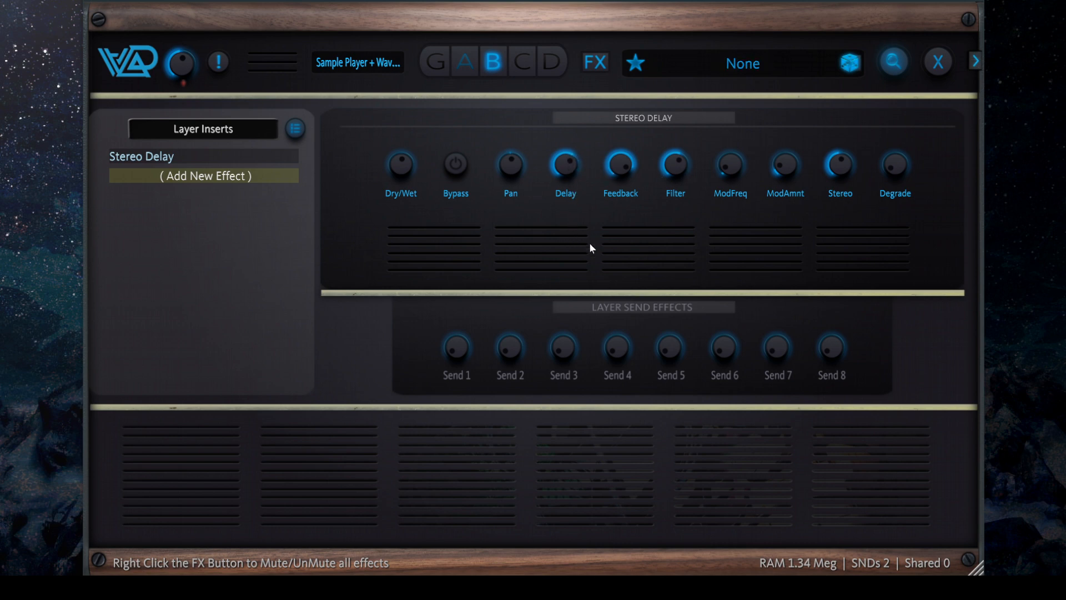
mouse_move(920, 147)
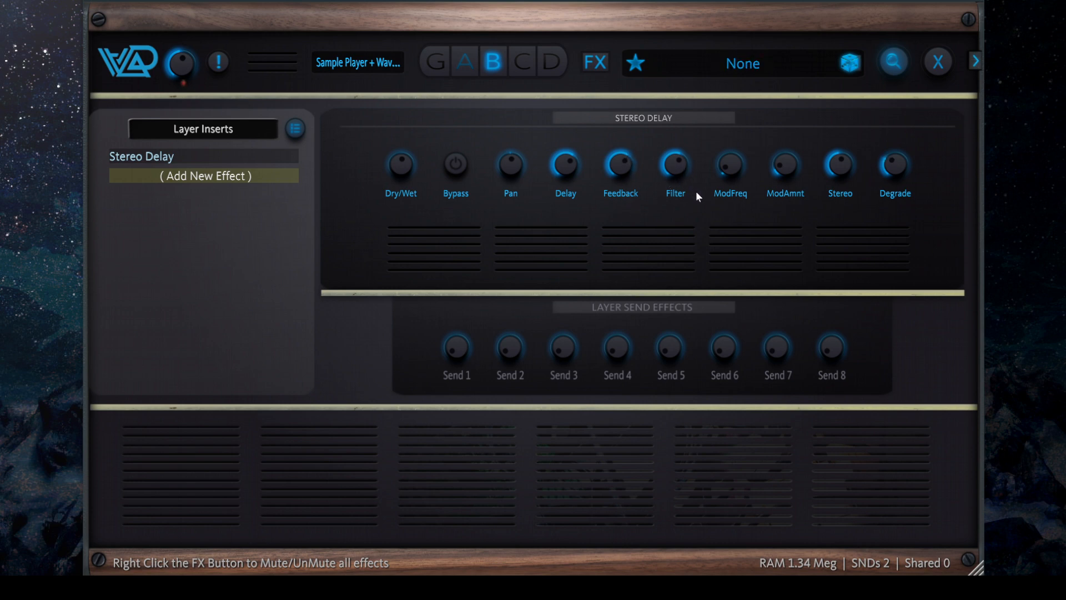
mouse_move(311, 150)
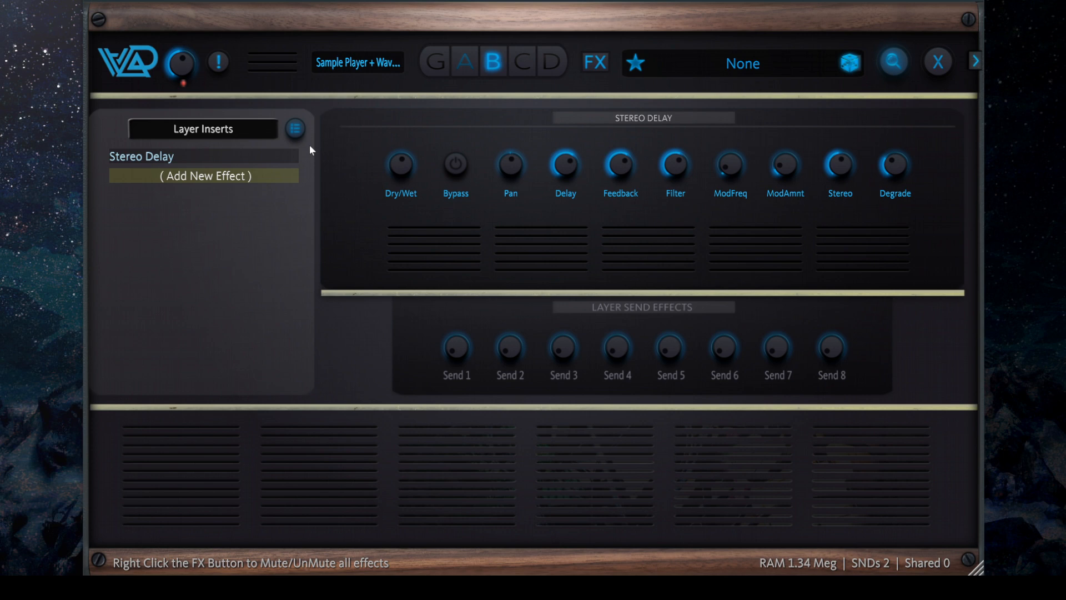
mouse_move(759, 133)
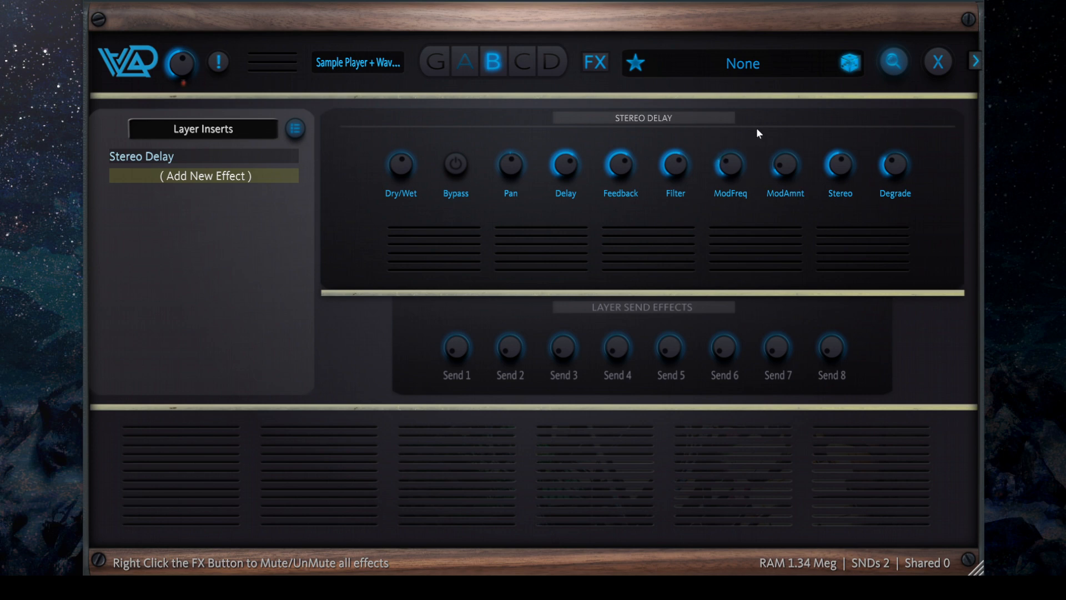
mouse_move(764, 244)
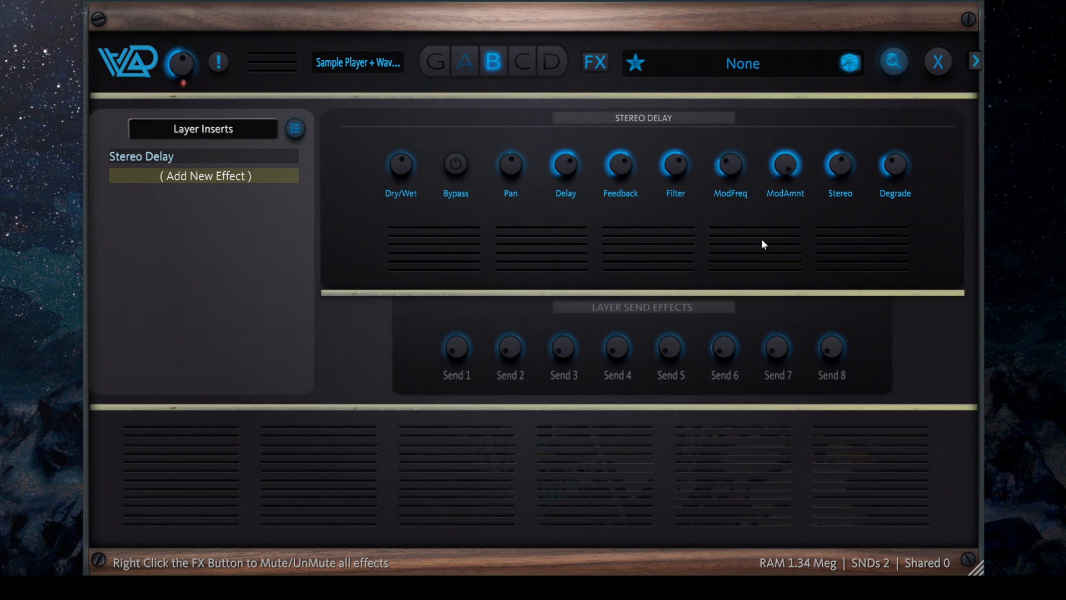
mouse_move(550, 196)
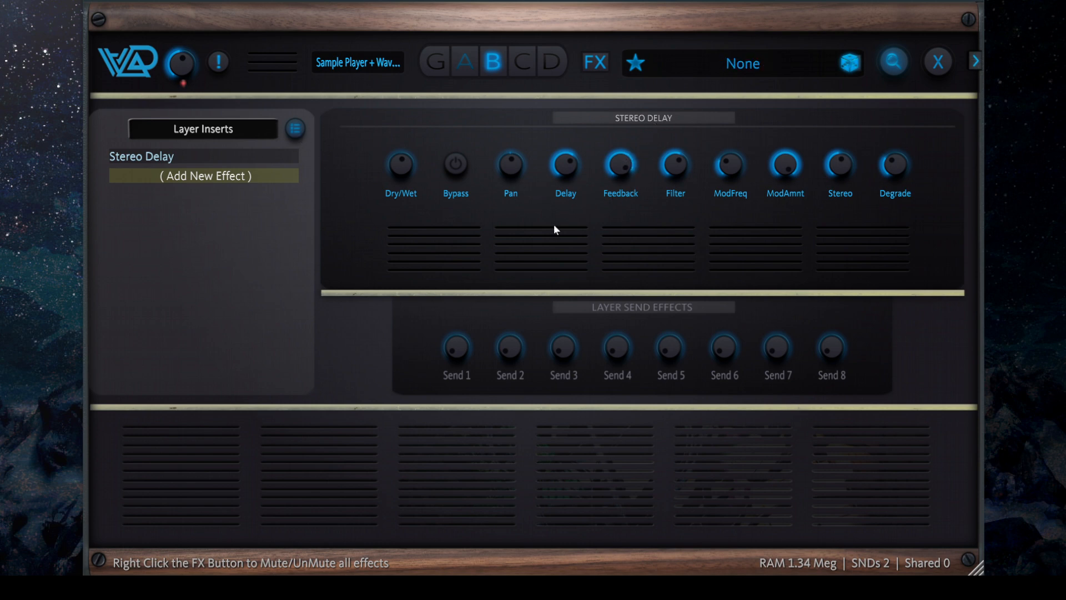
mouse_move(296, 129)
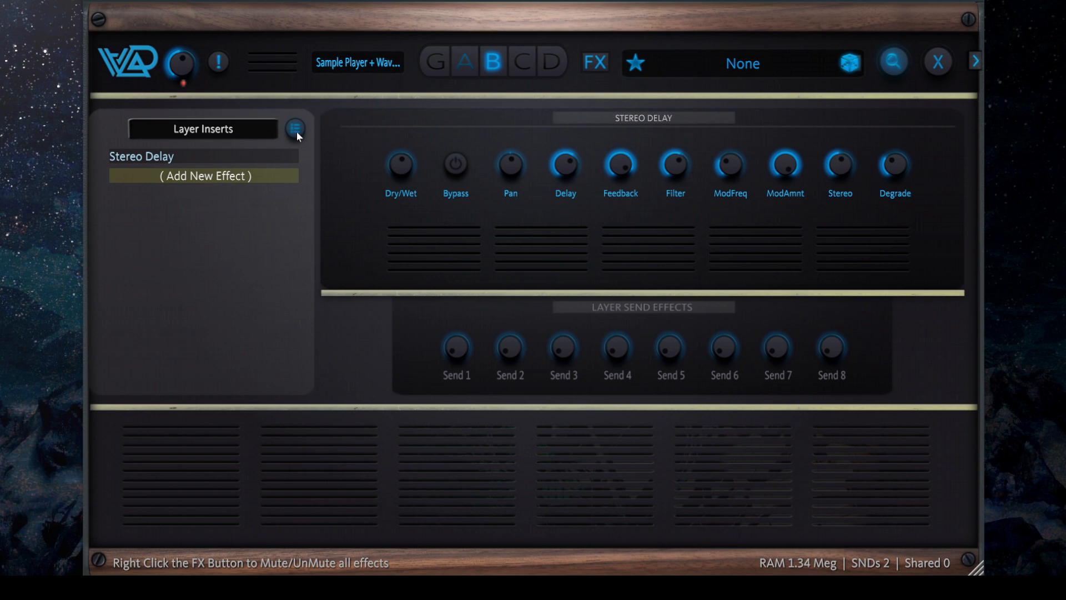
Remove Stereo Delay and add Studio Reverb as the layer insert.
left_click(204, 156)
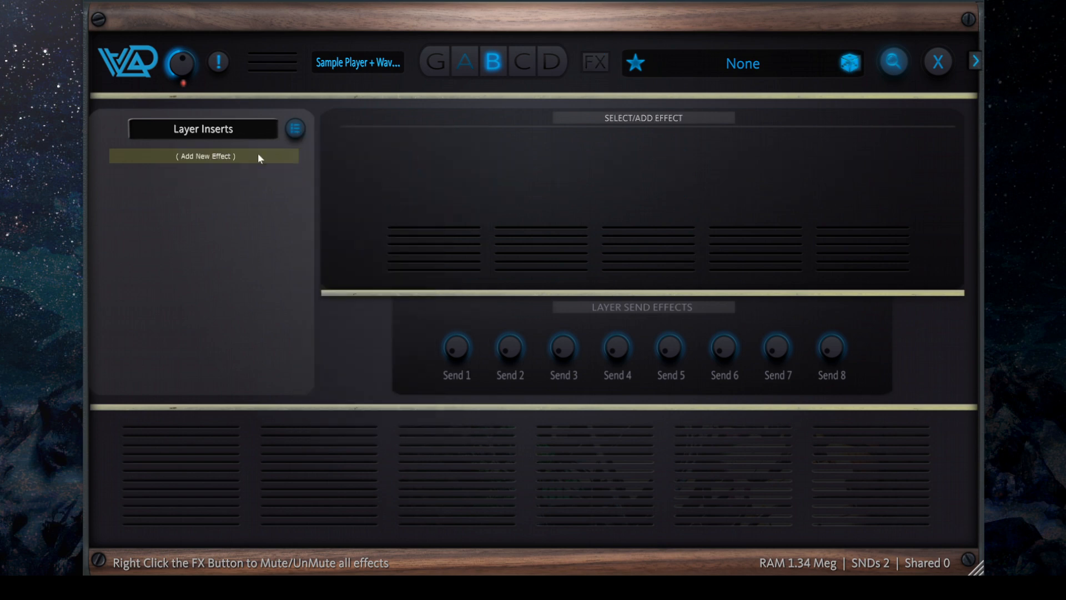
left_click(204, 156)
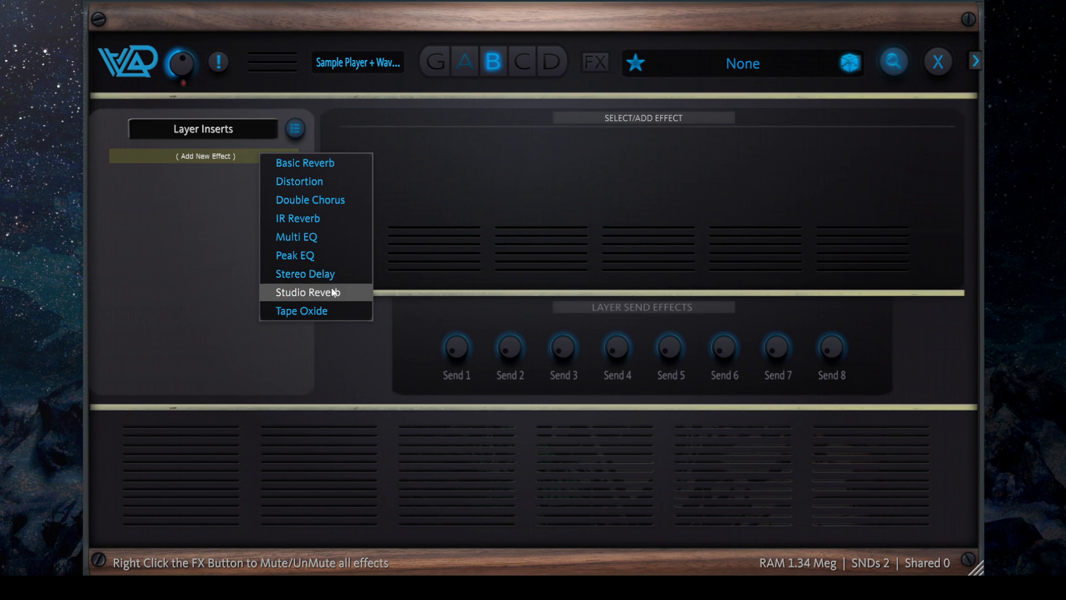
left_click(306, 292)
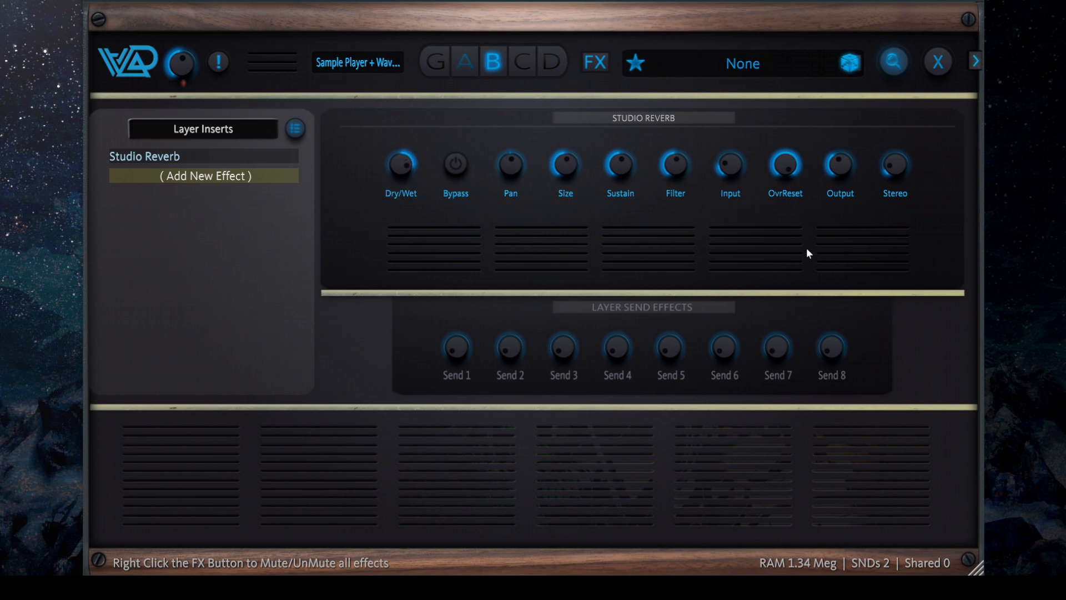
mouse_move(571, 173)
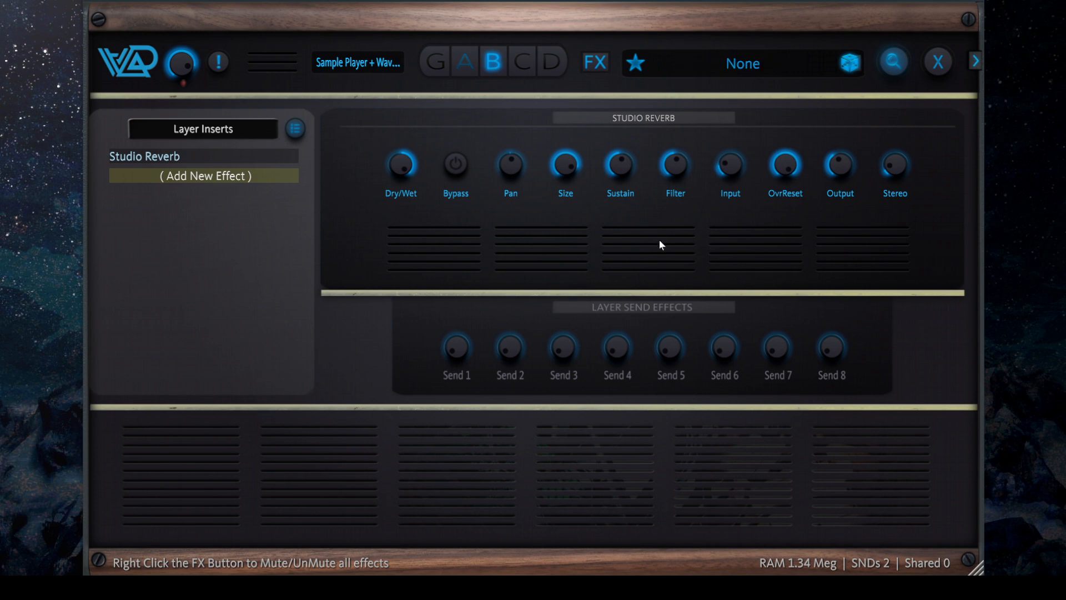
mouse_move(791, 199)
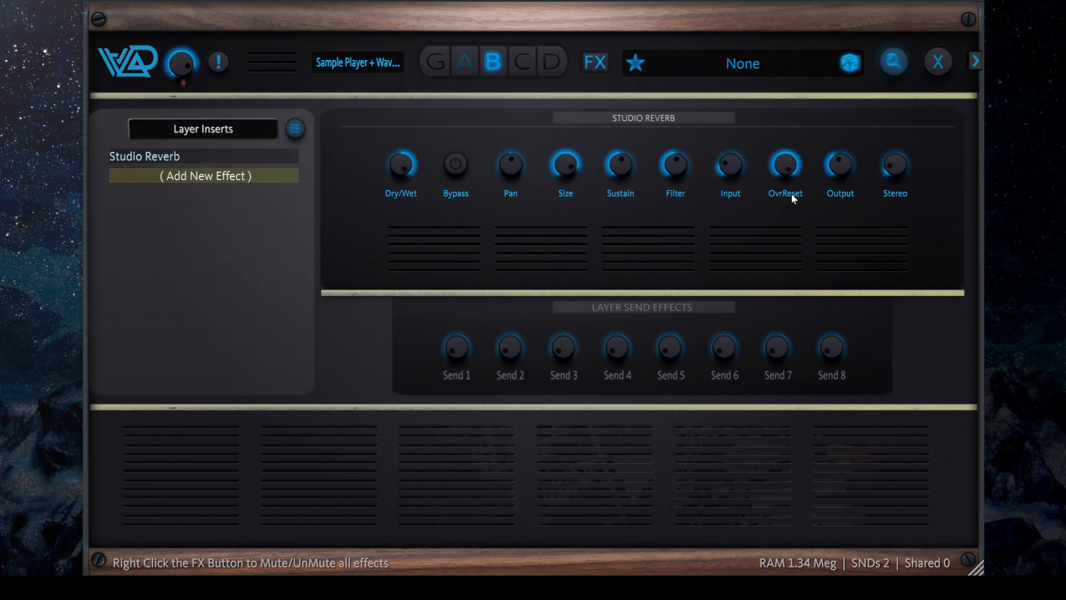
mouse_move(639, 199)
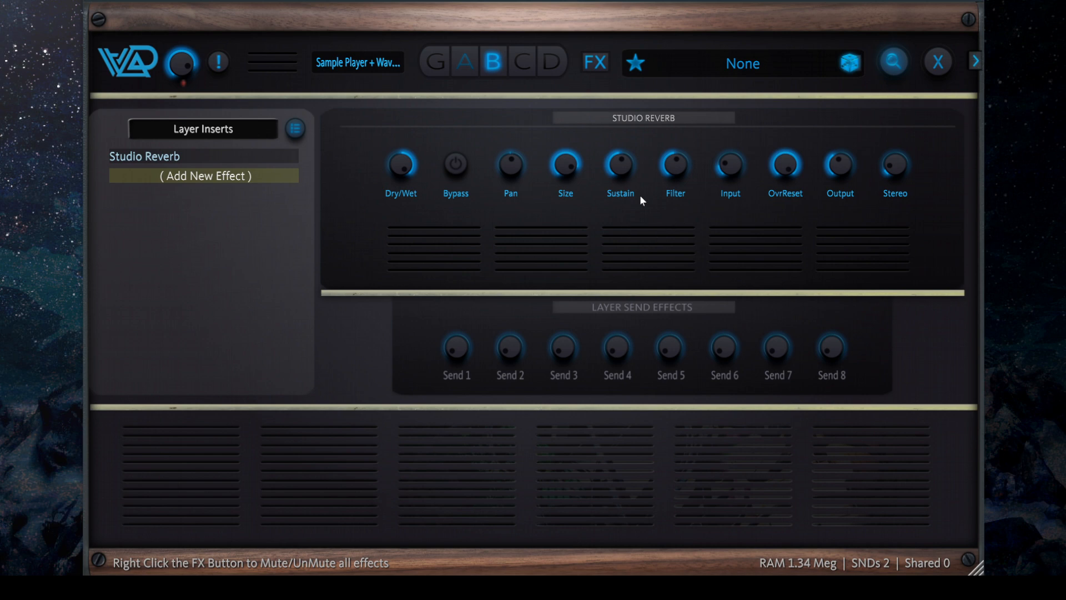
mouse_move(716, 175)
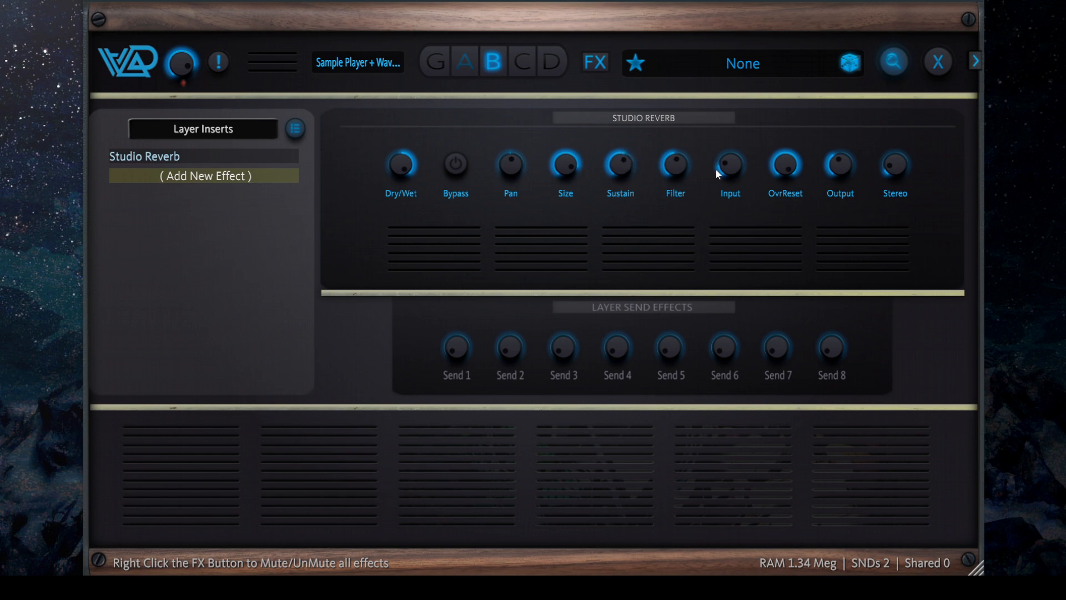
mouse_move(806, 74)
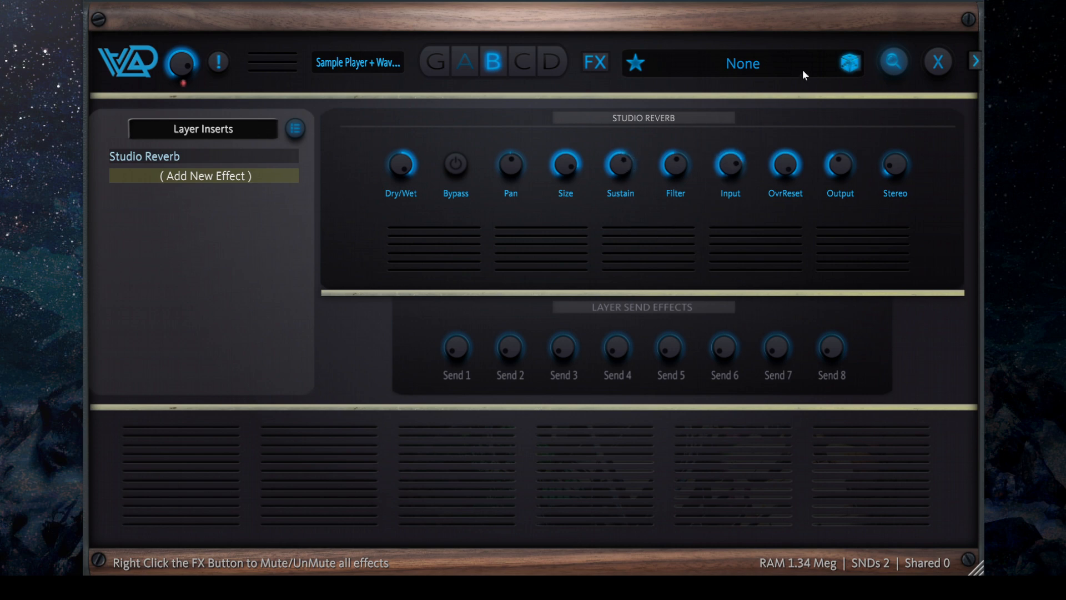
mouse_move(787, 226)
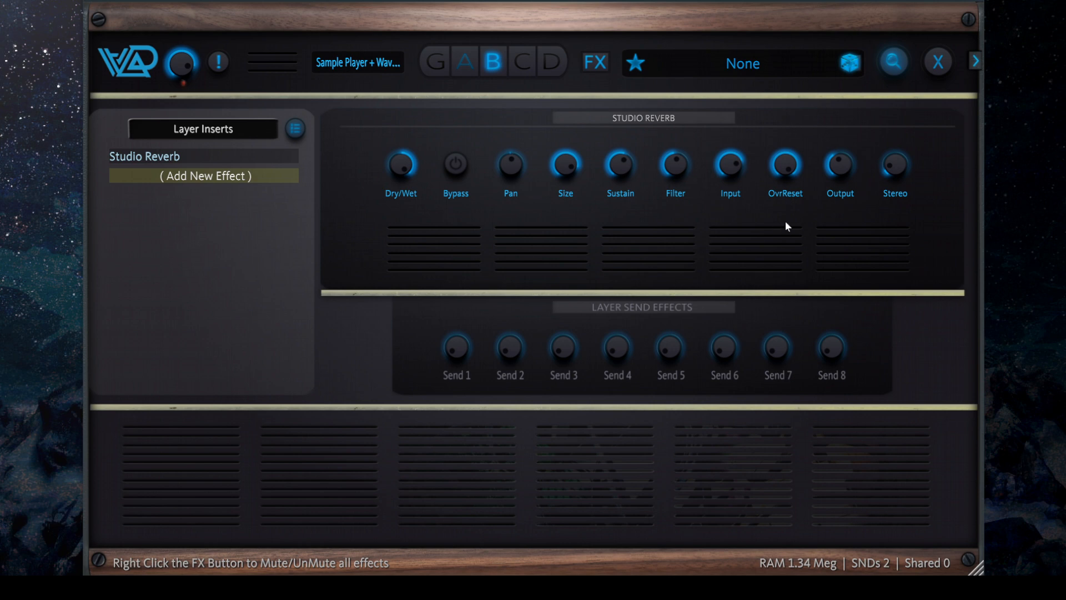
mouse_move(792, 226)
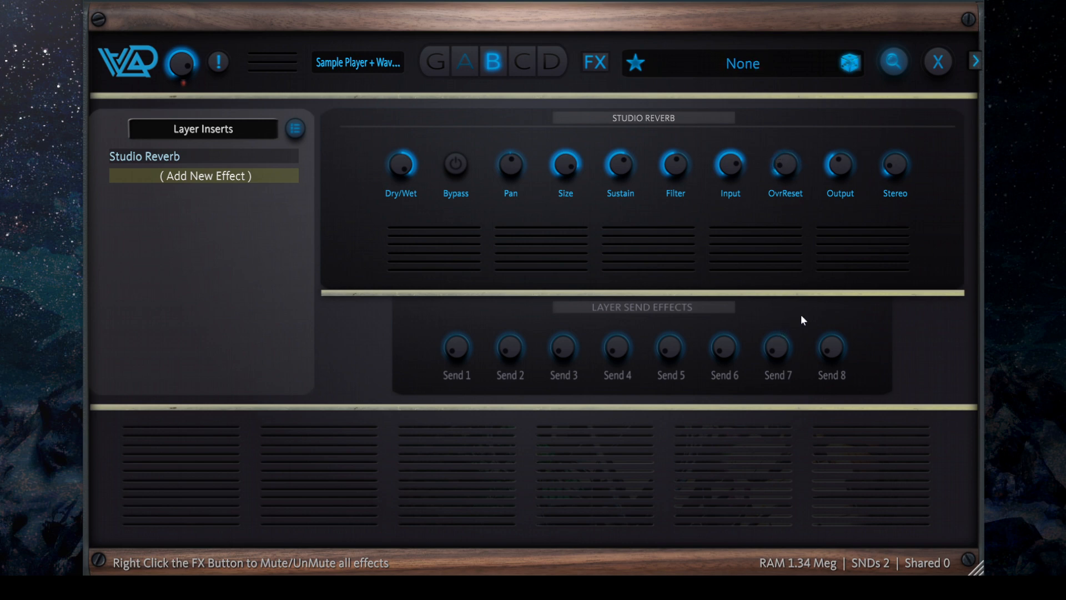
mouse_move(792, 178)
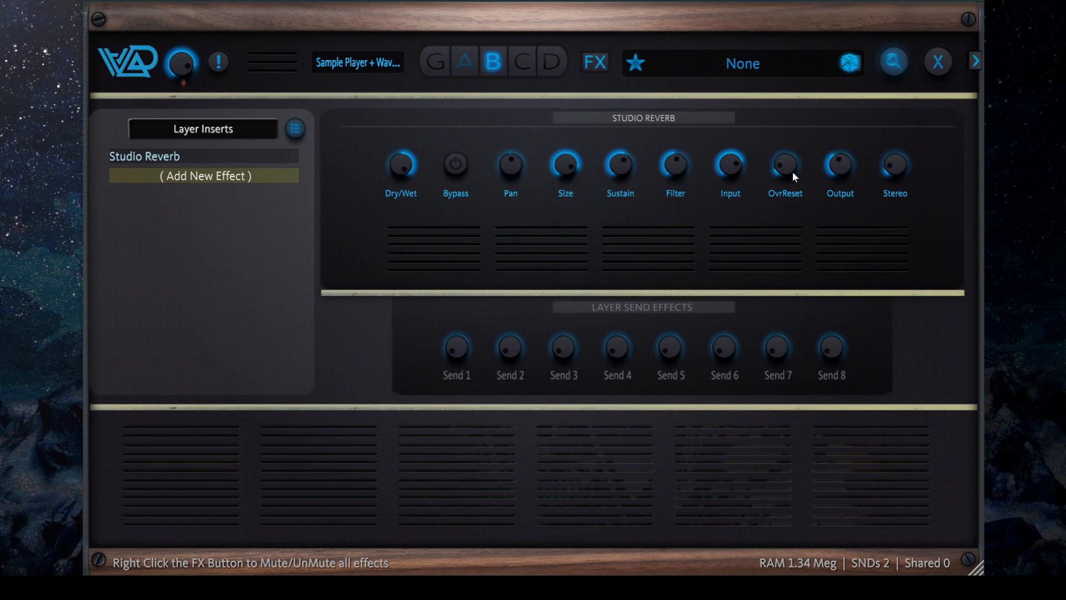
mouse_move(751, 185)
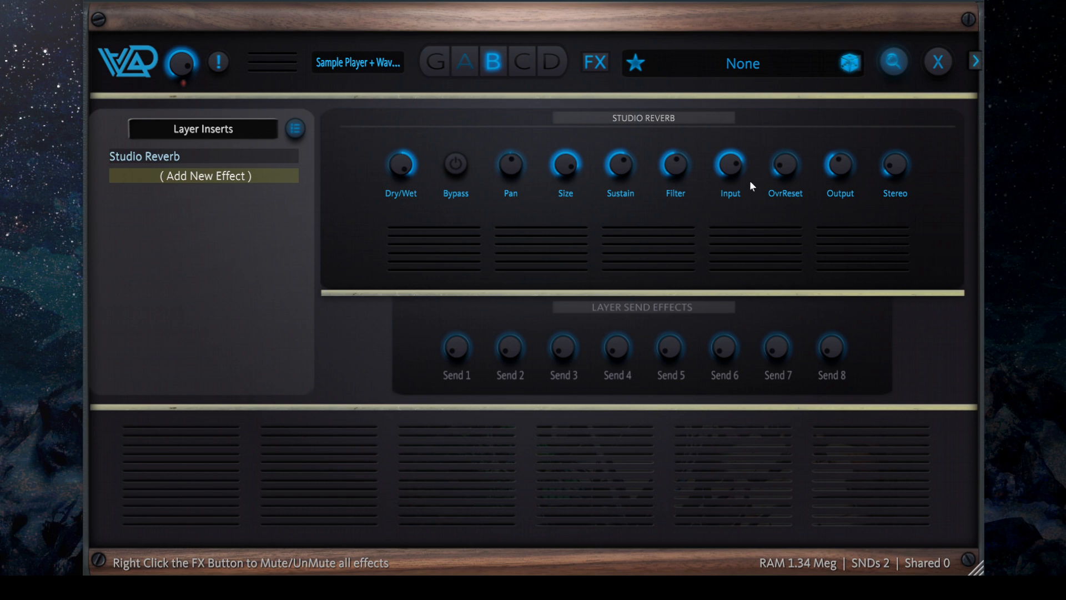
mouse_move(756, 183)
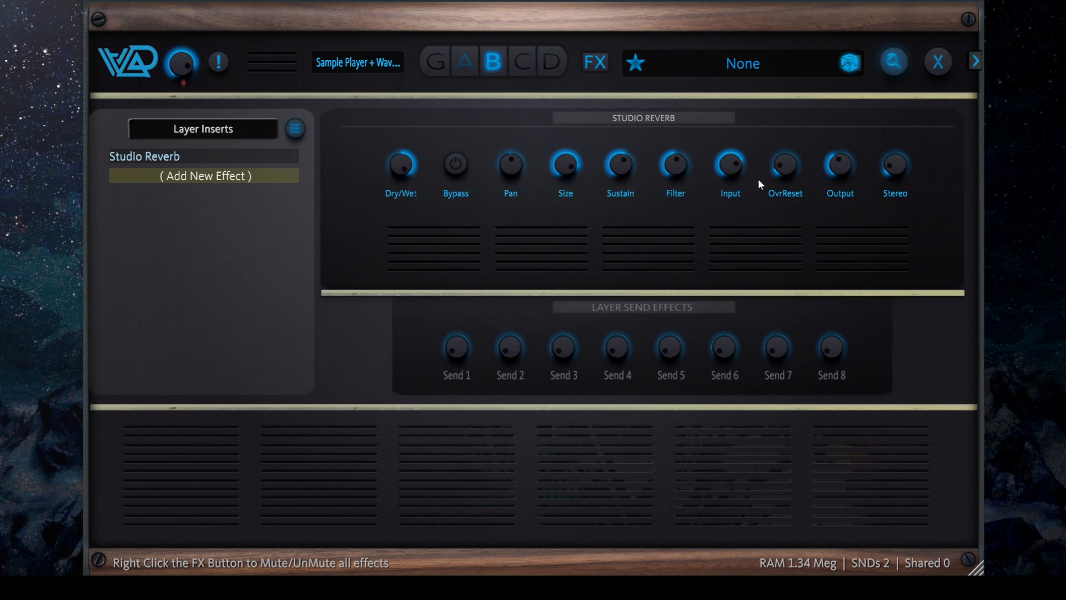
mouse_move(760, 158)
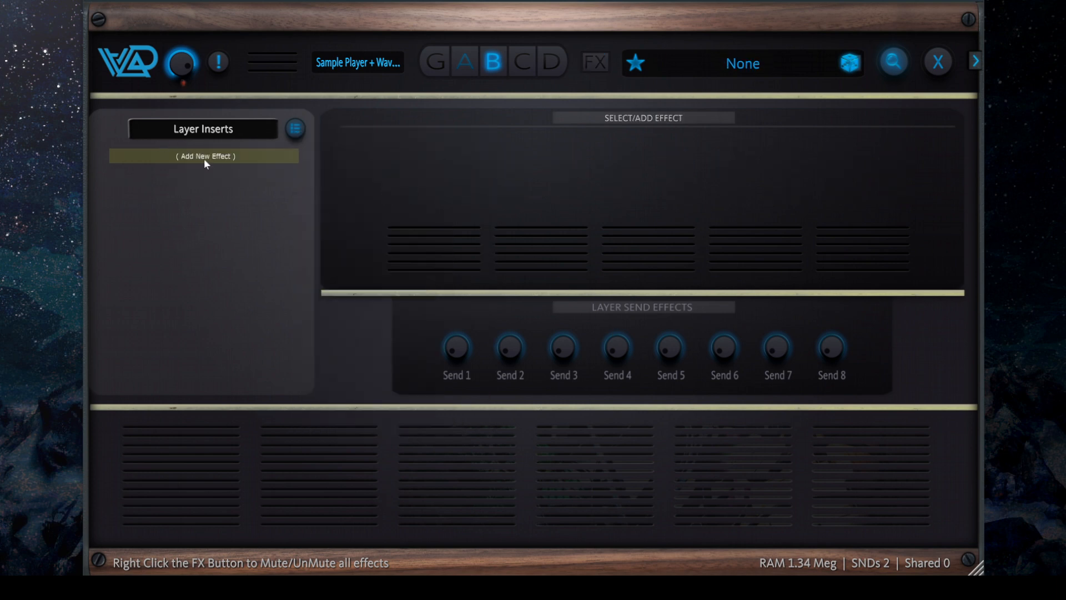
Load Tape Oxide as the insert and toggle Bypass to compare the dry sound.
left_click(203, 156)
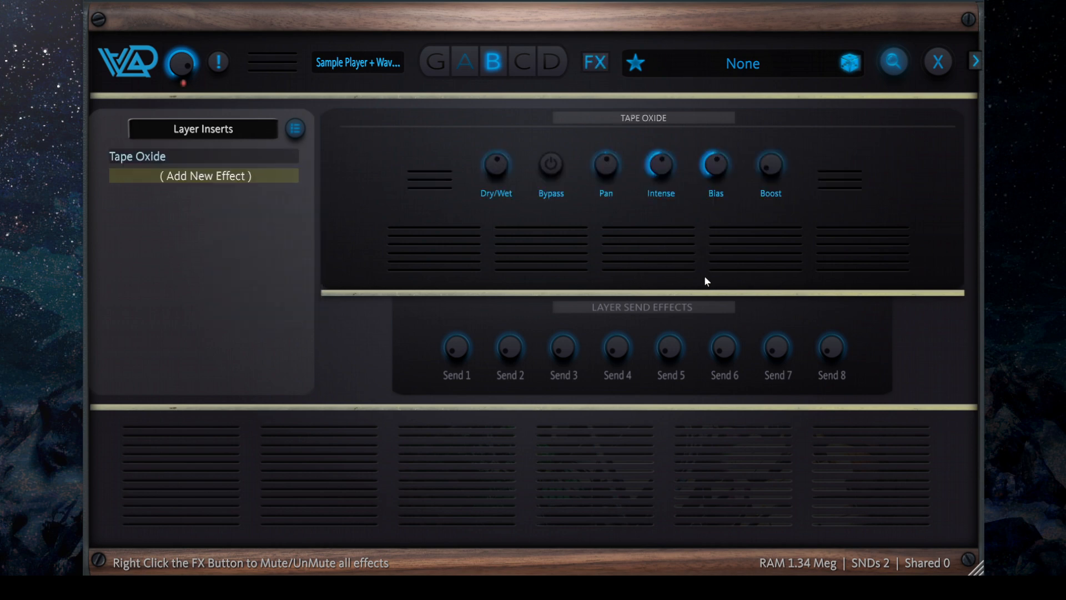
mouse_move(658, 163)
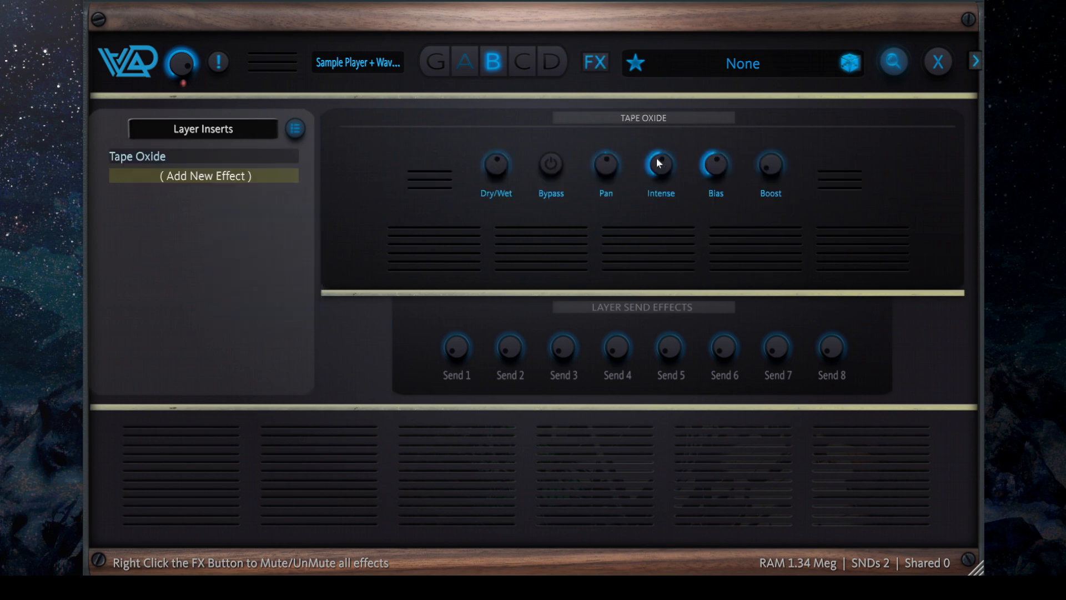
mouse_move(762, 97)
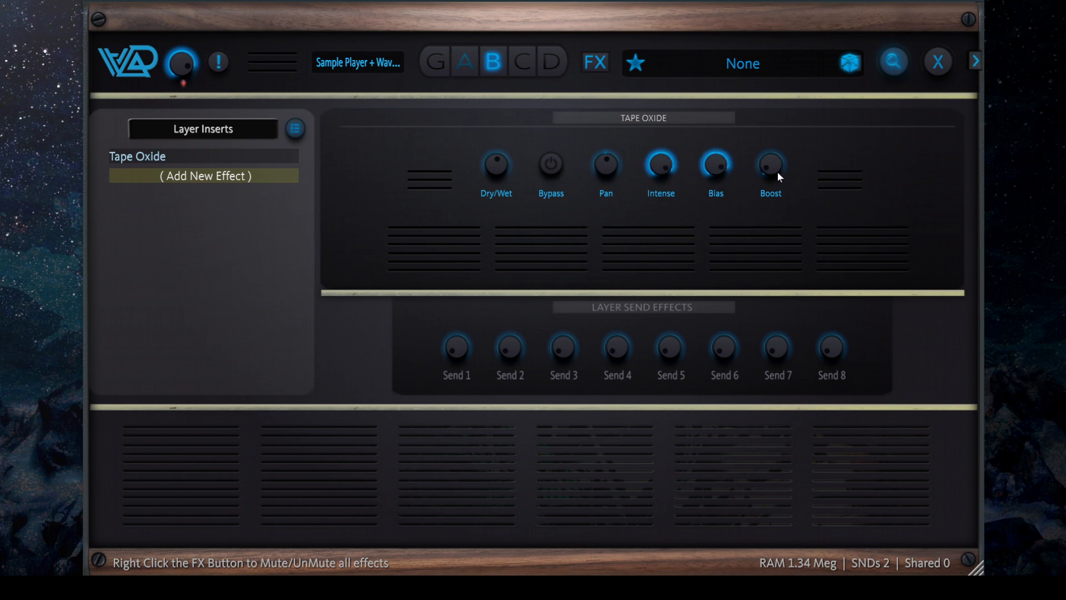
mouse_move(667, 136)
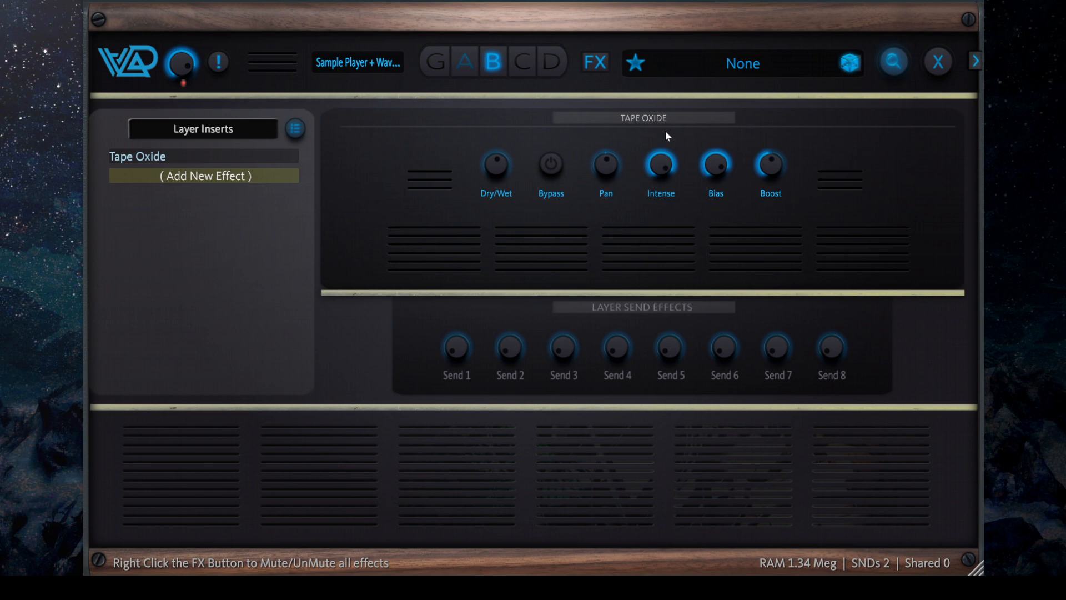
mouse_move(551, 166)
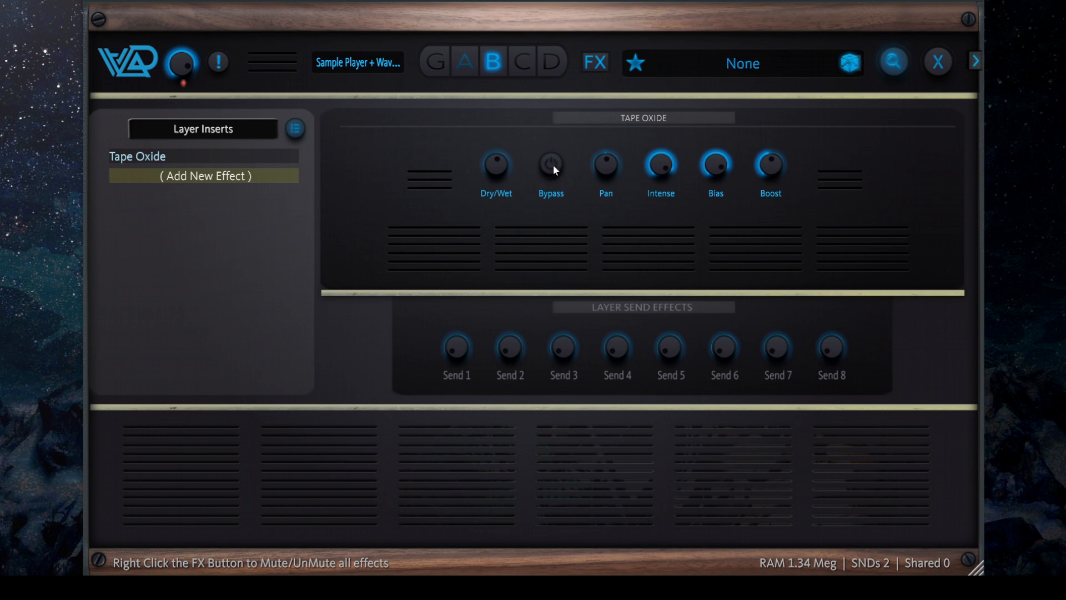
left_click(550, 166)
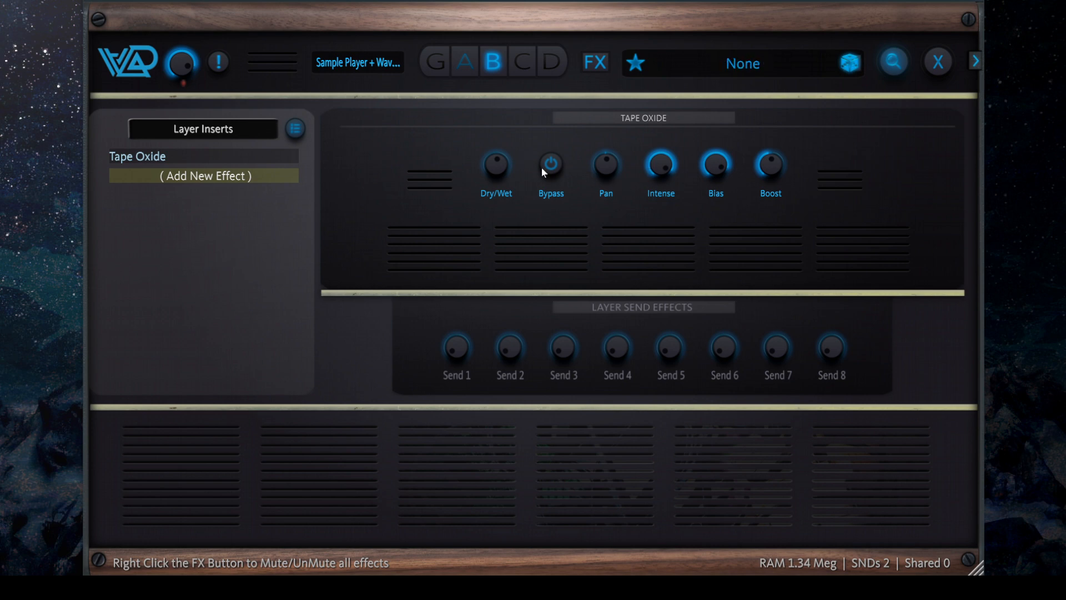
left_click(550, 165)
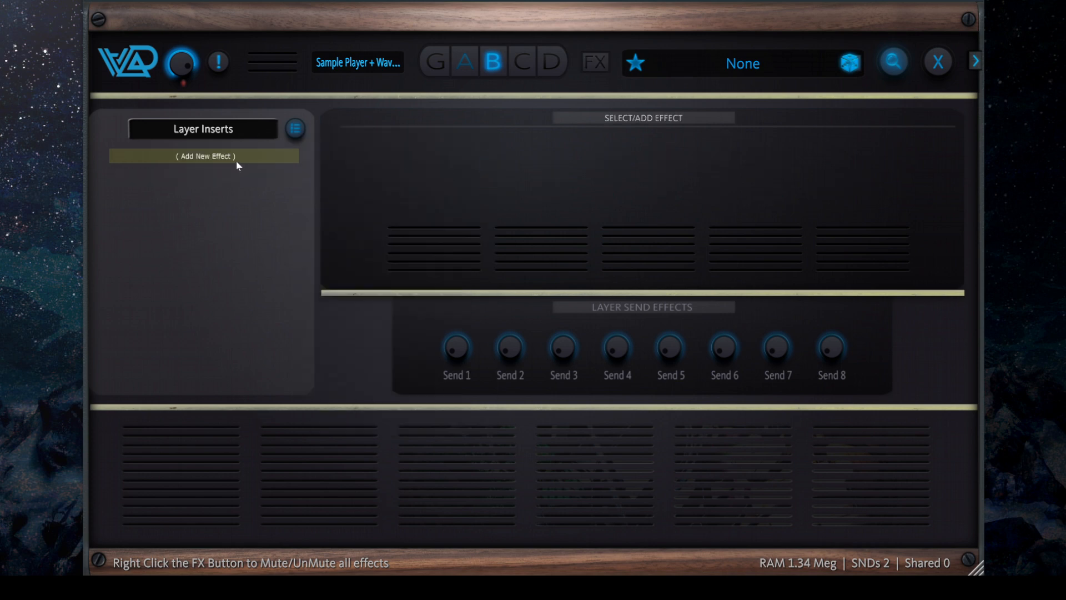
Add IR Reverb as slot B's layer insert and bring up its impulse file library.
left_click(202, 157)
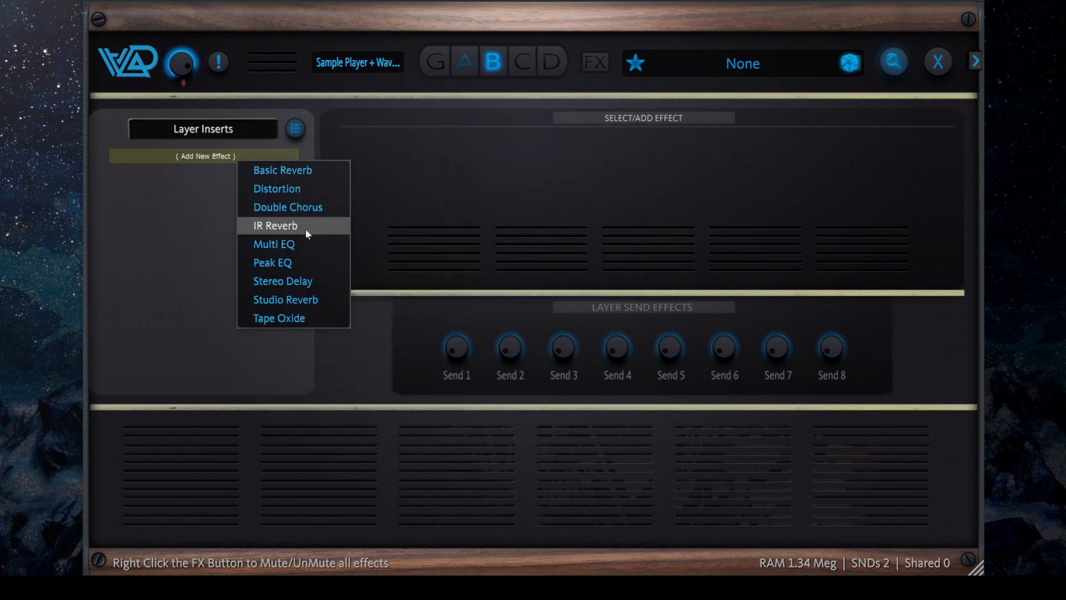
left_click(276, 225)
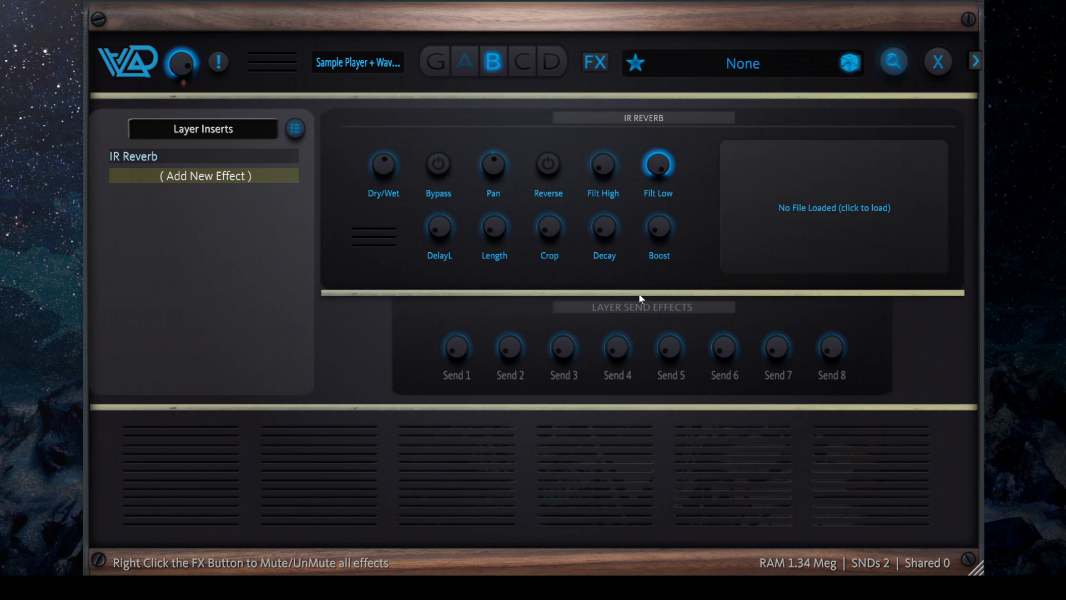
mouse_move(827, 208)
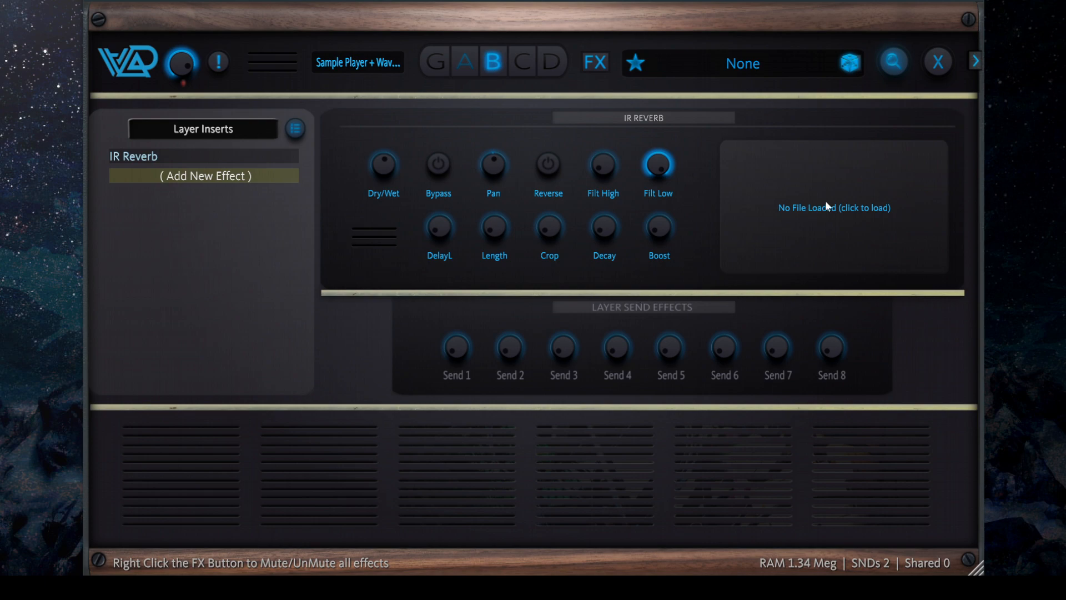
left_click(832, 208)
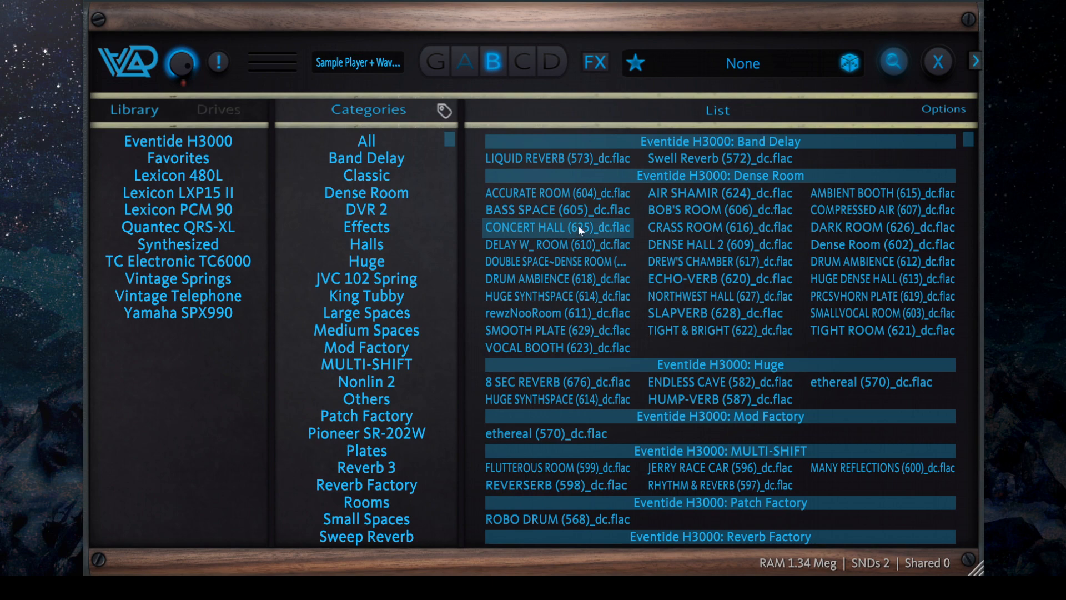
Browse into the Wusik Station AD Data folder showing Reverb Impulses and Sounds.
left_click(556, 266)
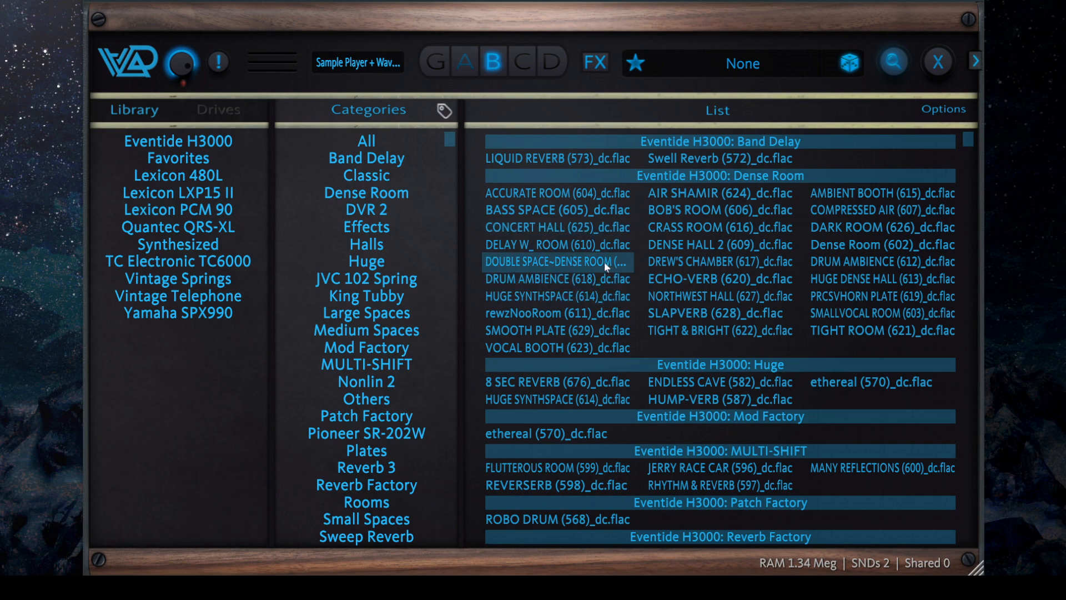
mouse_move(607, 263)
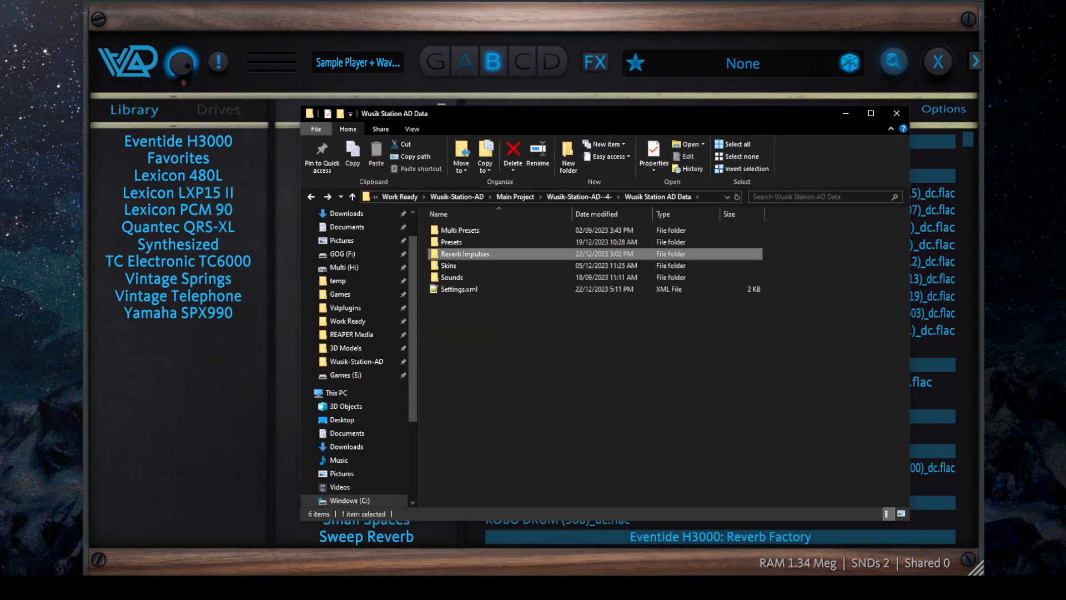
left_click(745, 347)
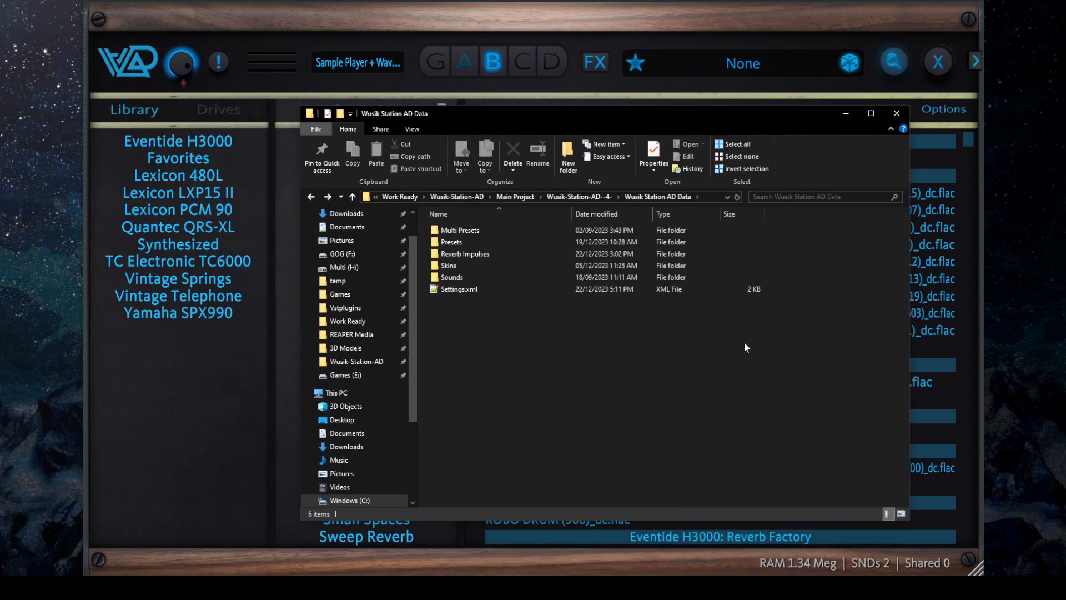
mouse_move(601, 26)
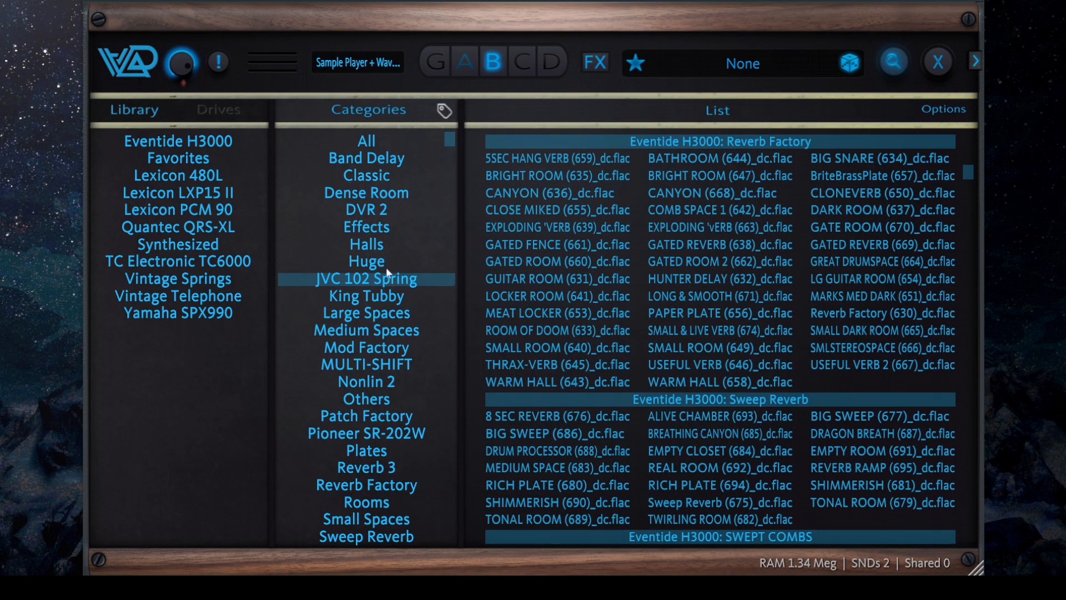
Load Dream Hall.flac from the Halls category into the IR Reverb insert.
left_click(365, 244)
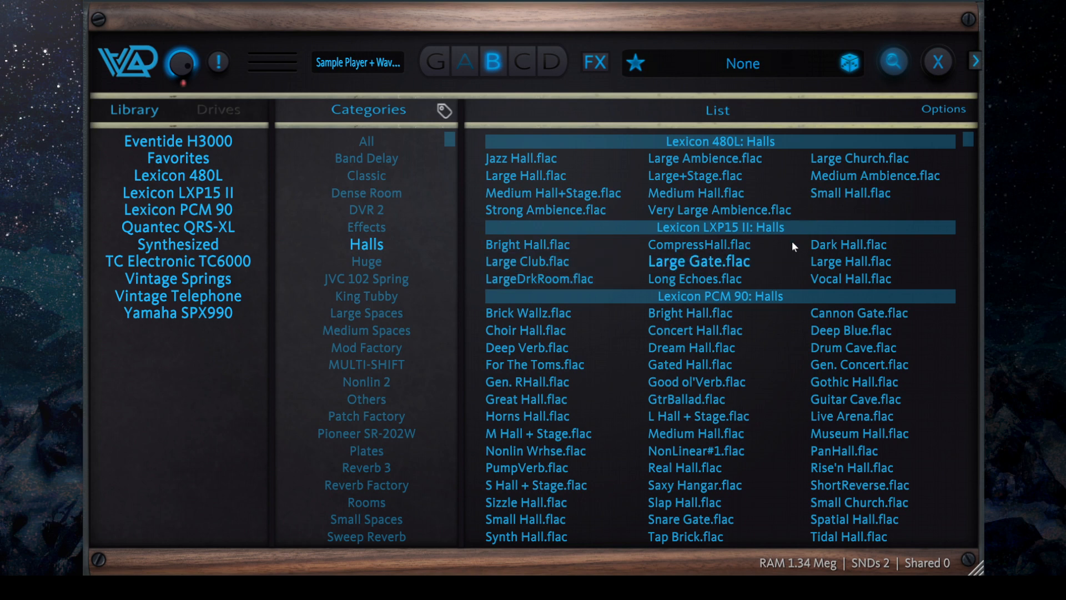
left_click(689, 348)
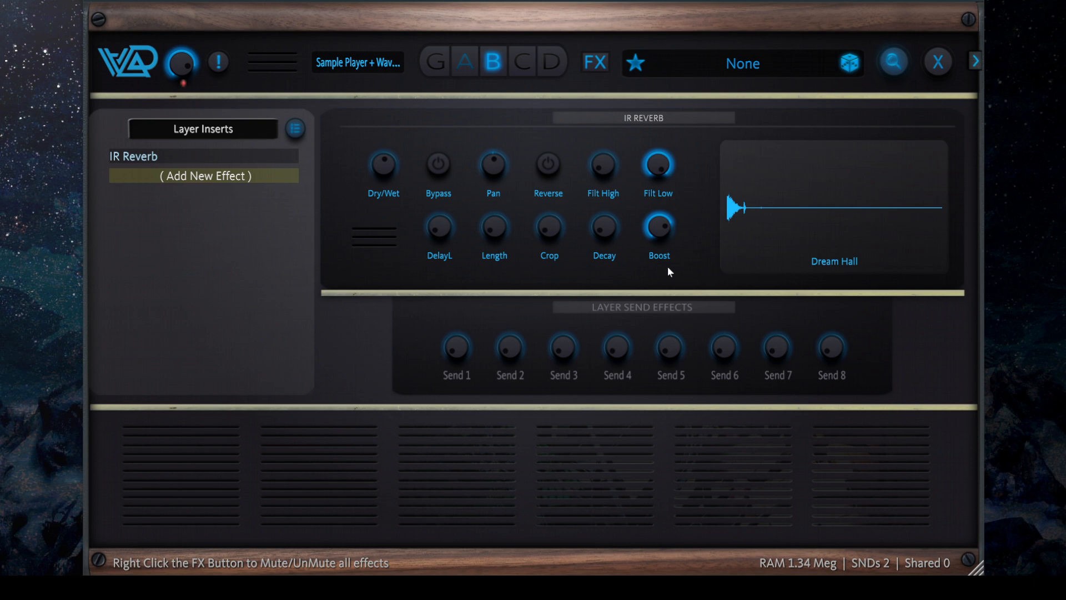
mouse_move(495, 254)
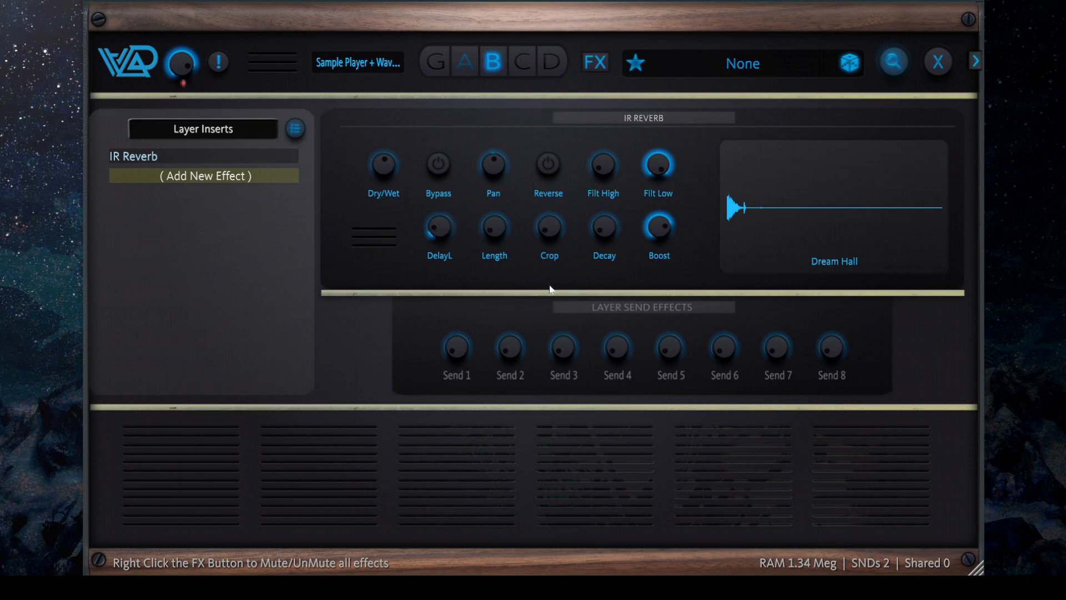
mouse_move(586, 299)
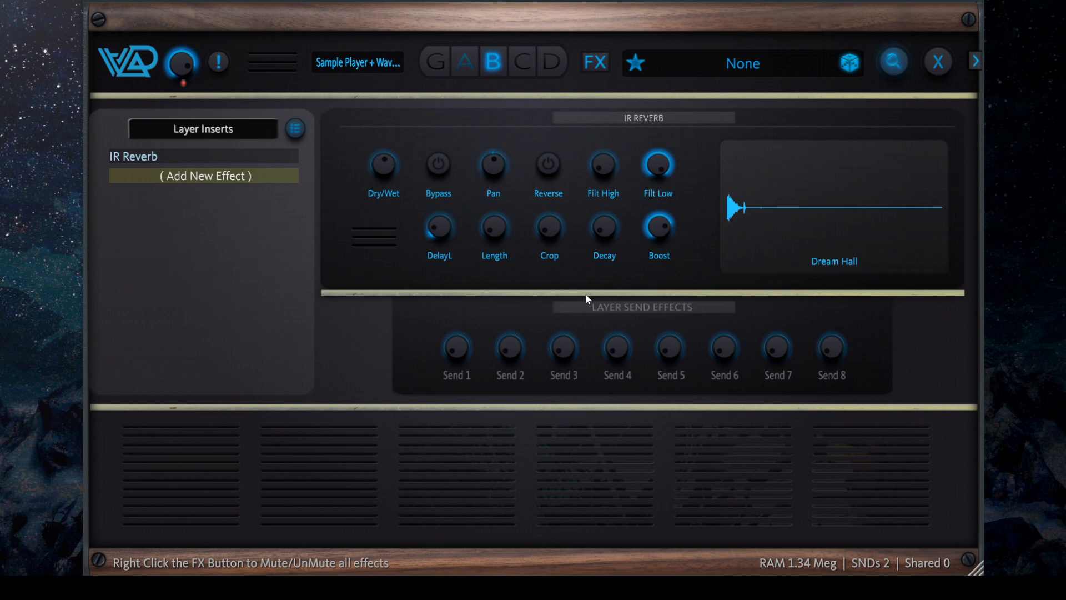
mouse_move(610, 308)
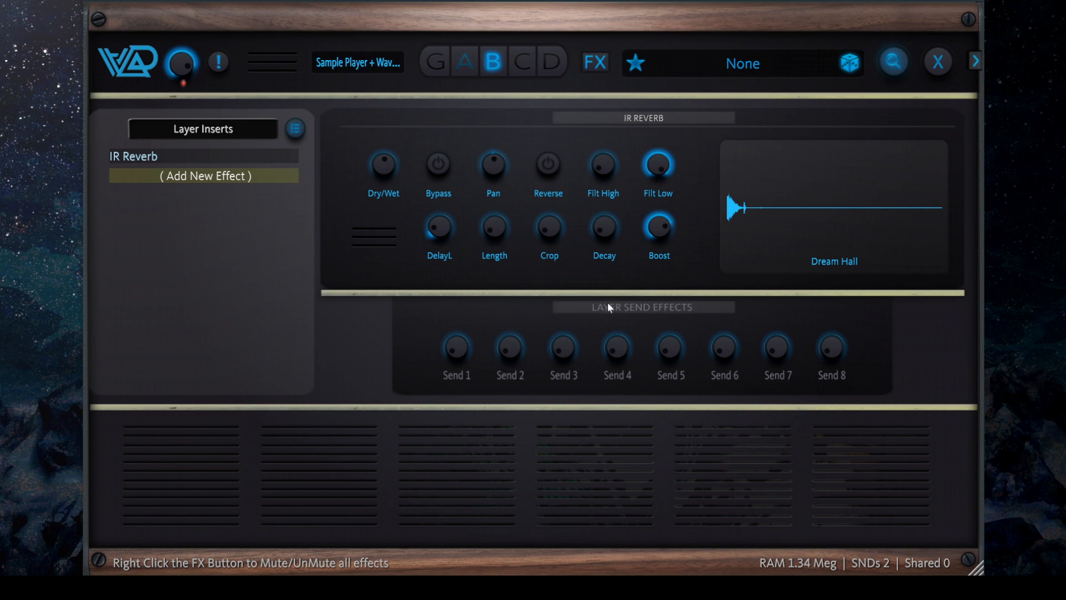
mouse_move(533, 271)
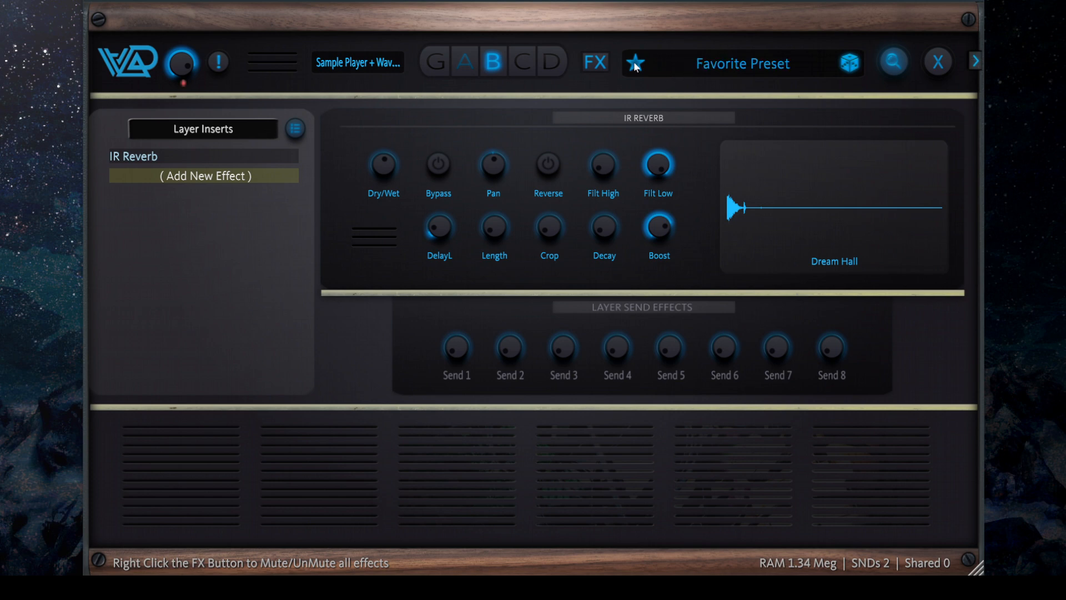
mouse_move(592, 64)
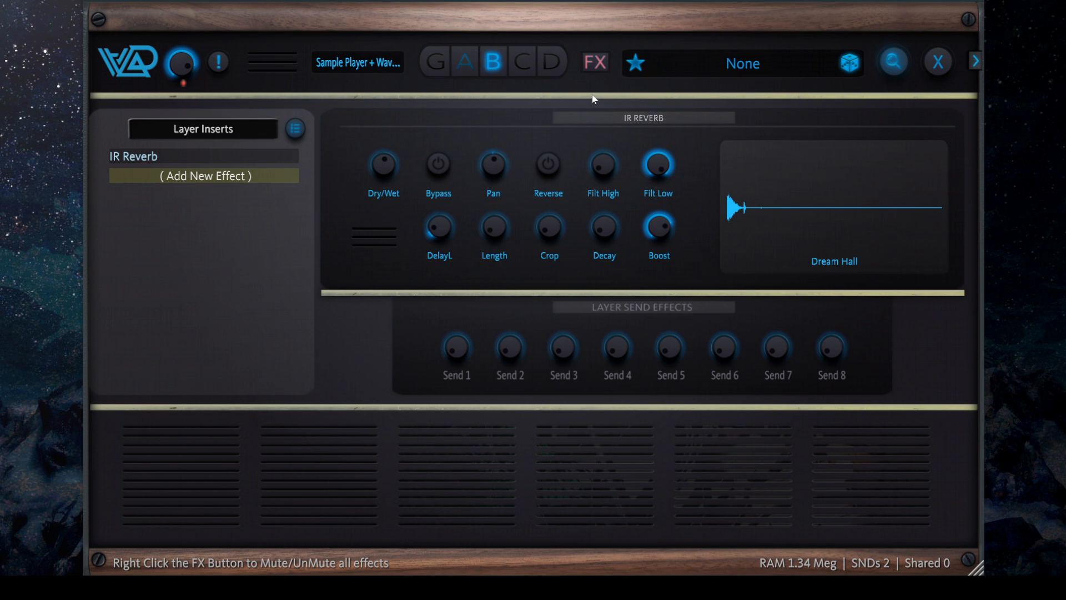
mouse_move(597, 63)
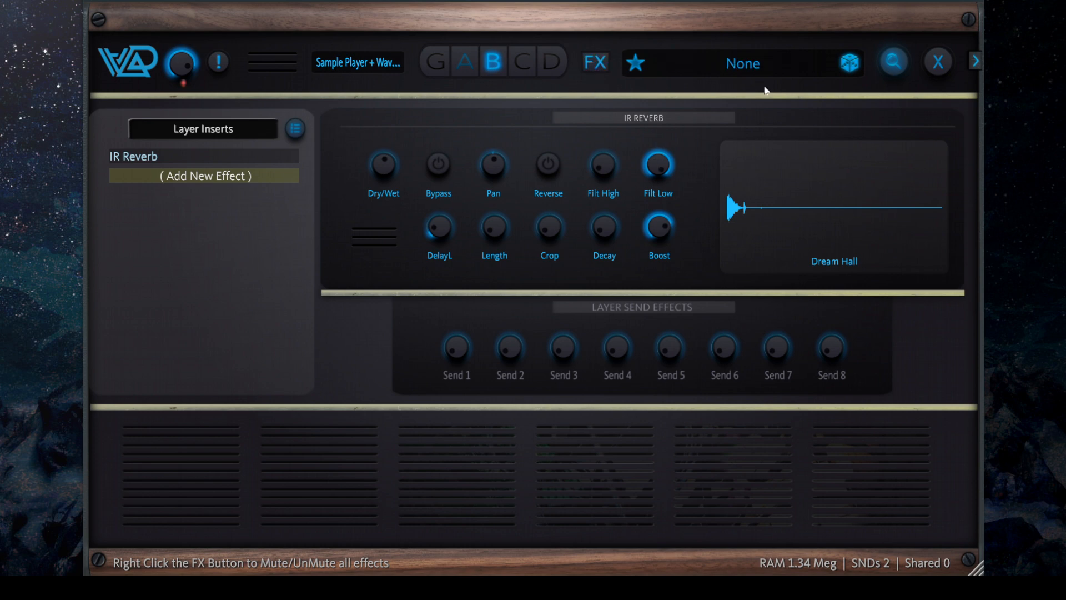
Leave the FX page for slot B's layer editor showing the Bronze Pad waveform.
left_click(893, 62)
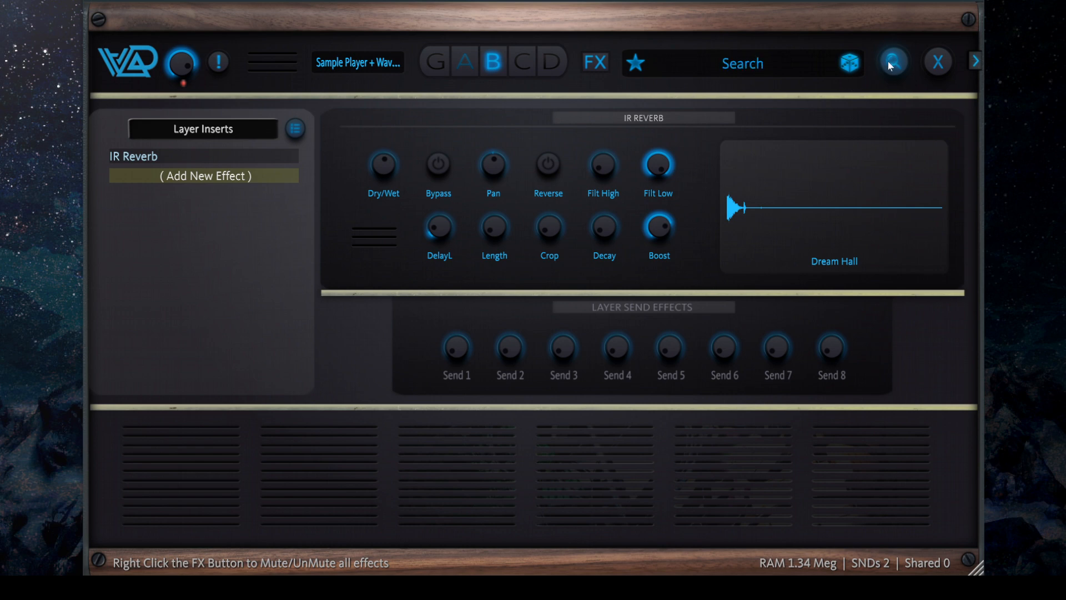
left_click(939, 62)
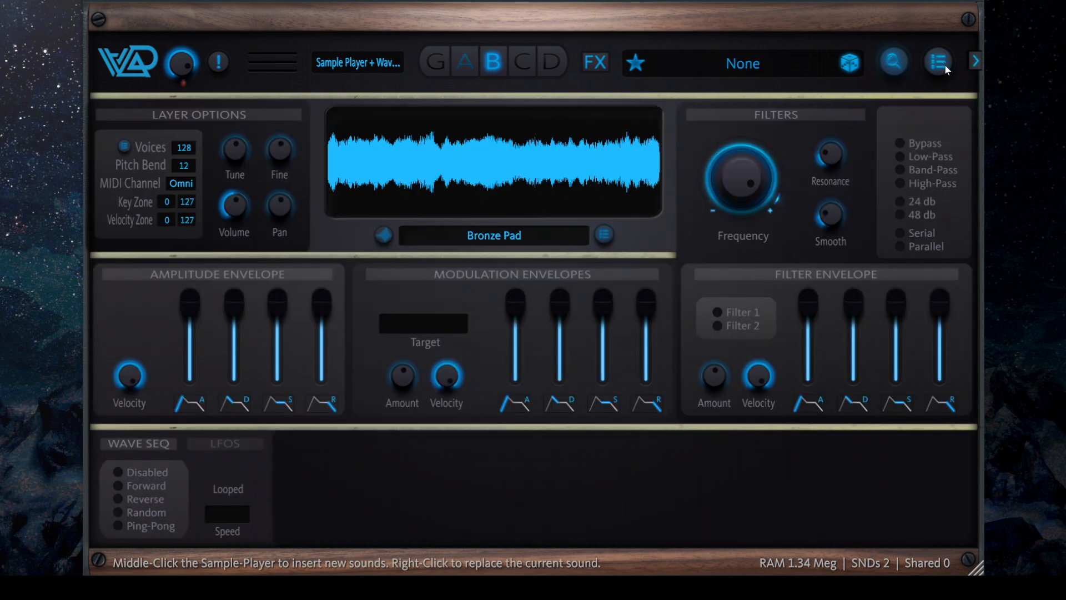
Select slot A and open ReadMe.txt in Notepad via the ! info button.
left_click(464, 62)
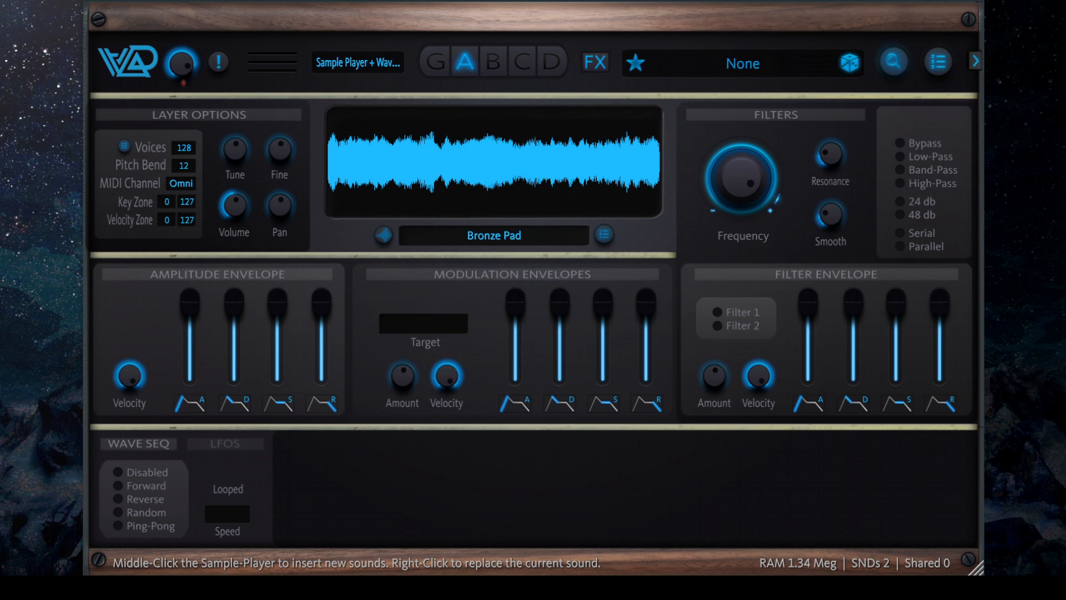
left_click(465, 62)
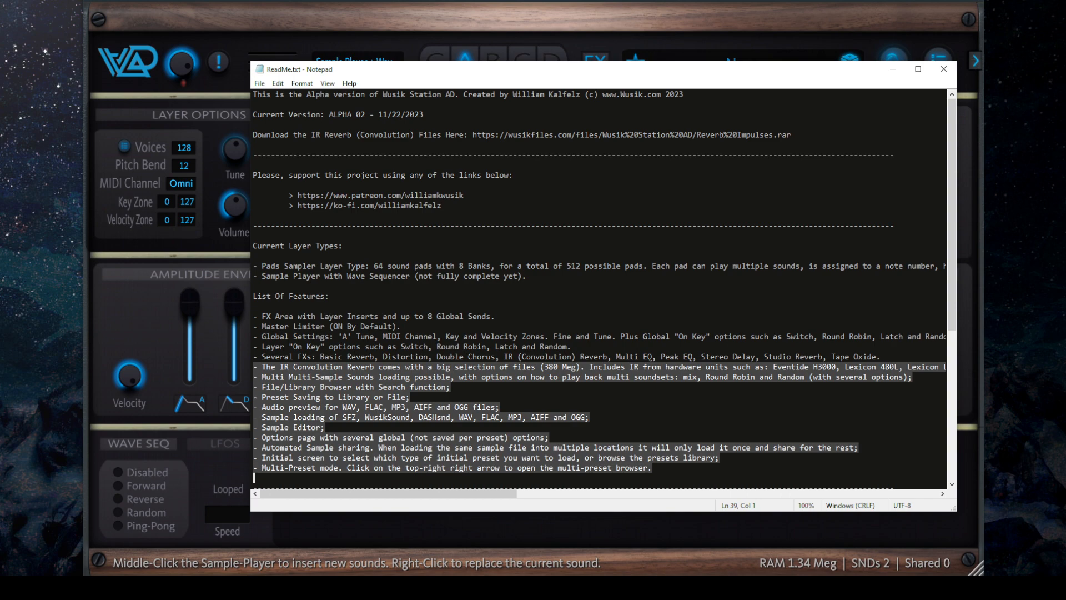
Remove Bronze Pad leaving only Databent 03, read the List Of Changes, and close Notepad.
scroll("down", 3)
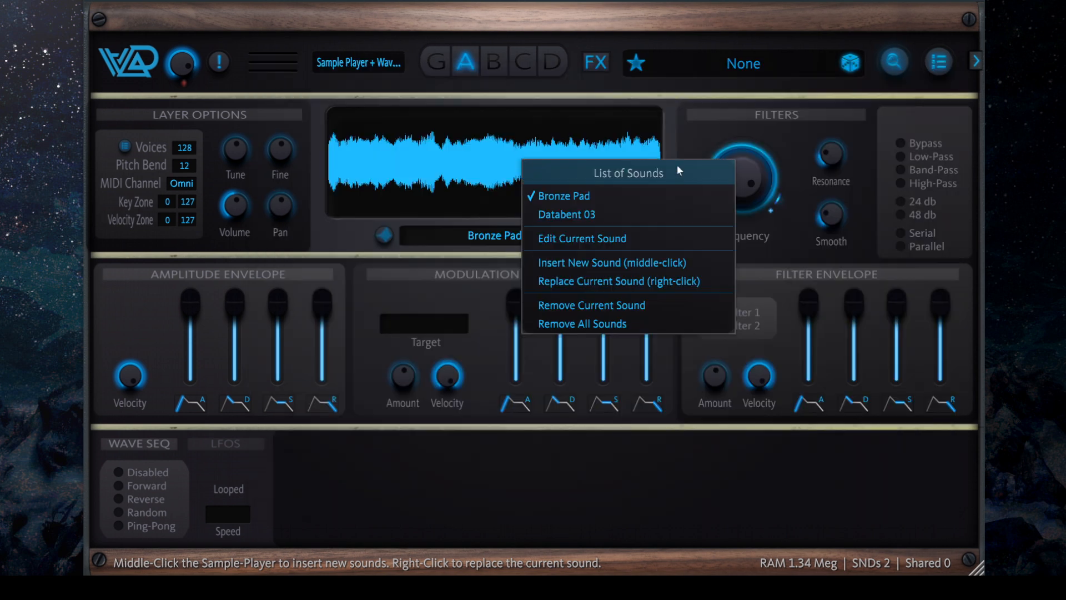
mouse_move(702, 203)
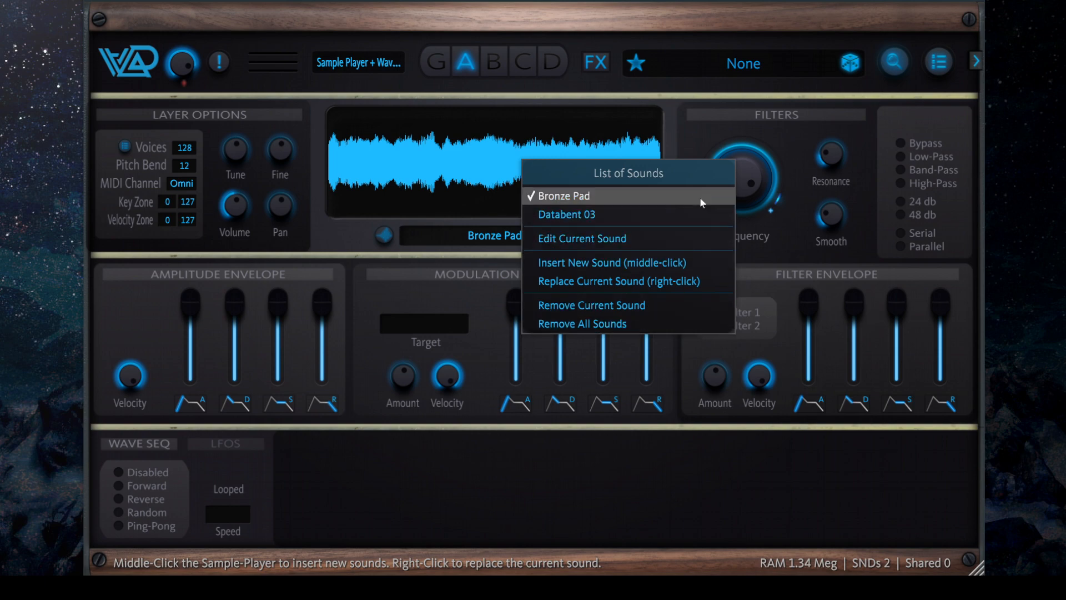
left_click(567, 214)
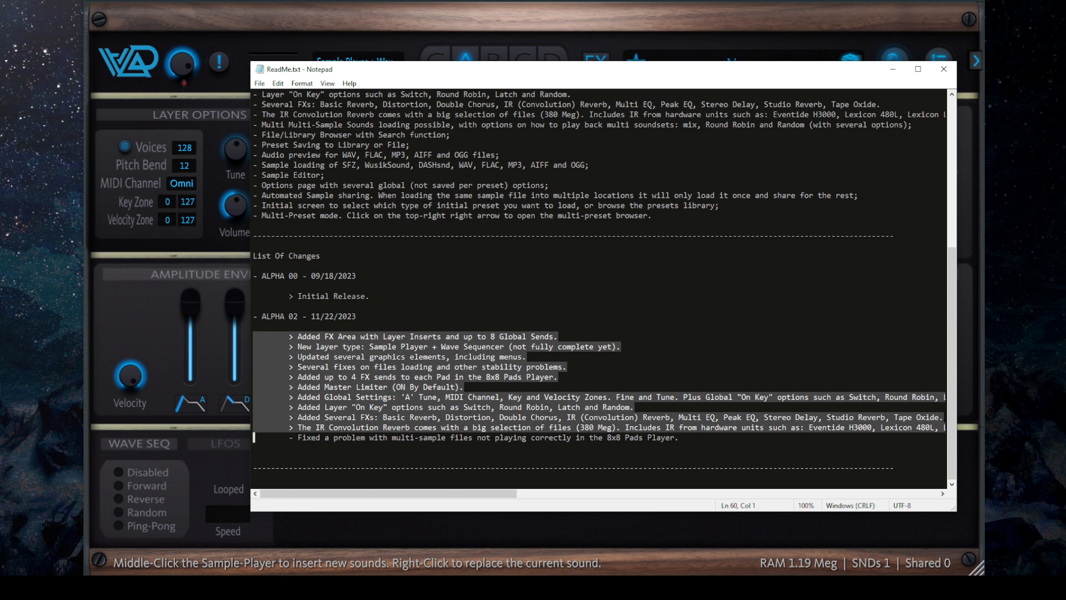
key("Down")
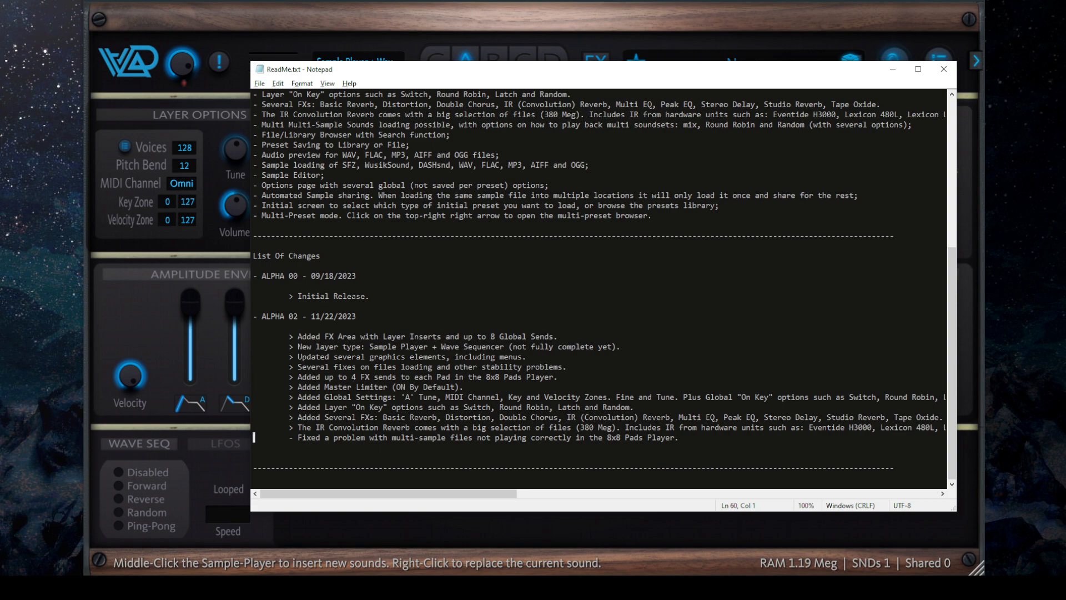
left_click(945, 69)
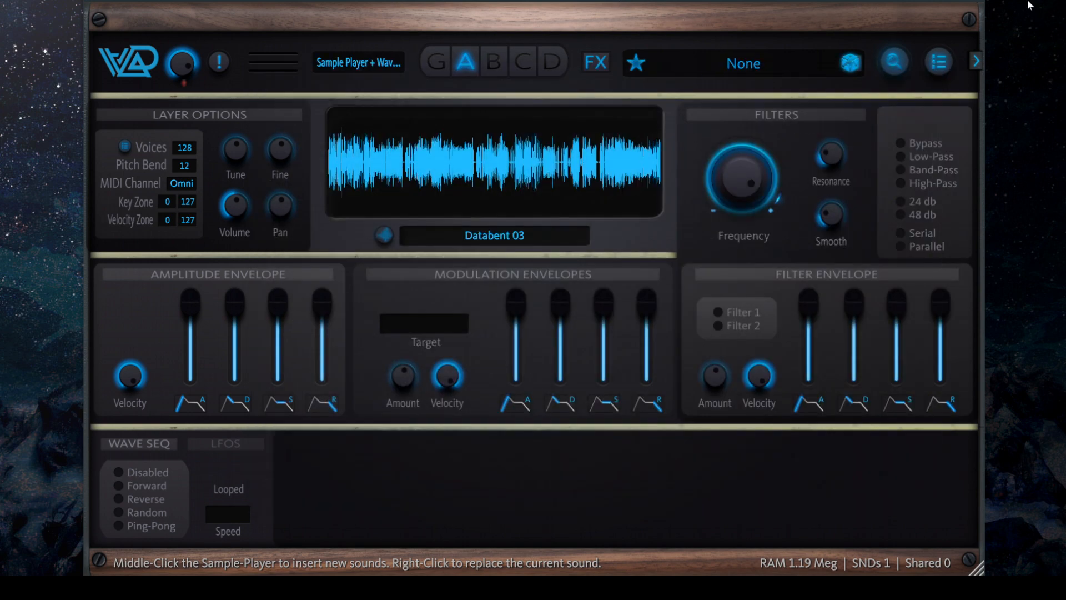
mouse_move(810, 72)
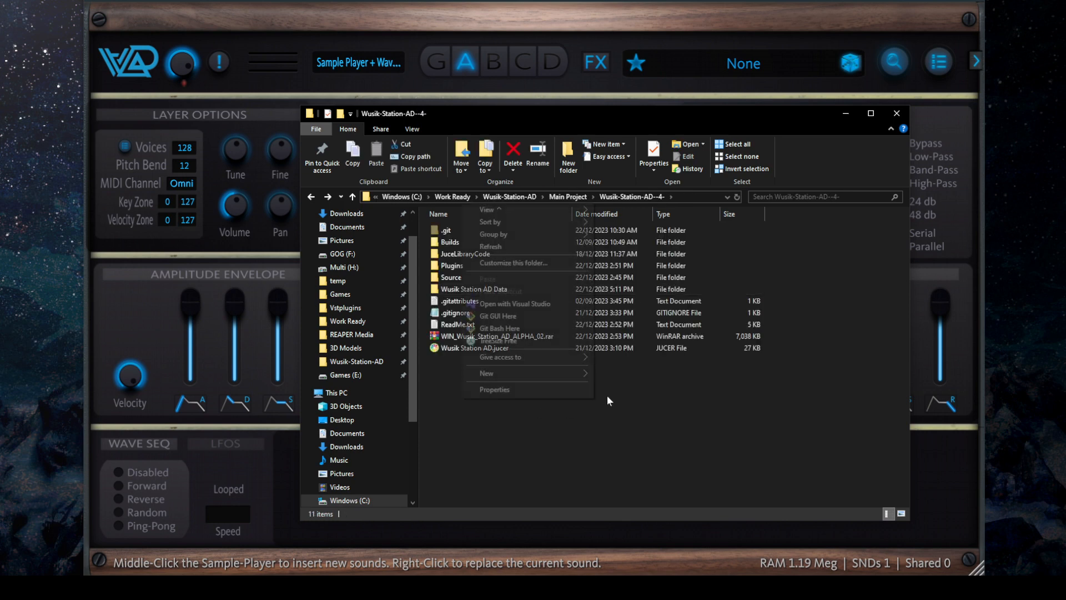
left_click(673, 403)
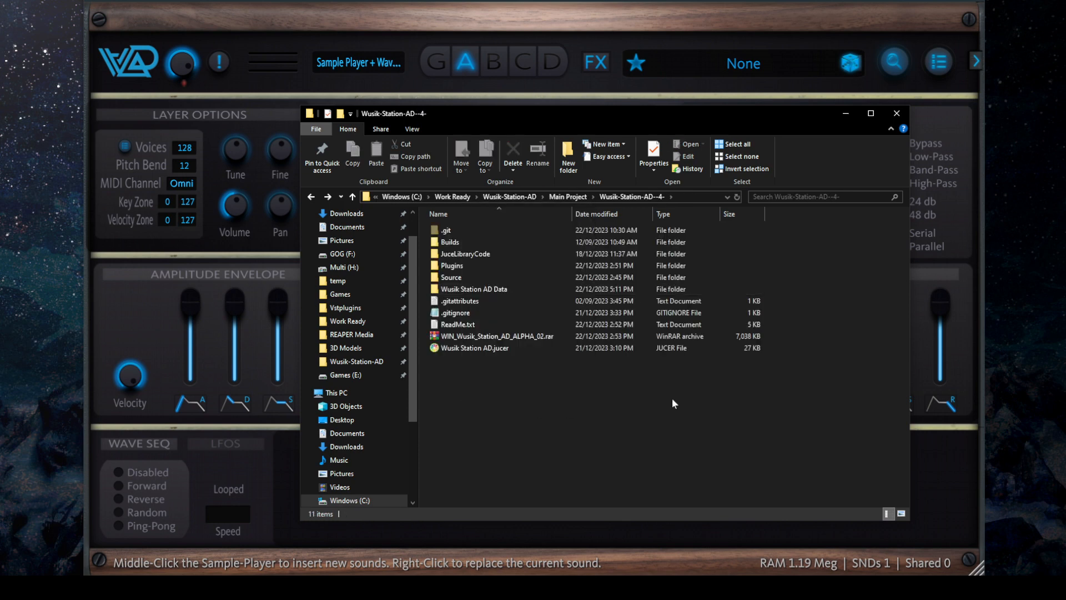
mouse_move(610, 314)
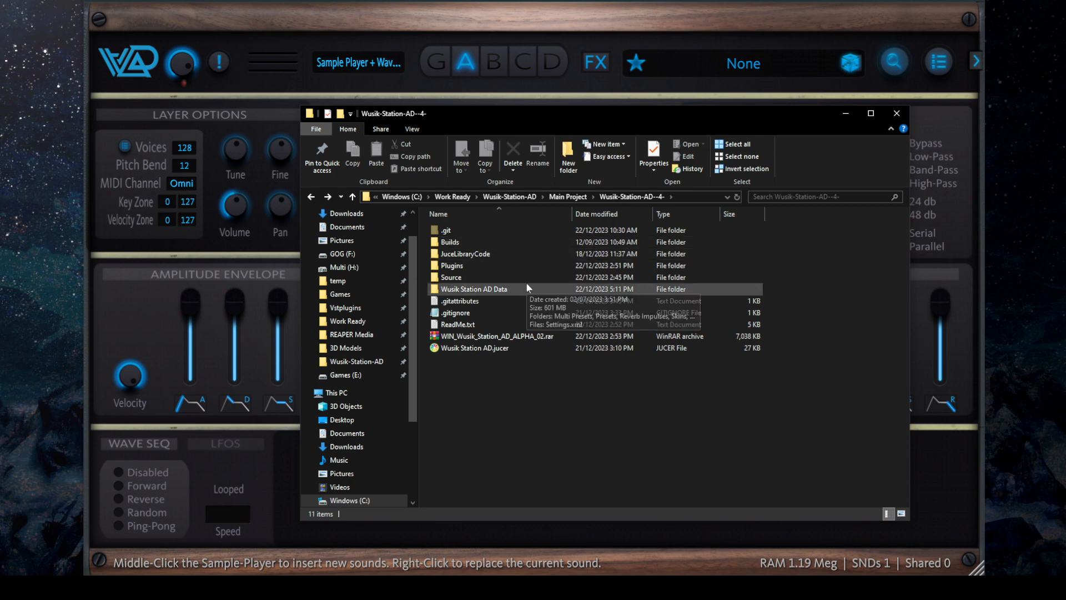
mouse_move(570, 422)
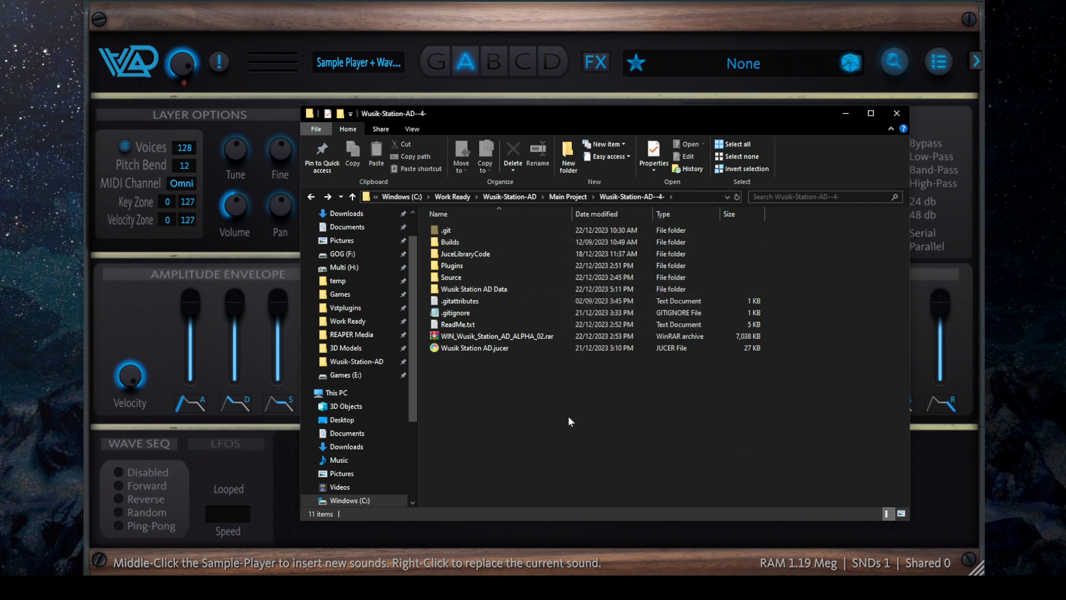